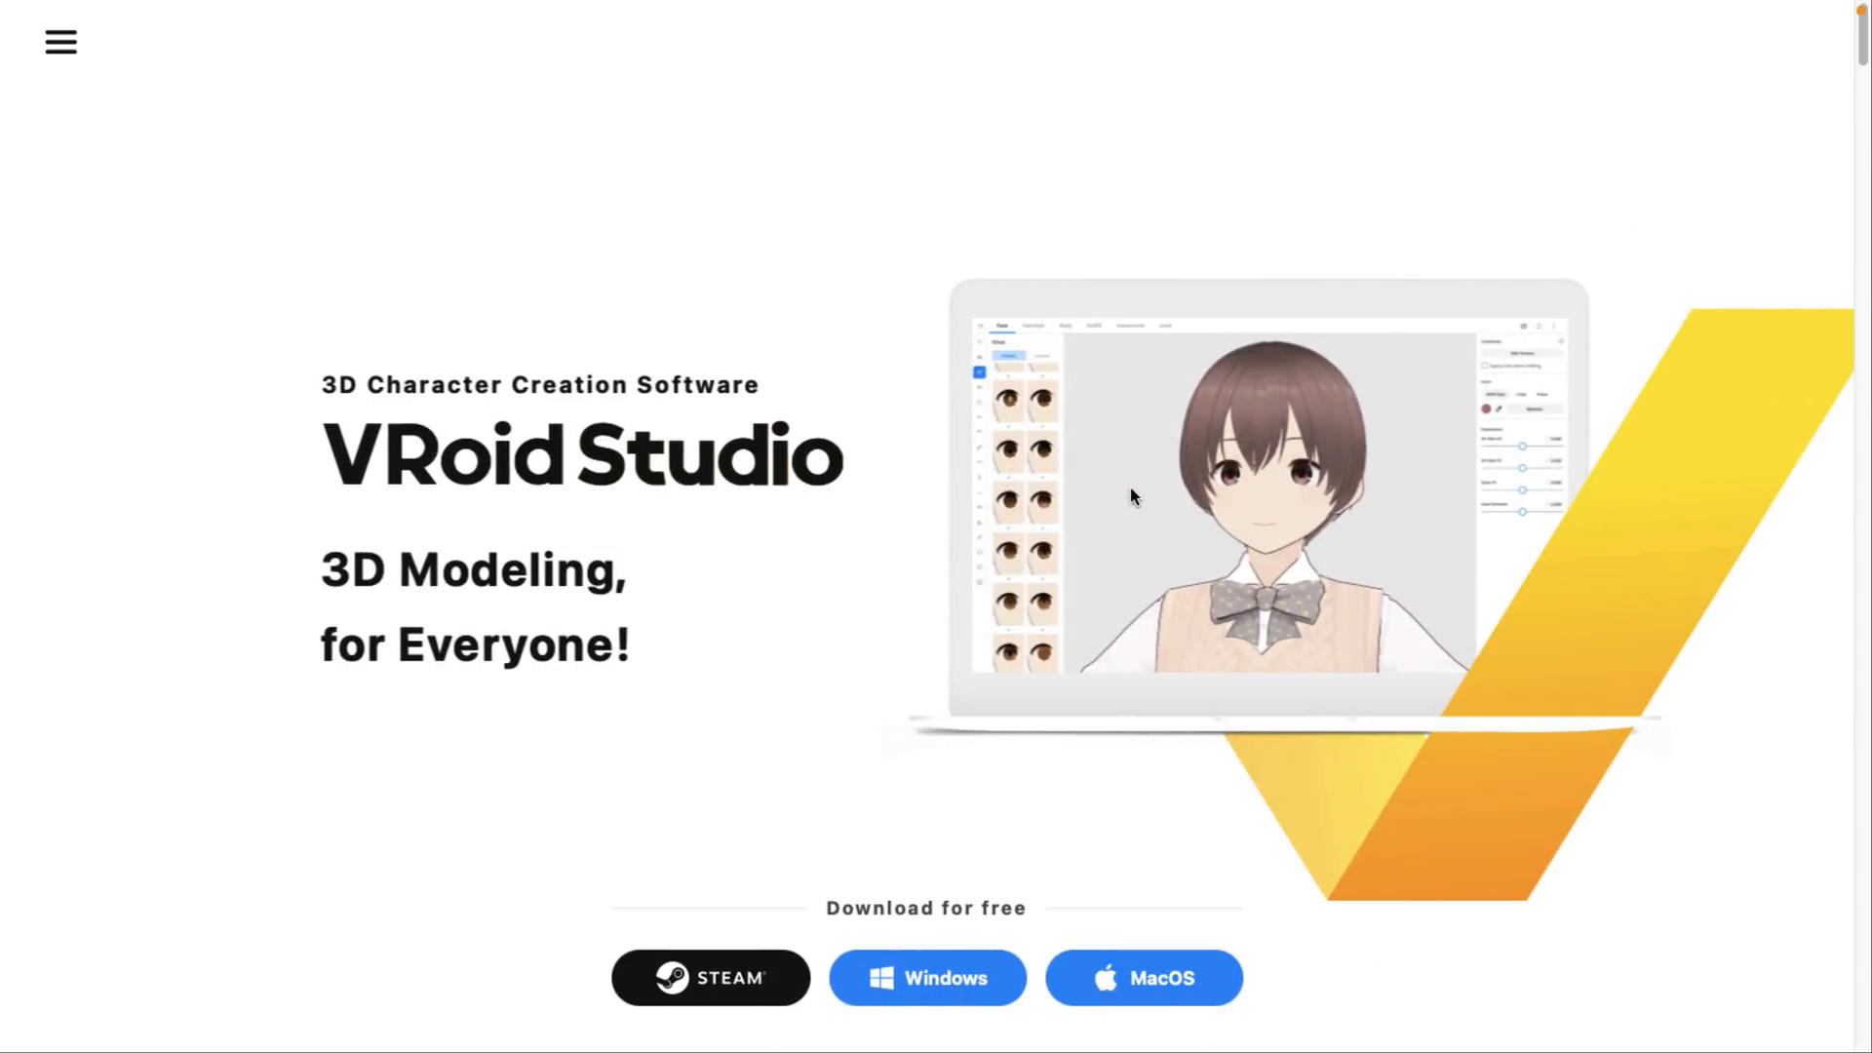
mouse_move(942, 762)
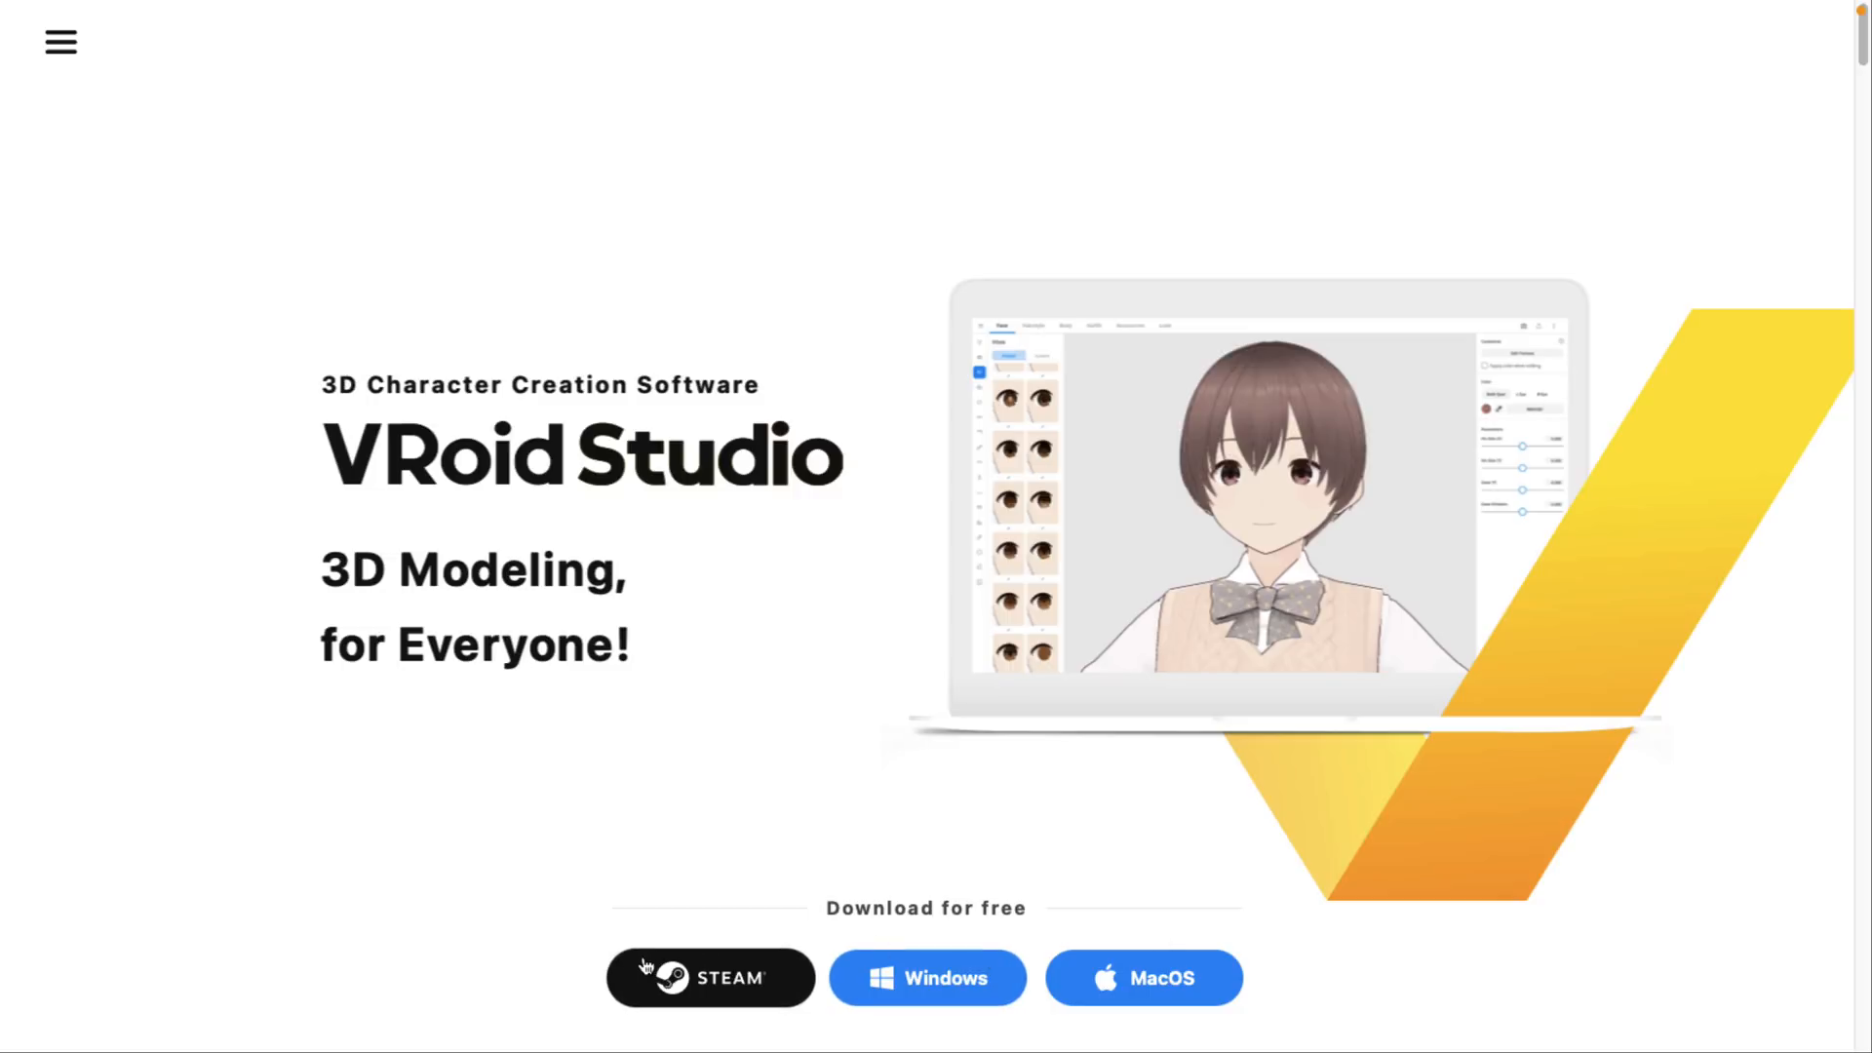
mouse_move(734, 971)
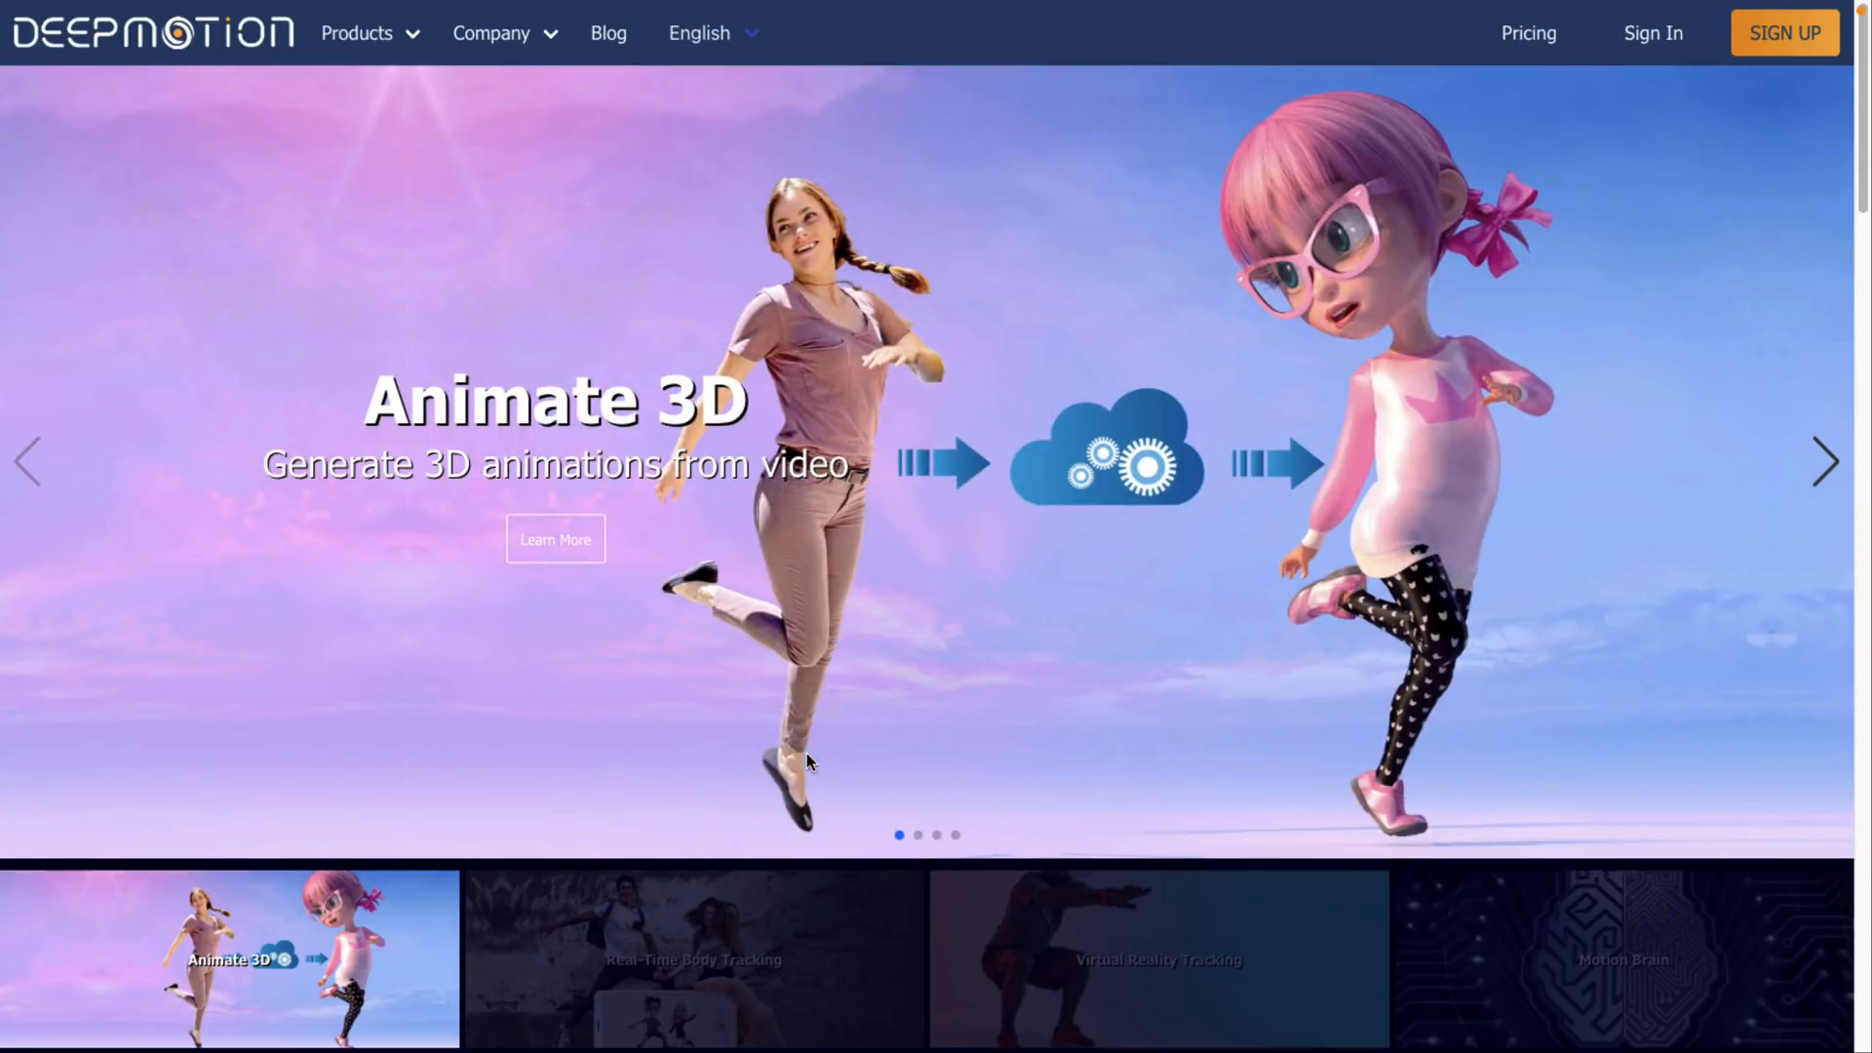
Select the shutterstock walking clip in Downloads and launch it in QuickTime.
left_click(1825, 460)
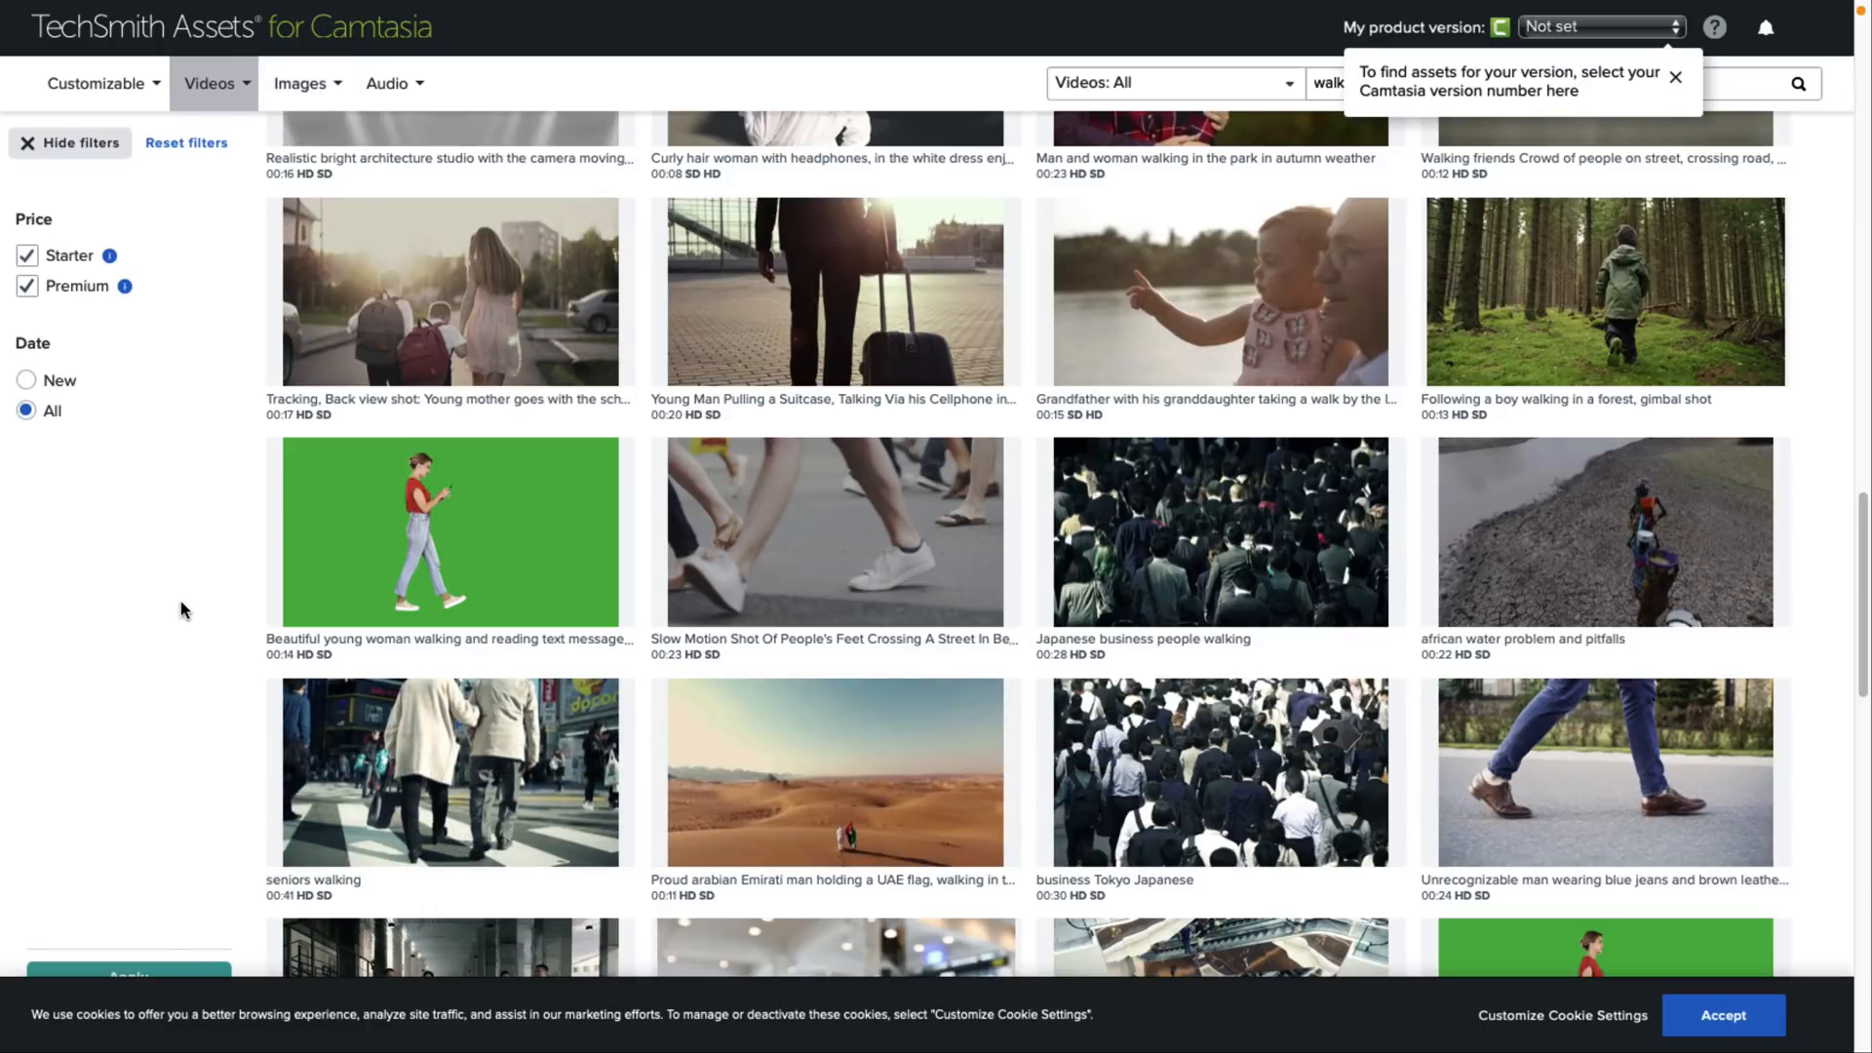
mouse_move(450, 531)
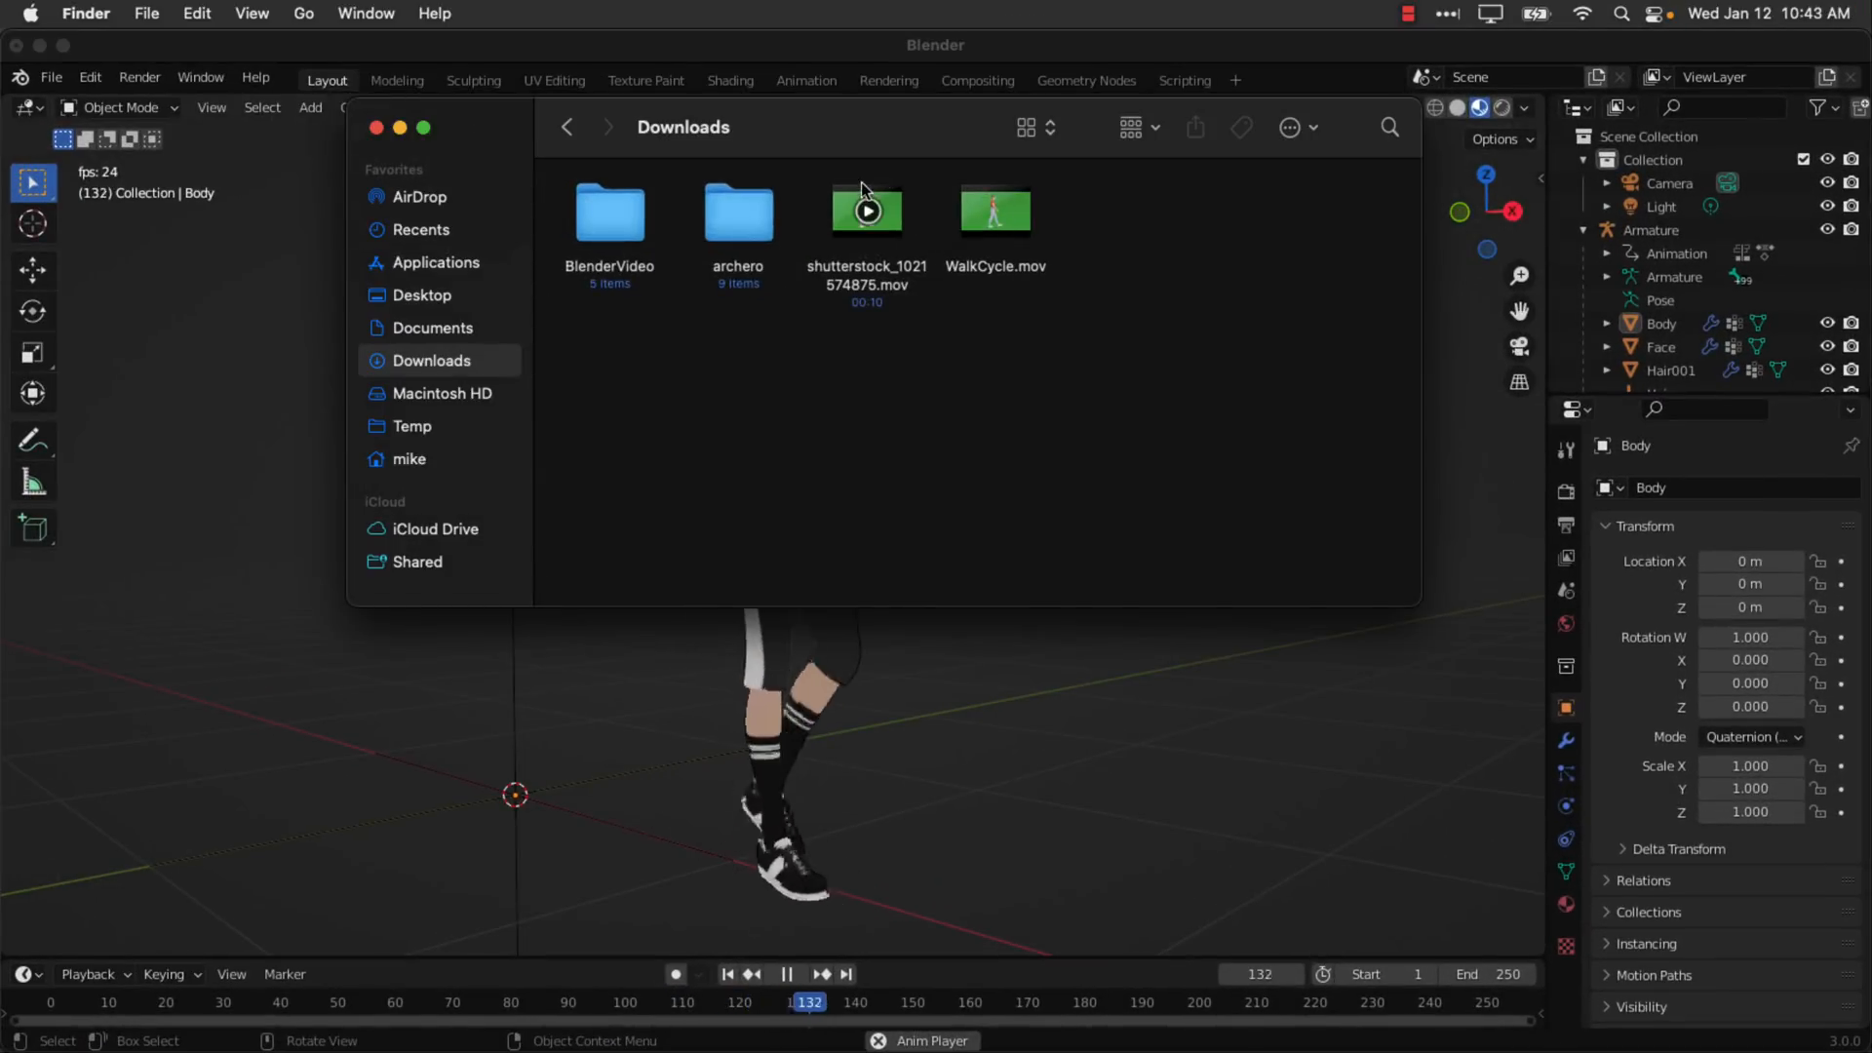
left_click(865, 210)
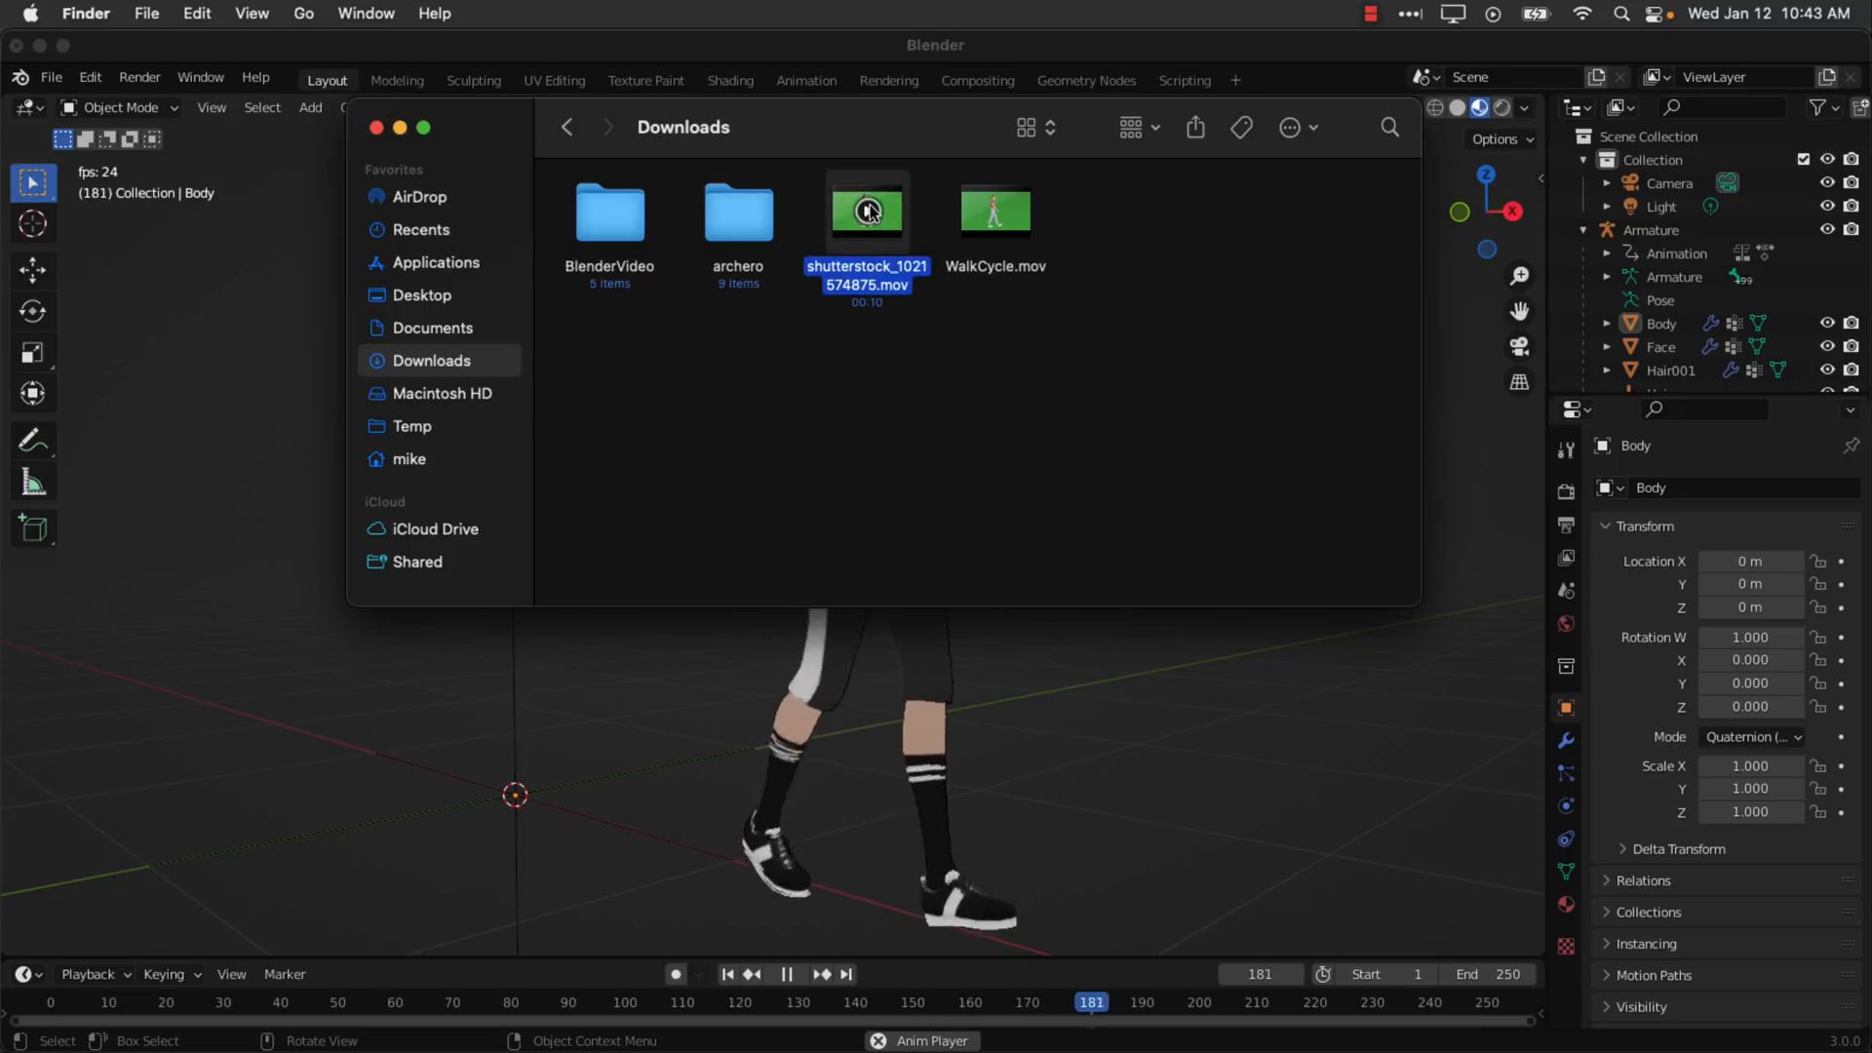
double_click(865, 212)
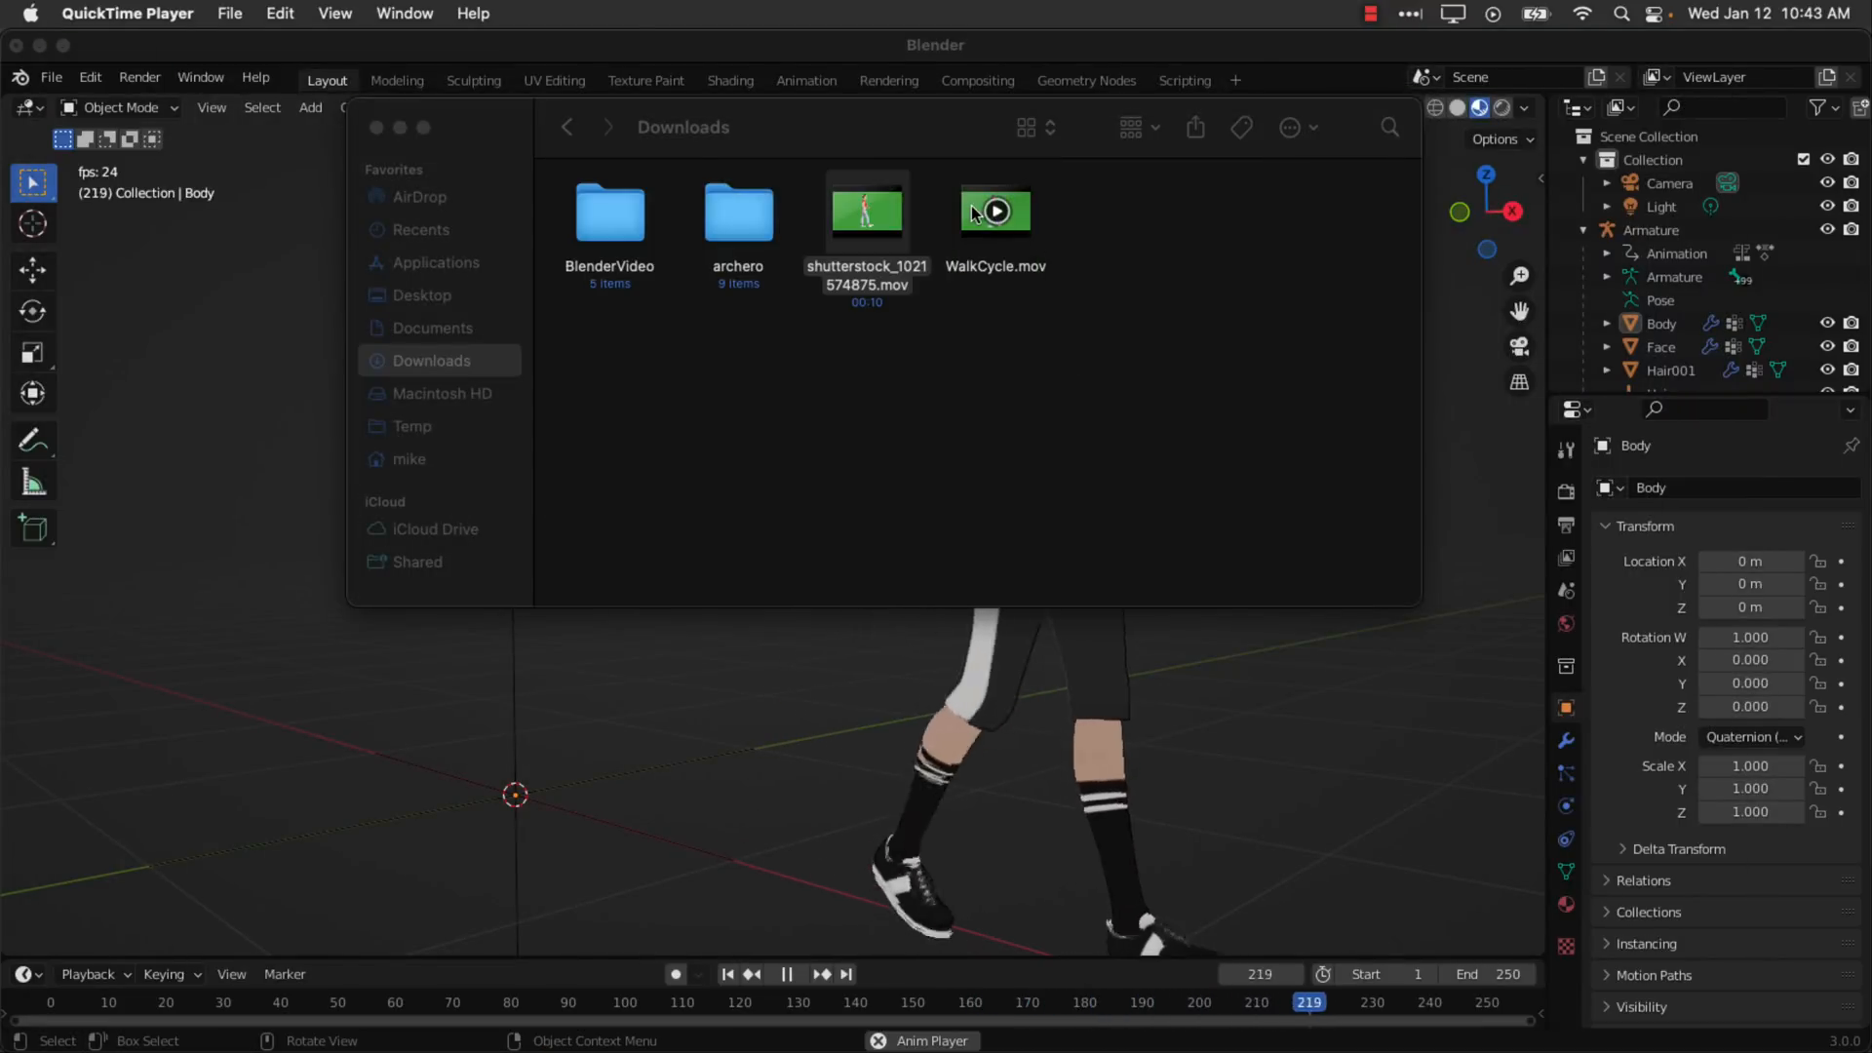
Open WalkCycle.mov and play the green-screen walking footage.
double_click(992, 210)
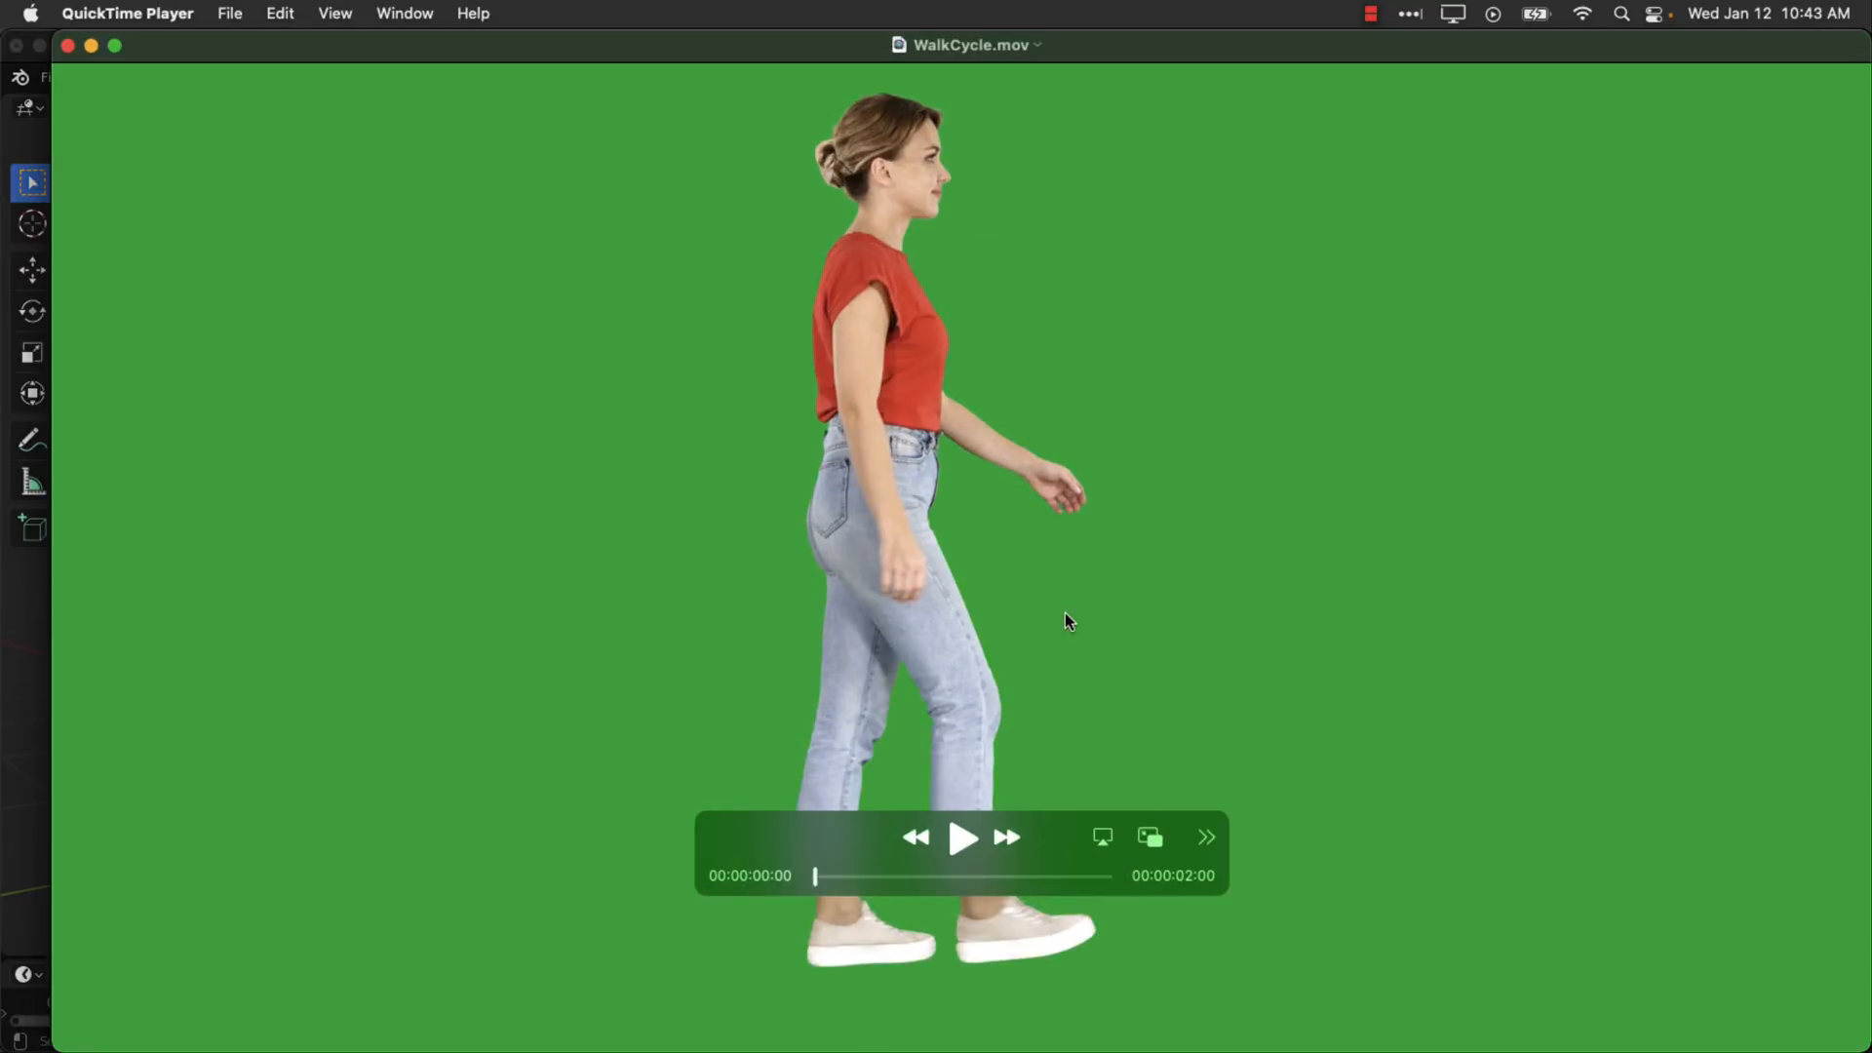
left_click(961, 837)
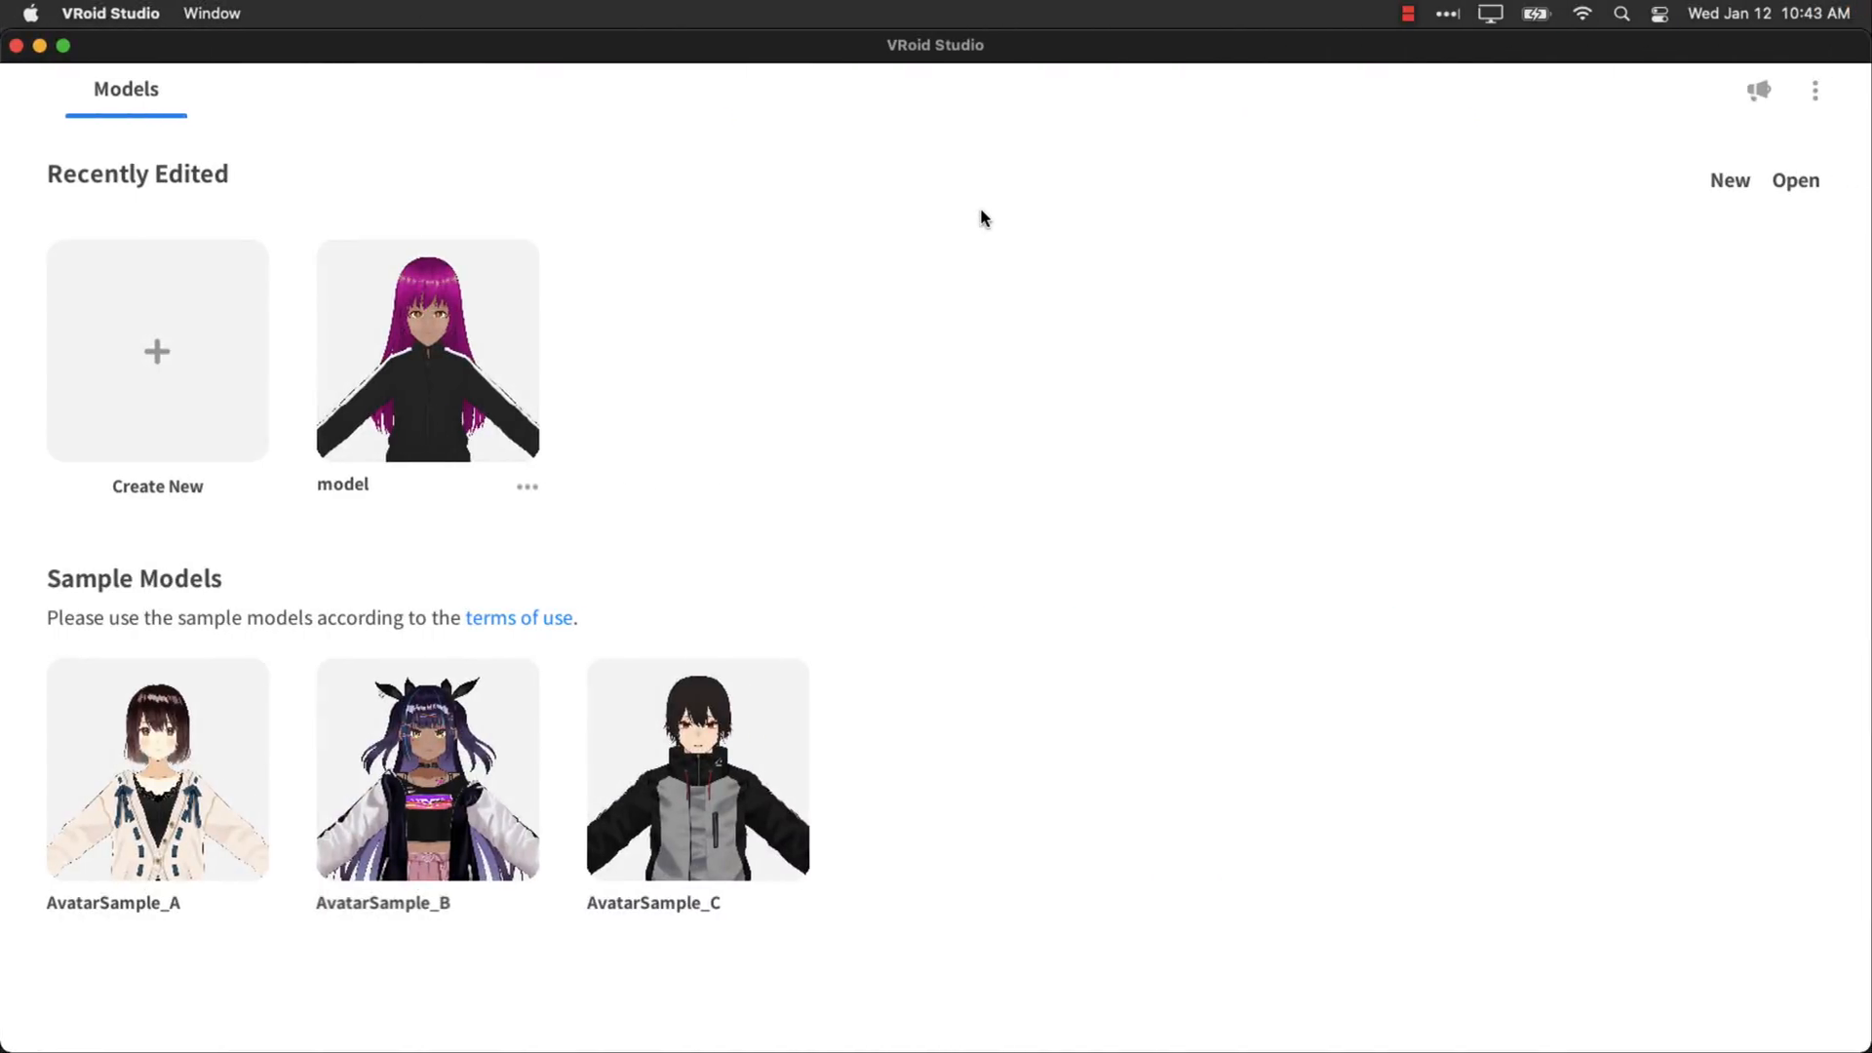
mouse_move(466, 328)
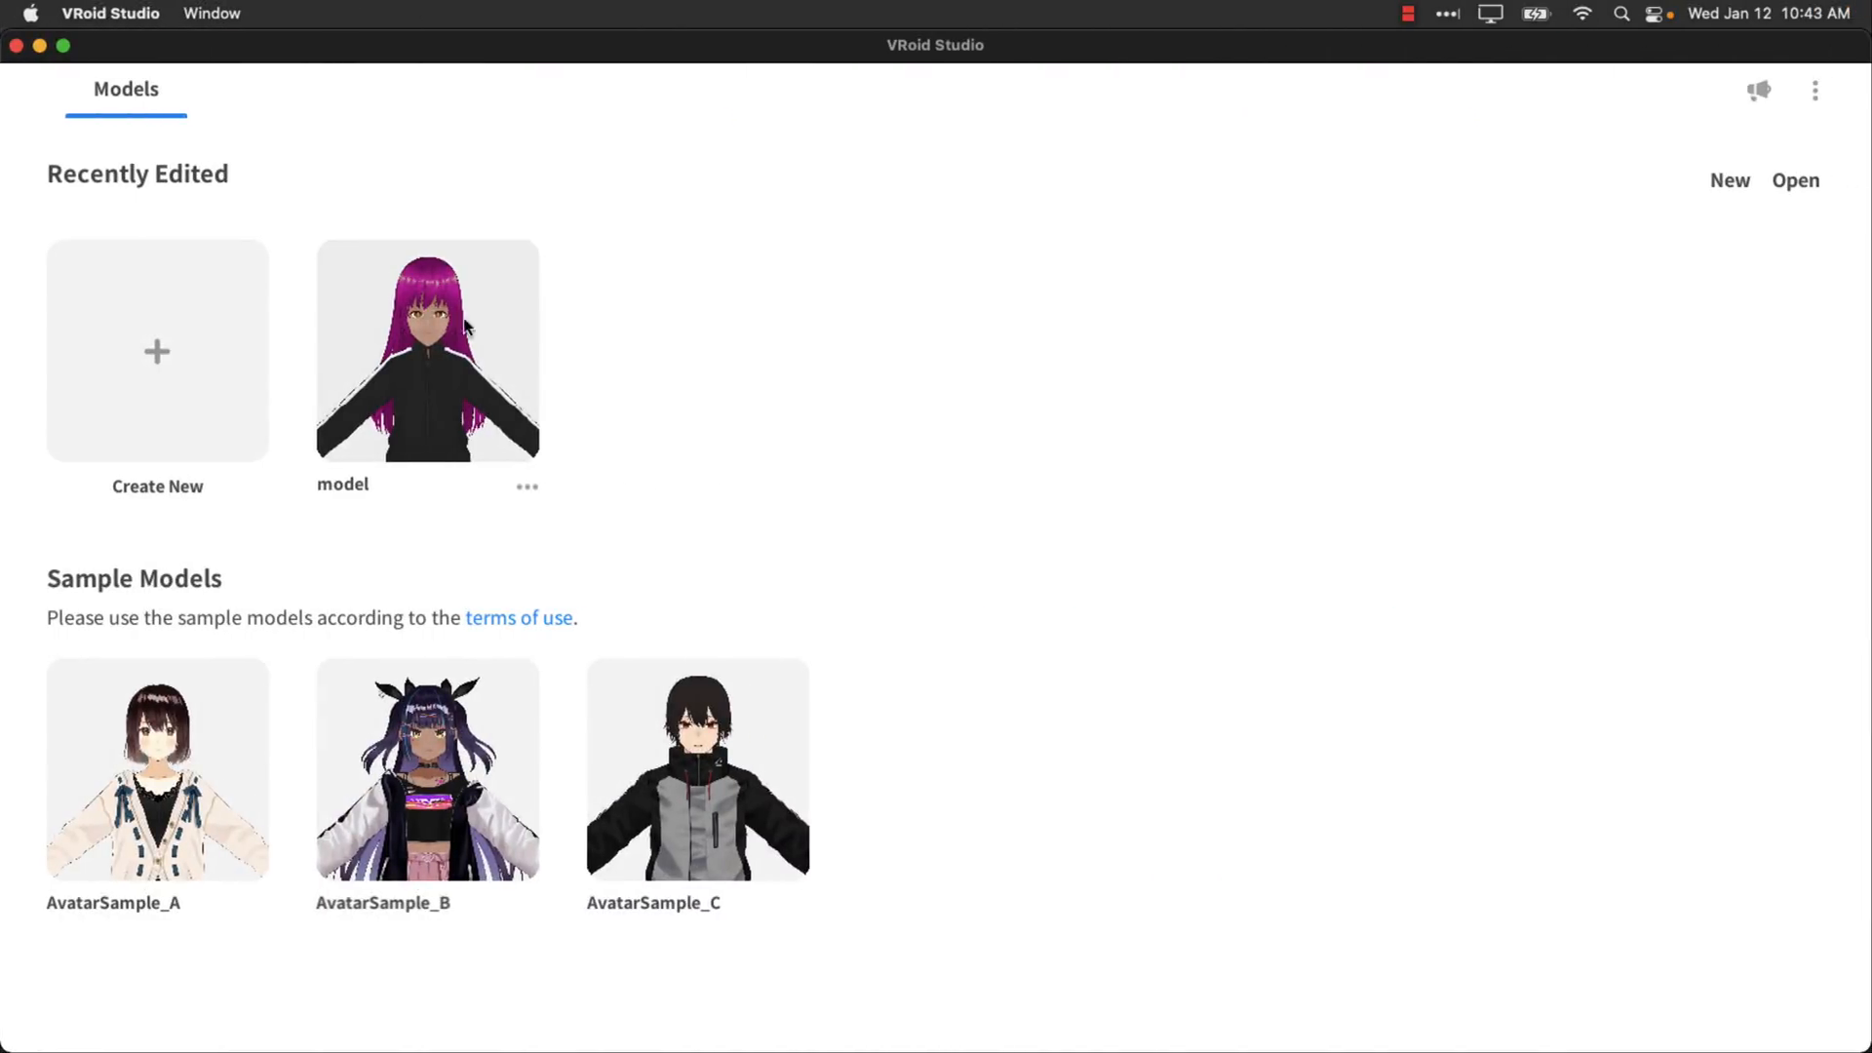
mouse_move(156, 367)
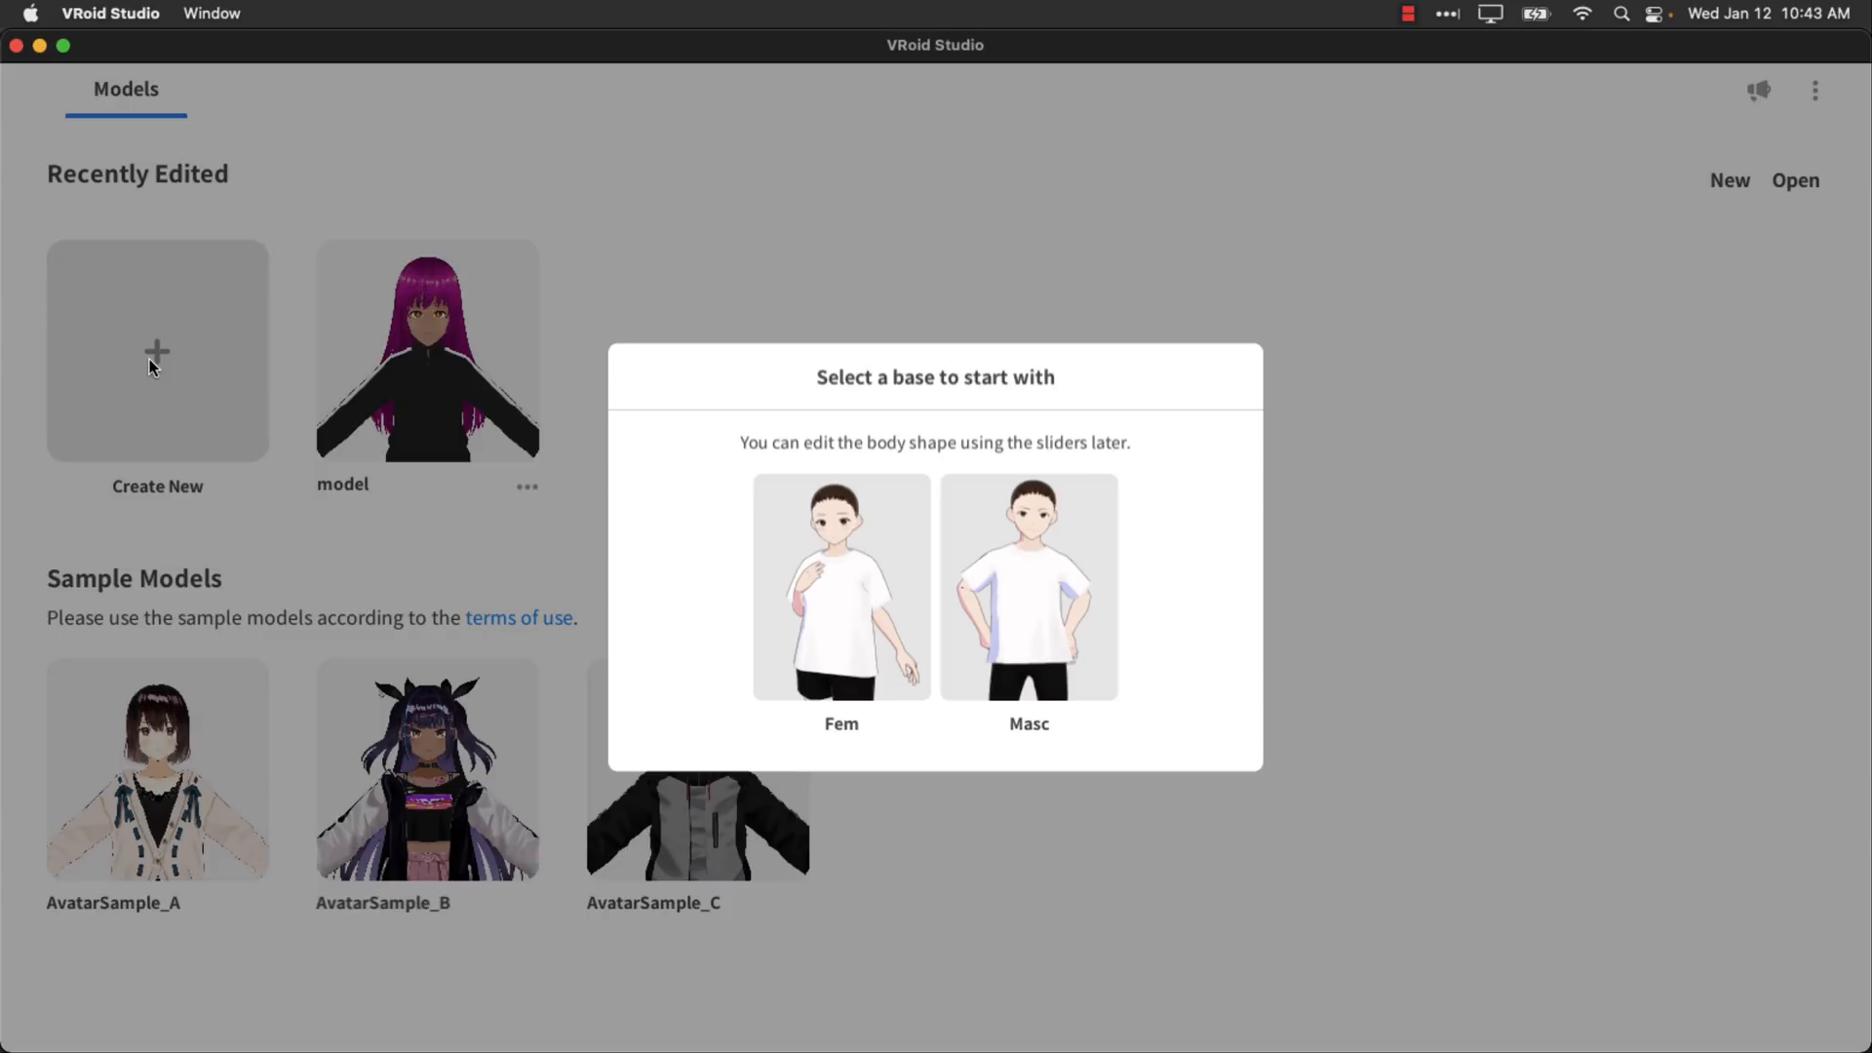
mouse_move(195, 401)
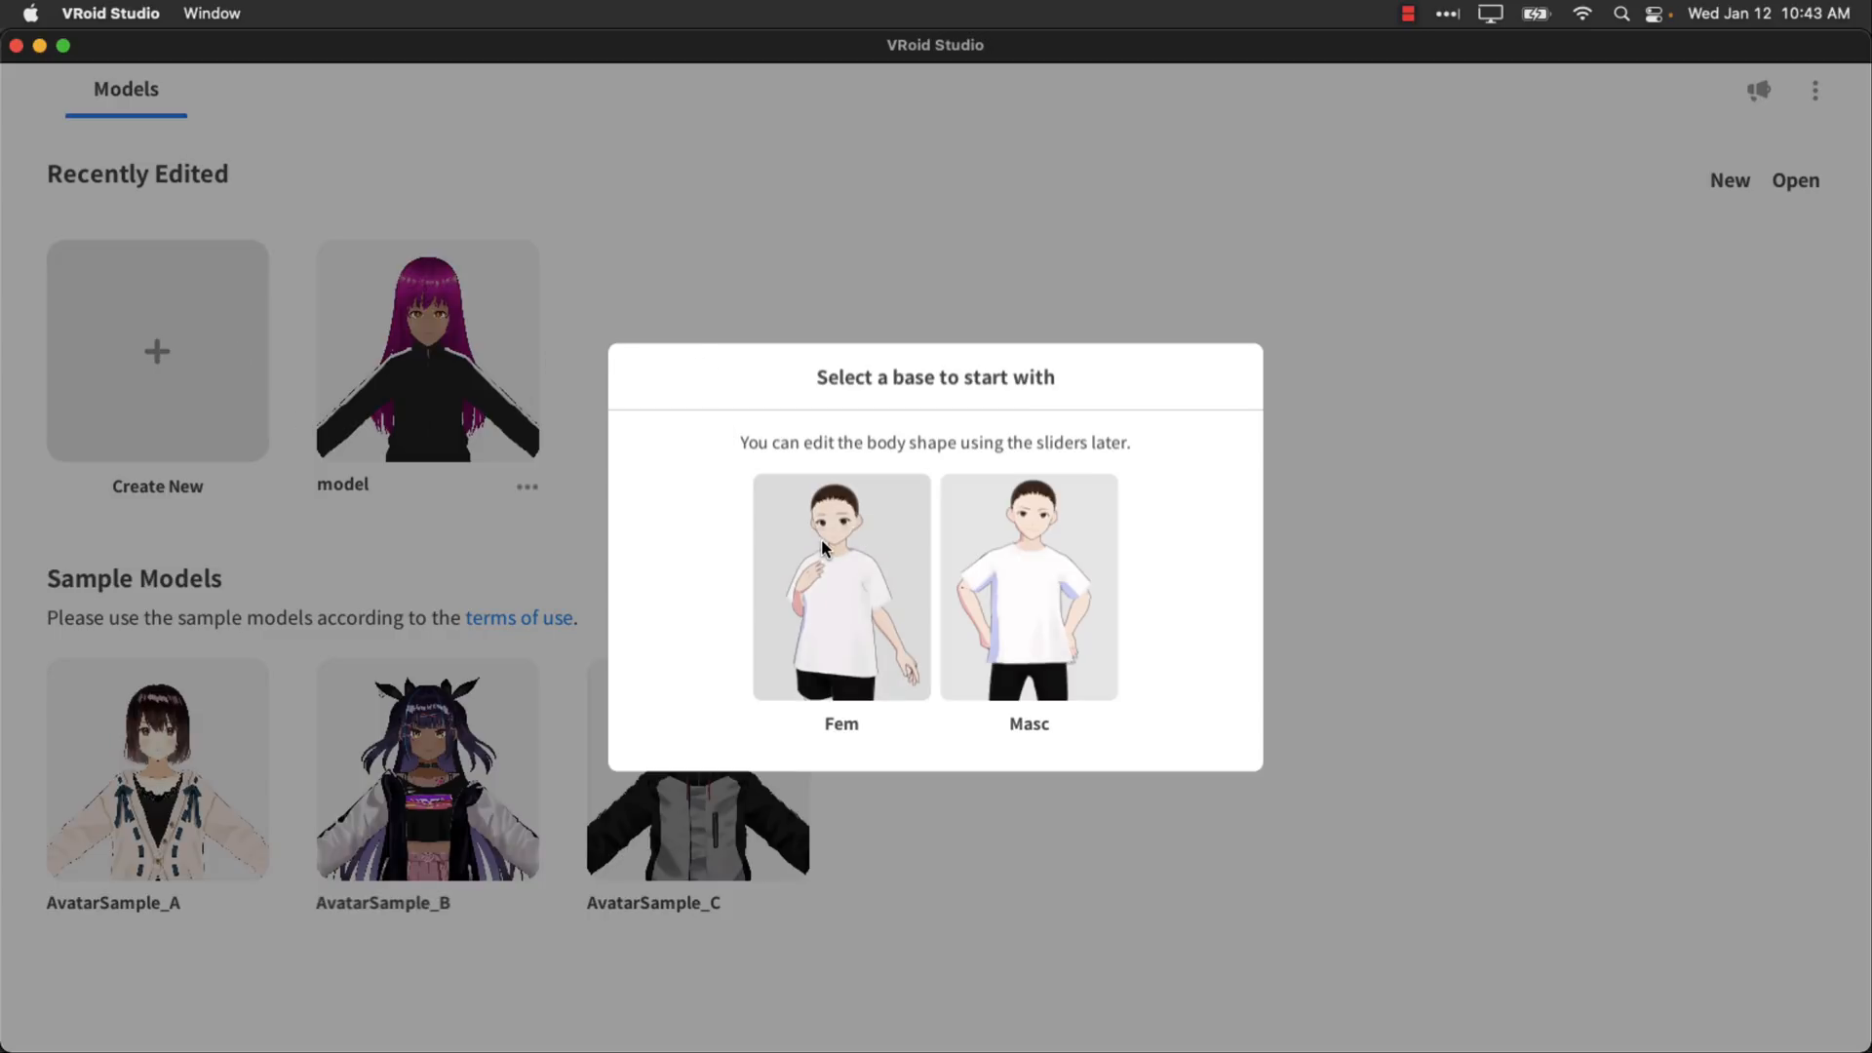
Choose the Fem base body for the new avatar and pick a face set.
left_click(841, 585)
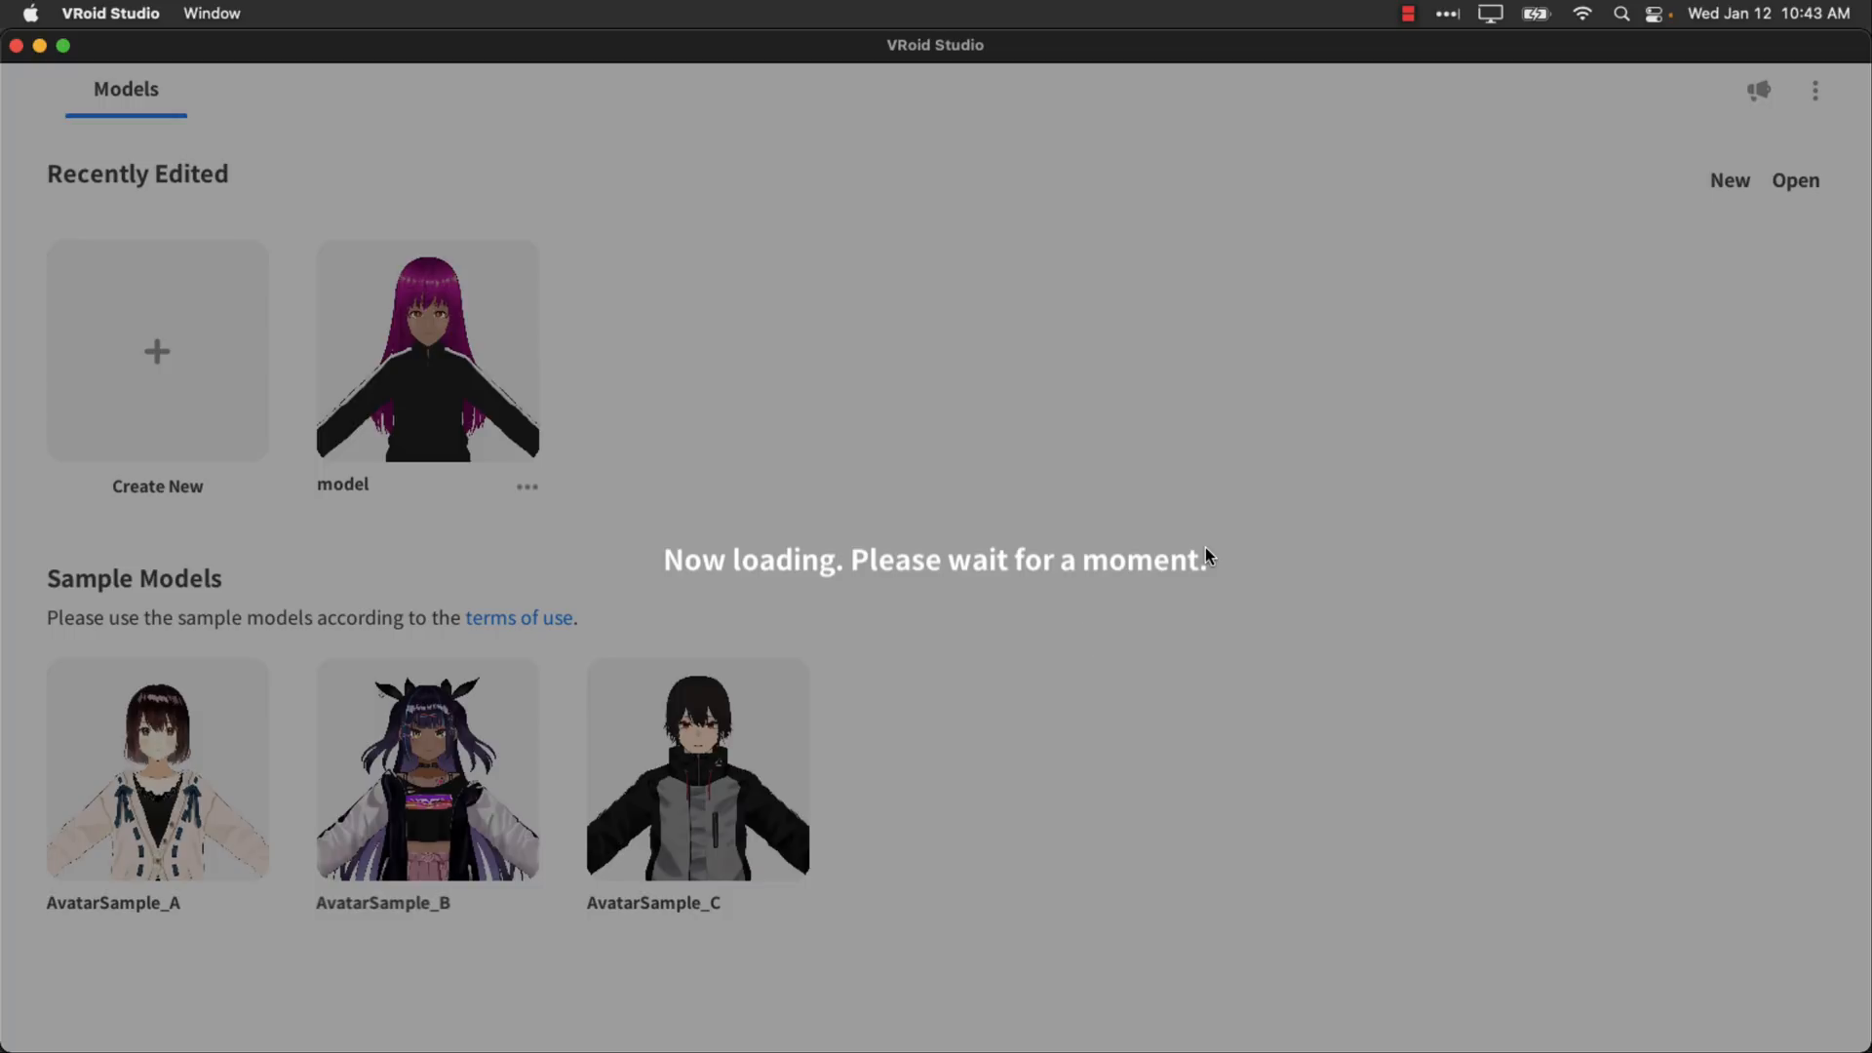
mouse_move(961, 567)
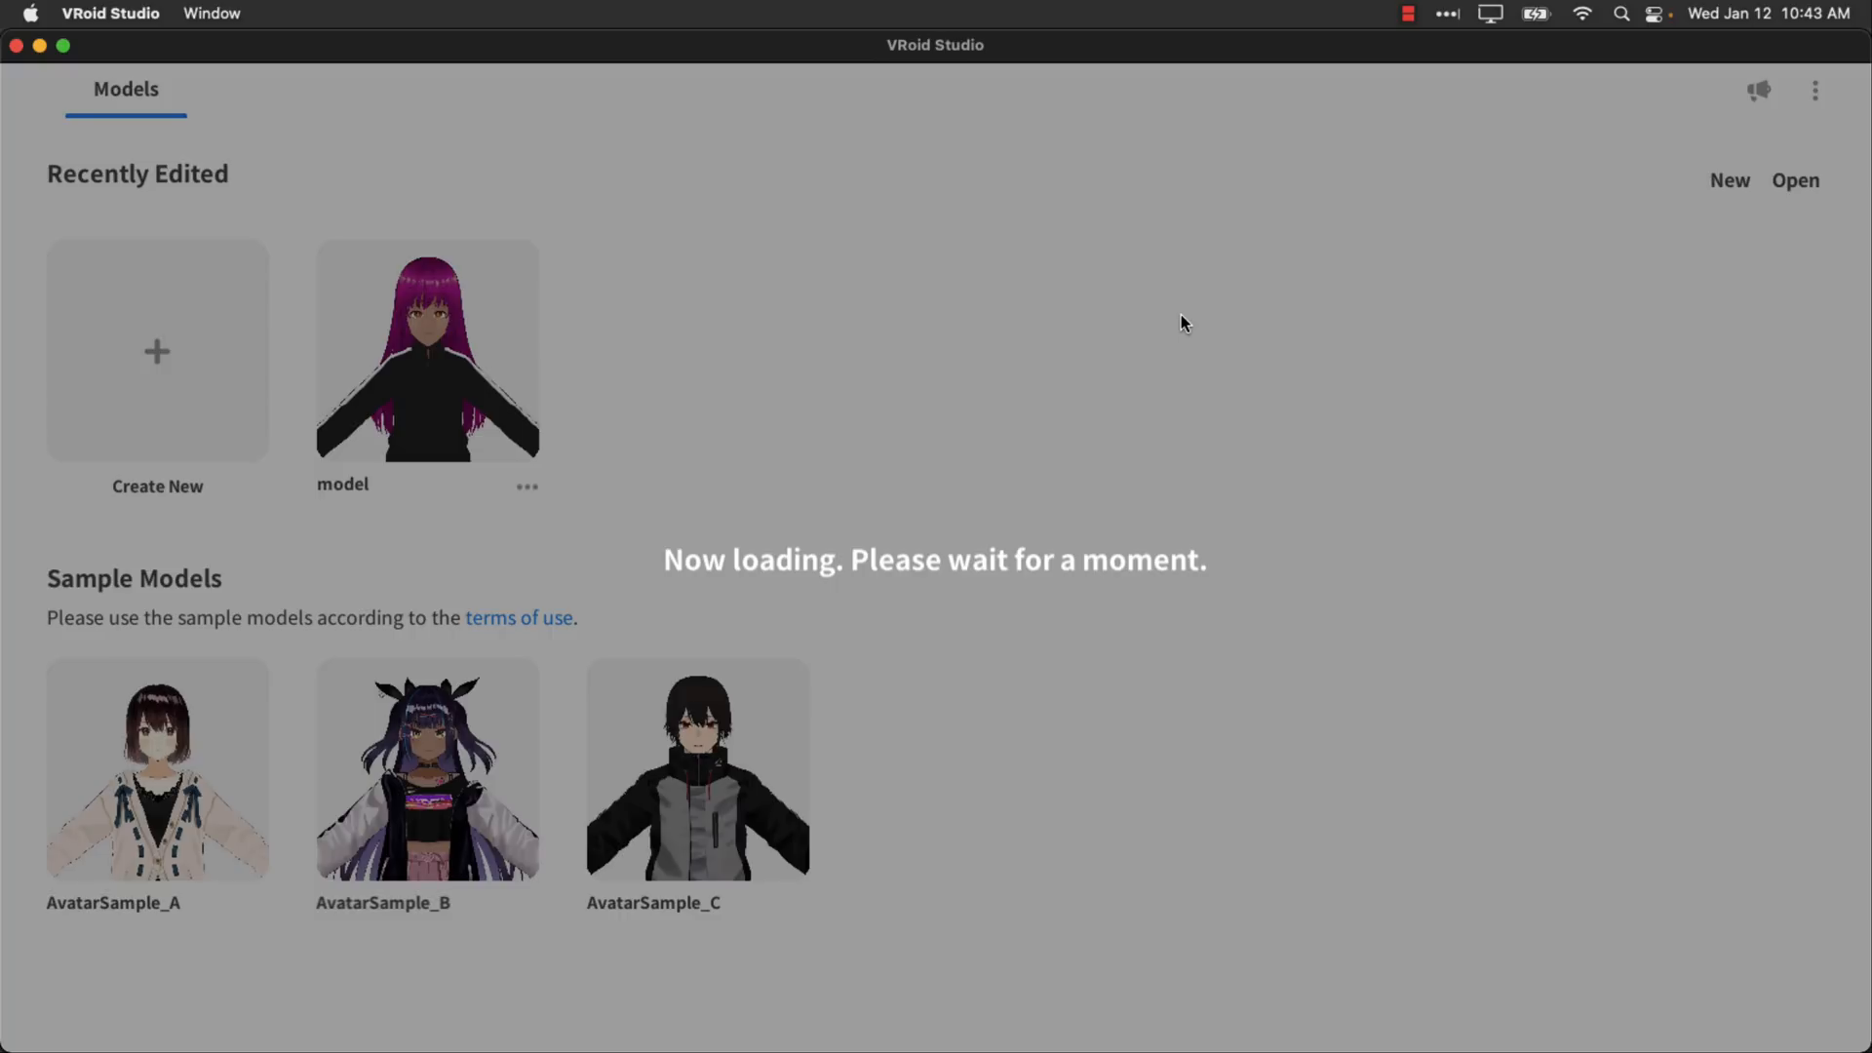
mouse_move(1181, 450)
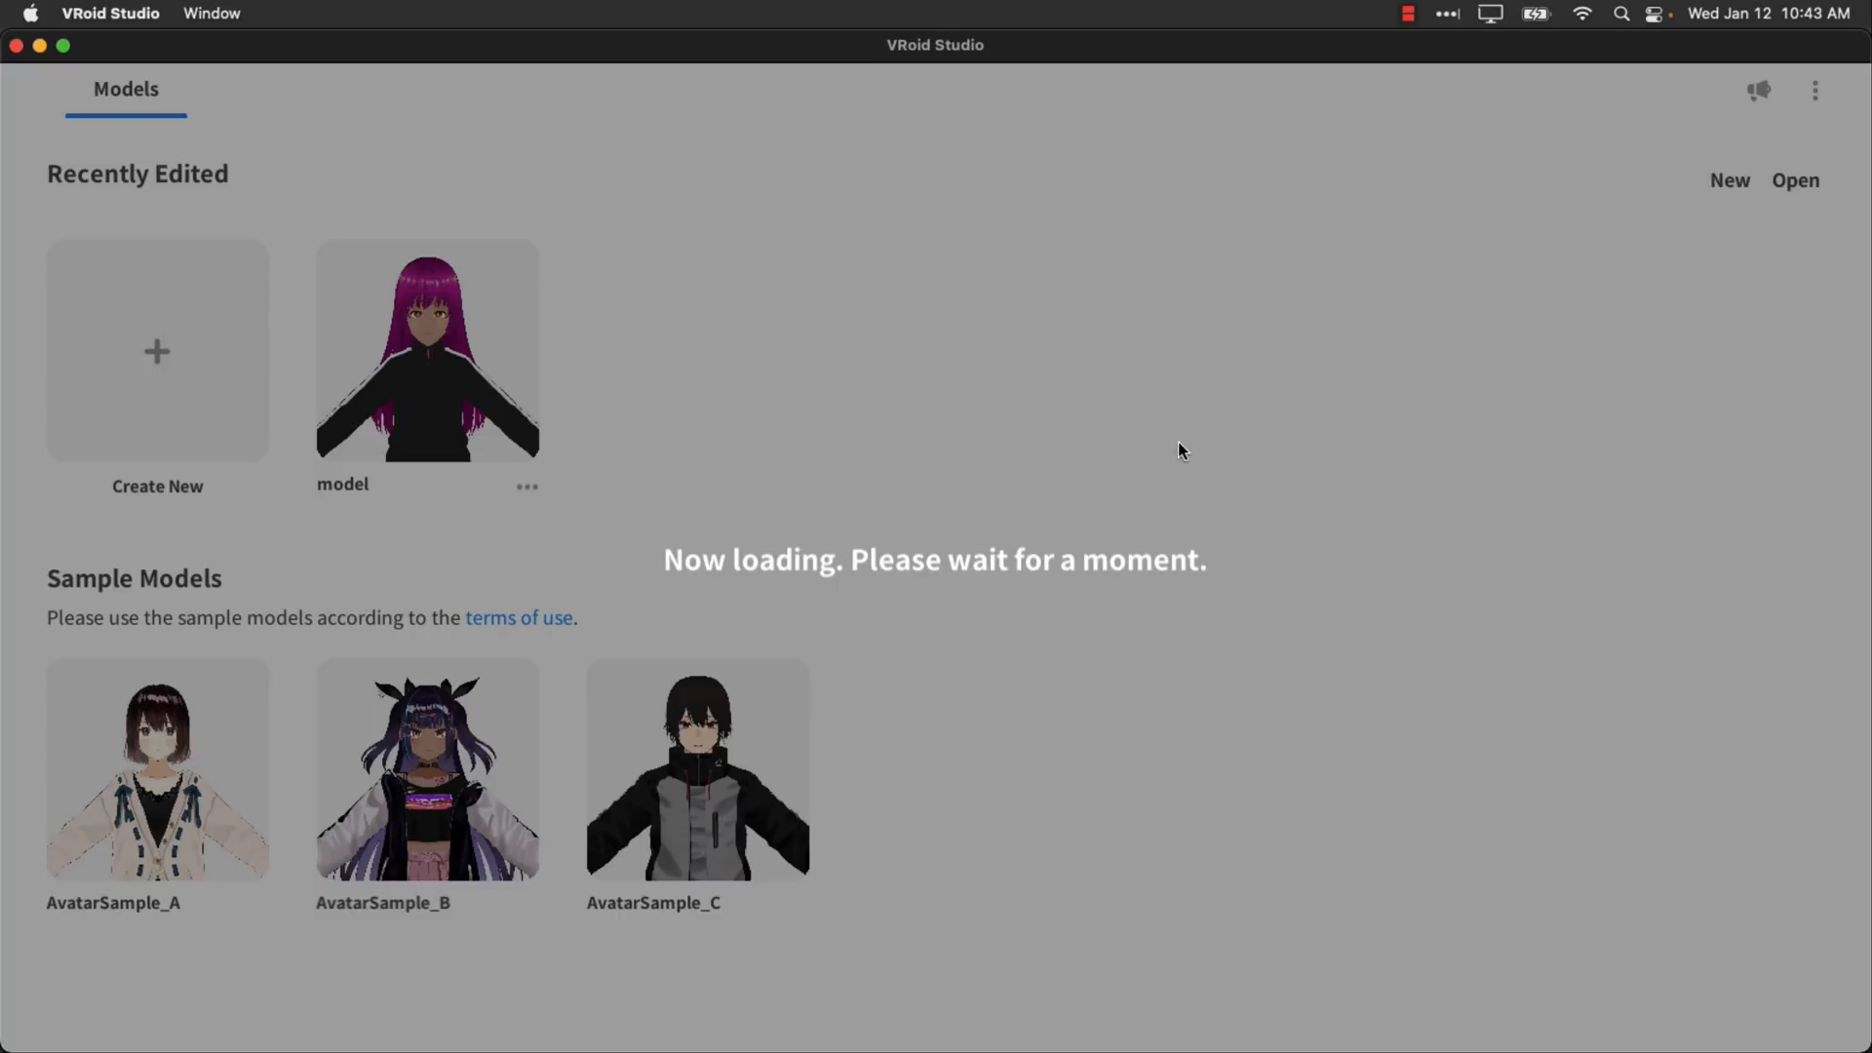
left_click(427, 349)
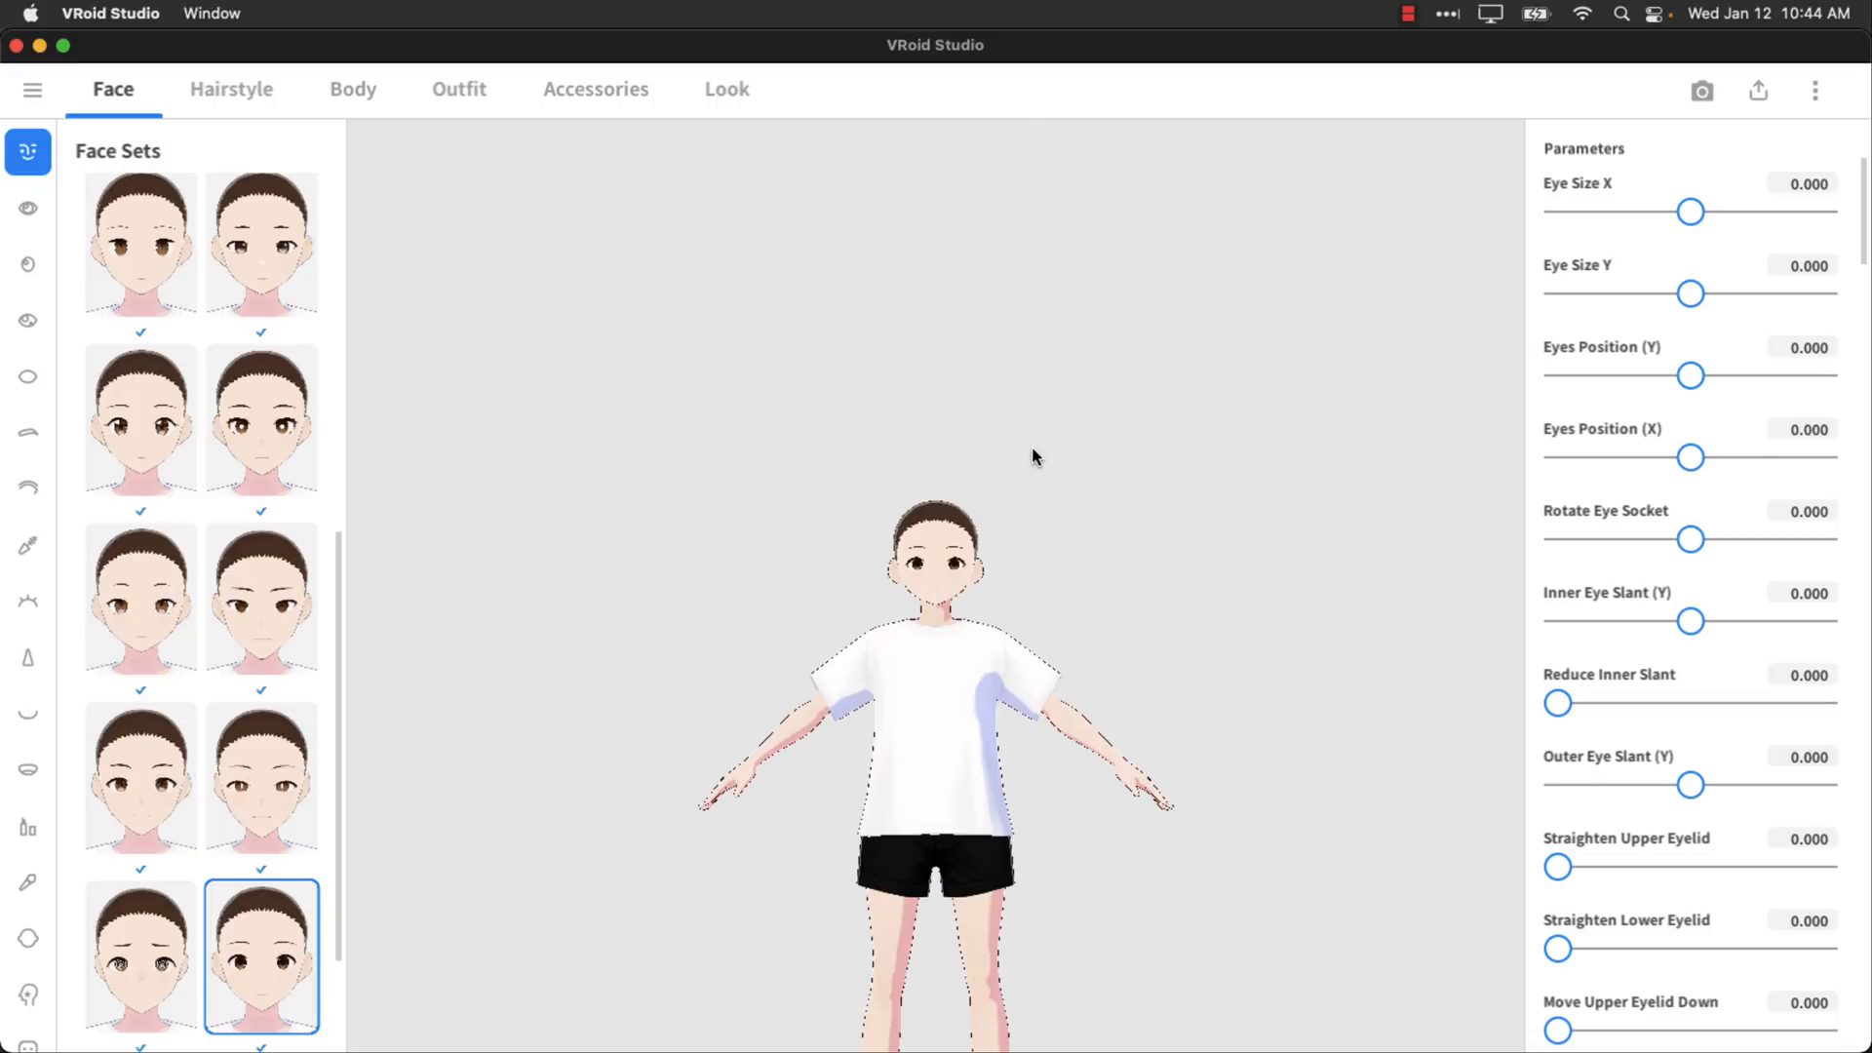
mouse_move(1078, 435)
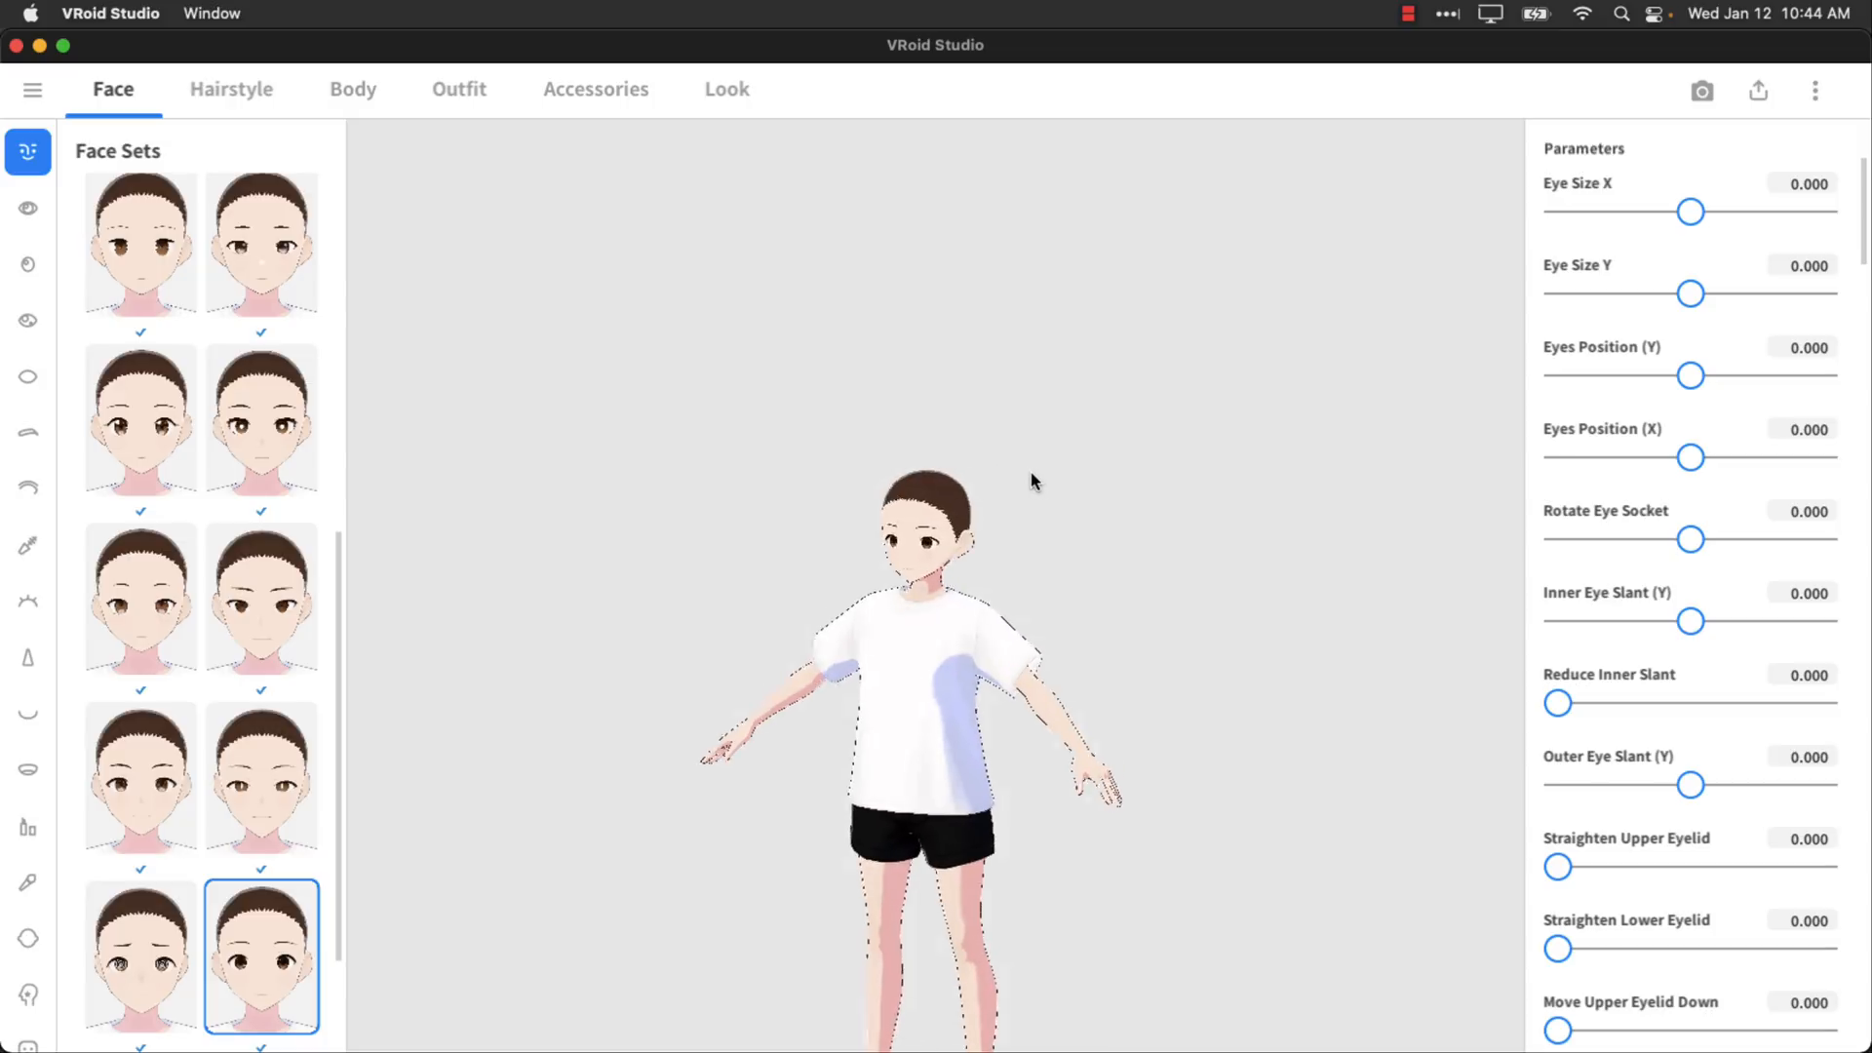
Apply the round white-dot eye highlight preset from the Eye Highlights list.
left_click(259, 597)
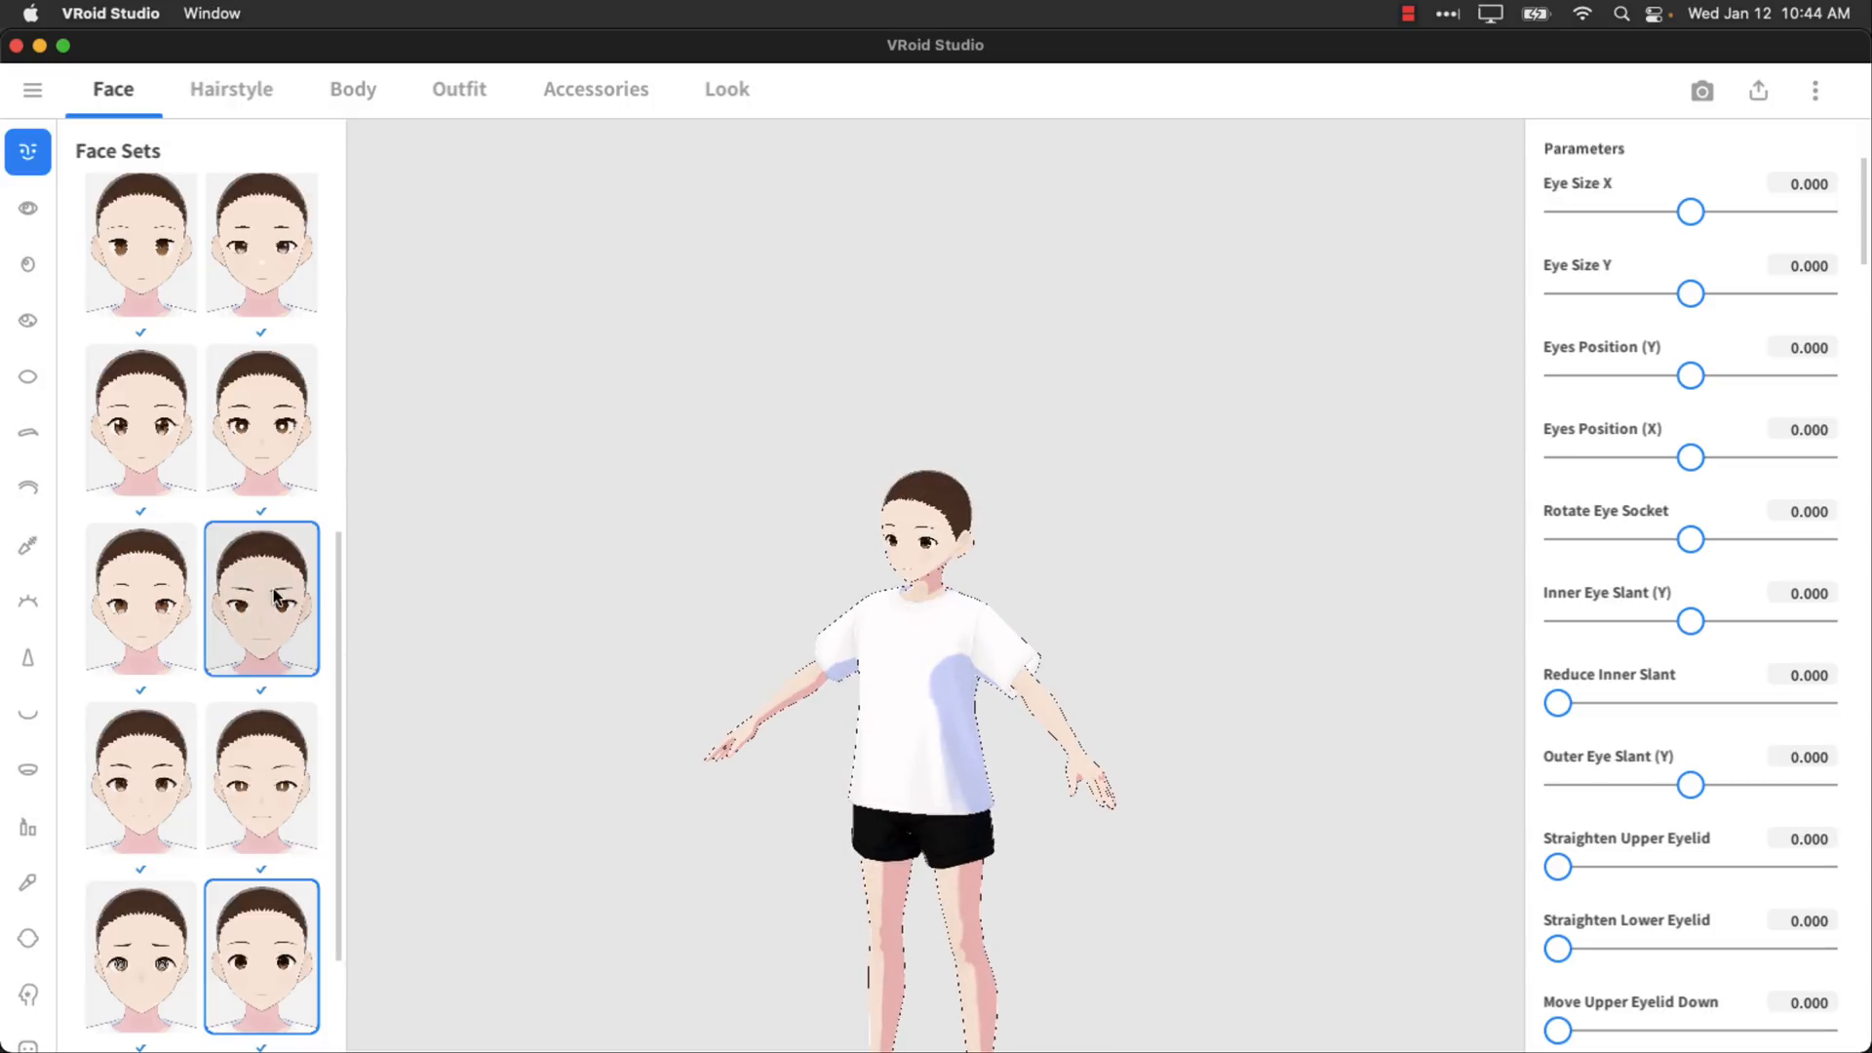
left_click(27, 320)
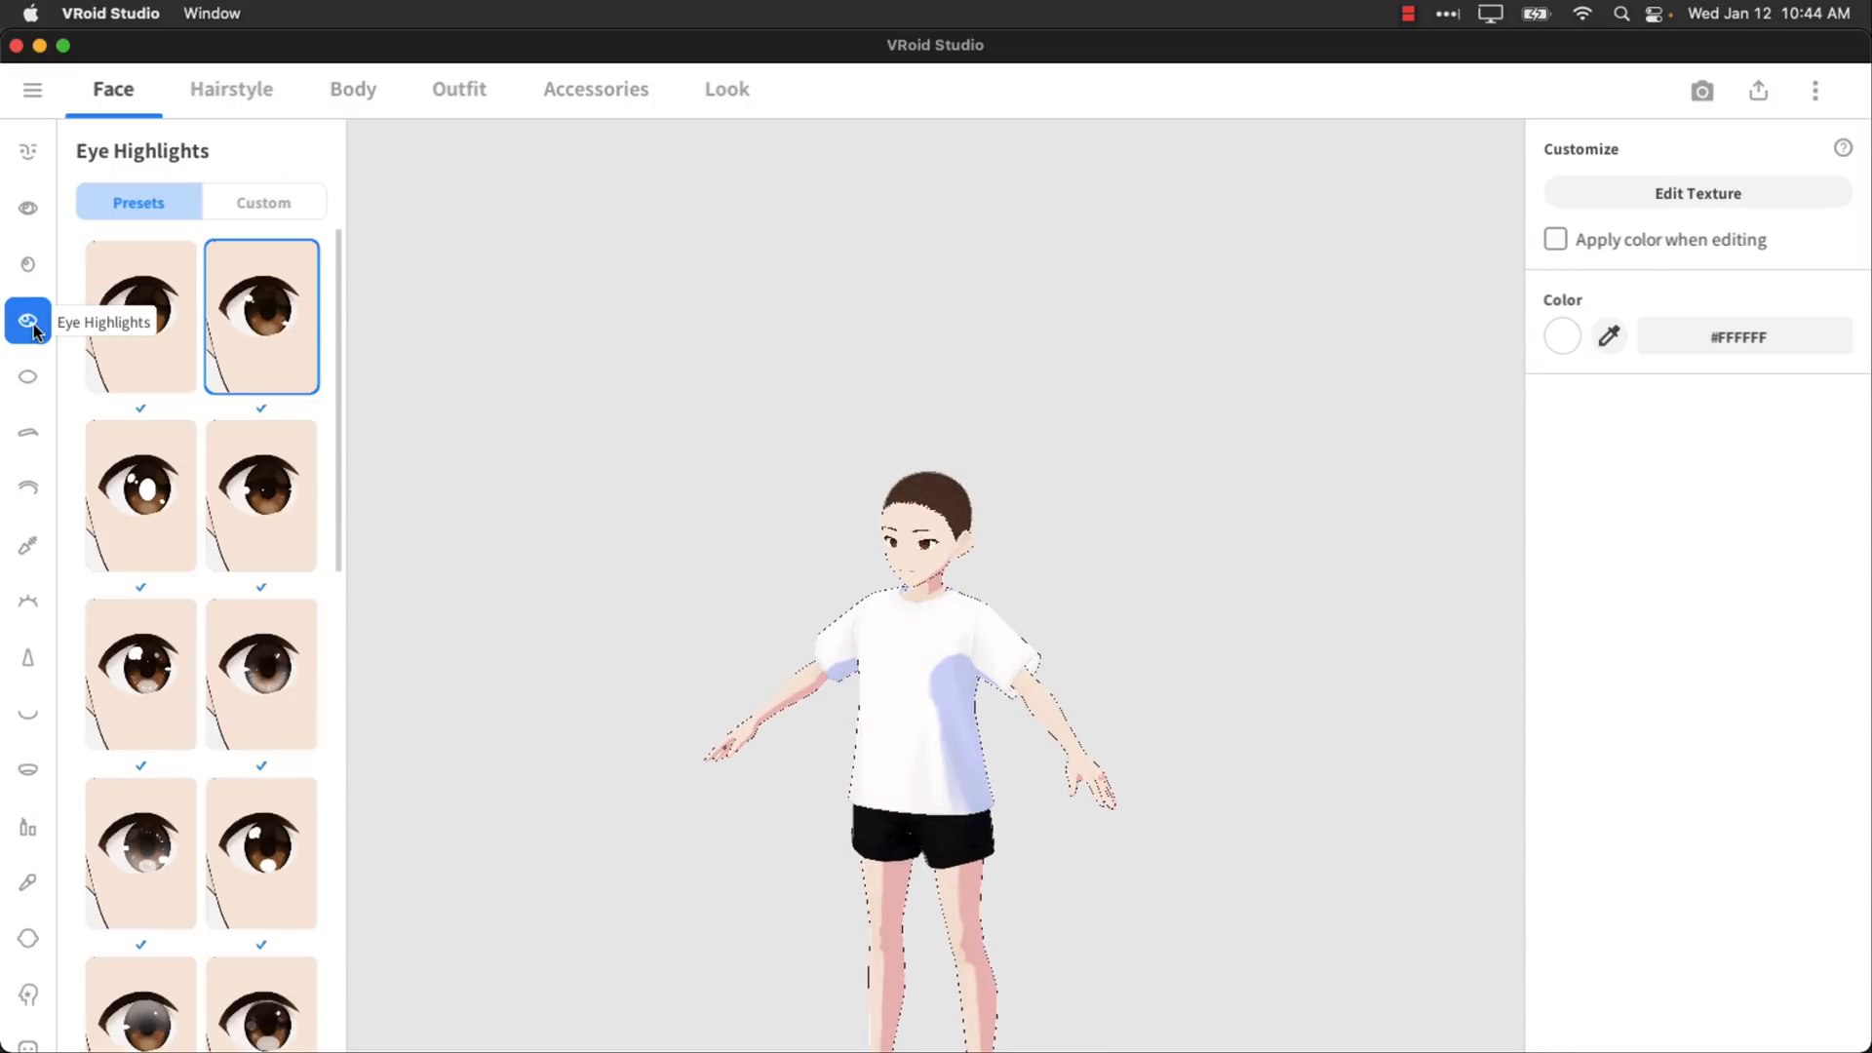
left_click(259, 493)
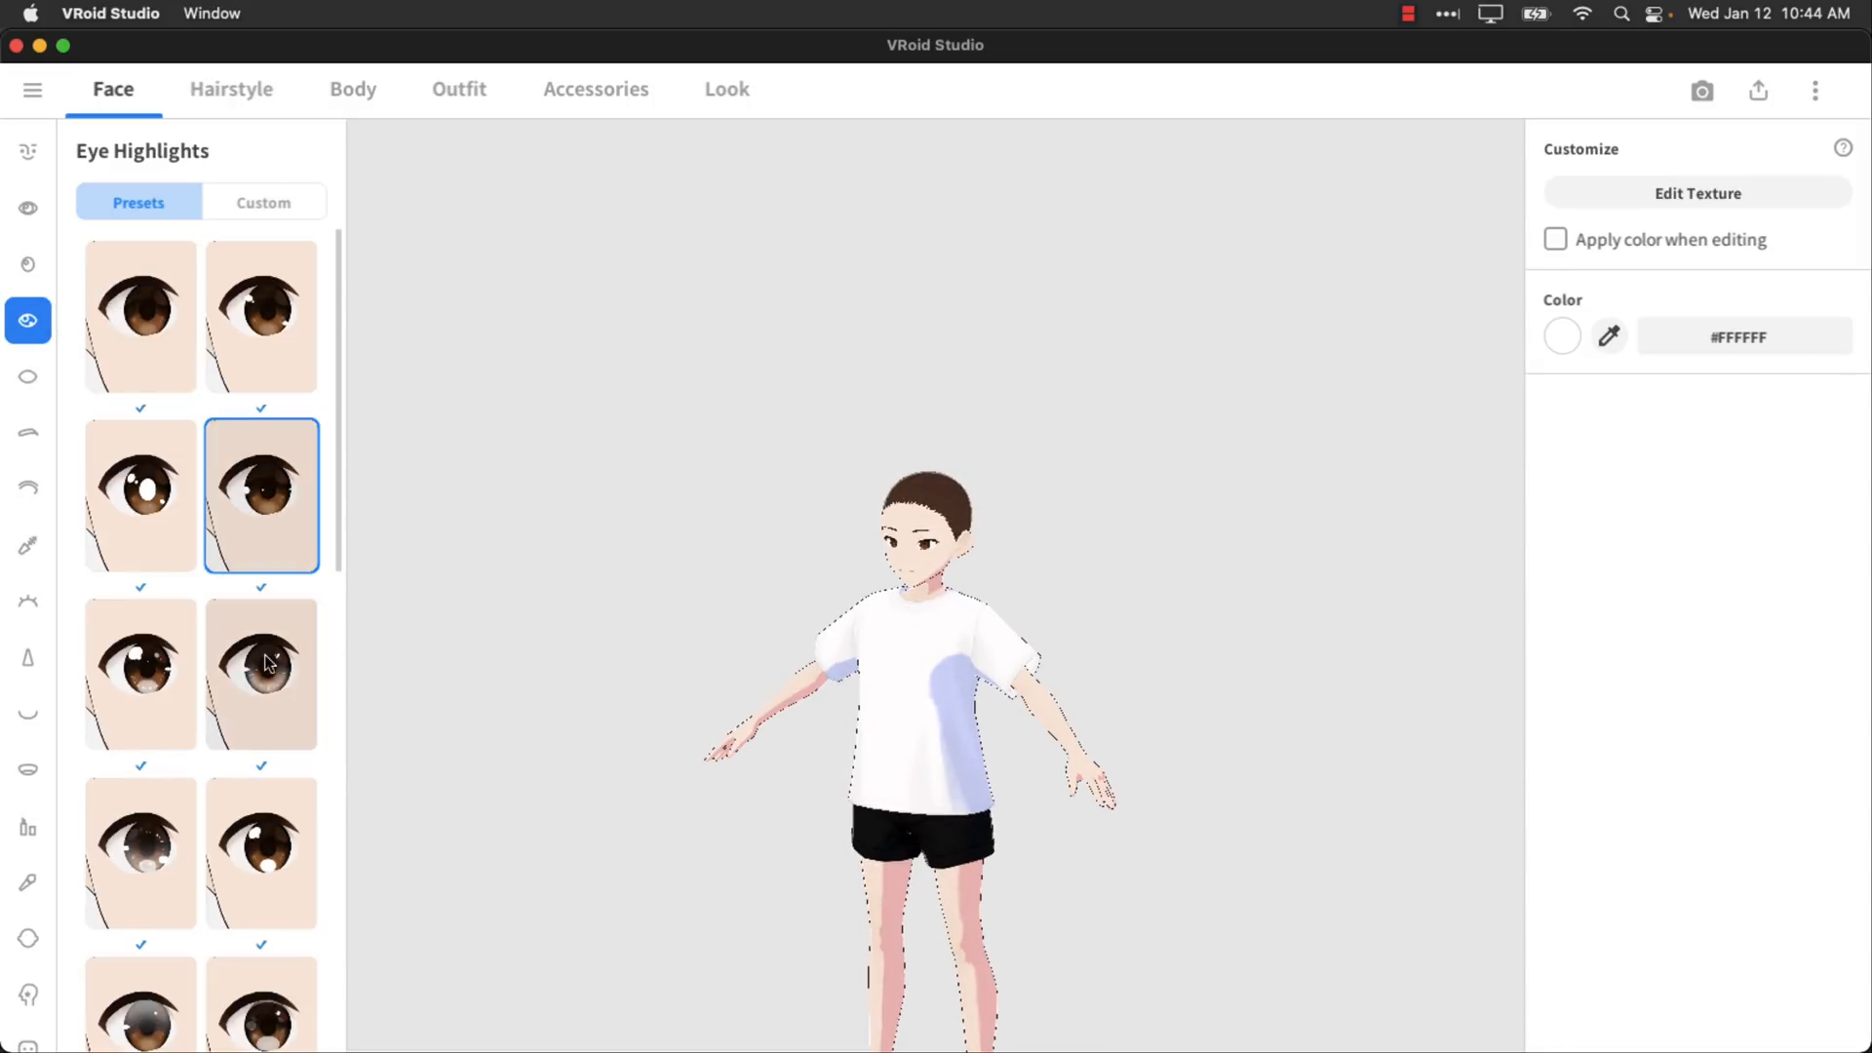
left_click(259, 672)
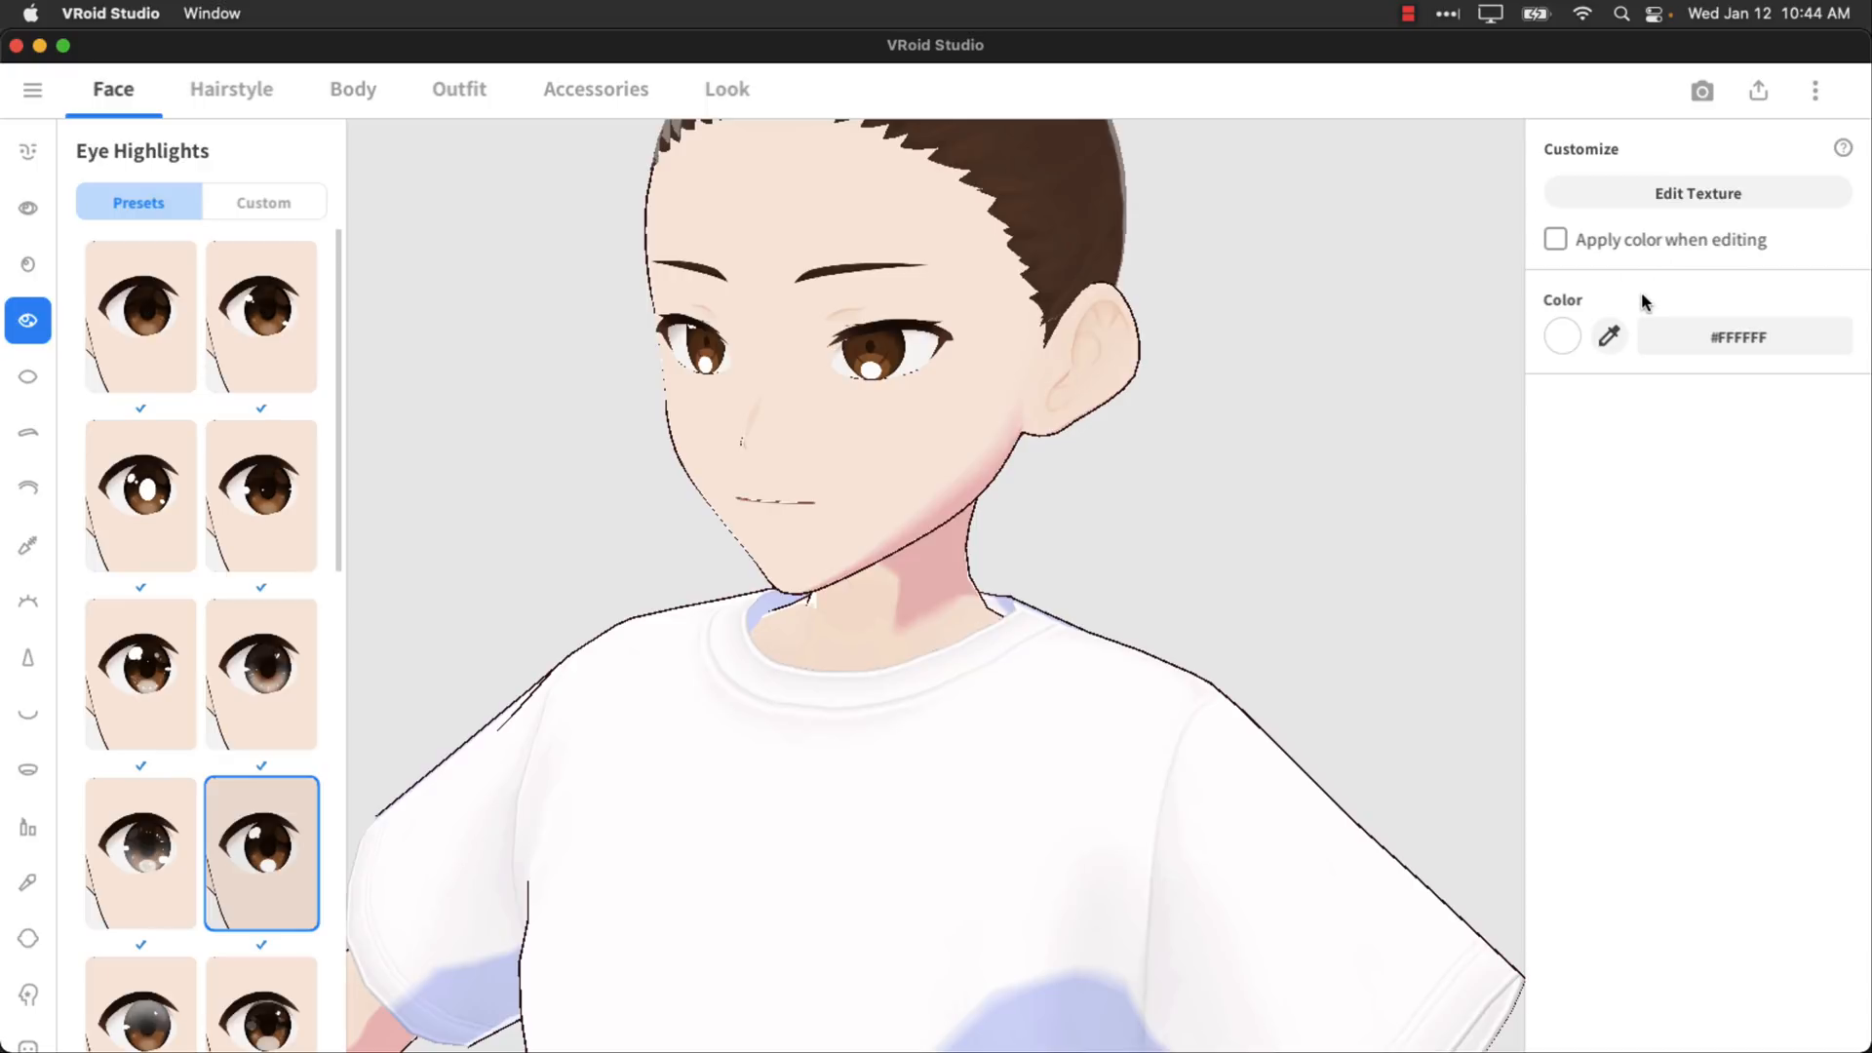
Tint the eye highlights bright red (#EA031F) with the colour wheel.
left_click(1561, 335)
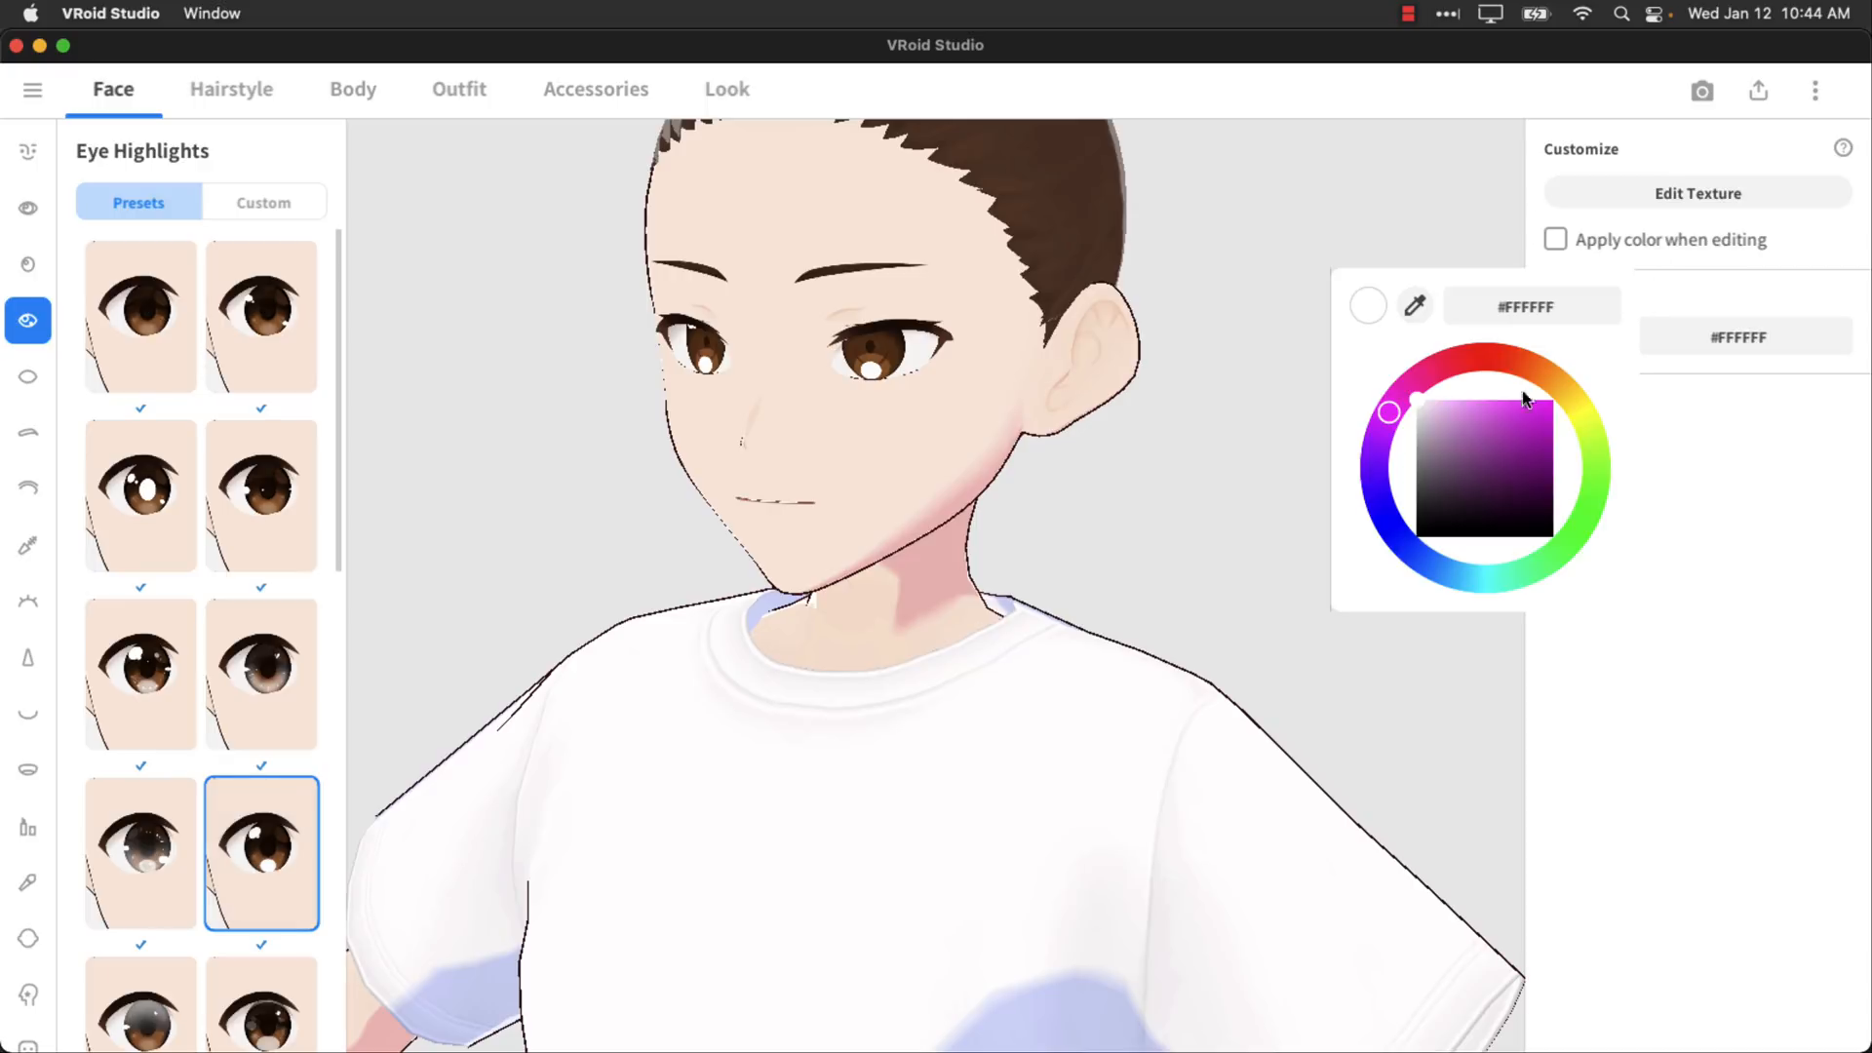
left_click(1532, 412)
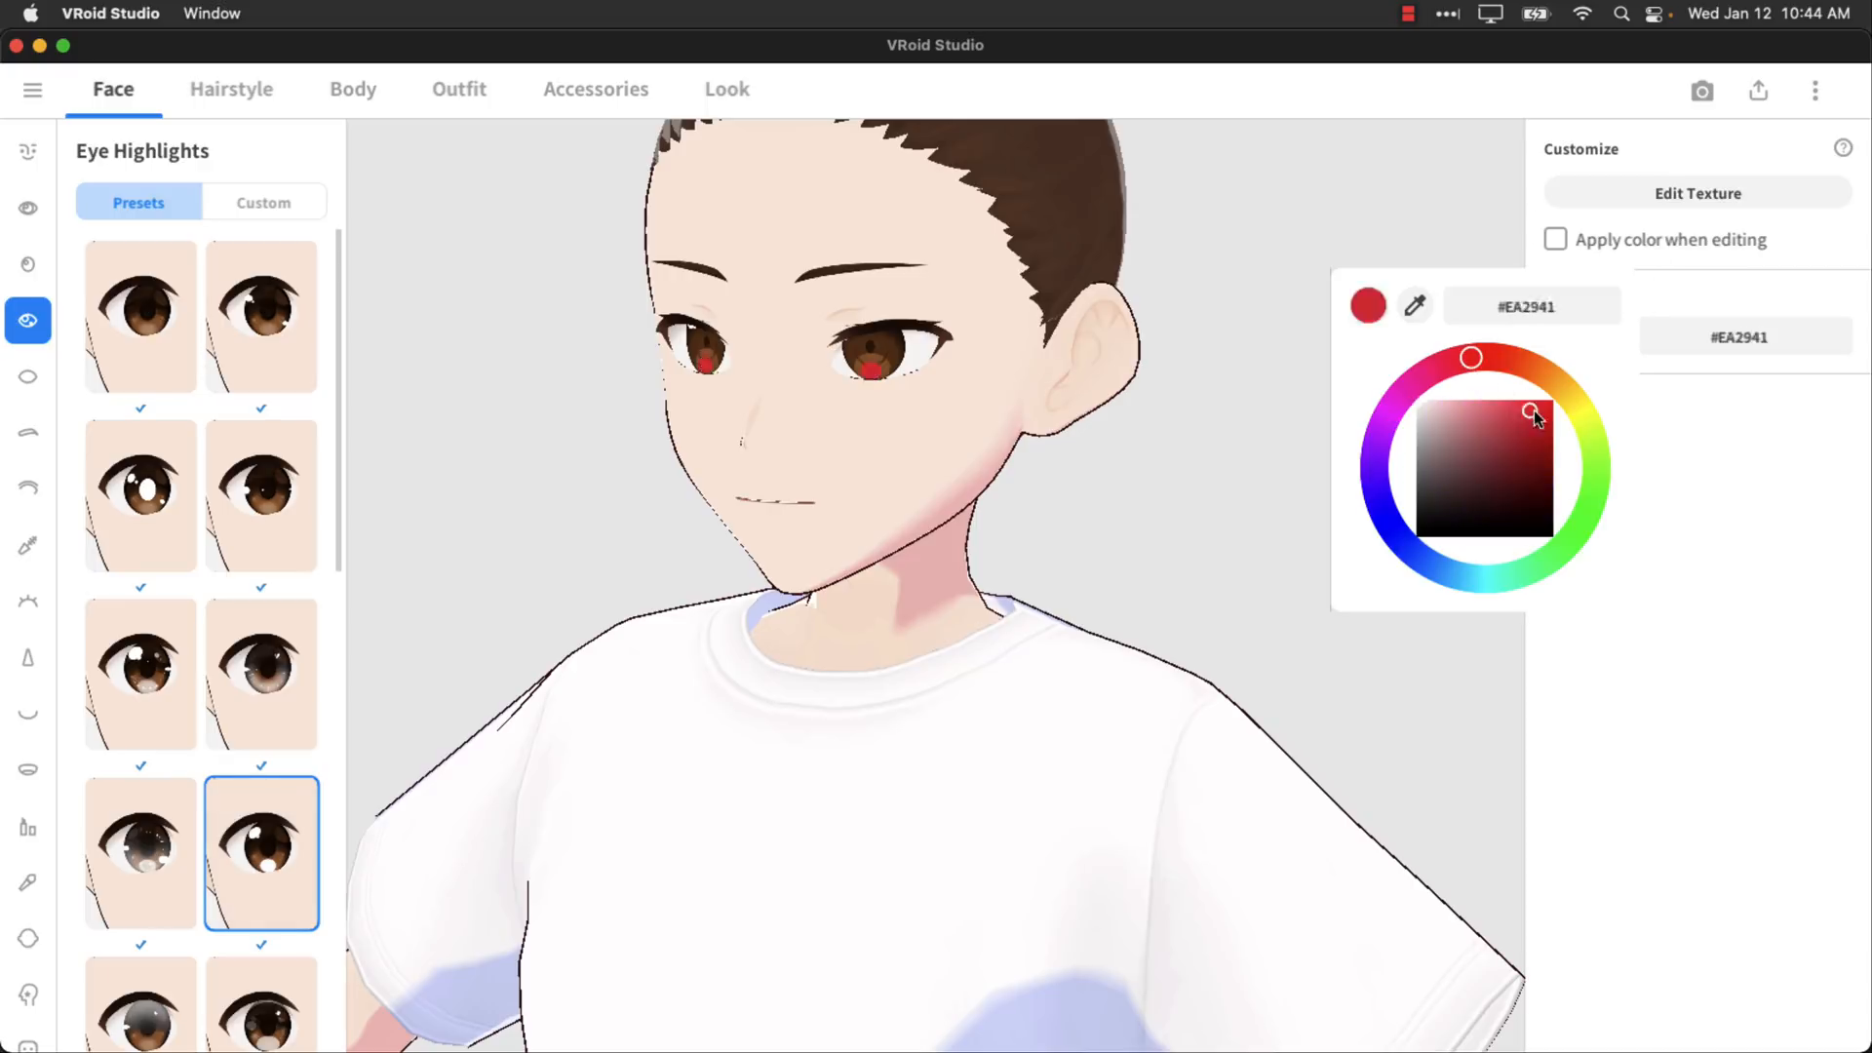
left_click_drag(1535, 411, 1550, 412)
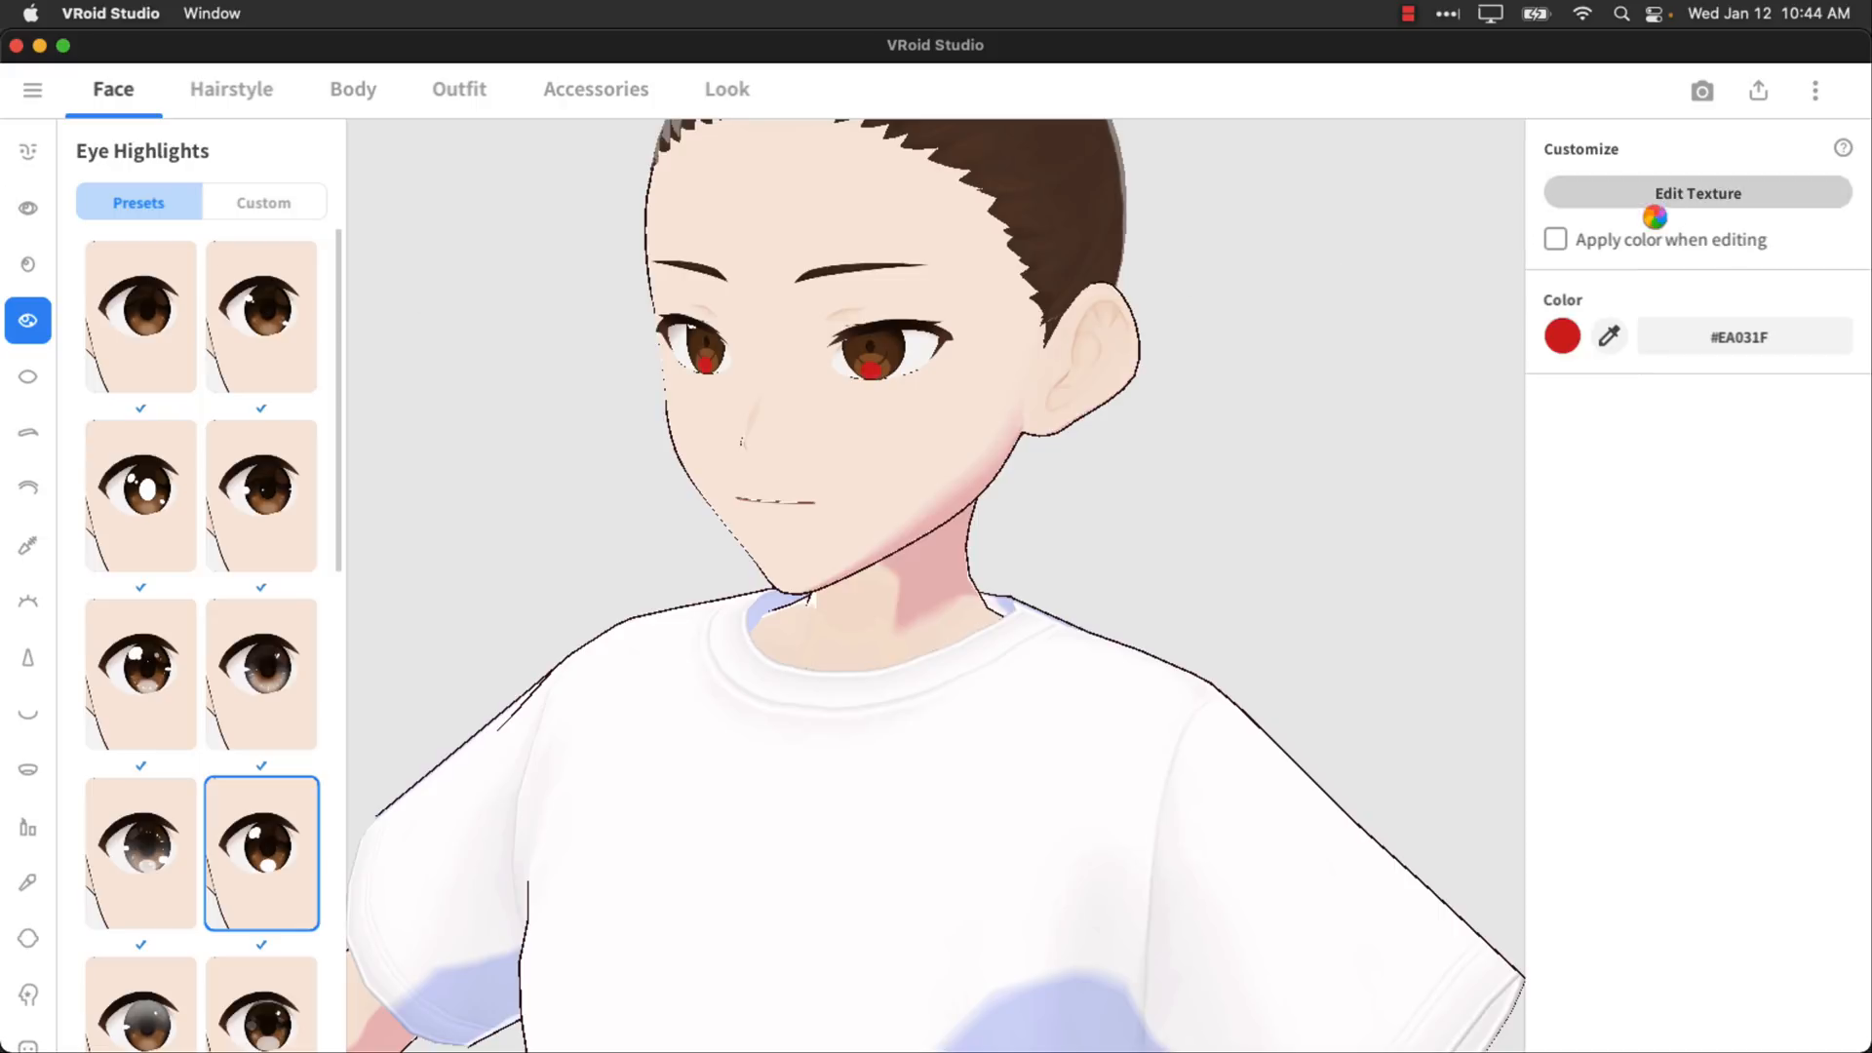
Exit the highlight texture editor without saving and apply the first eye set preset.
left_click(1694, 193)
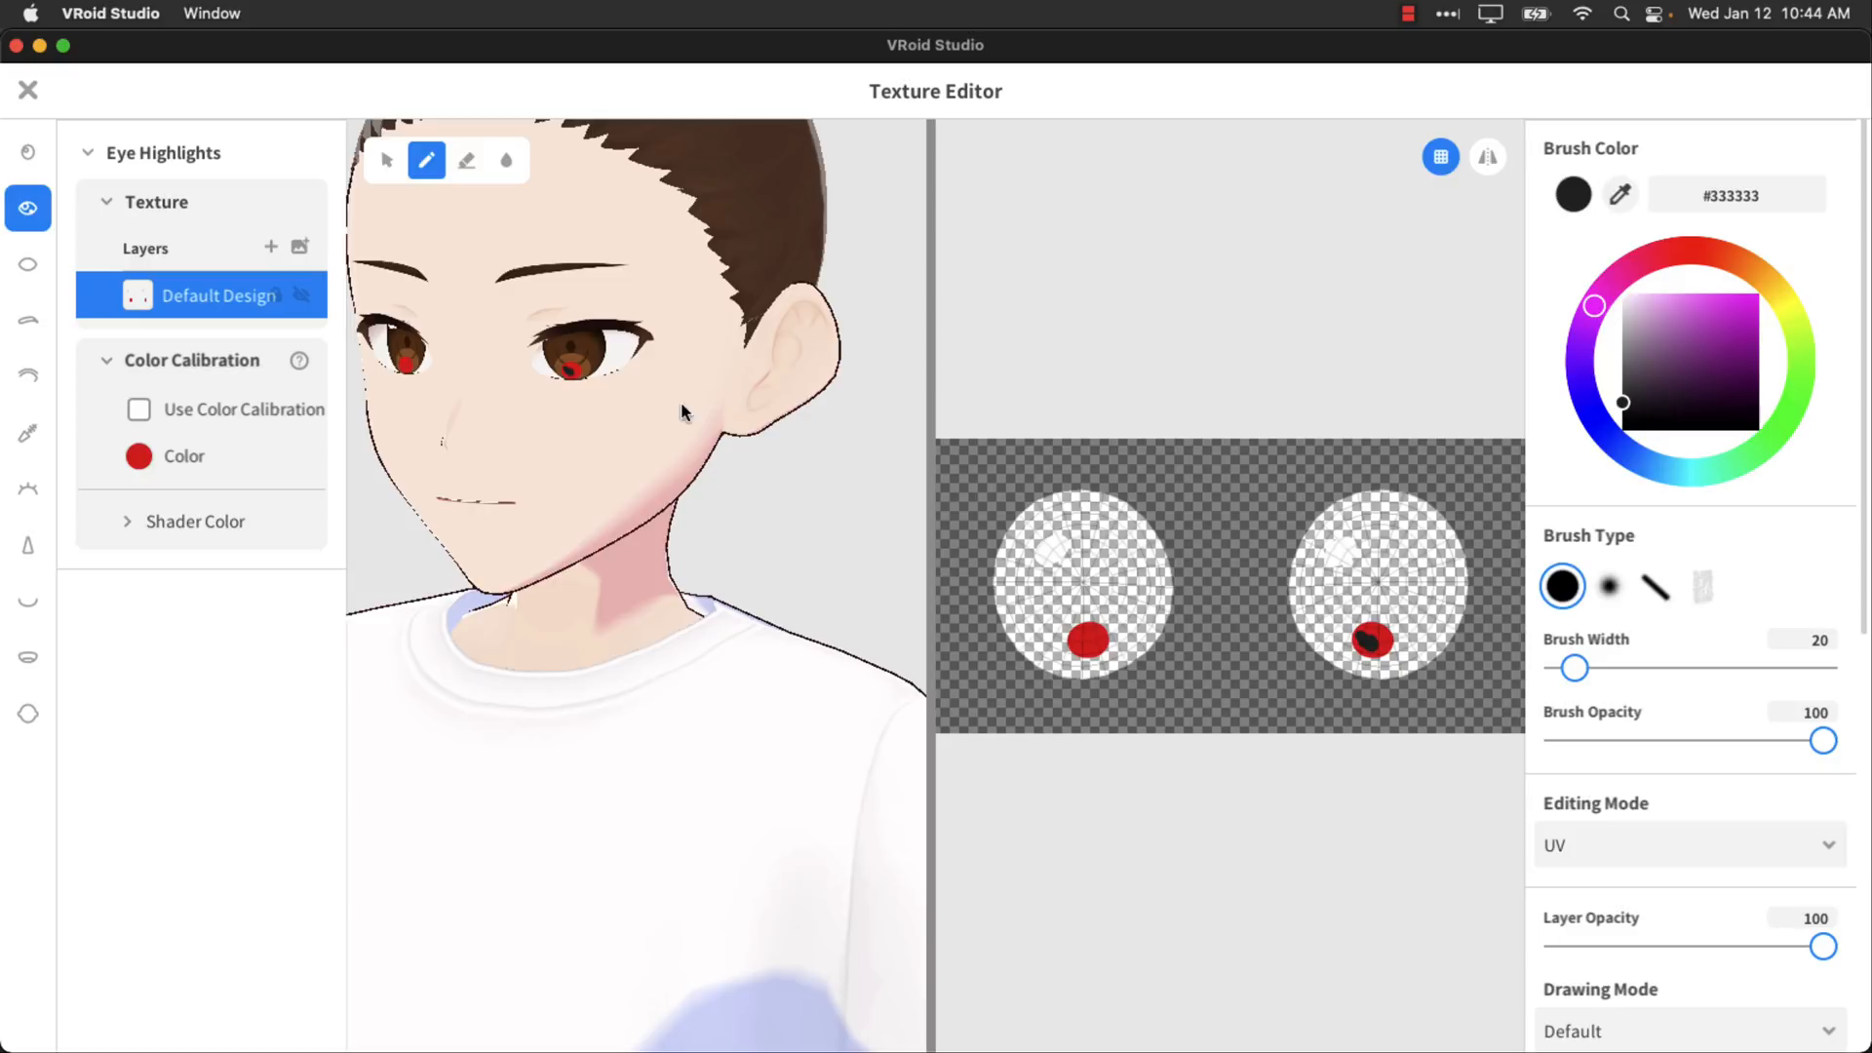
left_click(28, 89)
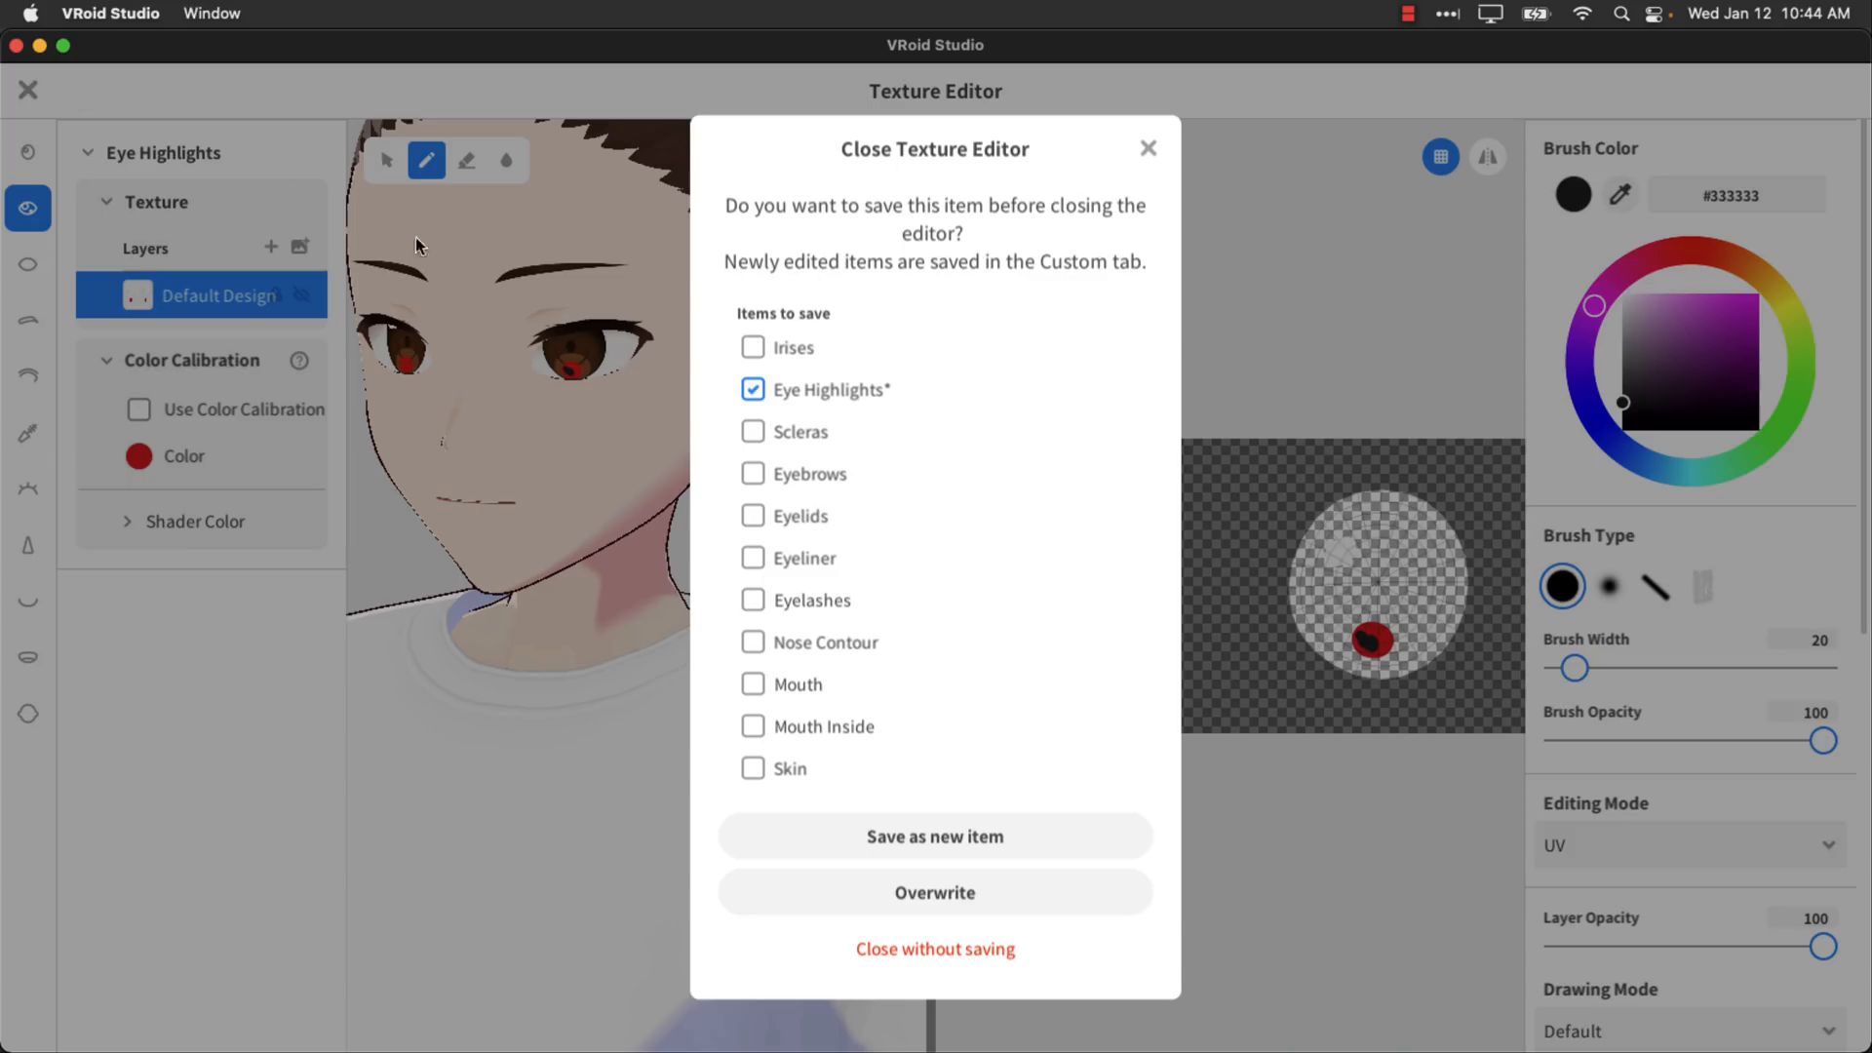
mouse_move(934, 947)
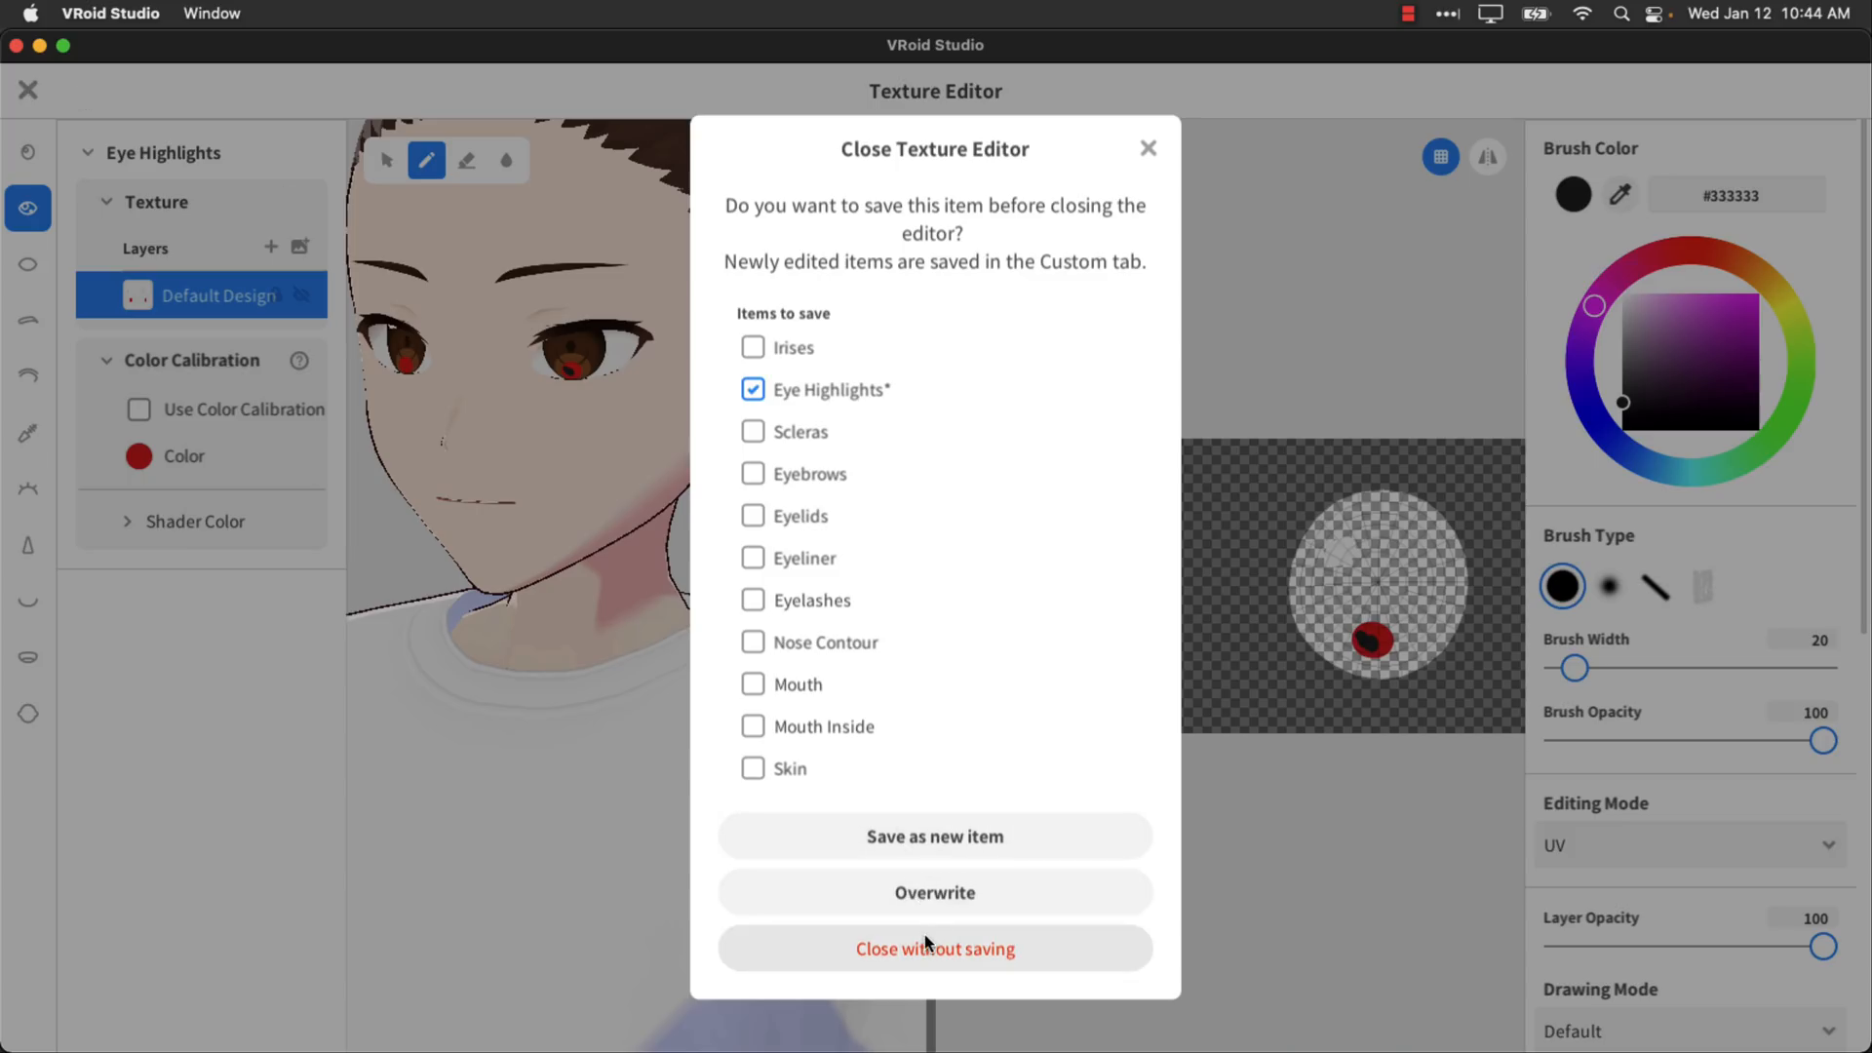
left_click(933, 948)
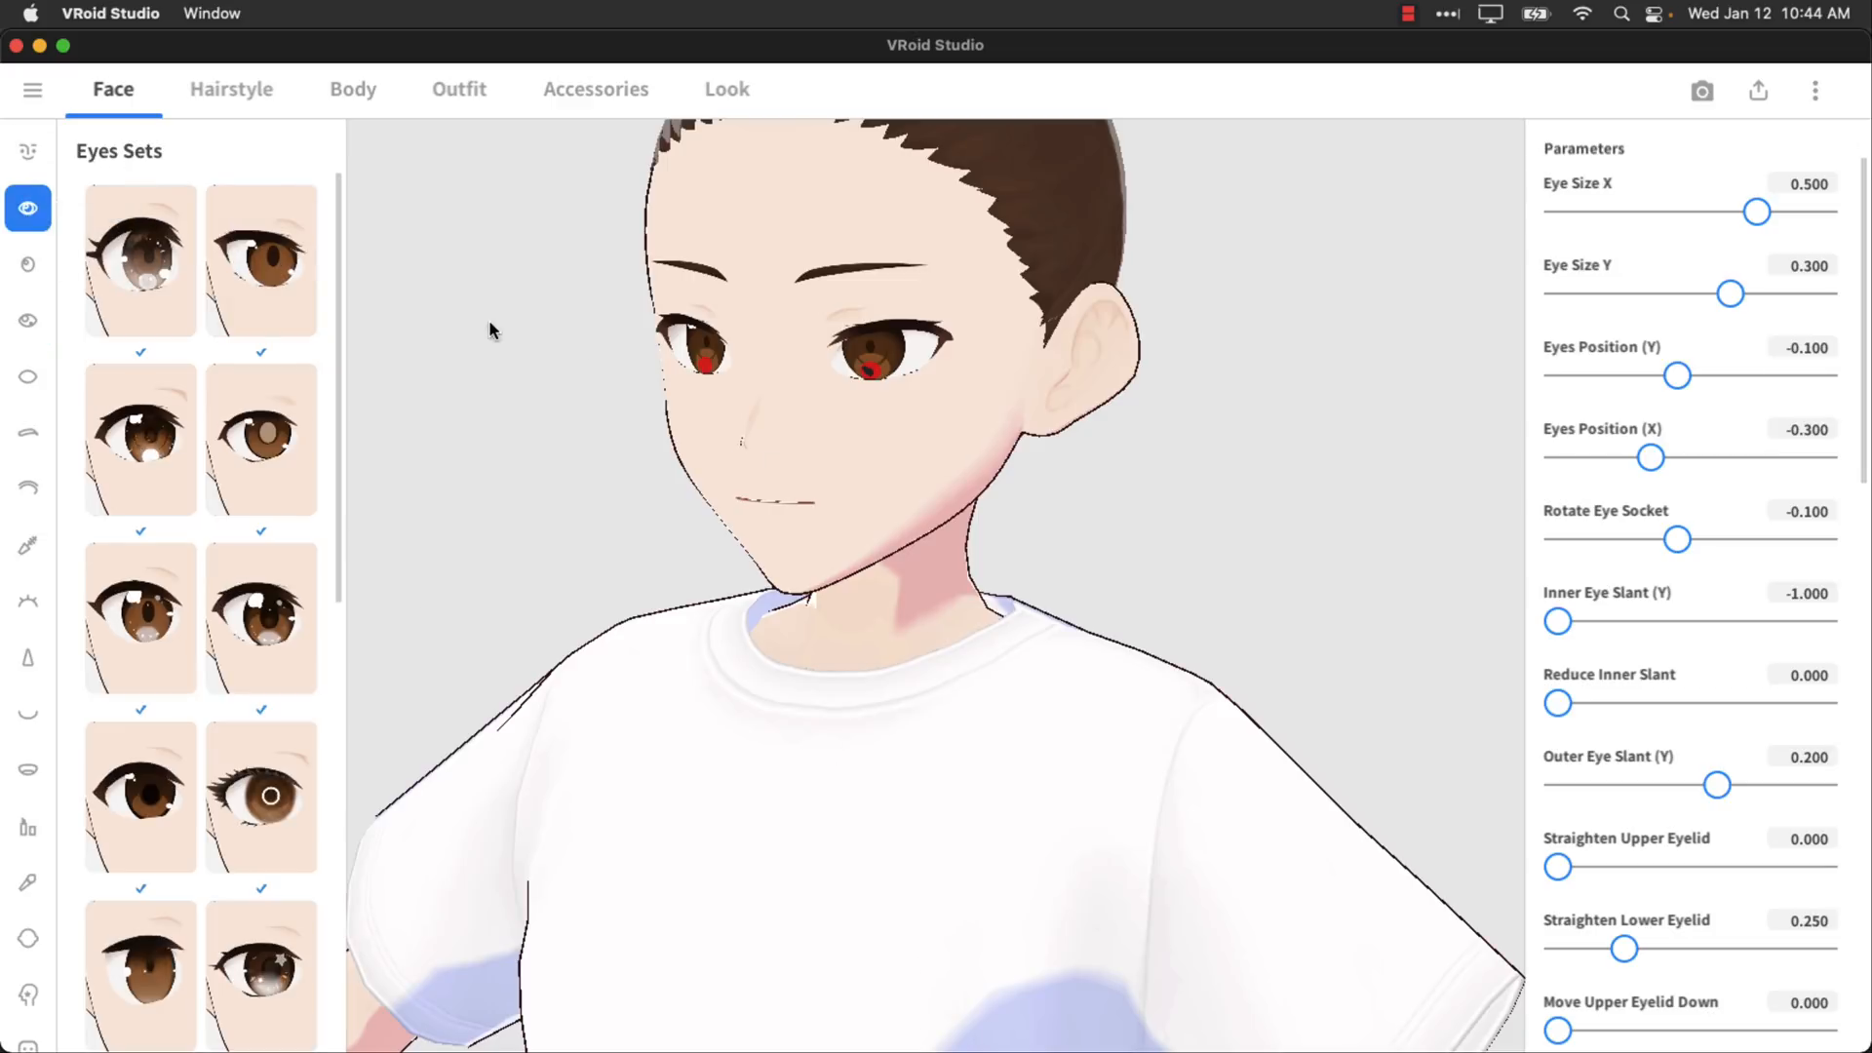
left_click(140, 259)
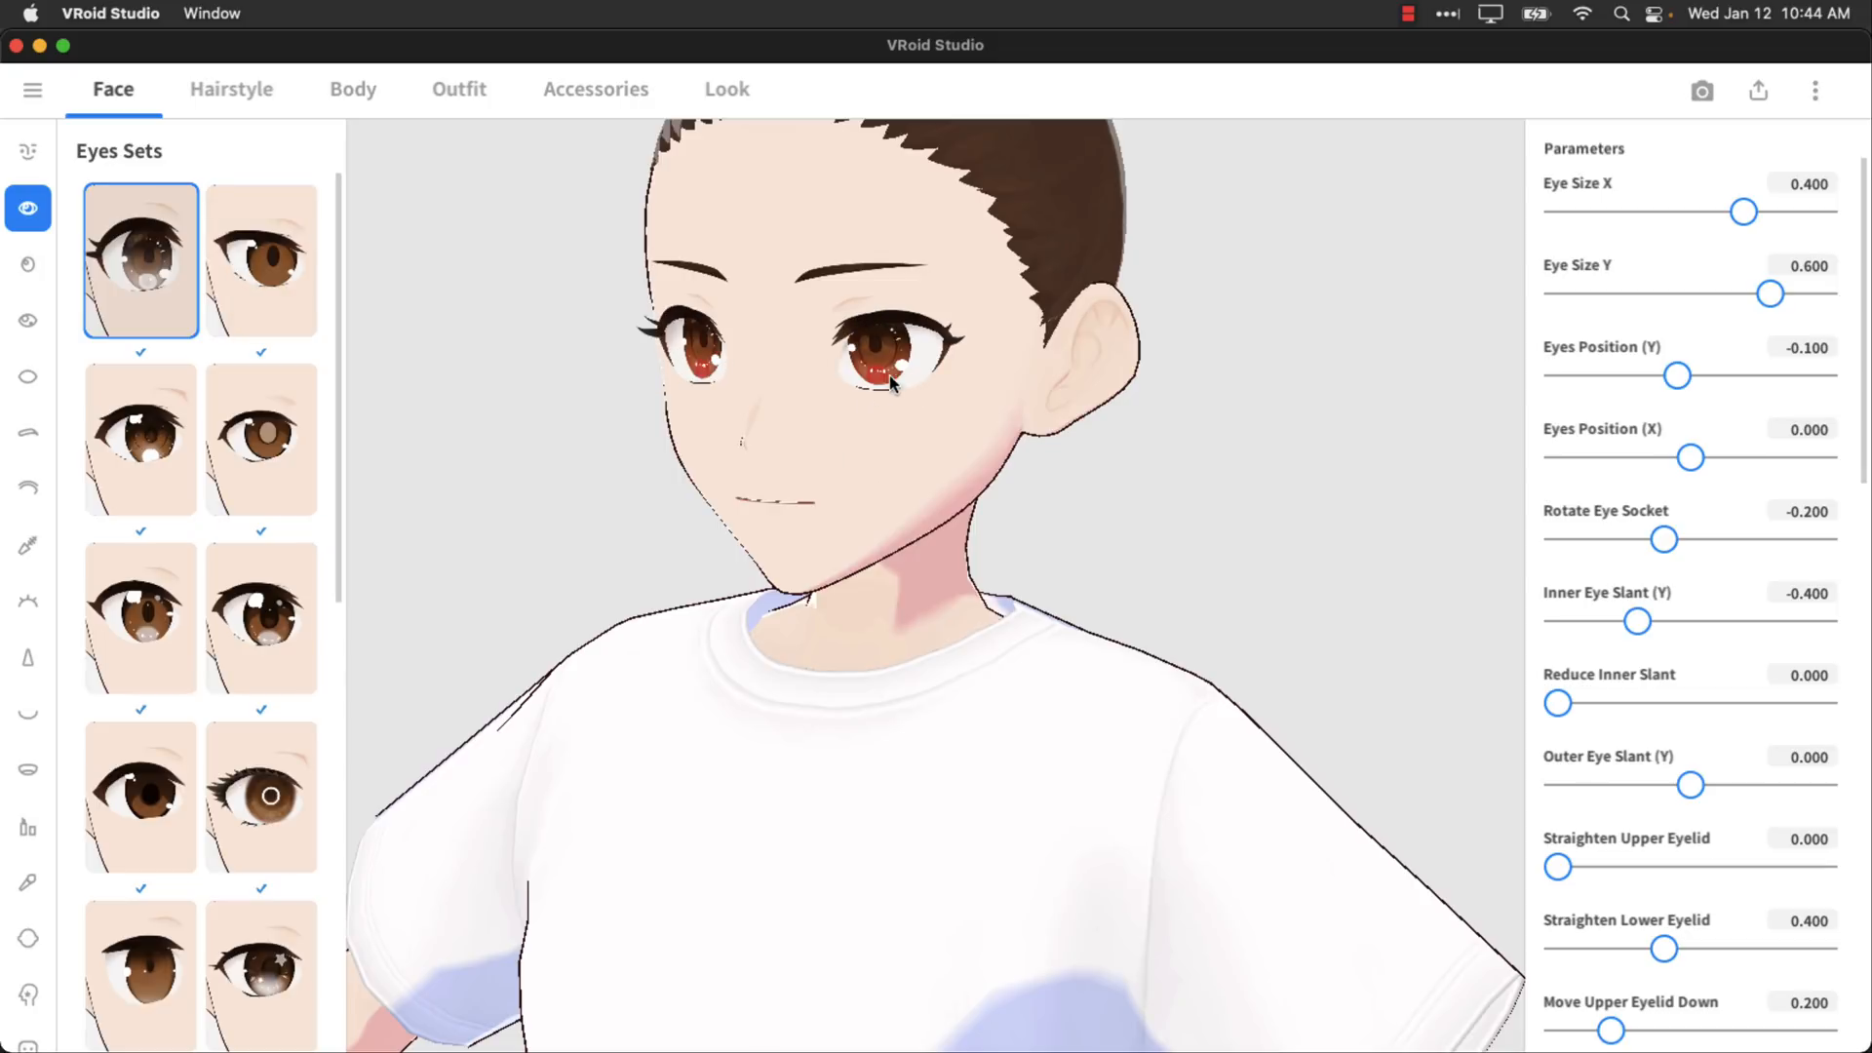
Give the avatar a bun extension with side locks from the Hairstyle presets.
left_click(230, 88)
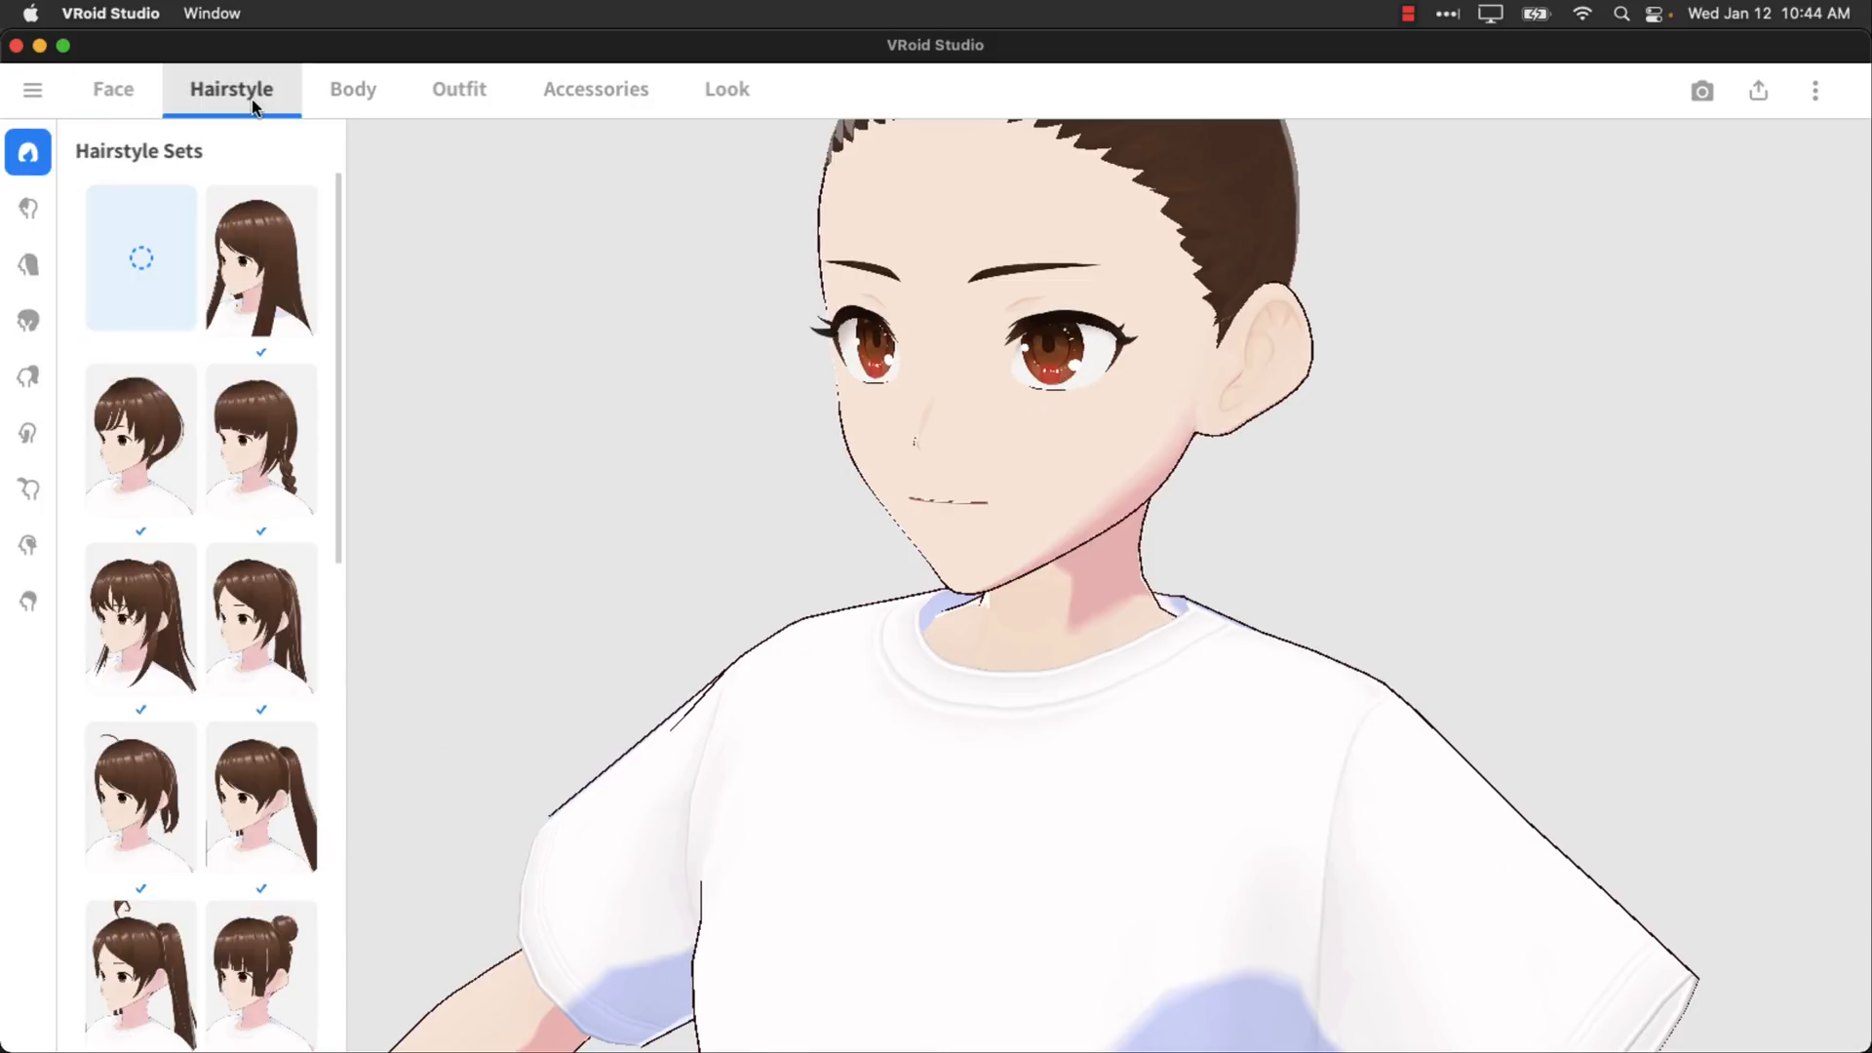
left_click(261, 618)
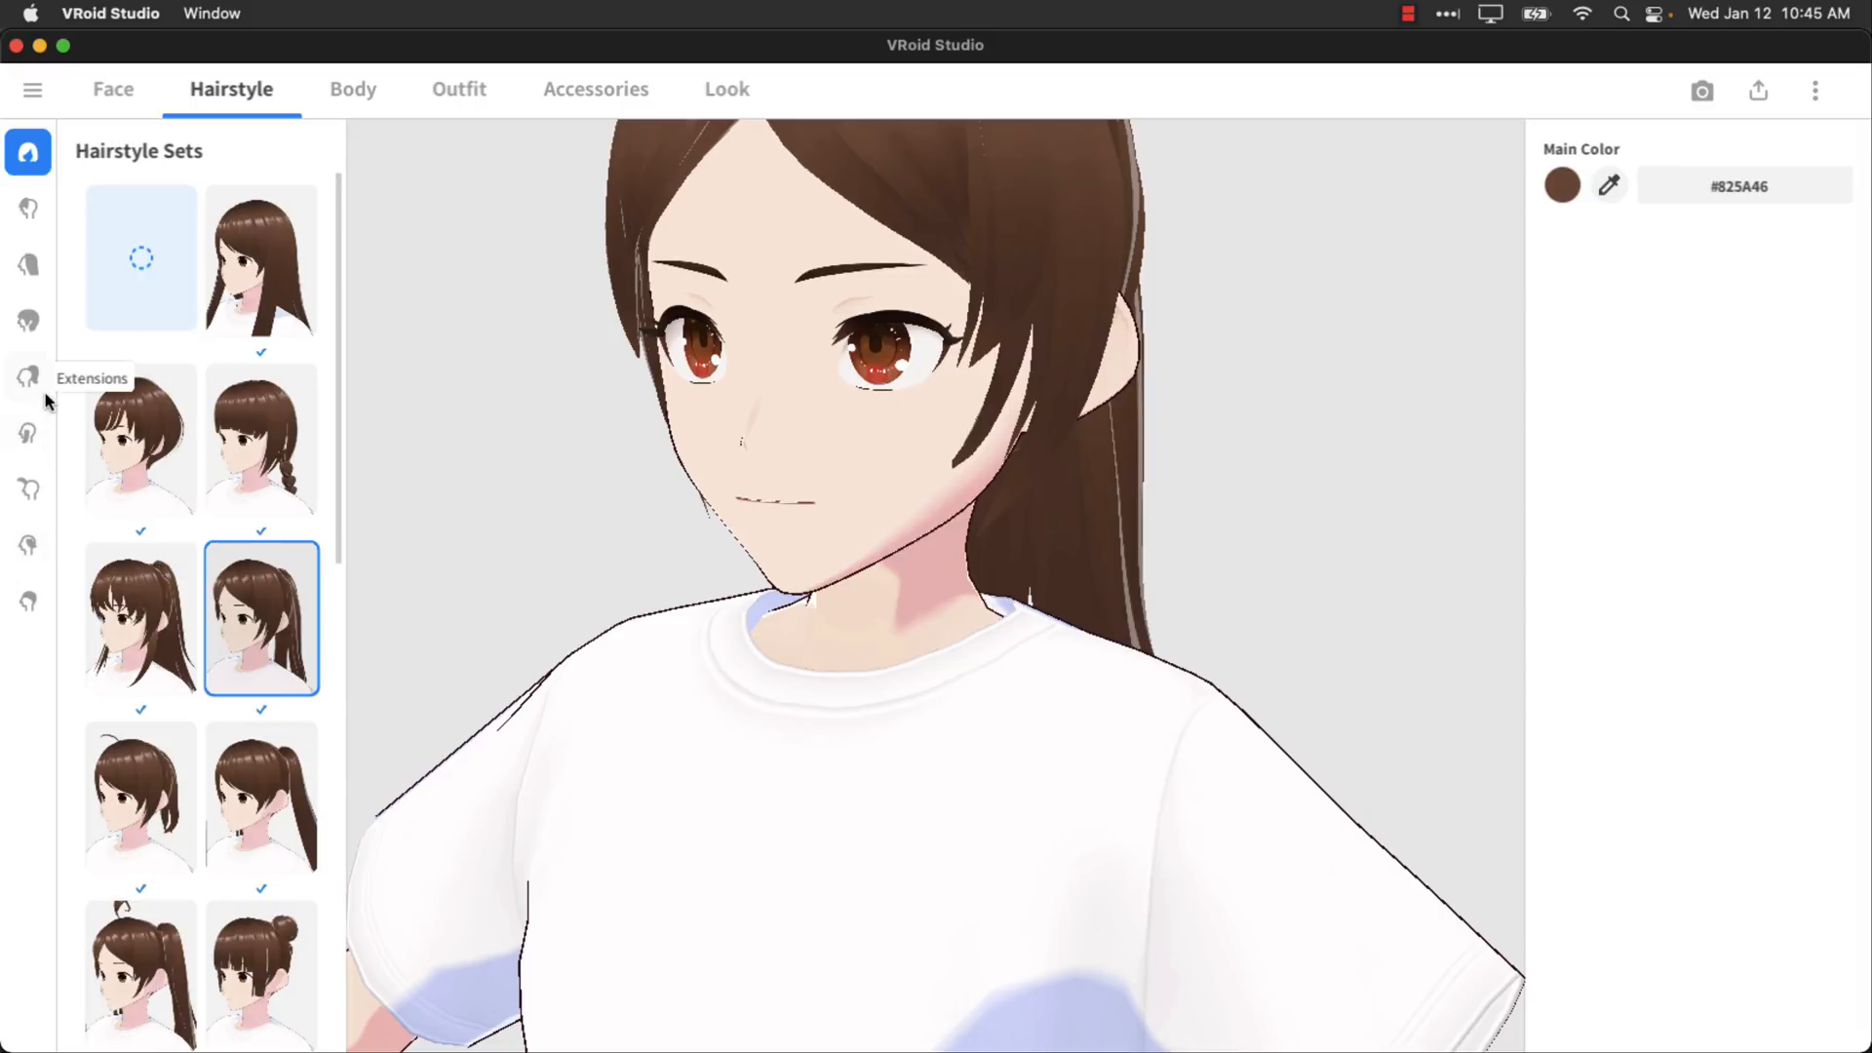
left_click(27, 376)
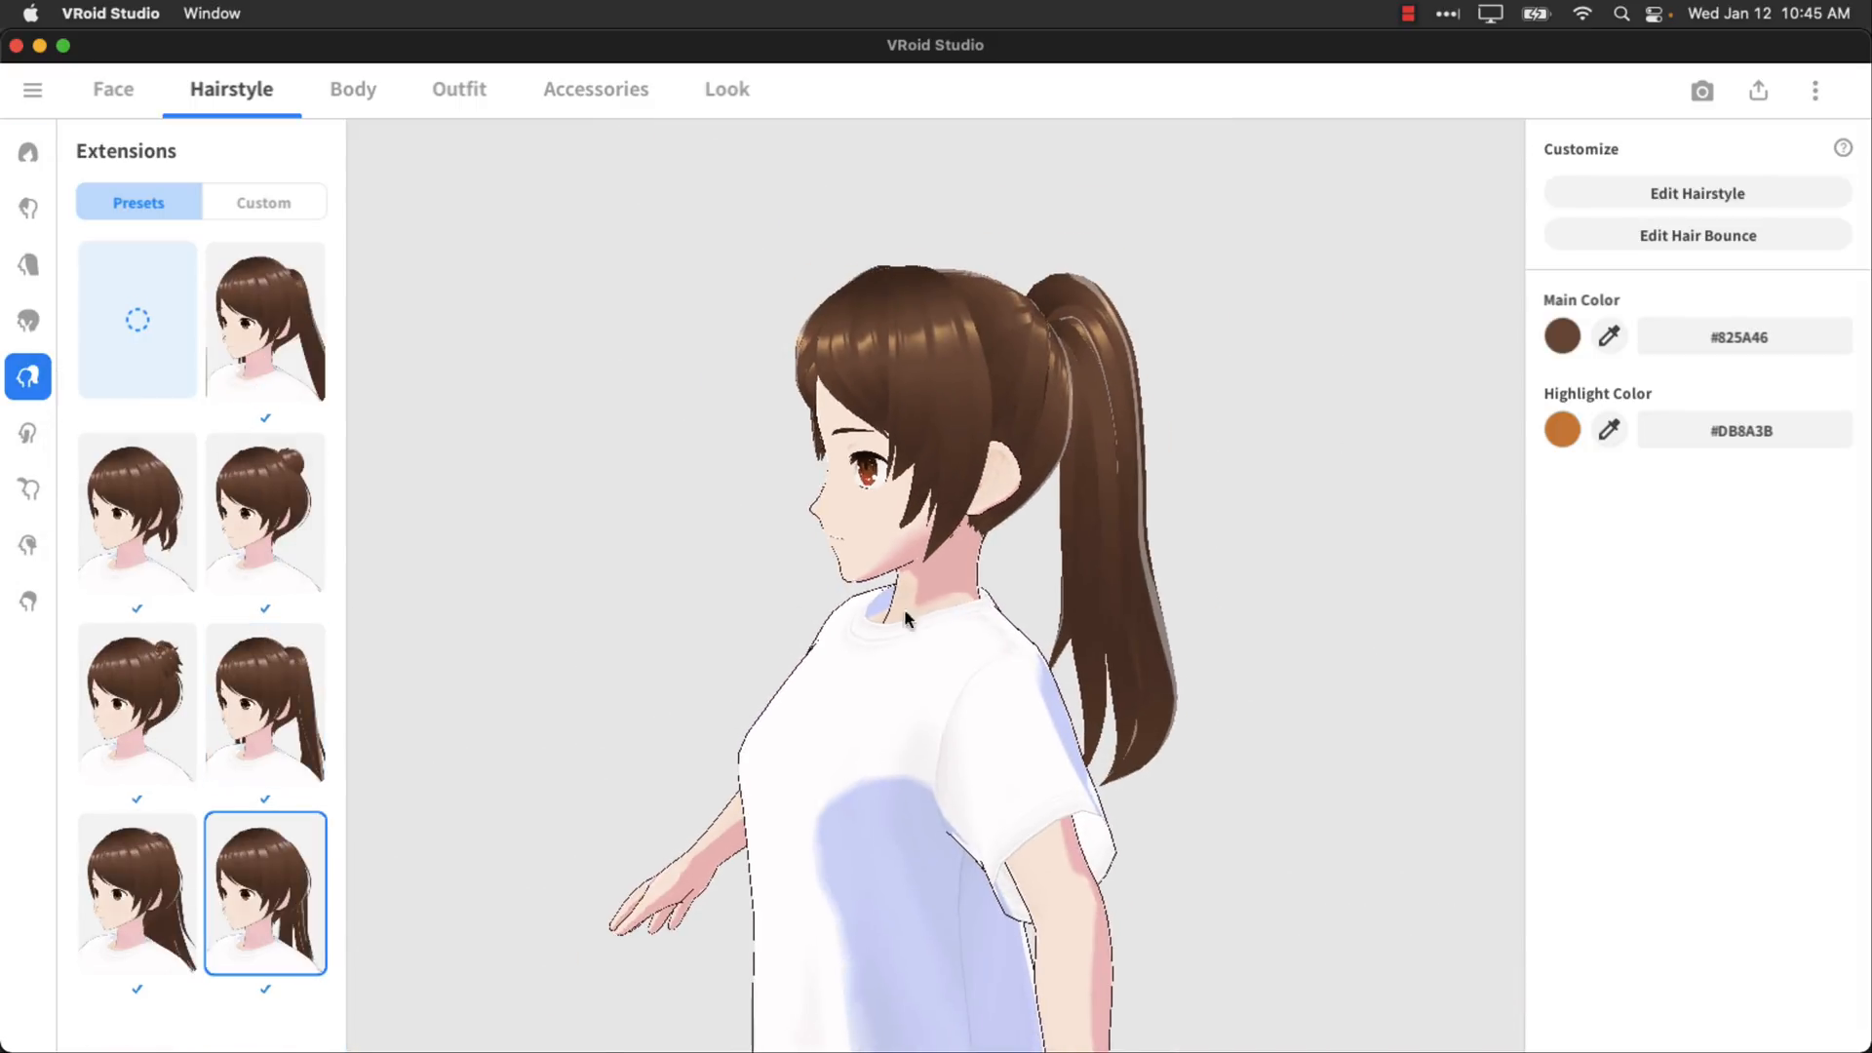
left_click(265, 513)
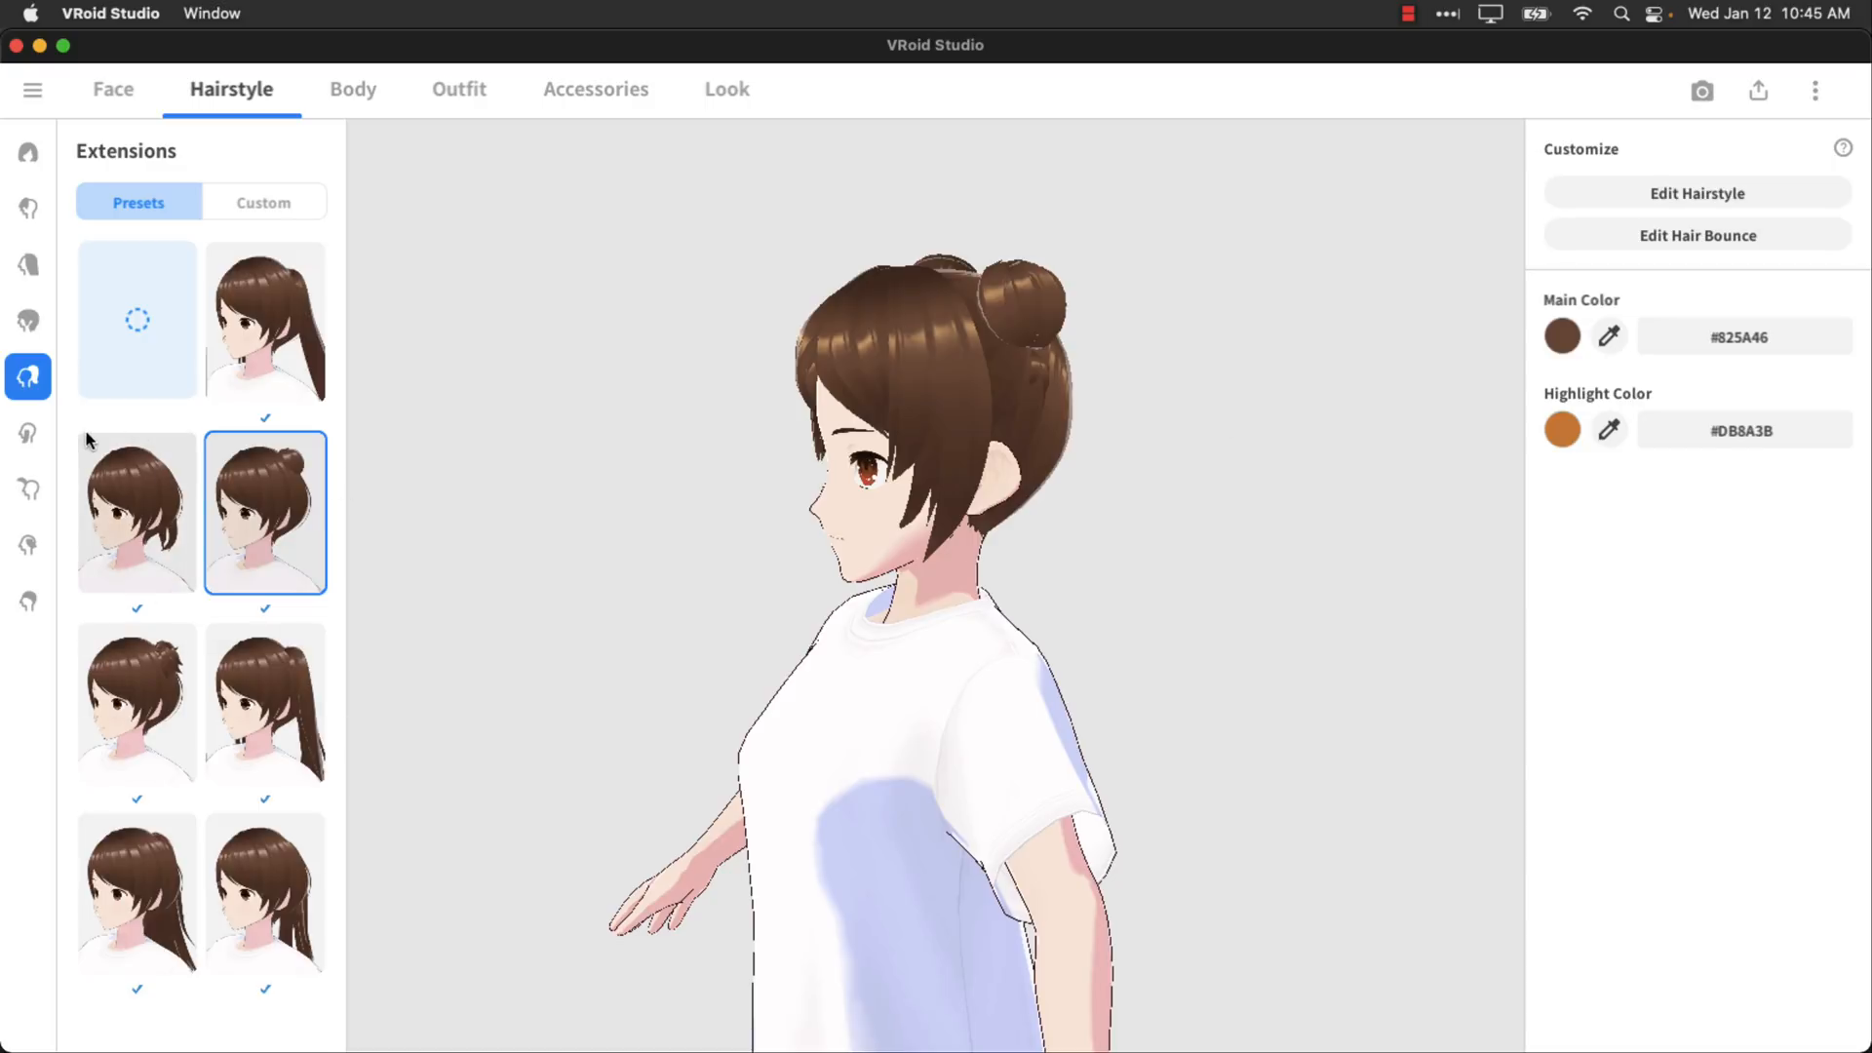
left_click(27, 433)
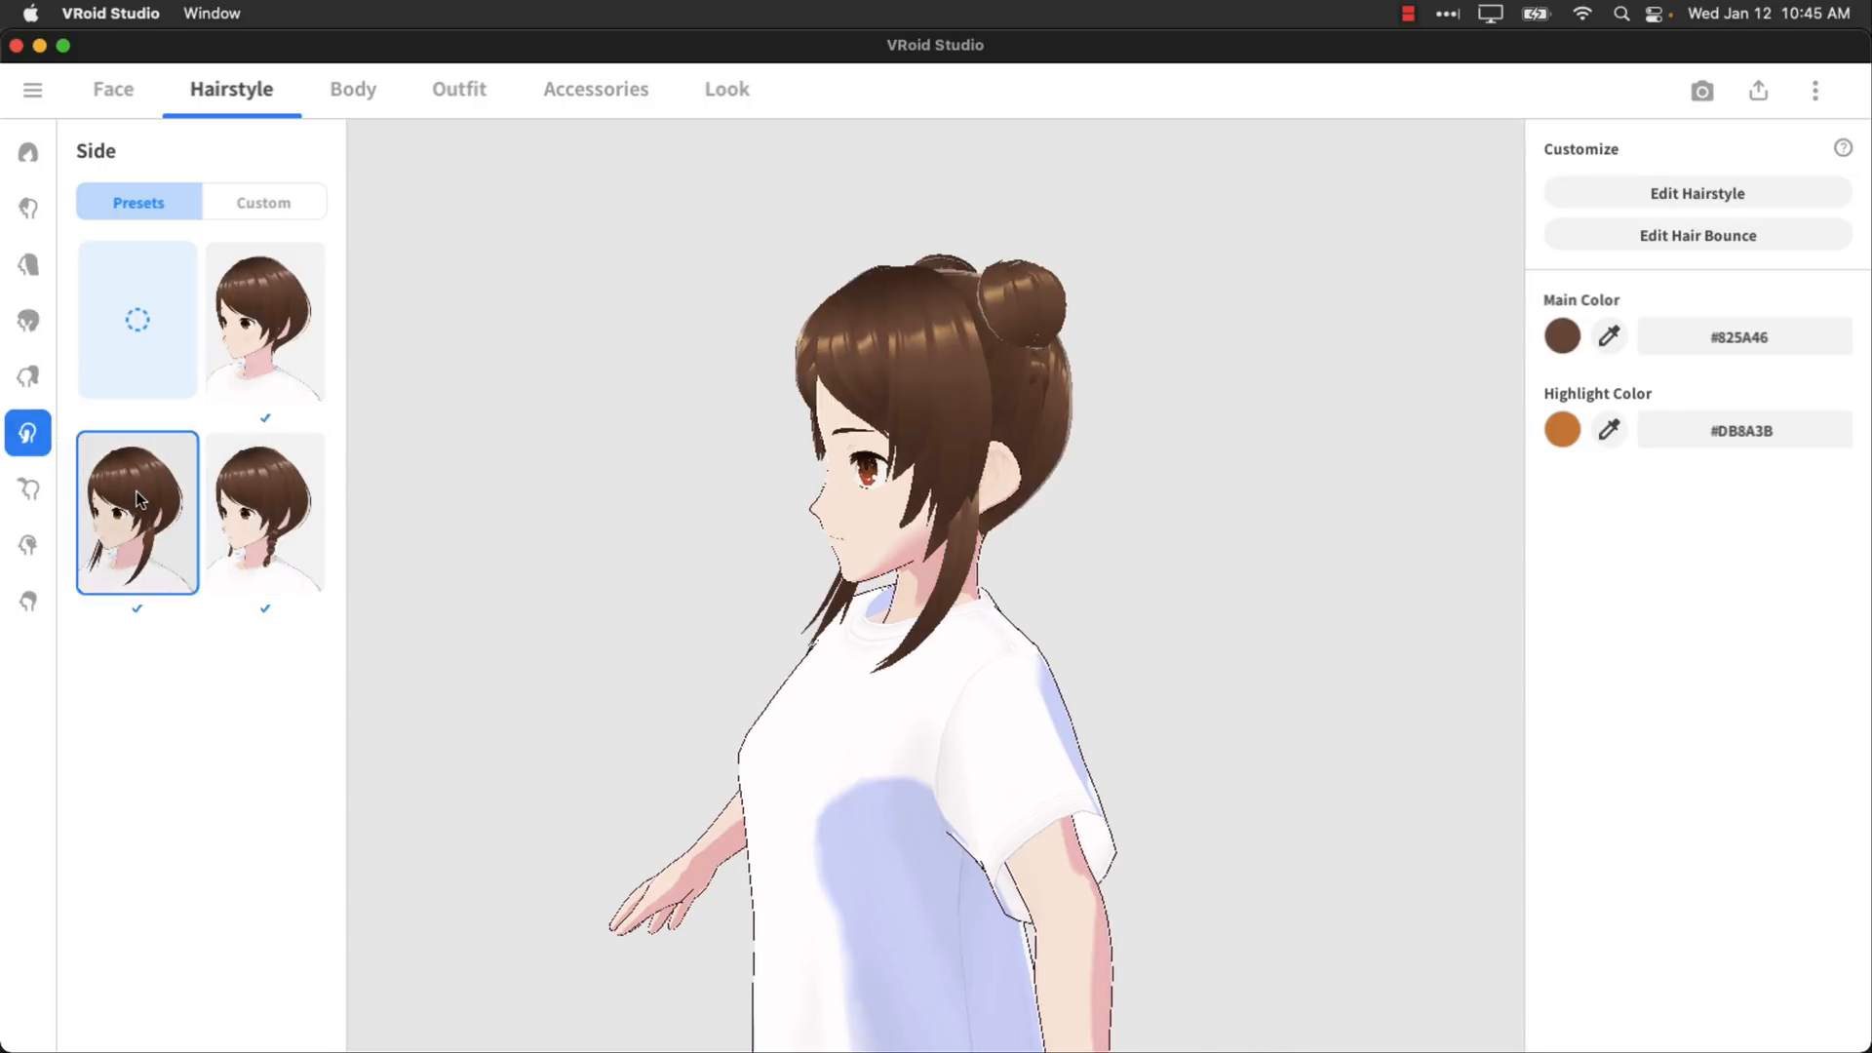
mouse_move(1728, 475)
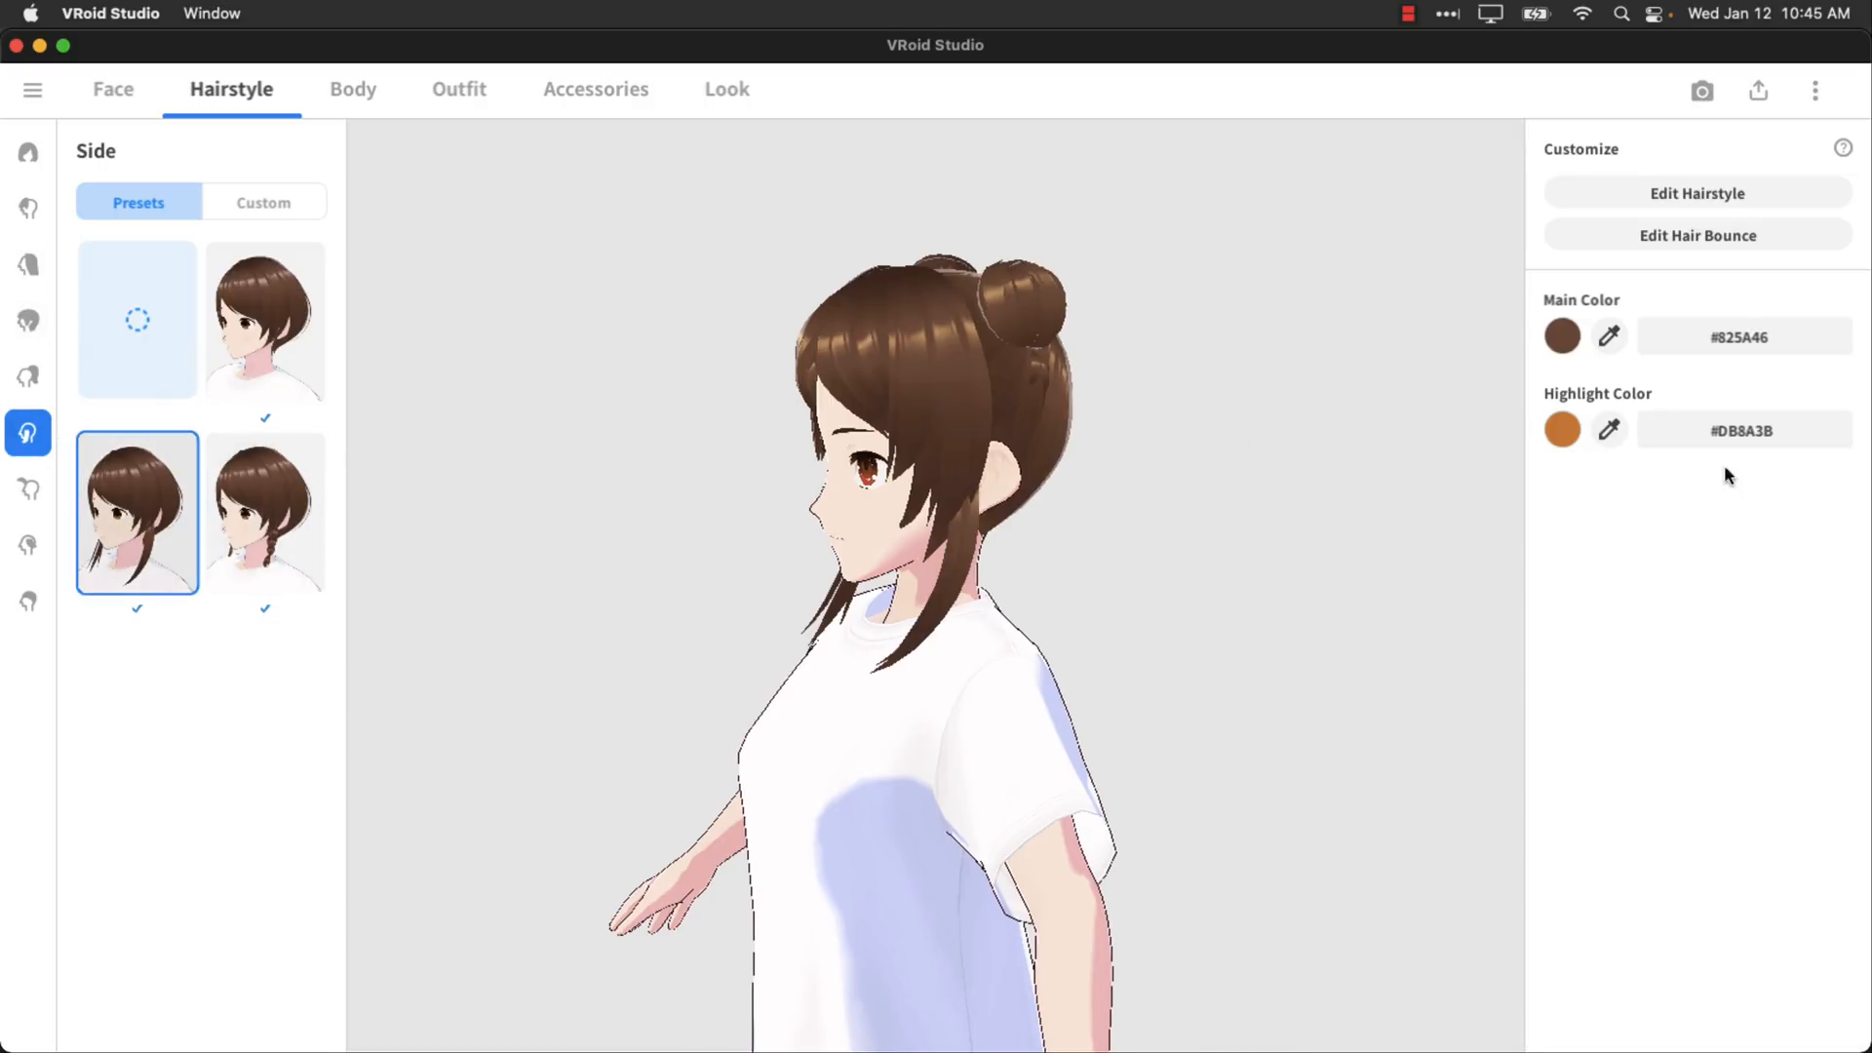
mouse_move(14, 18)
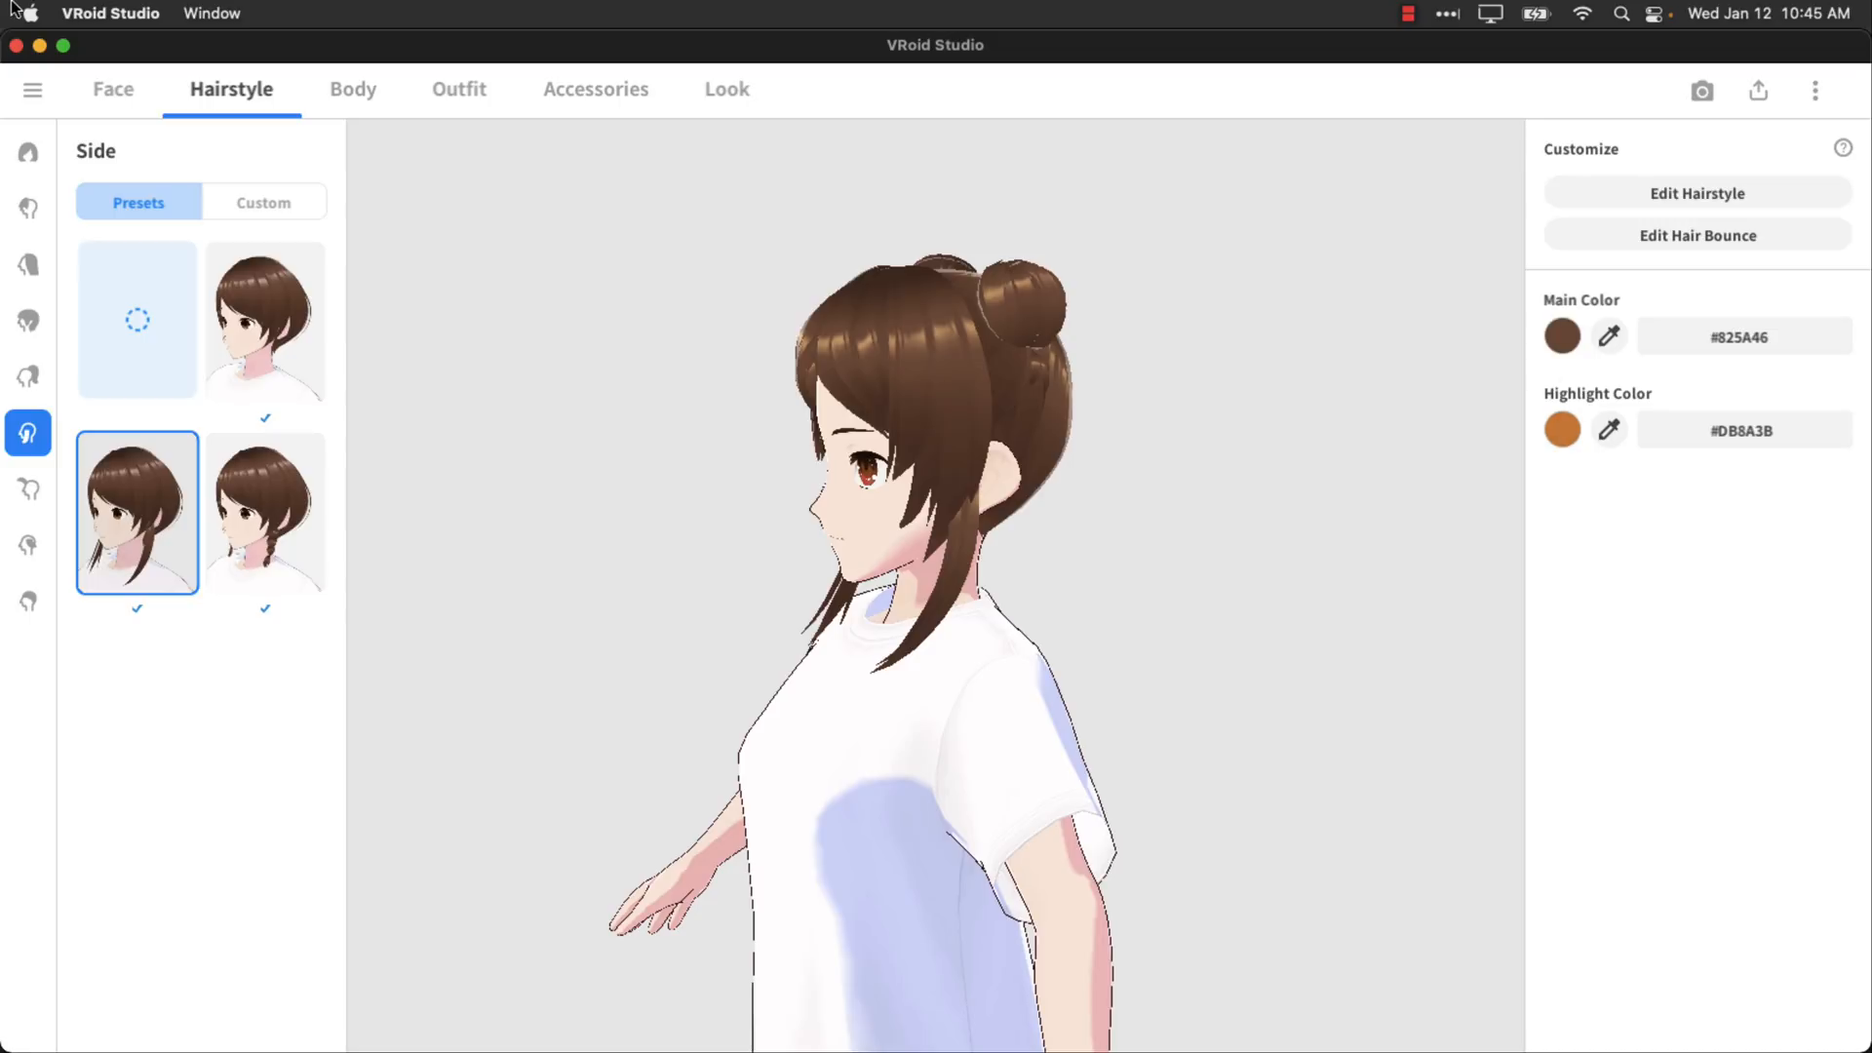
mouse_move(30, 546)
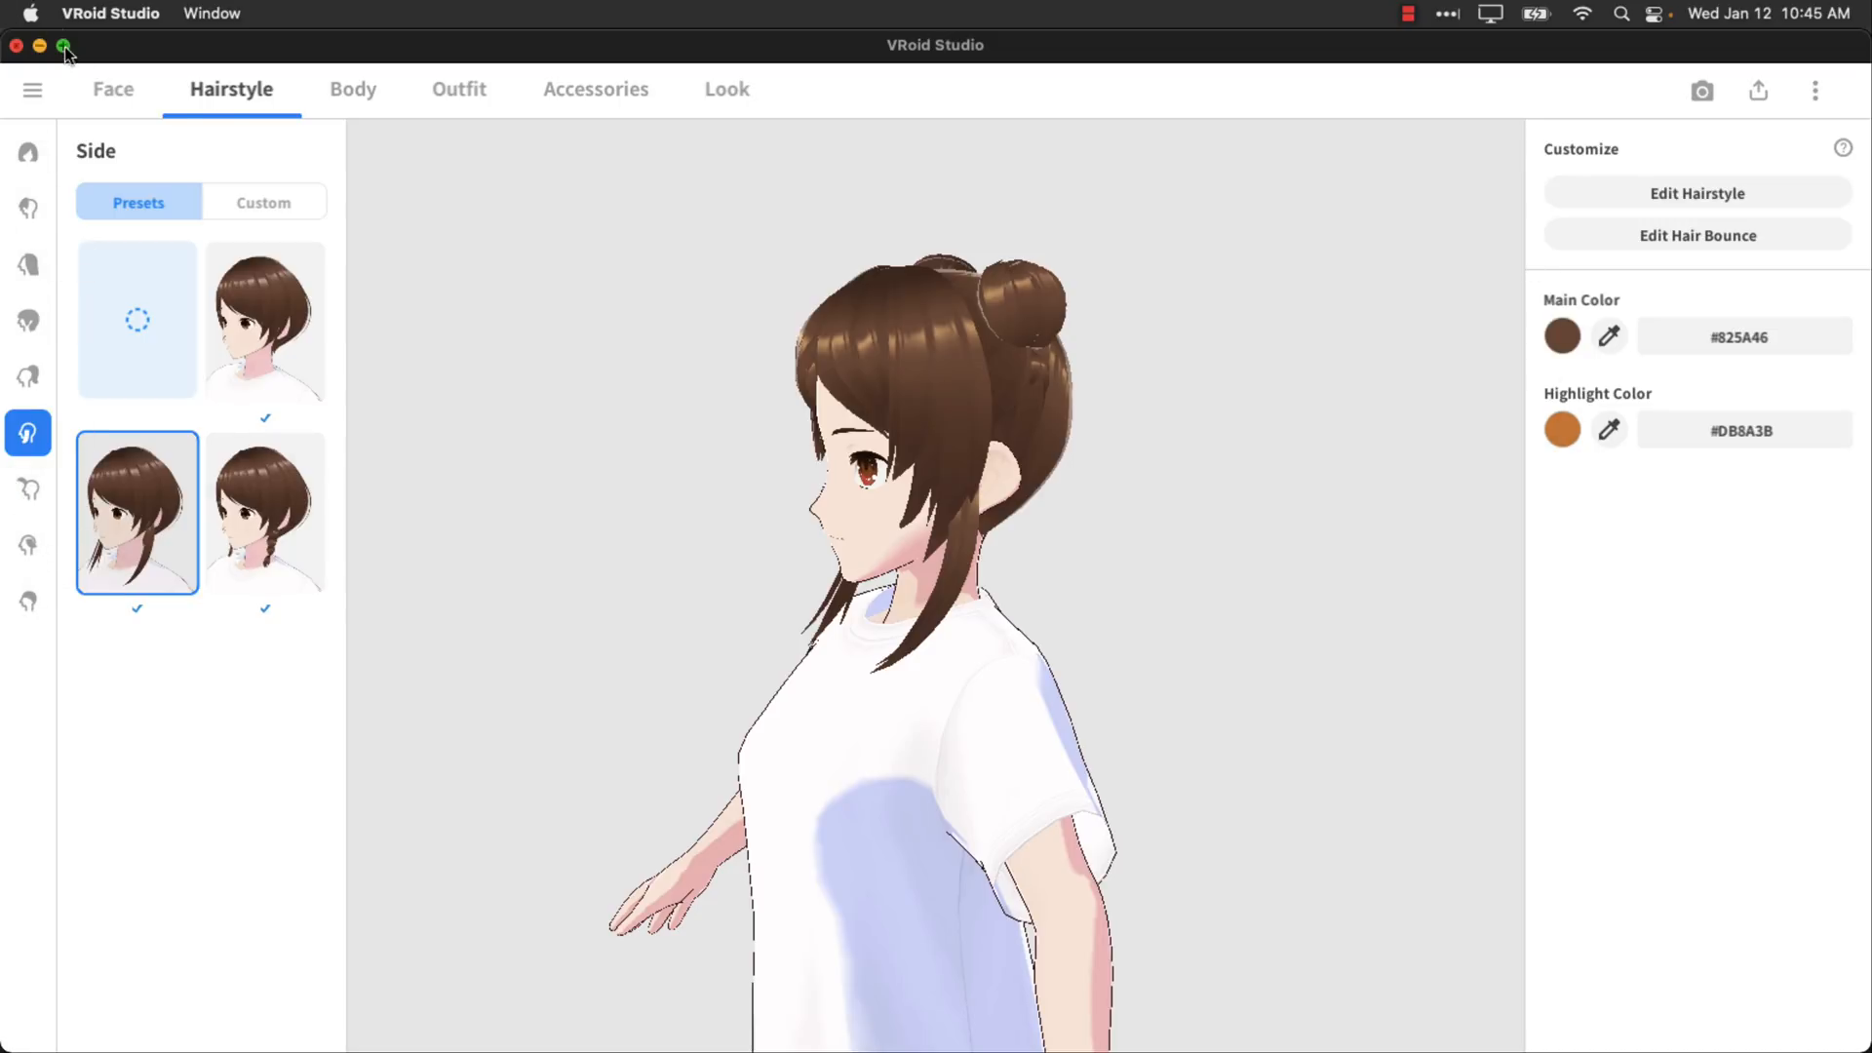
left_click(352, 88)
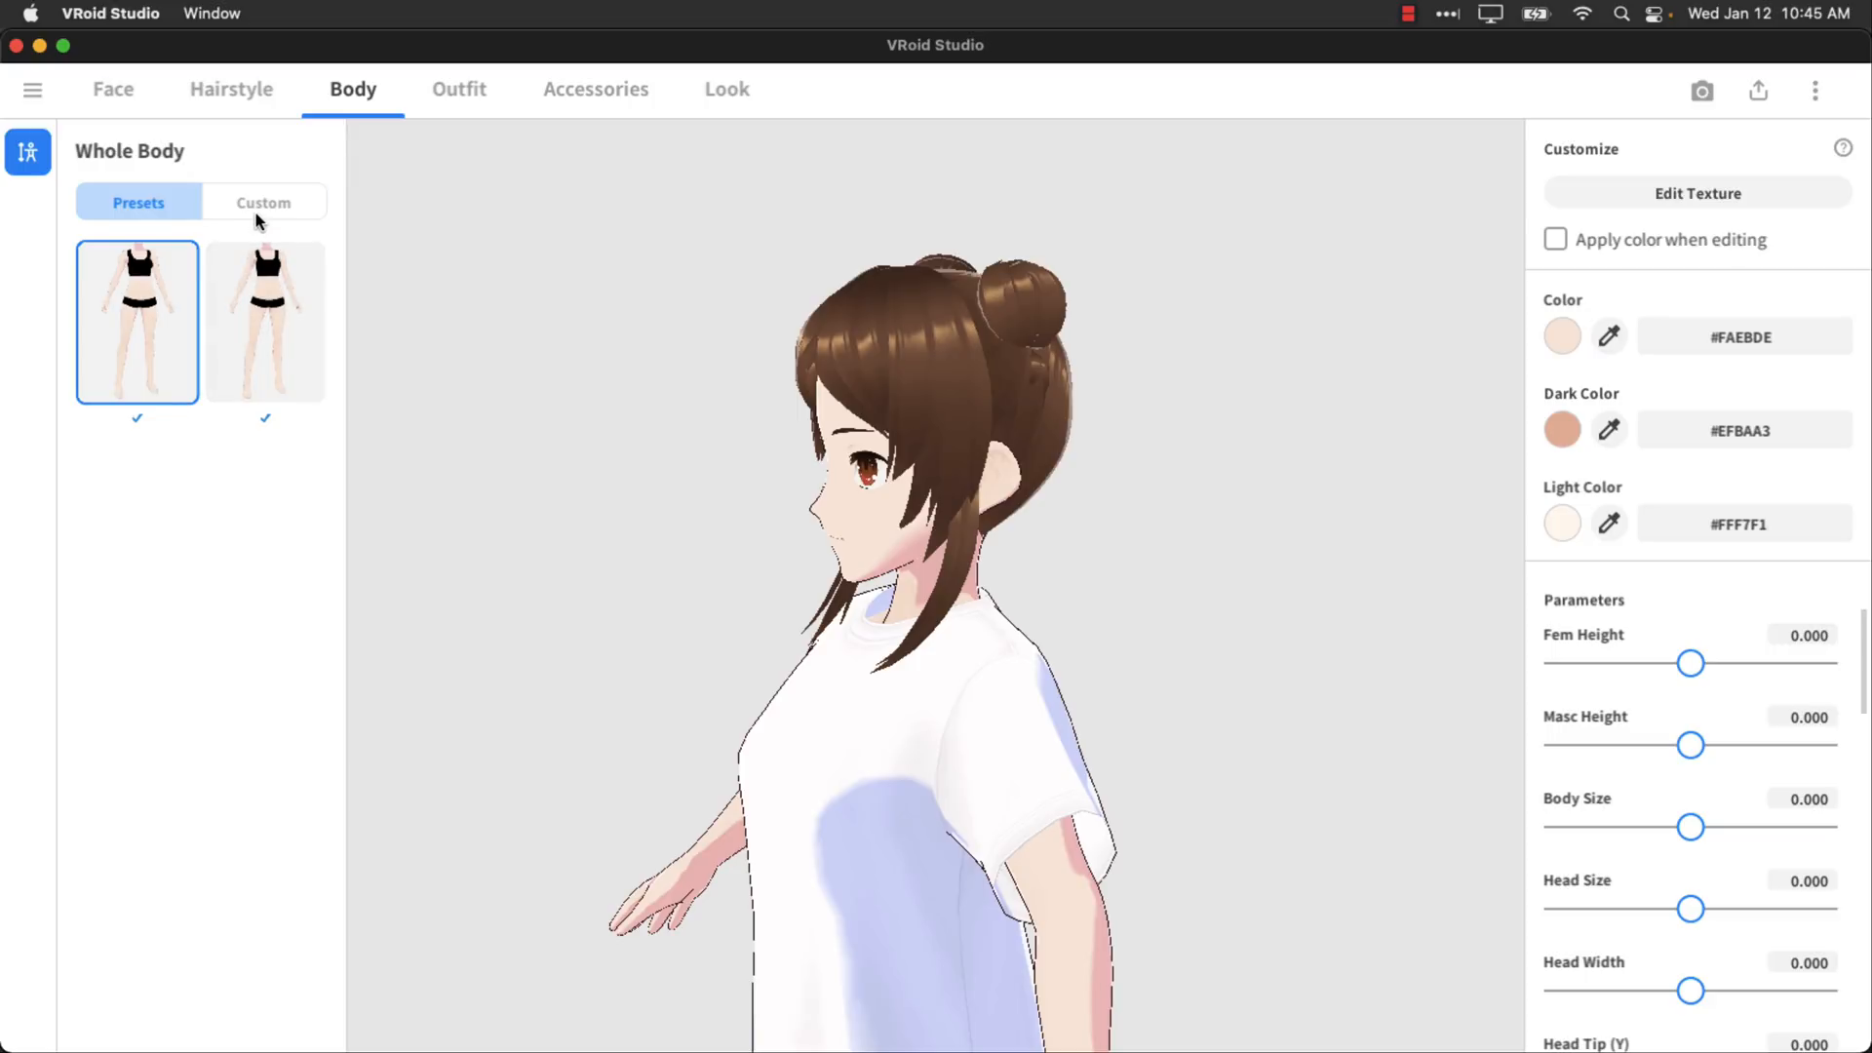
mouse_move(1655, 589)
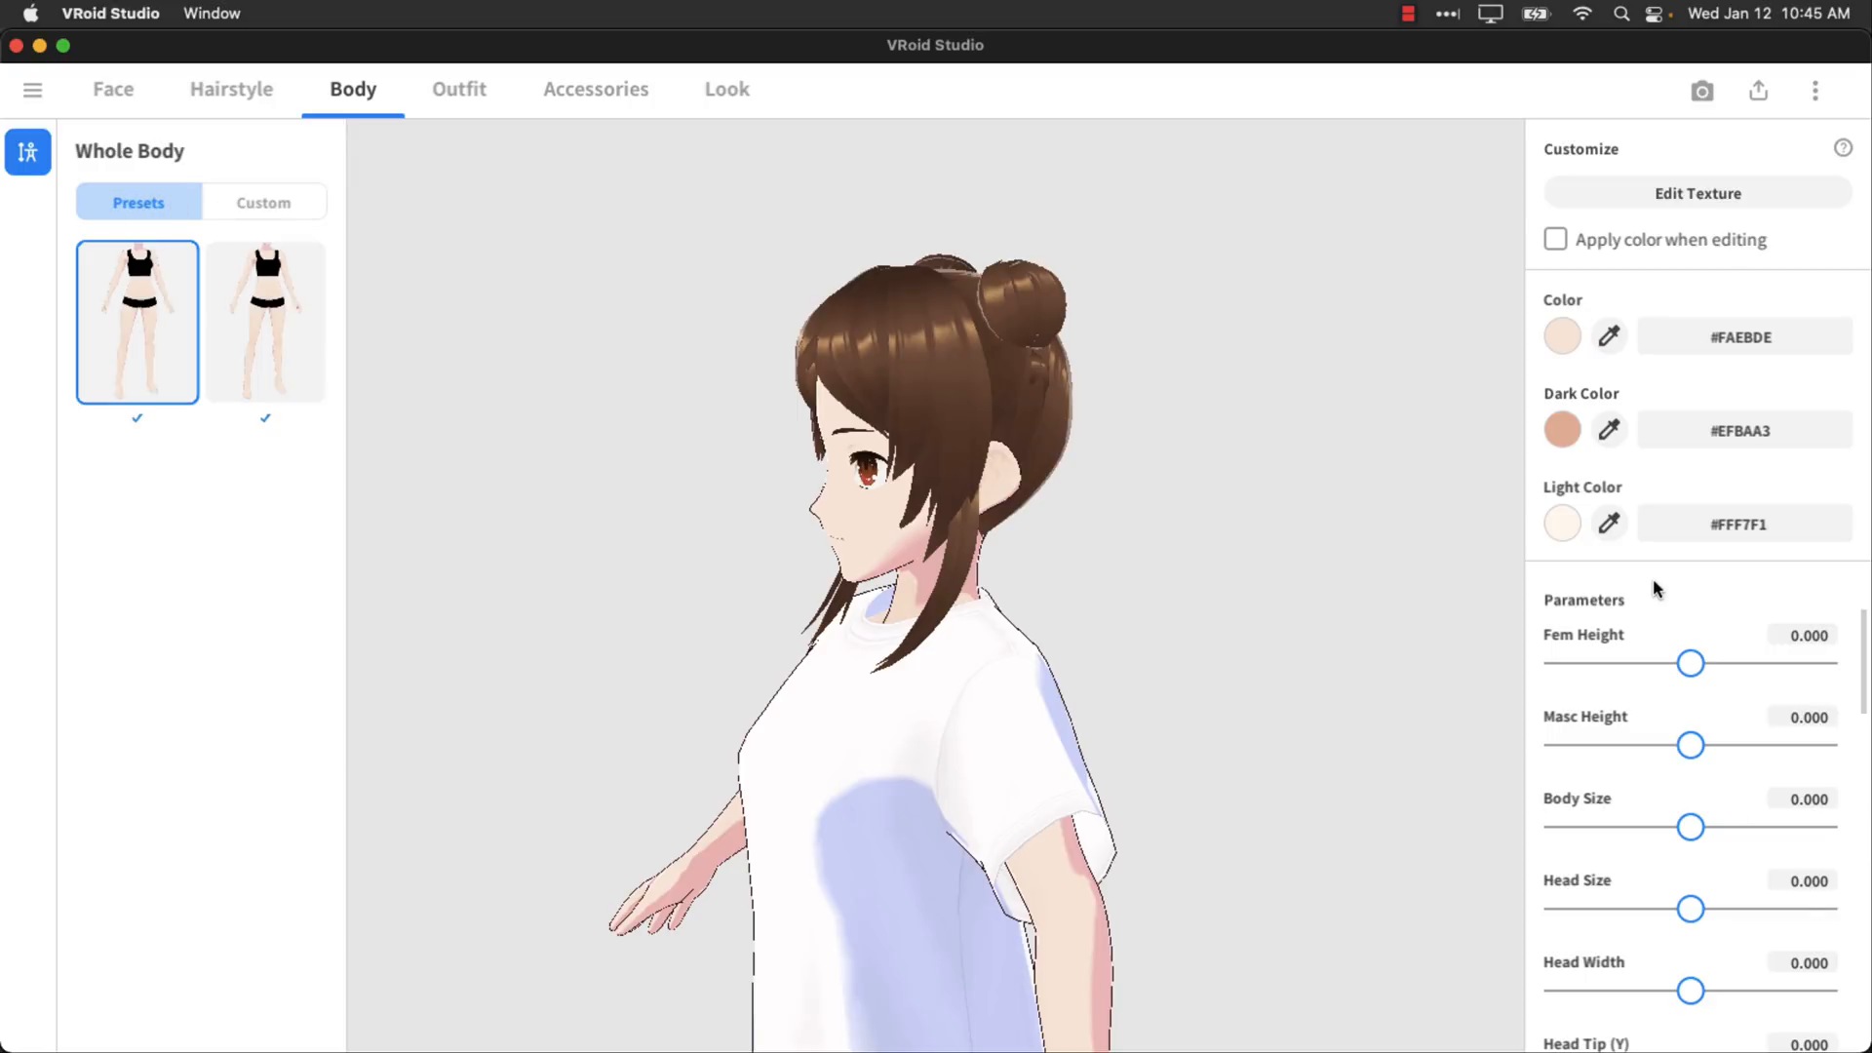
Dress the avatar in the school blazer and plaid skirt Whole Set.
scroll("down", 3)
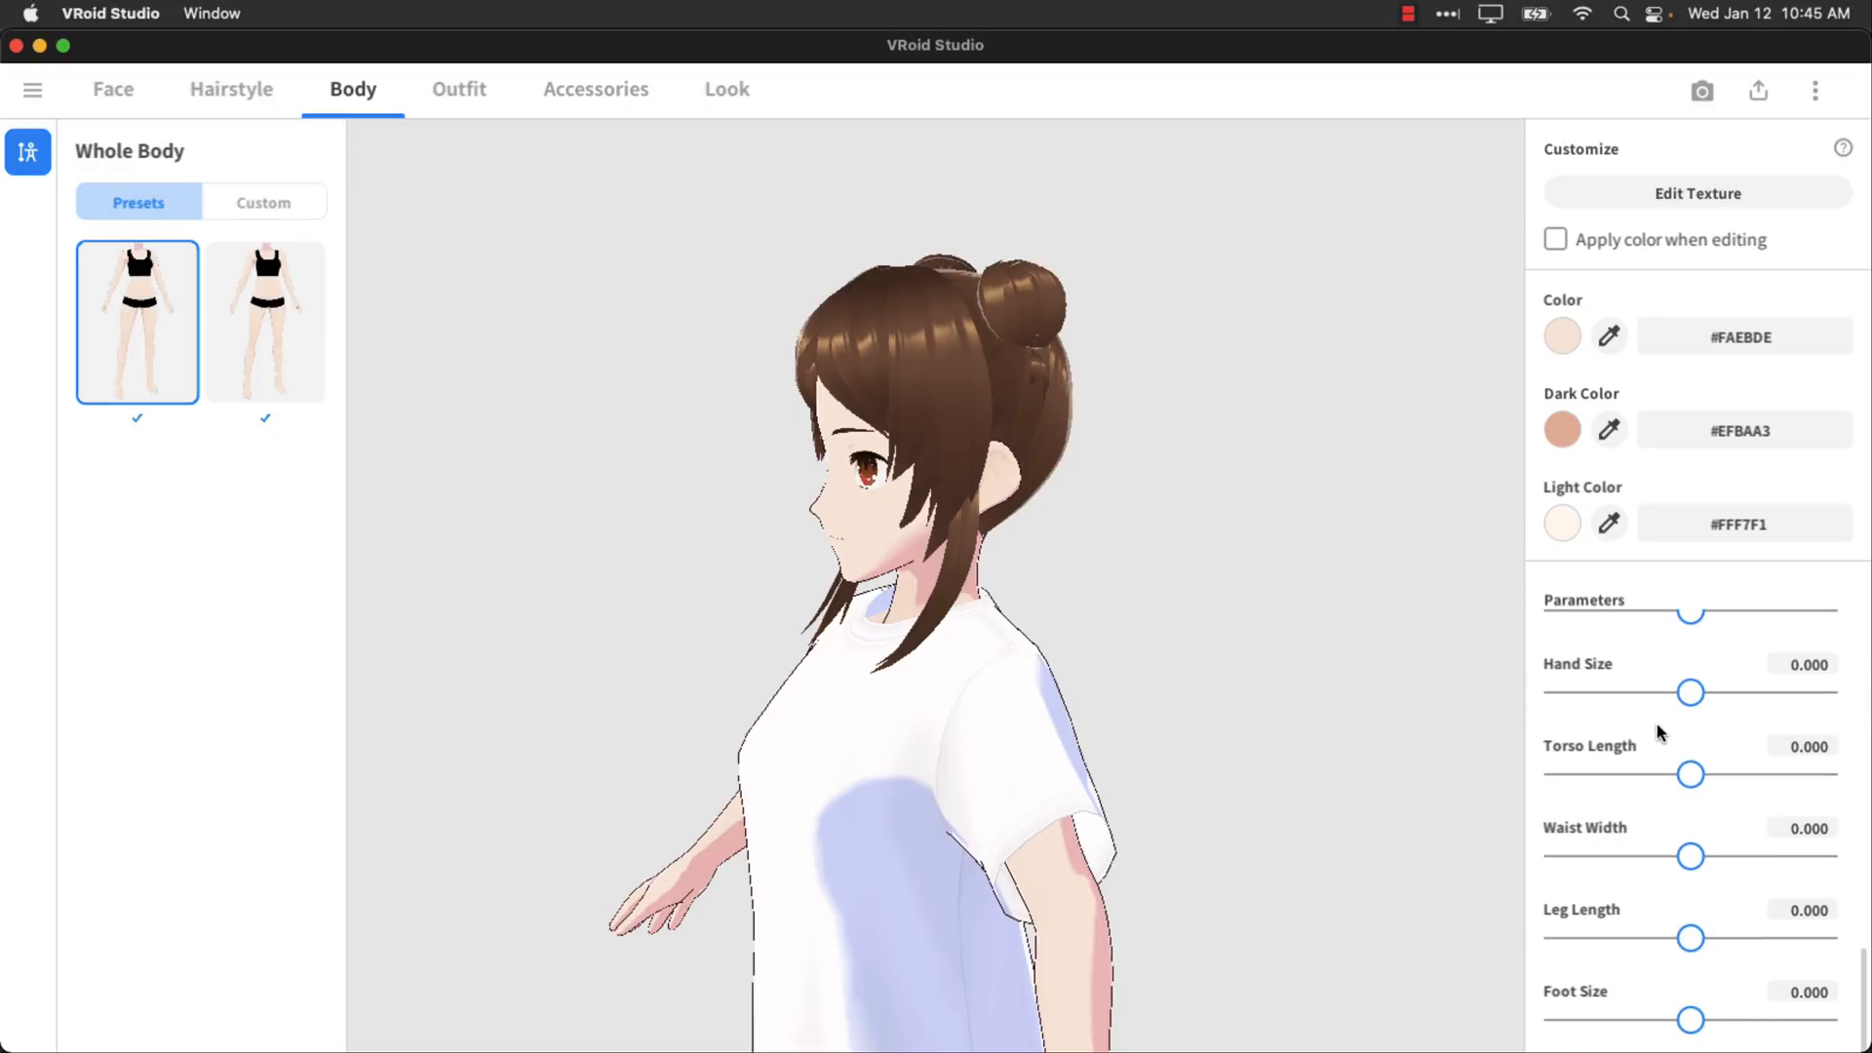
left_click(458, 88)
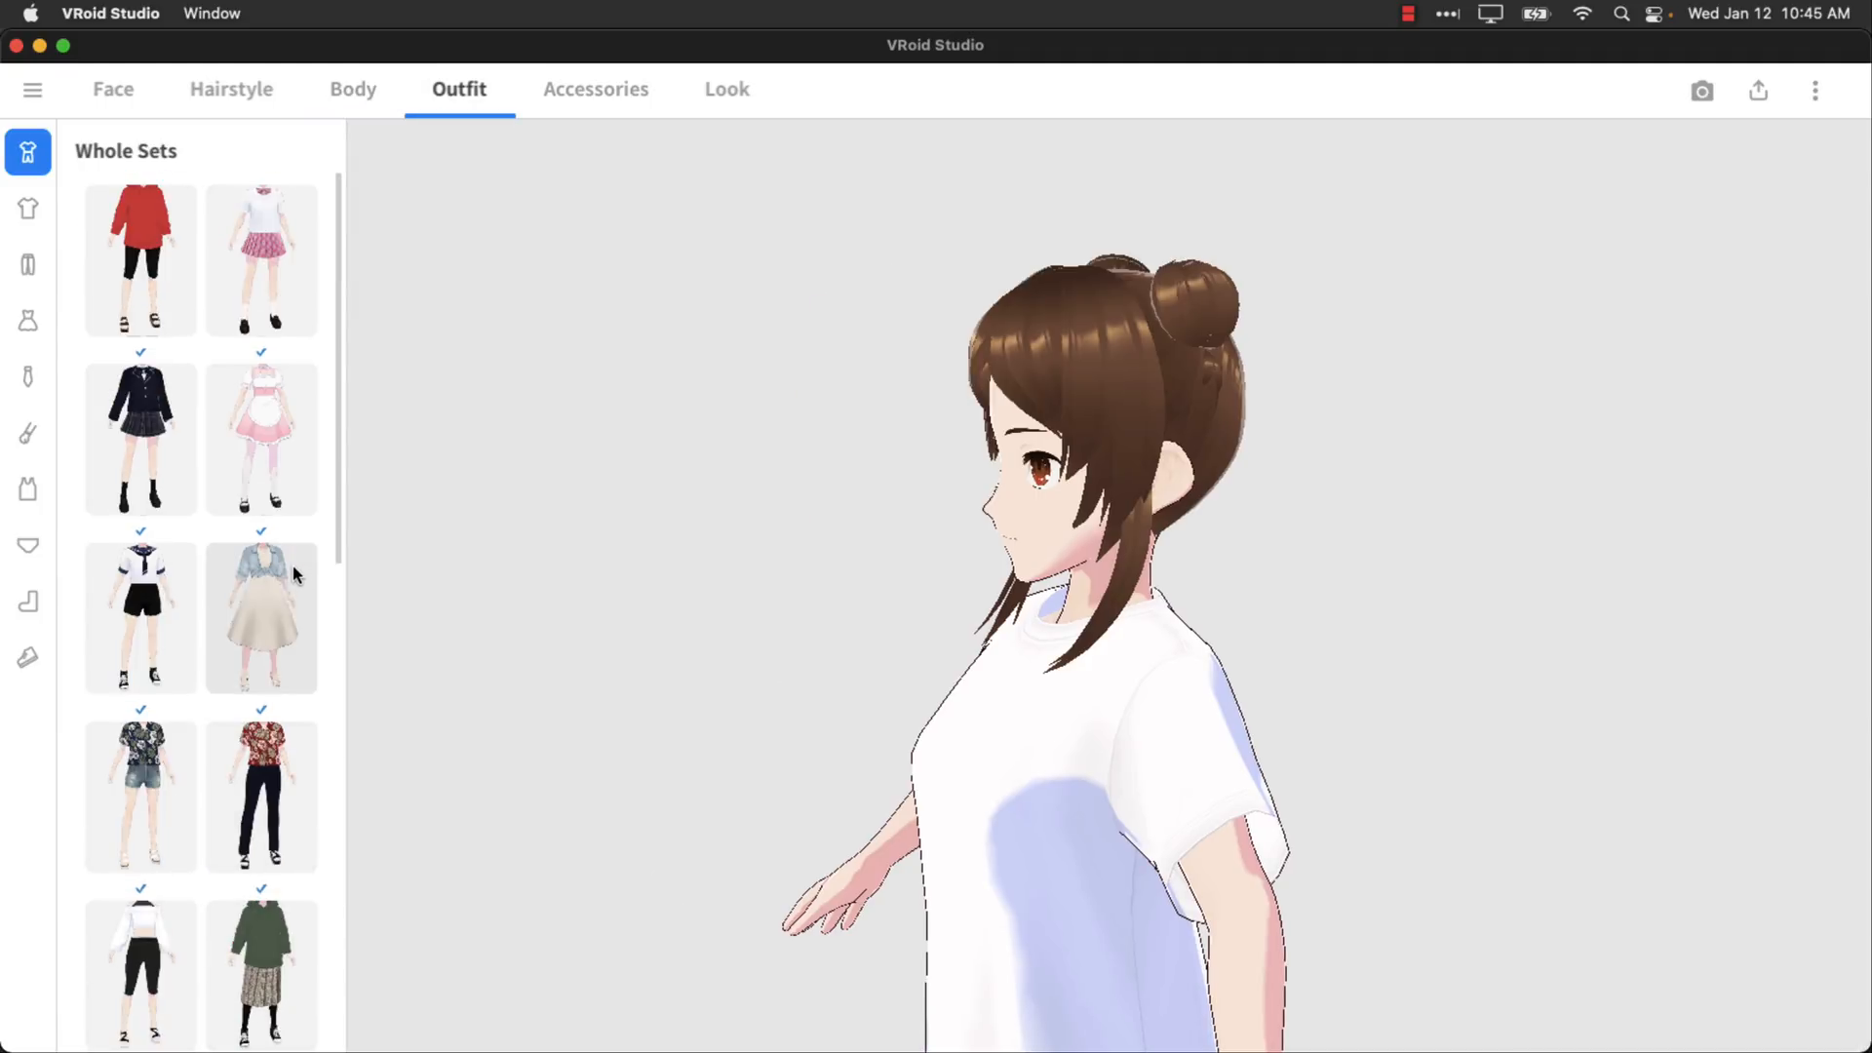
left_click(140, 438)
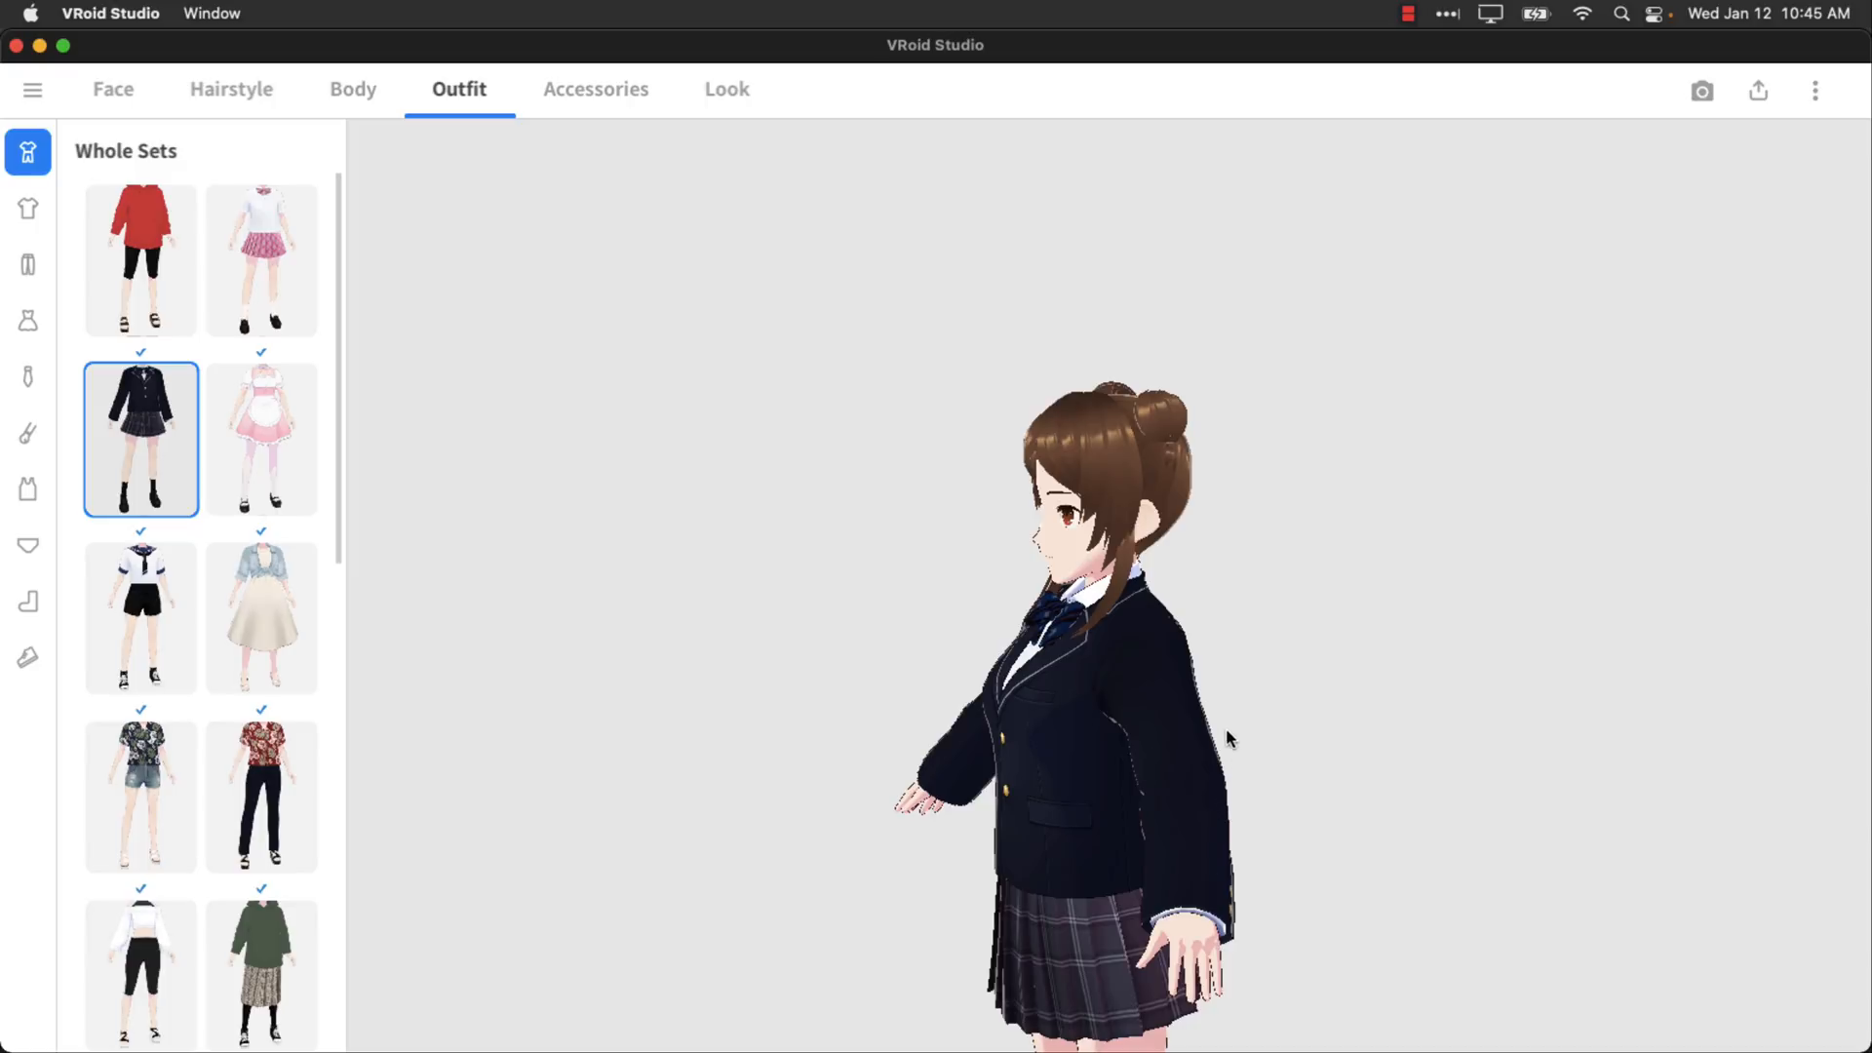
mouse_move(800, 331)
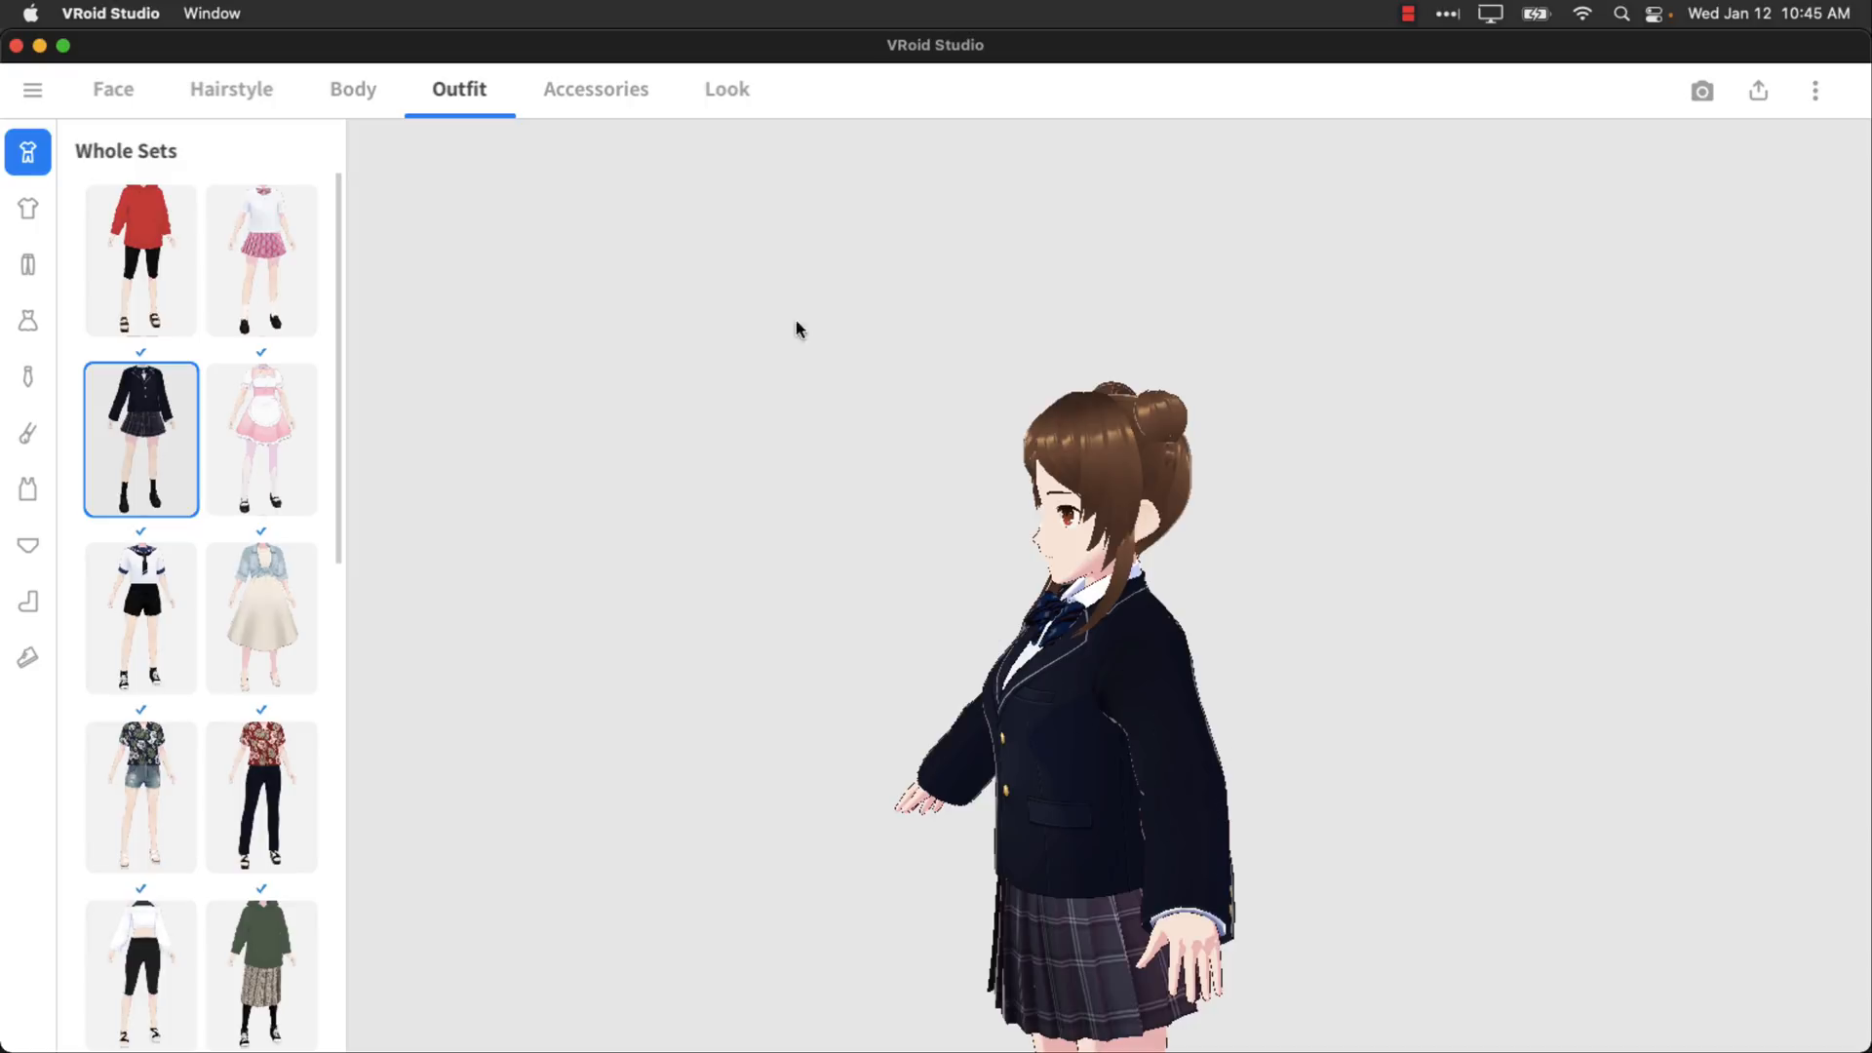
Add Glasses (Thick) as an accessory, then head back toward the home screen.
left_click(594, 88)
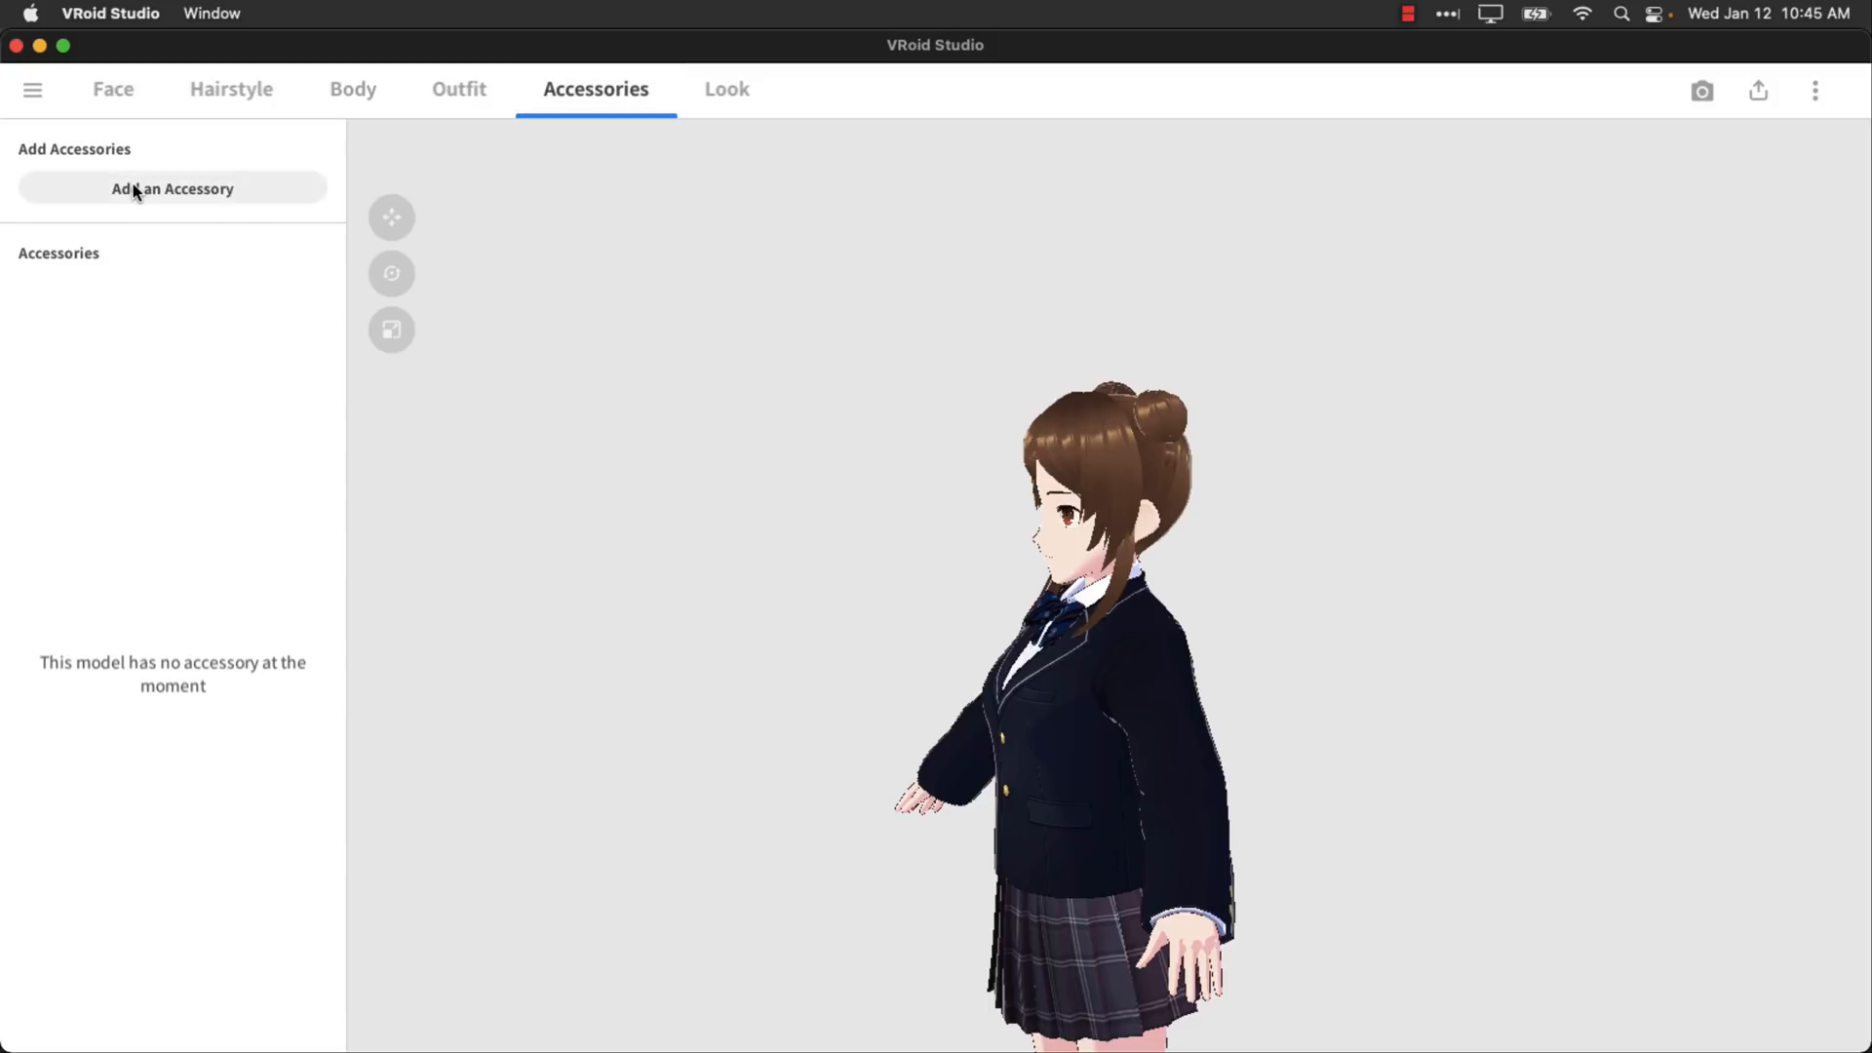
left_click(172, 189)
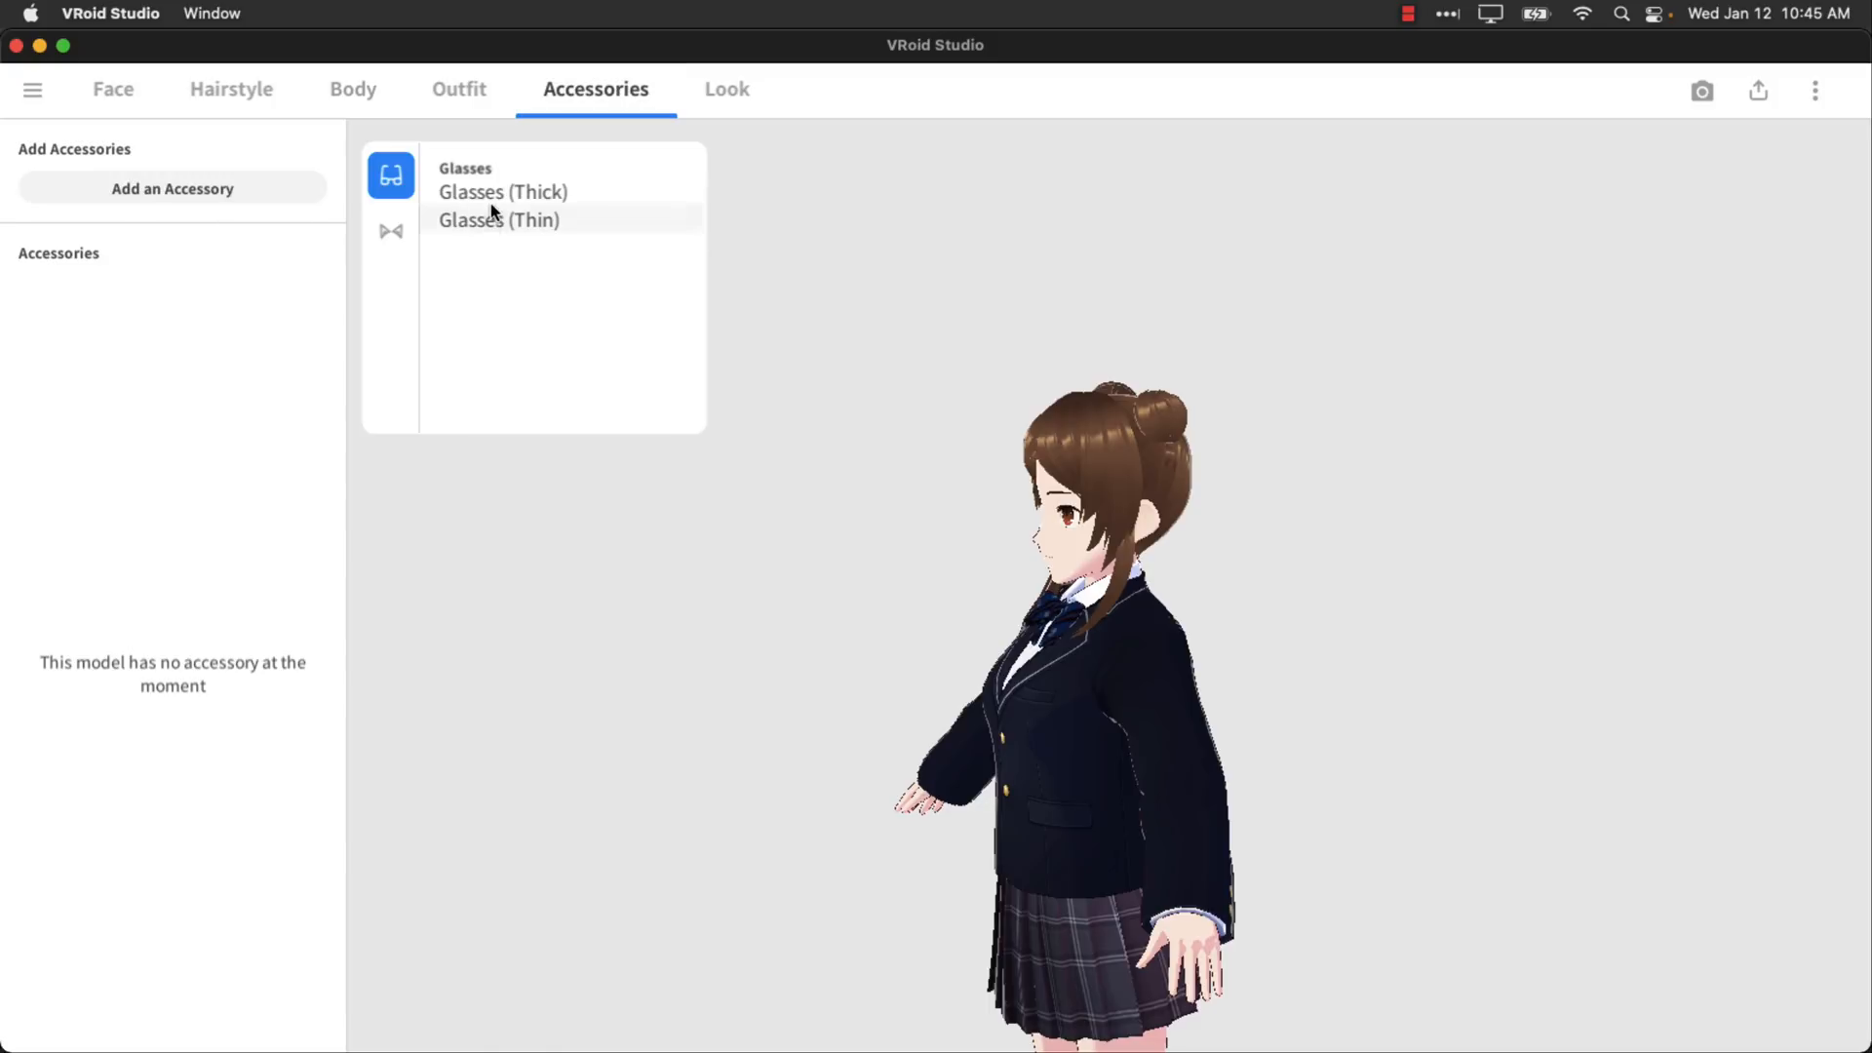
left_click(503, 193)
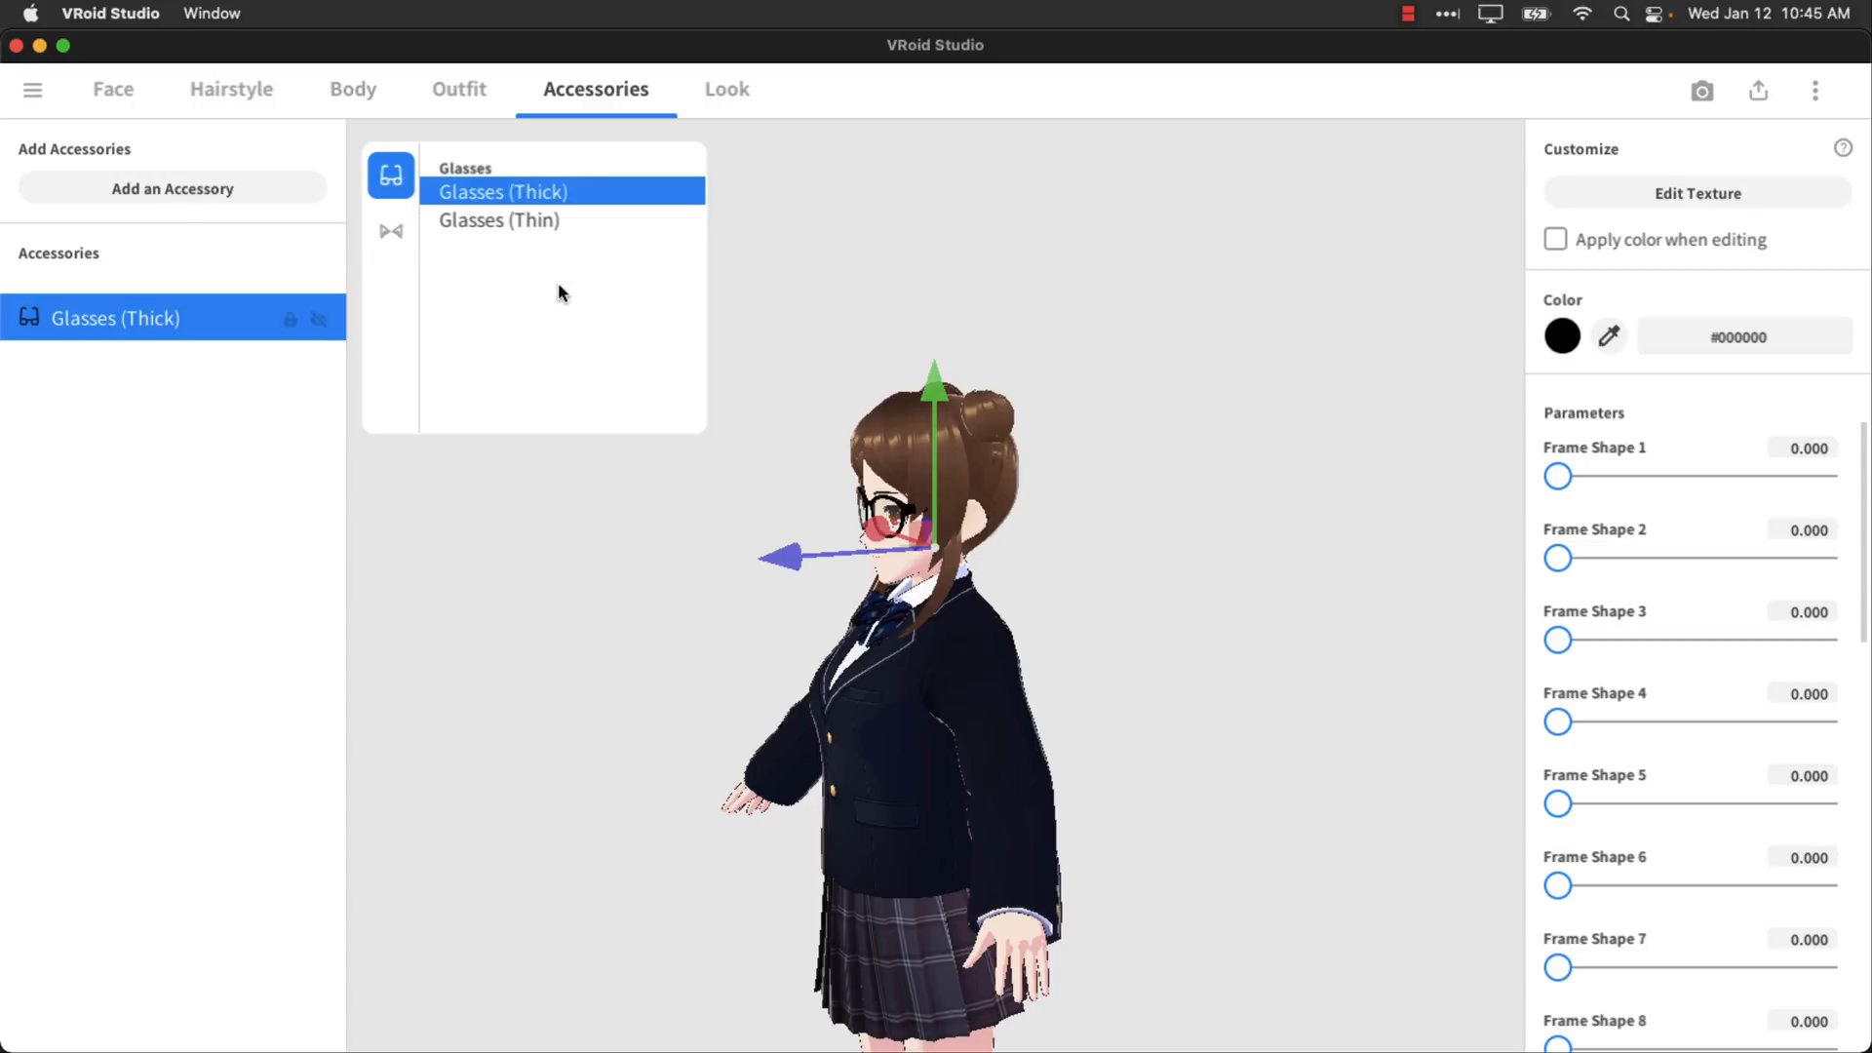
mouse_move(721, 98)
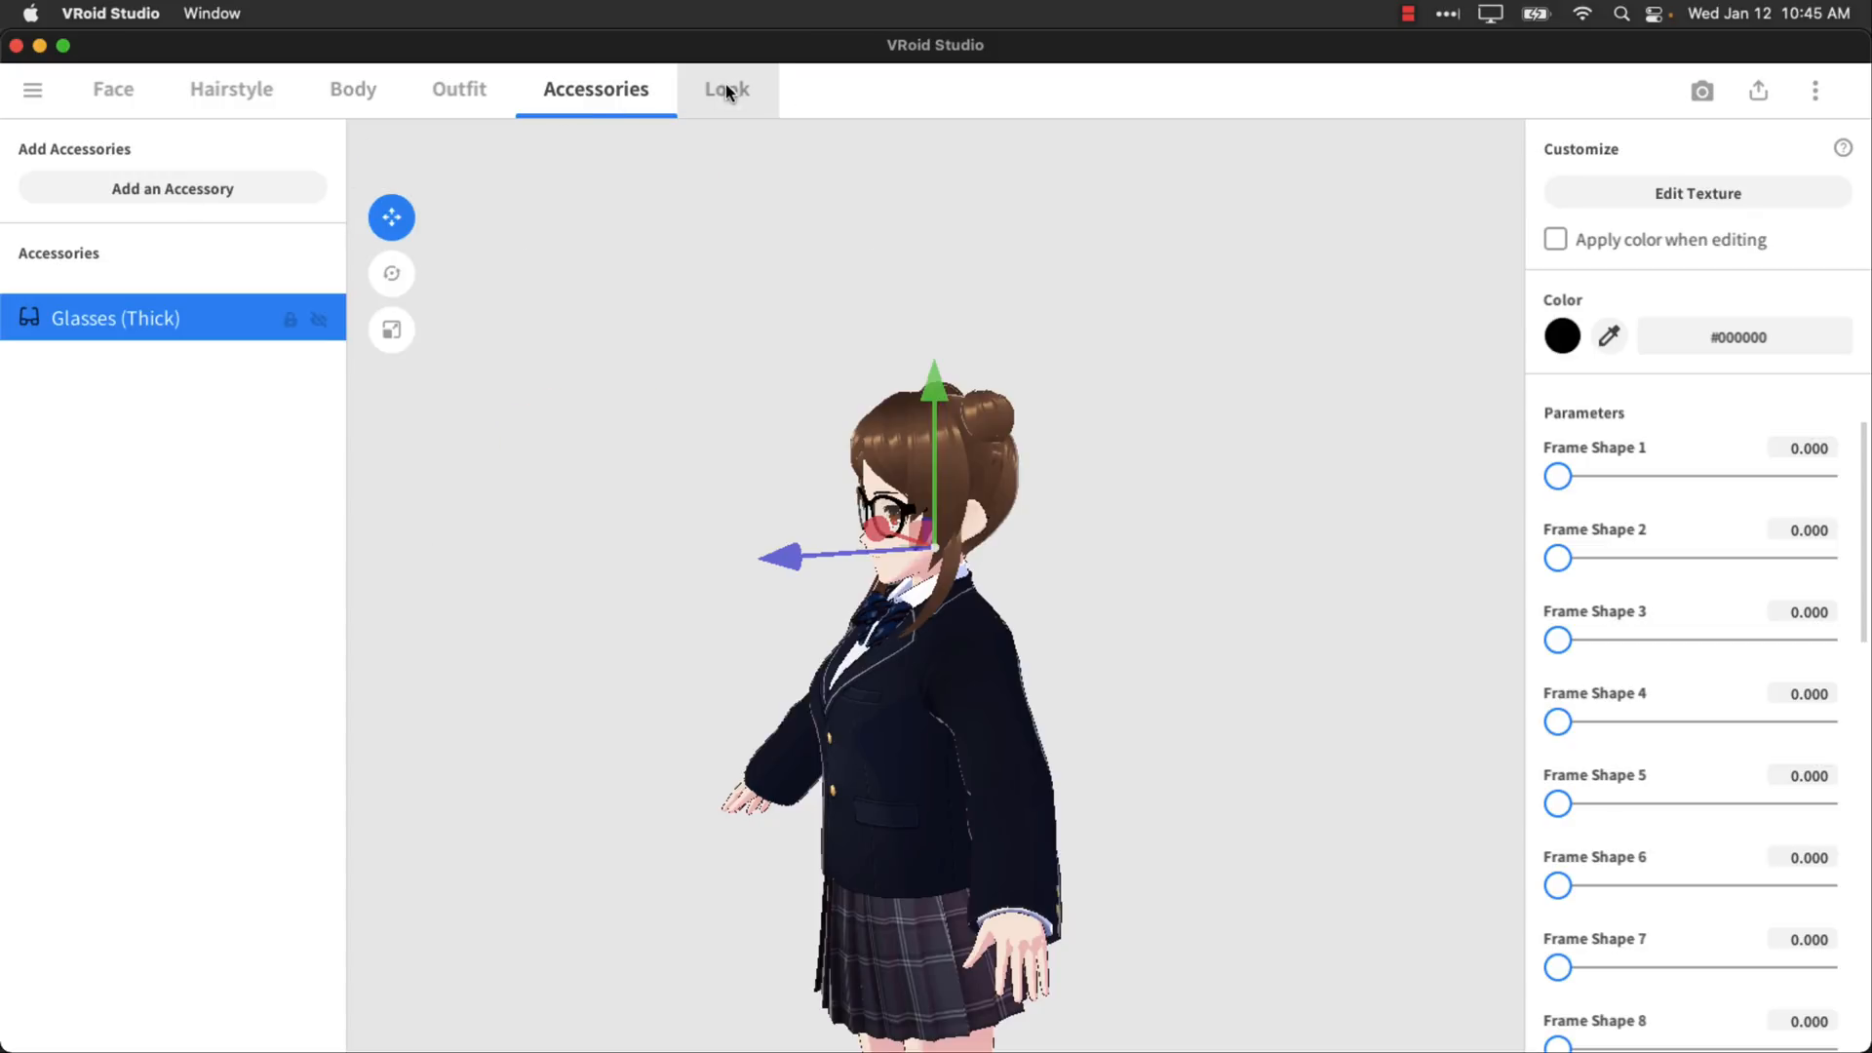
left_click(33, 90)
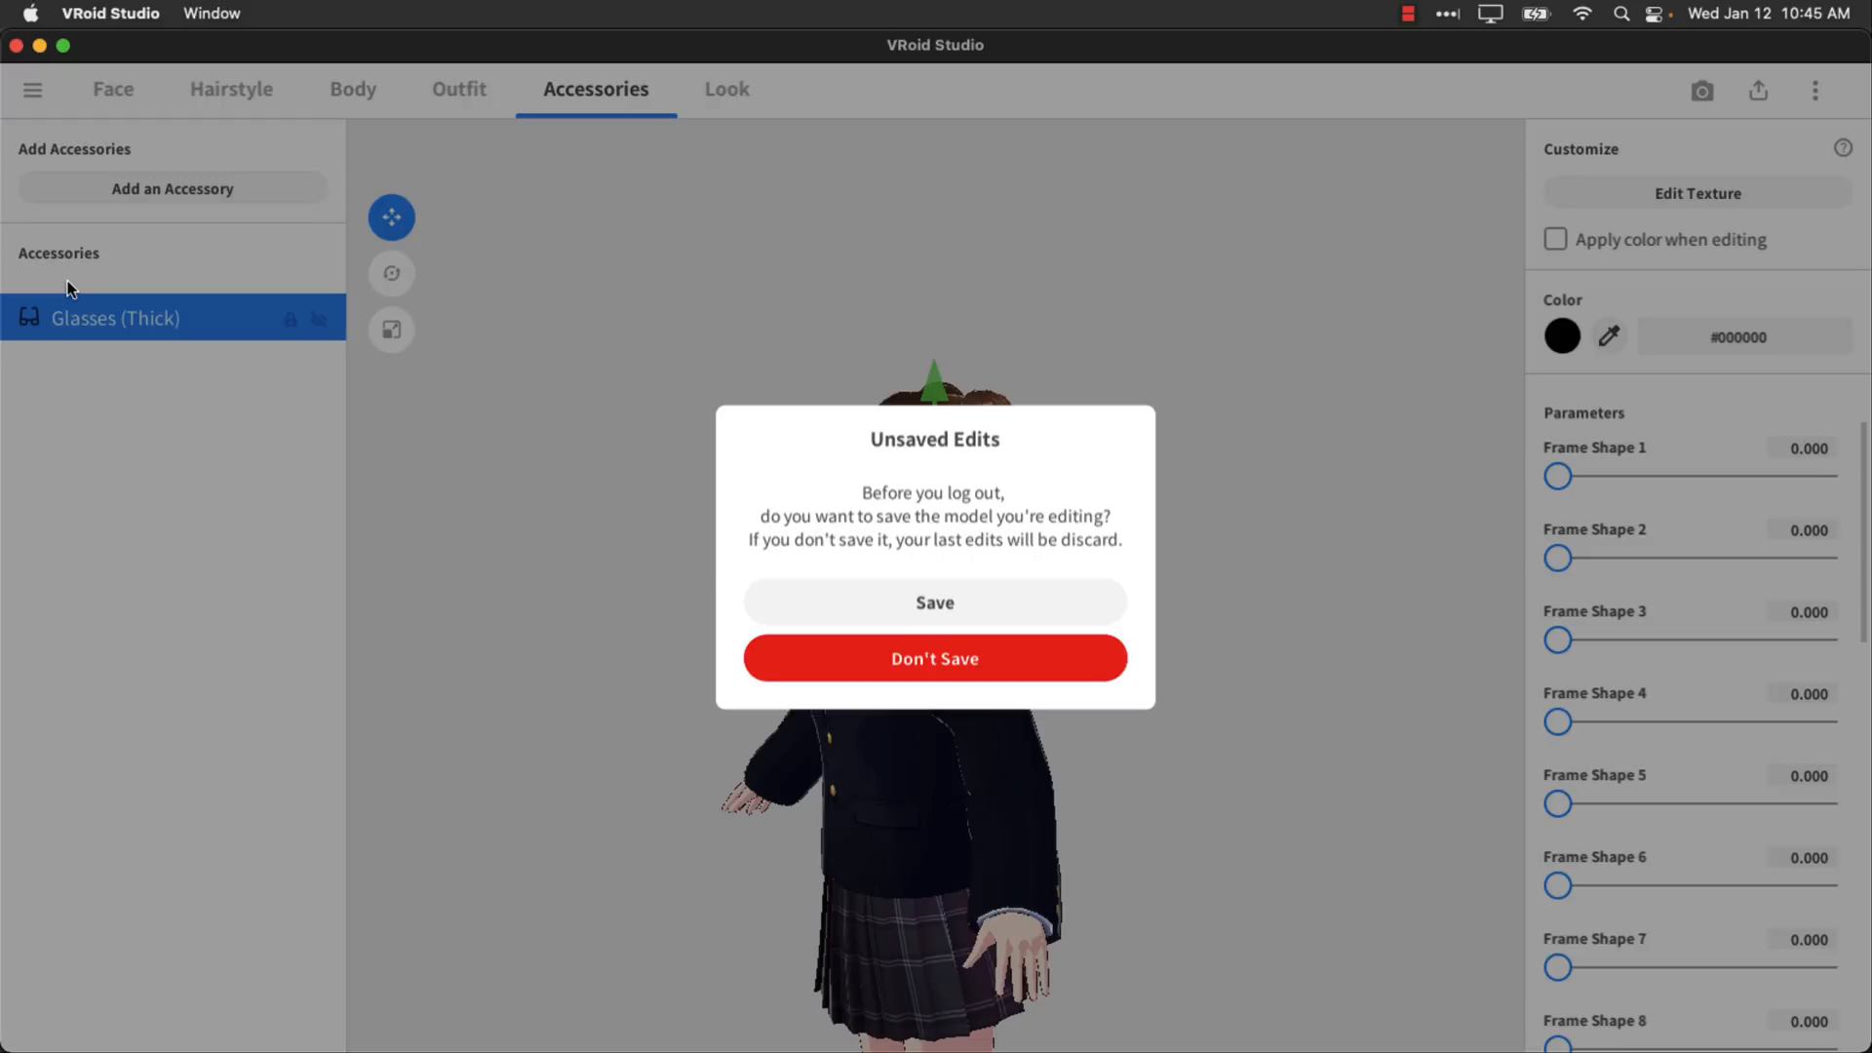
Discard the avatar edits via Don't Save and return to the Models screen.
left_click(934, 657)
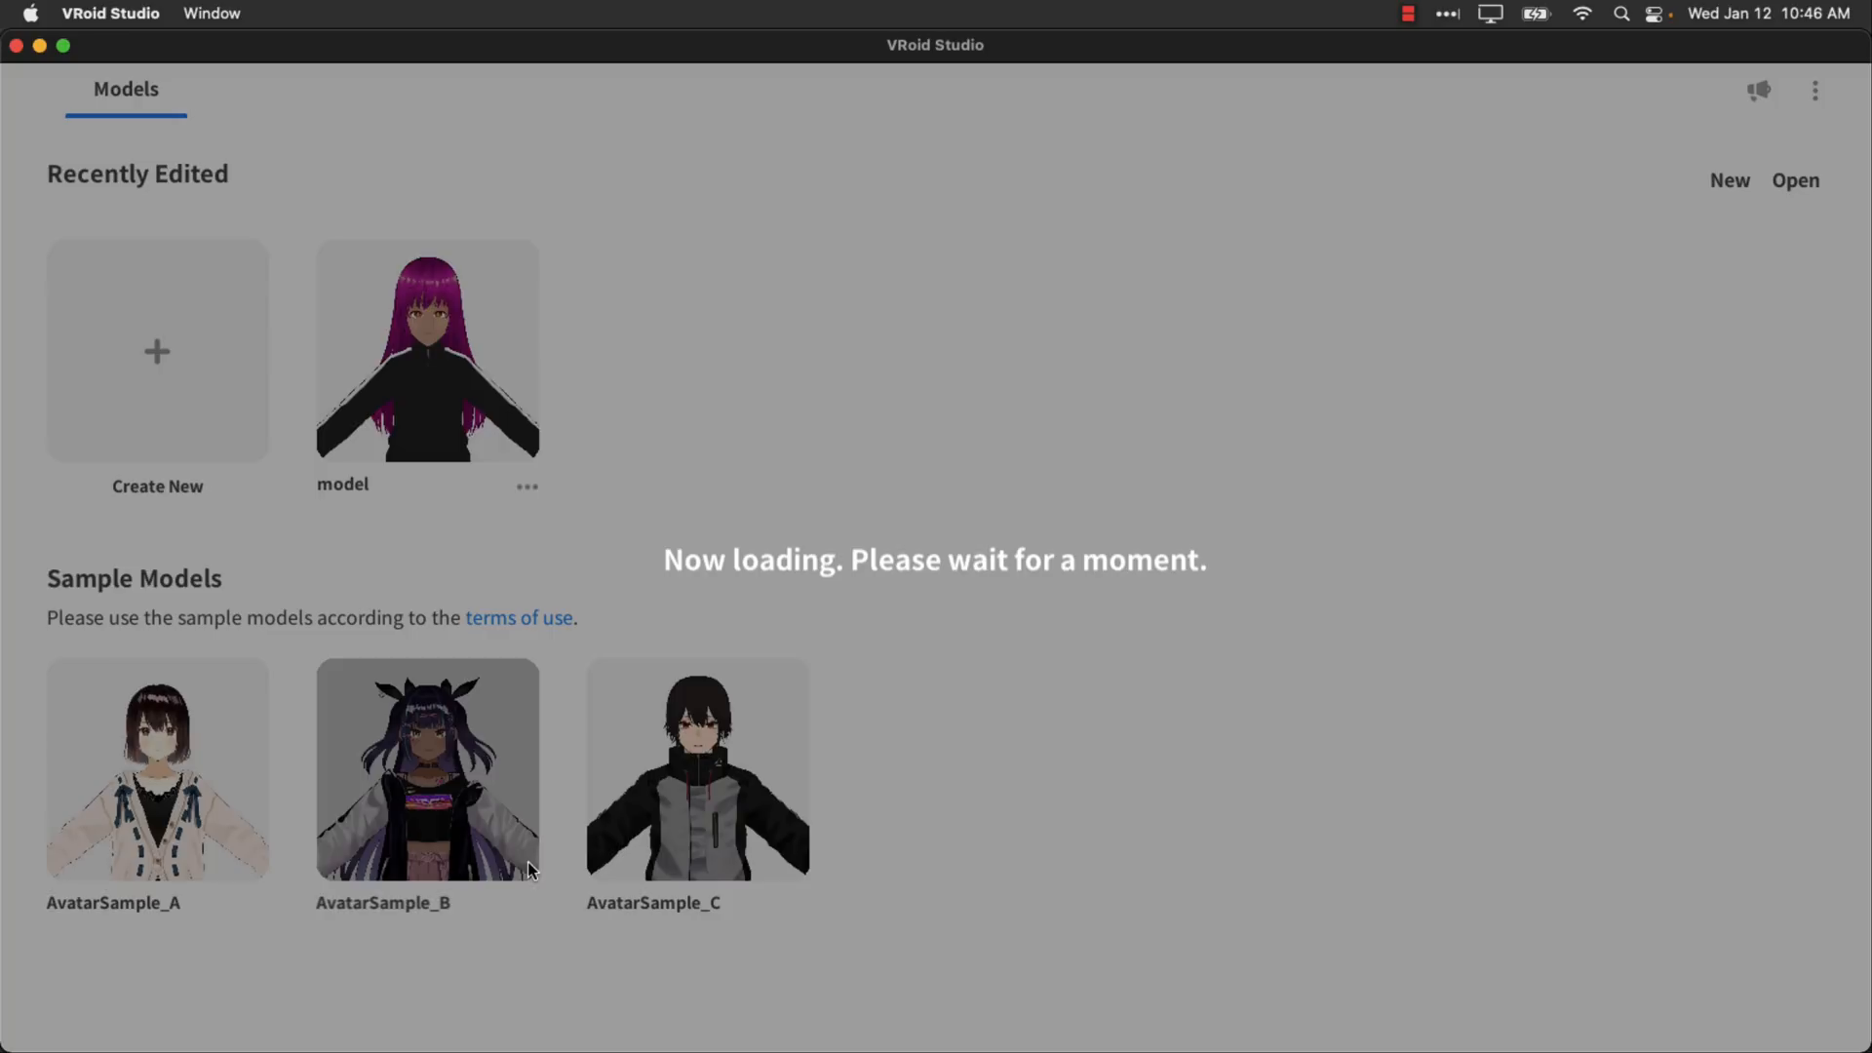
mouse_move(518, 881)
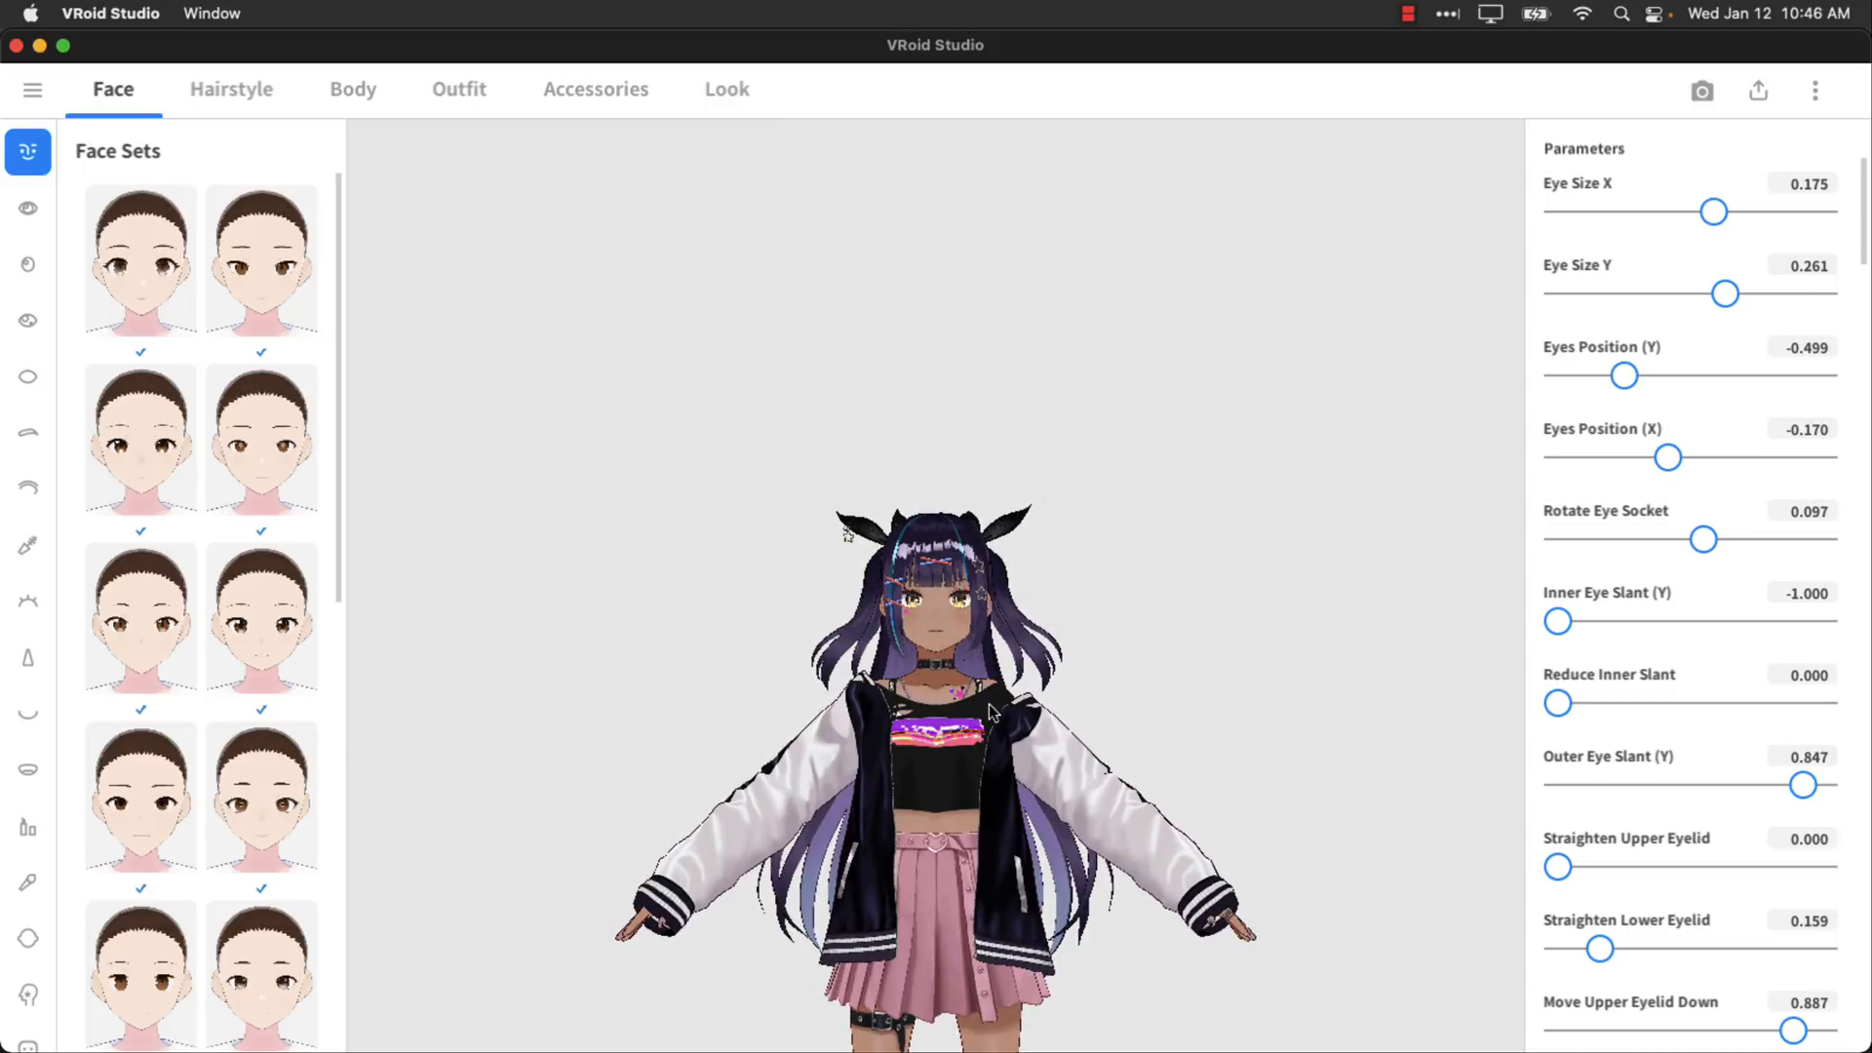
mouse_move(1825, 51)
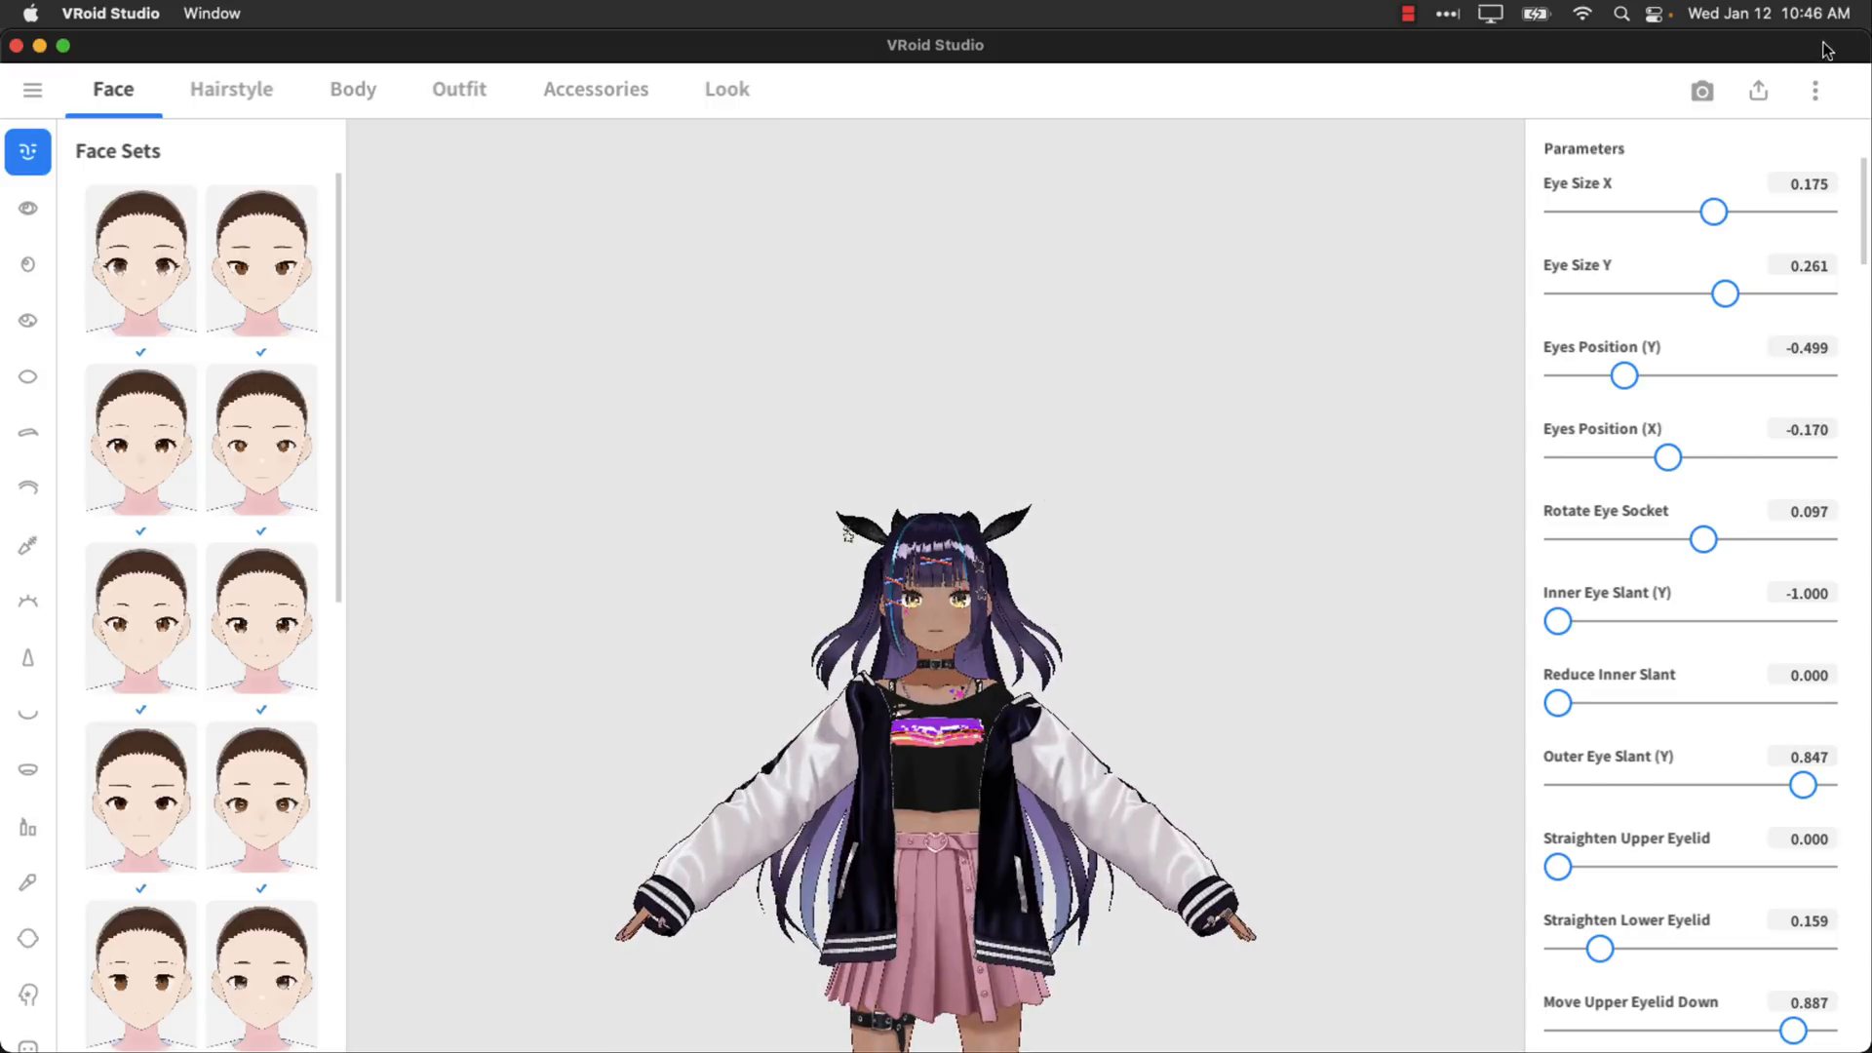
Start Export as VRM for AvatarSample_B from the export menu.
left_click(1757, 90)
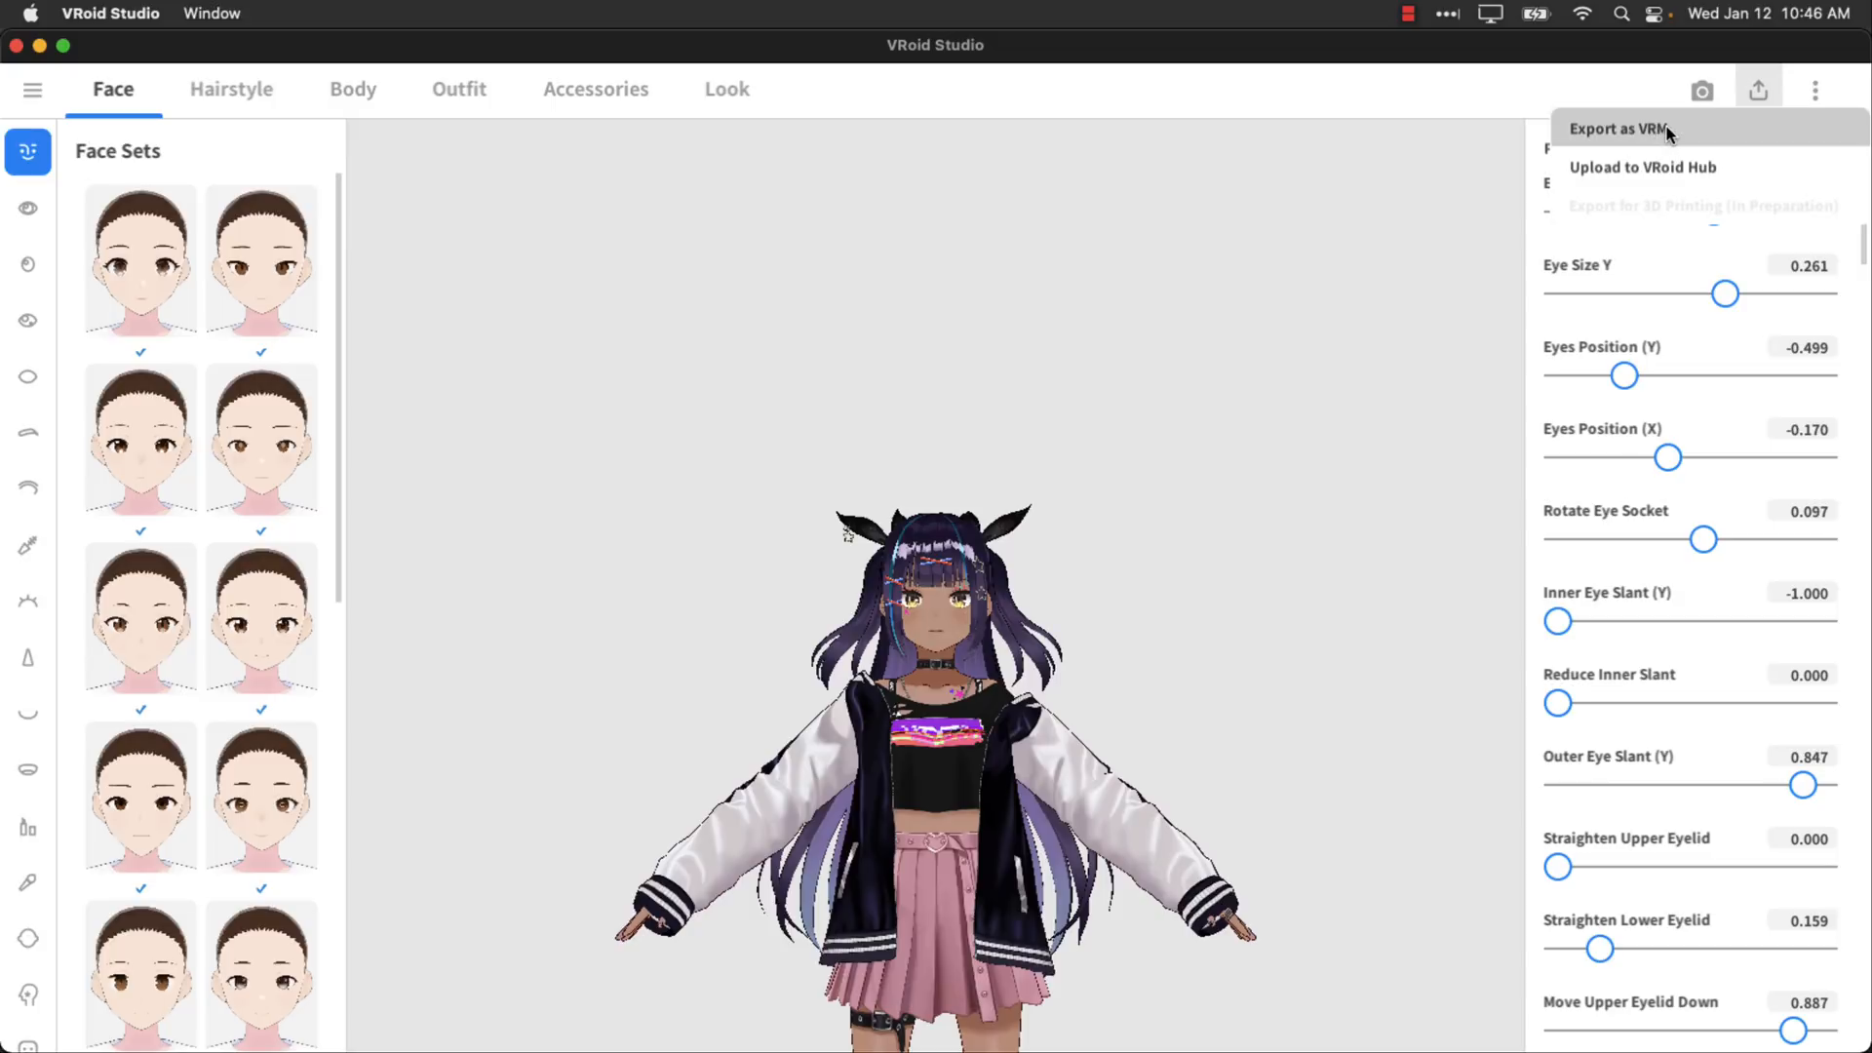
left_click(1619, 129)
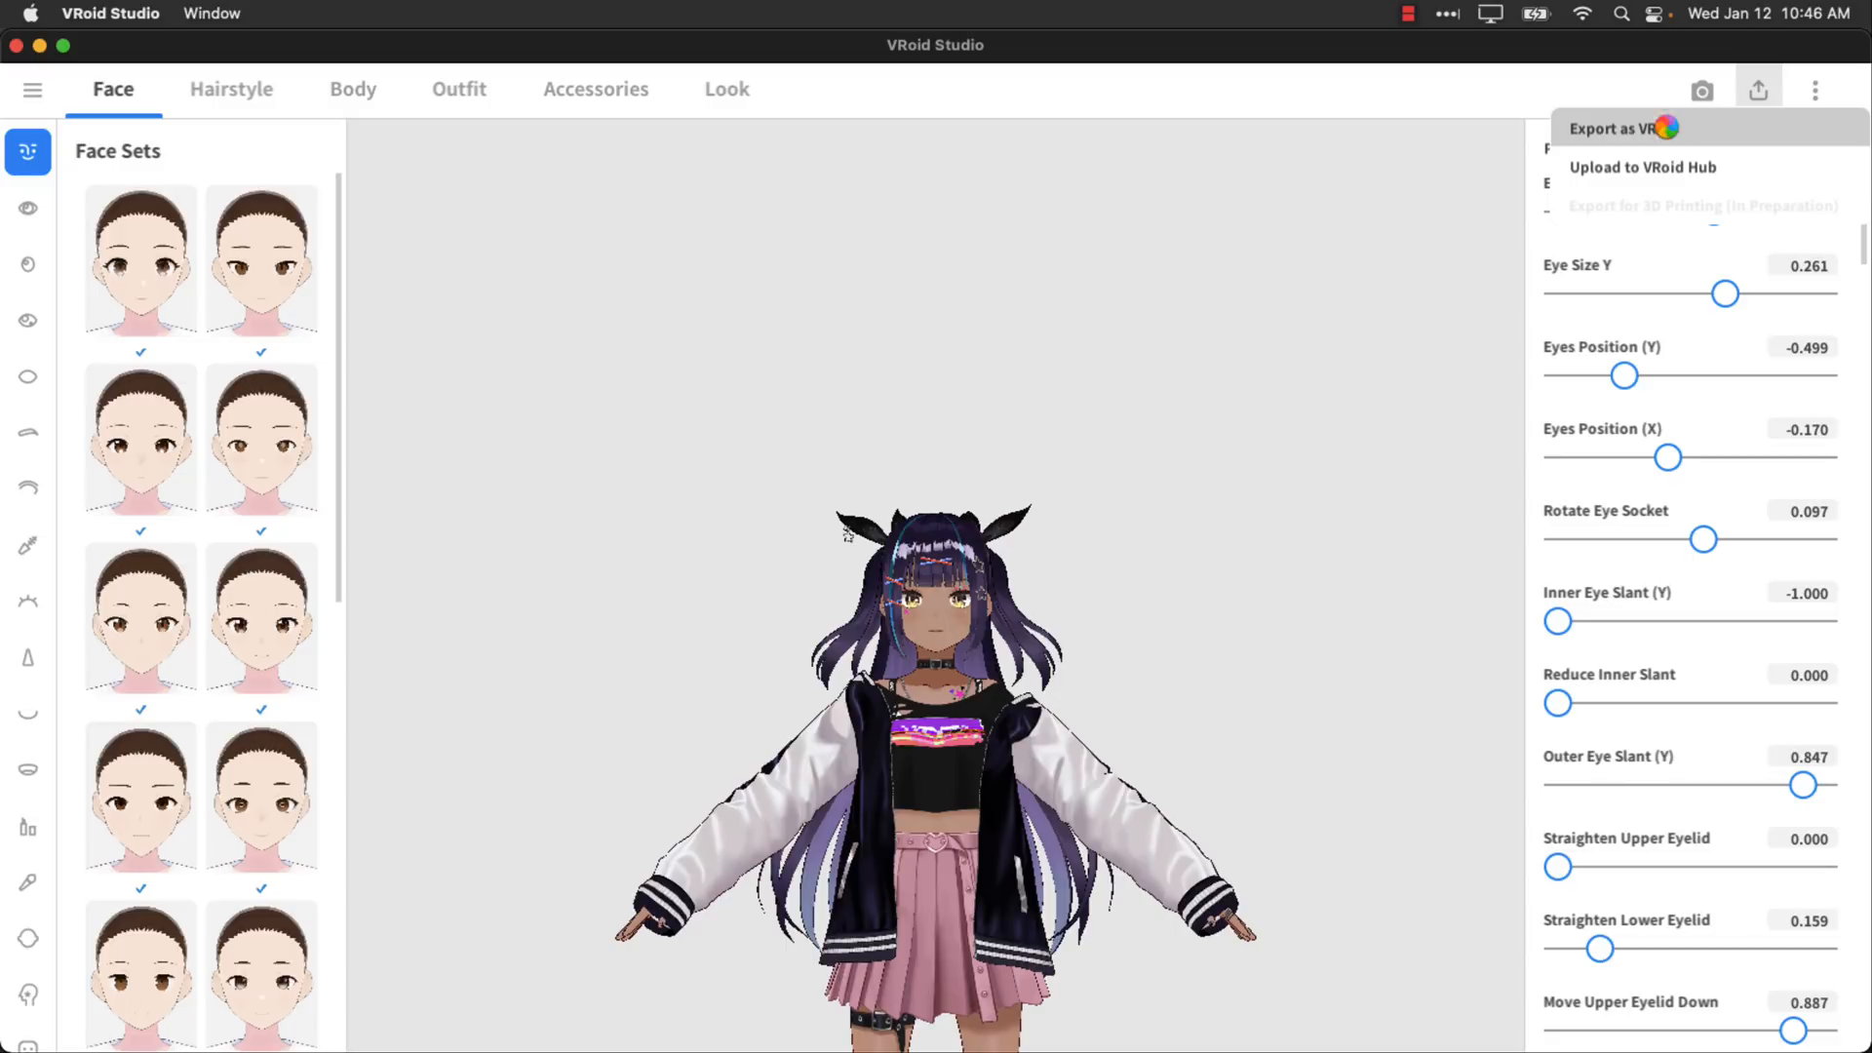
mouse_move(1045, 298)
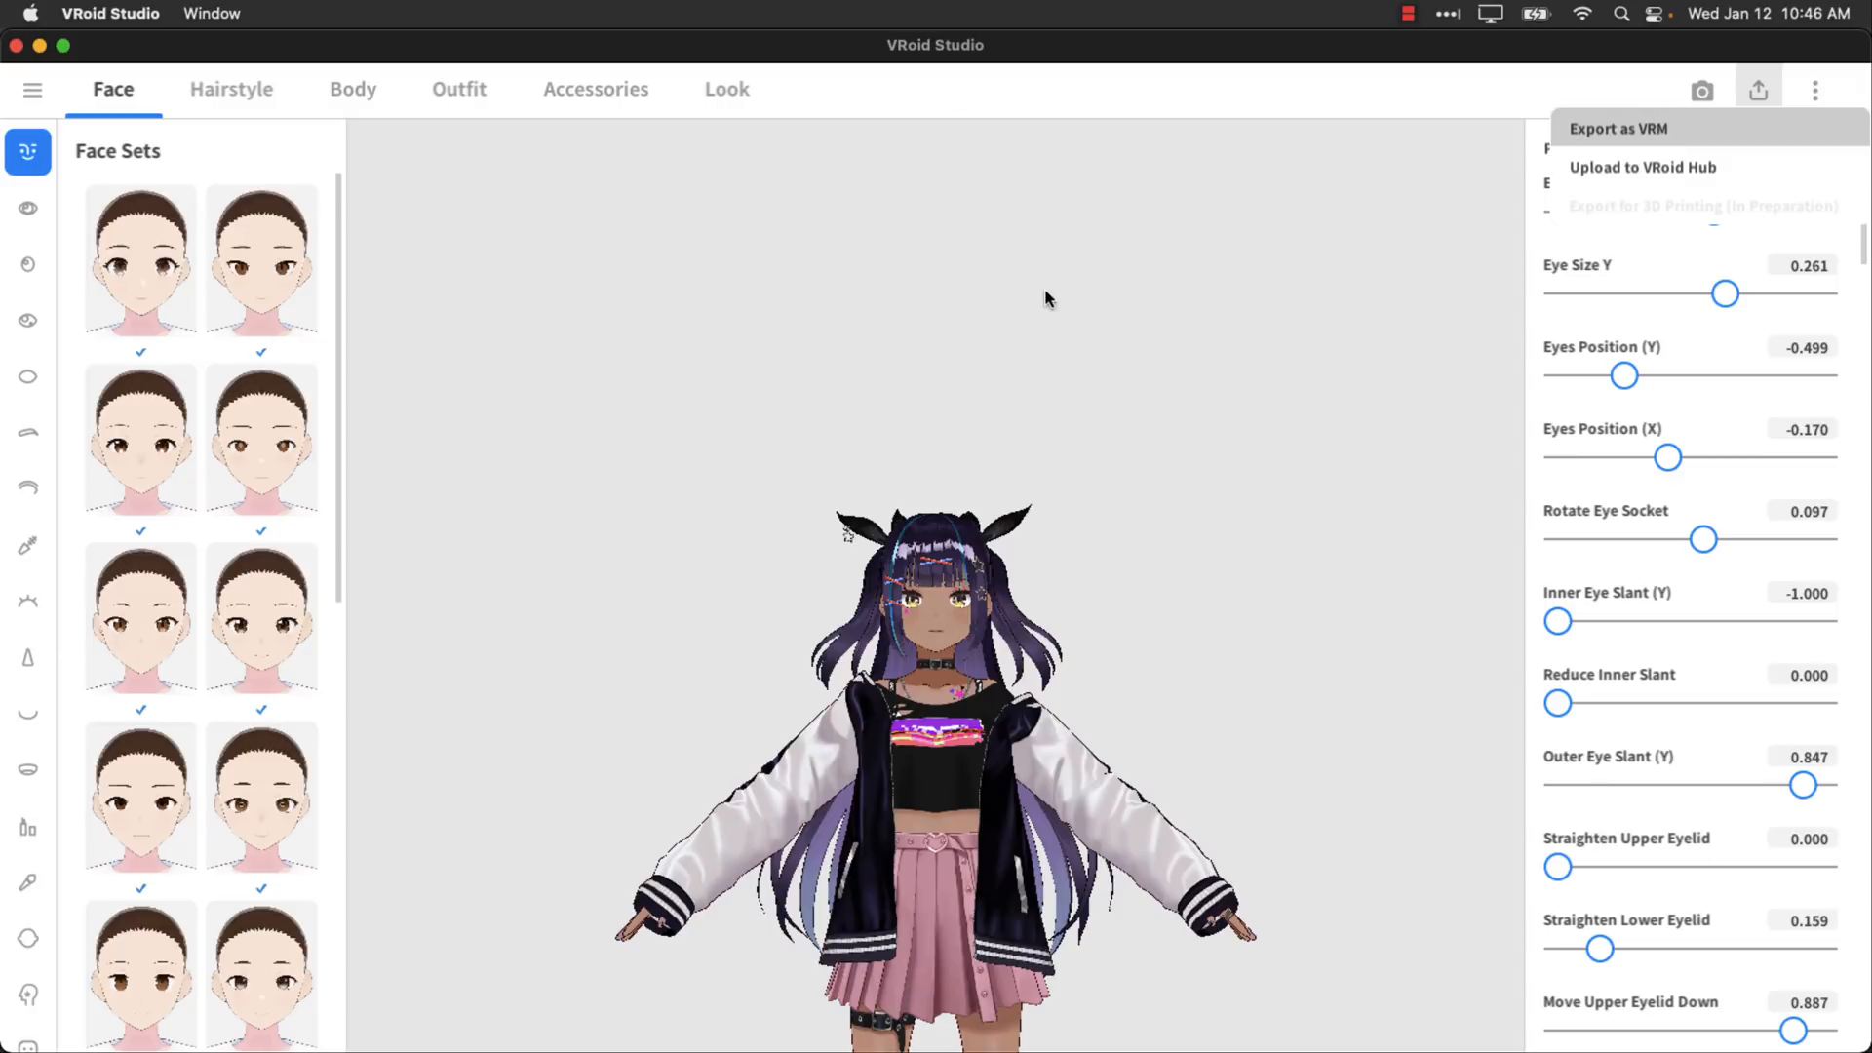
mouse_move(1045, 299)
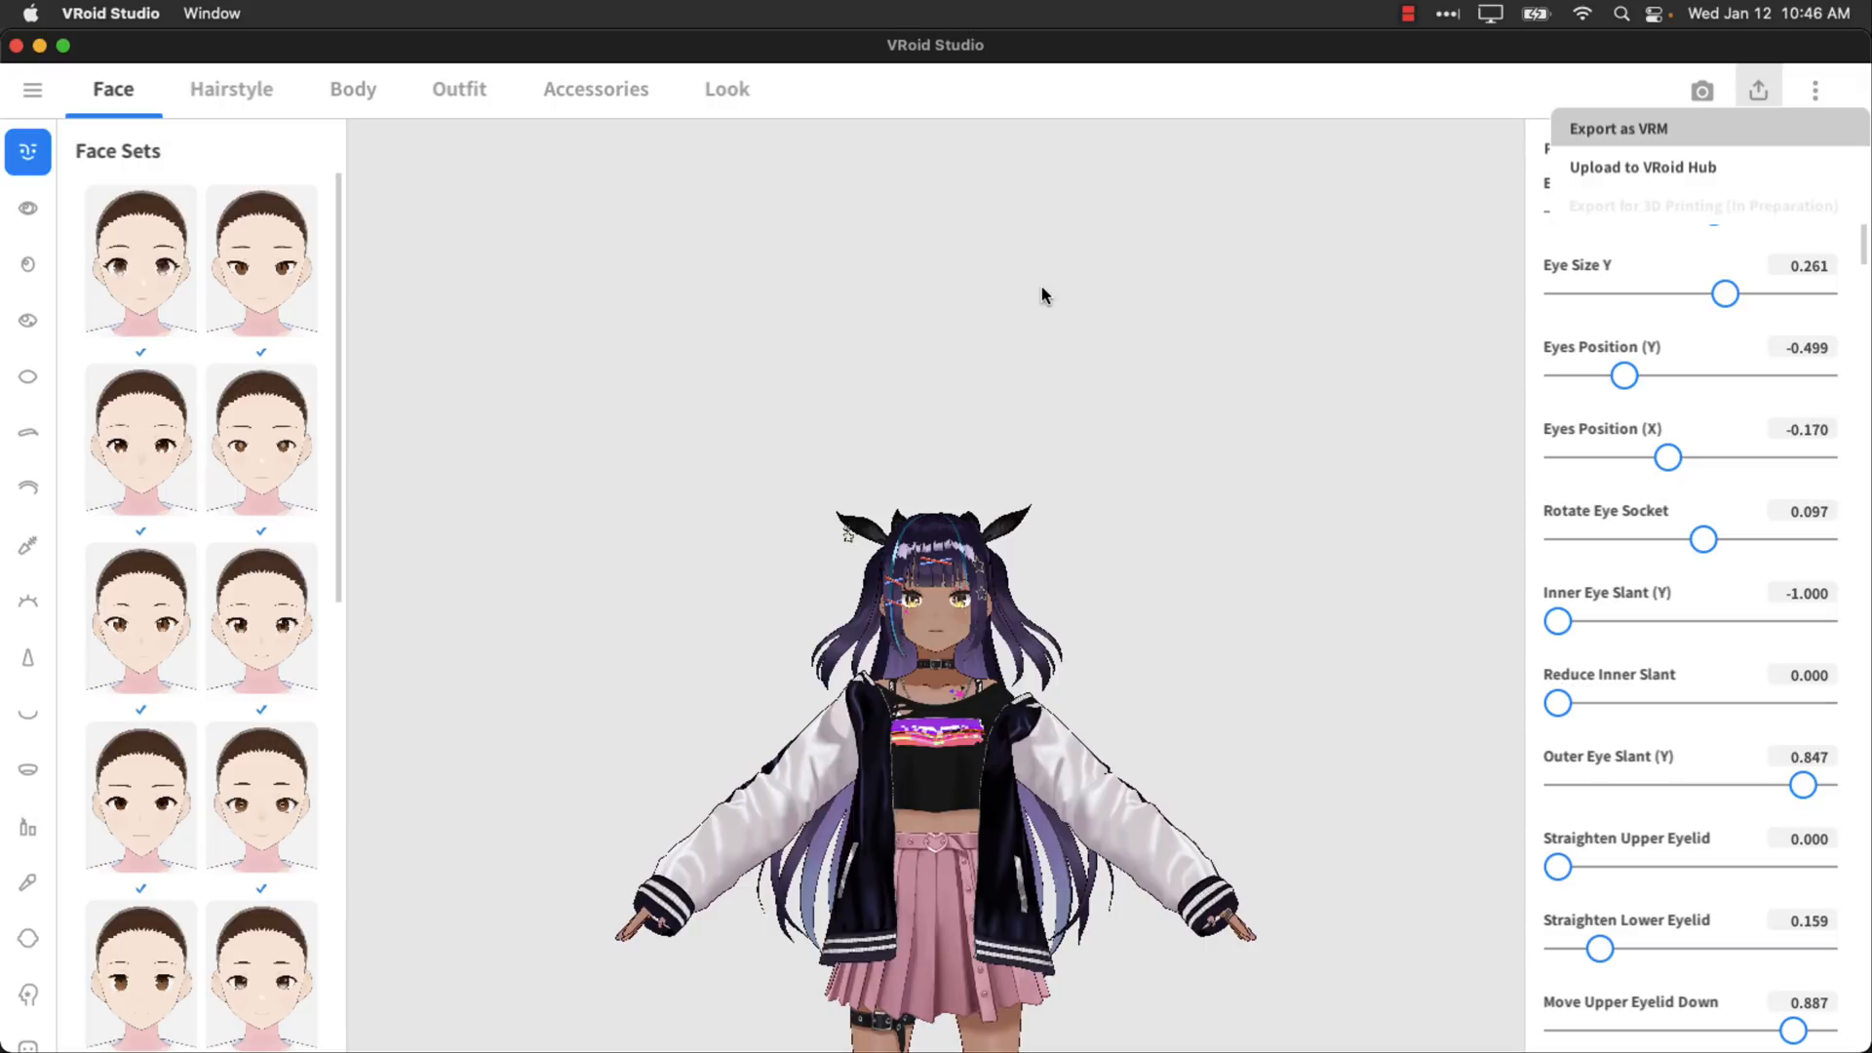
left_click(1618, 129)
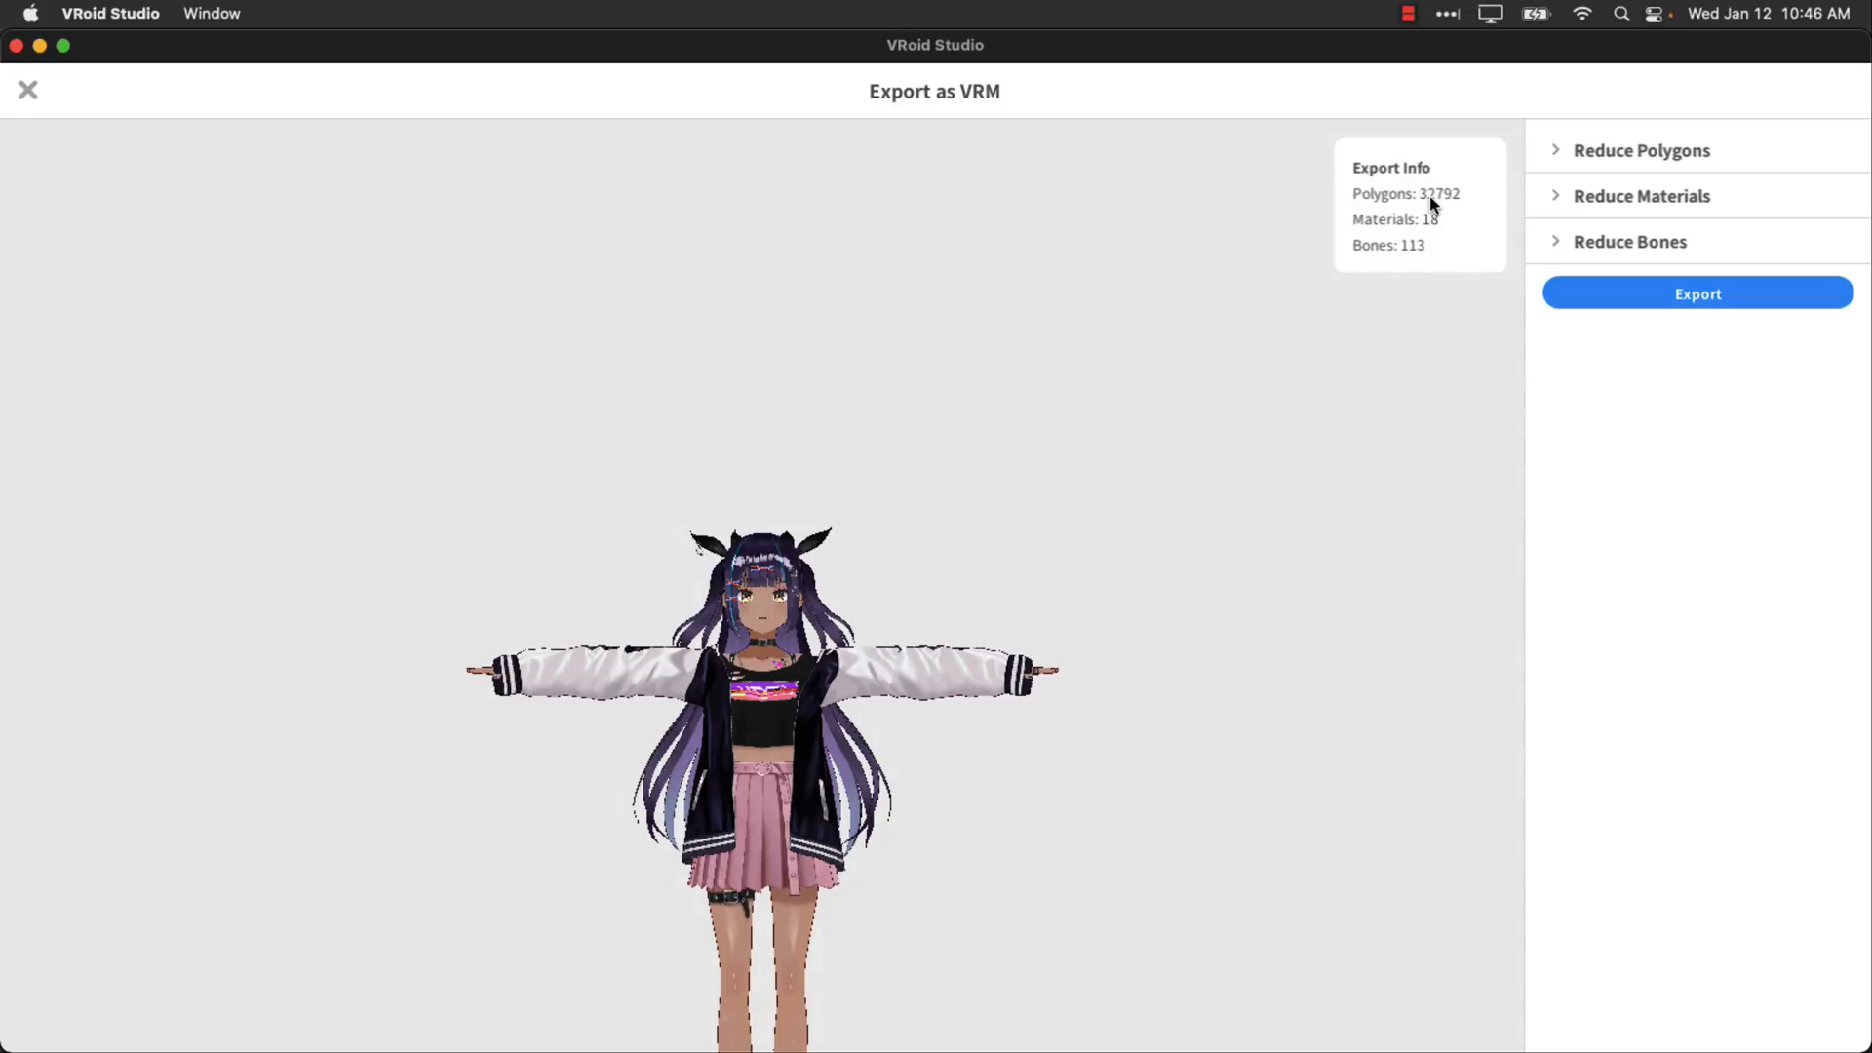
mouse_move(1195, 595)
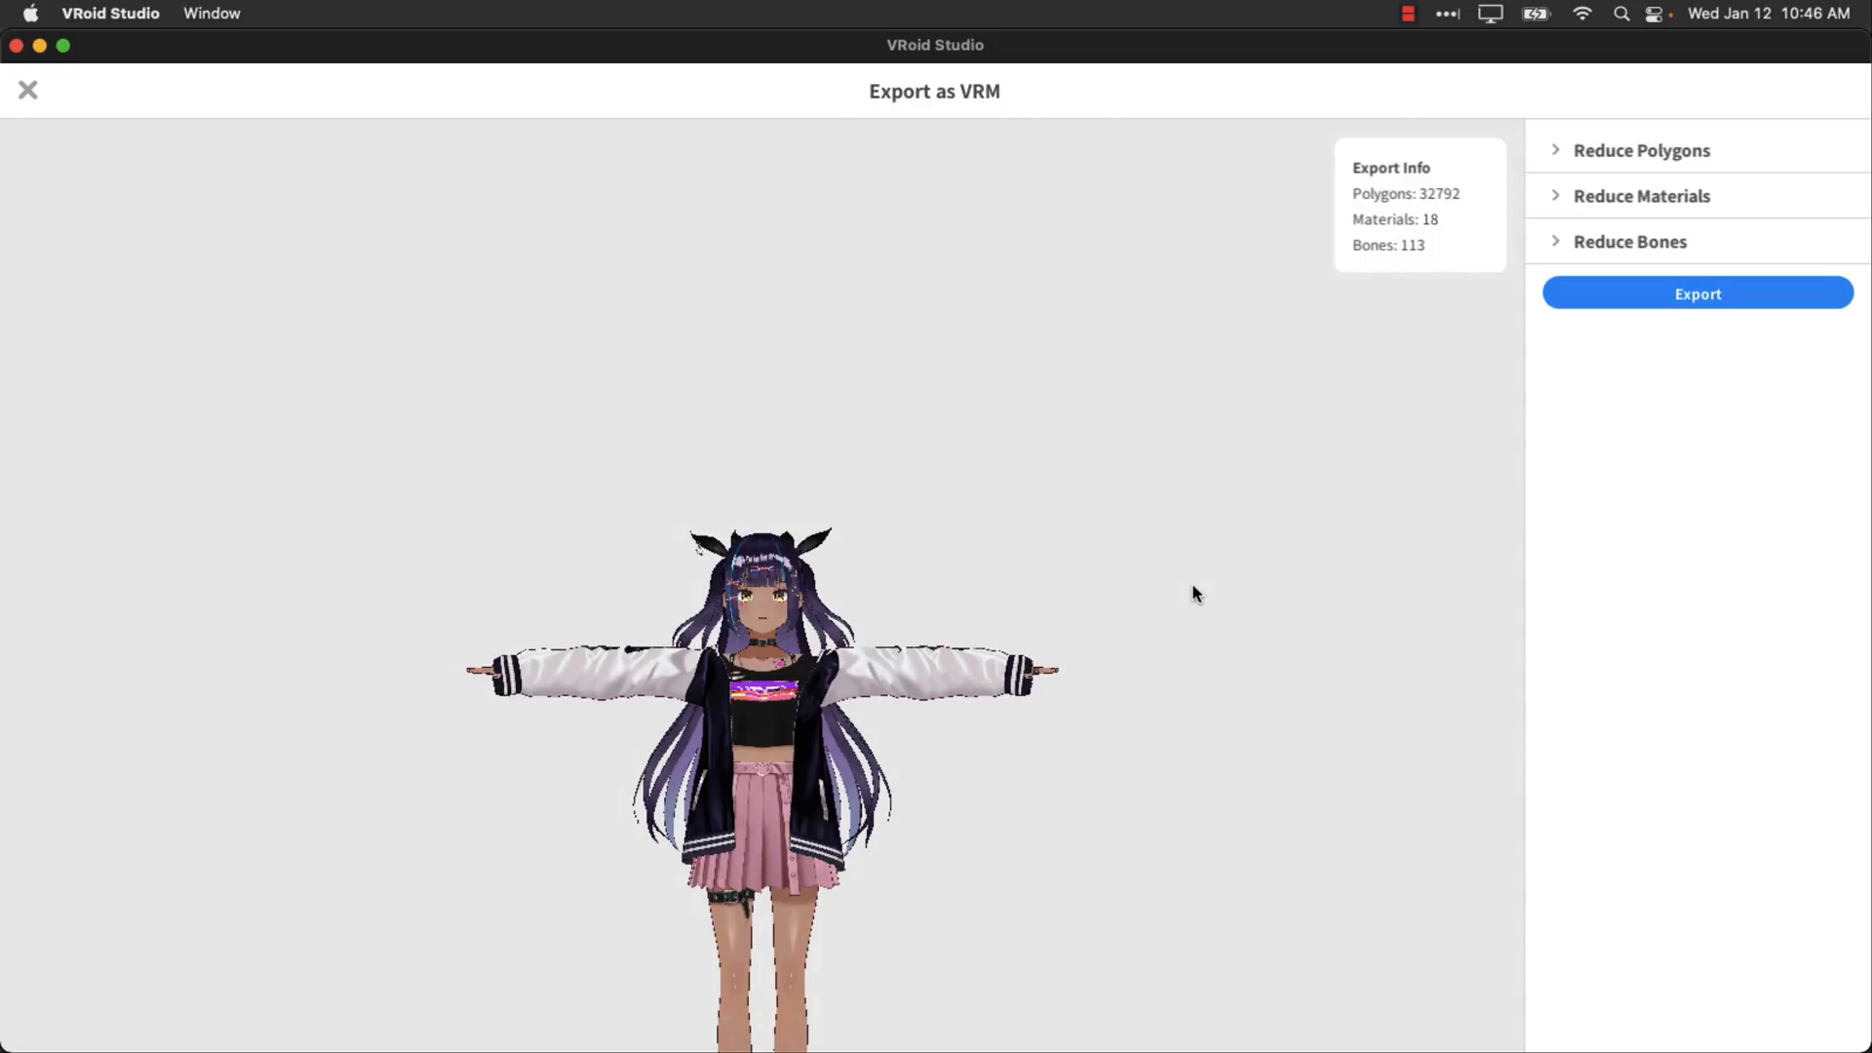
Start the VRM export and review the avatar title and settings in the VRM Settings panel.
left_click(1641, 150)
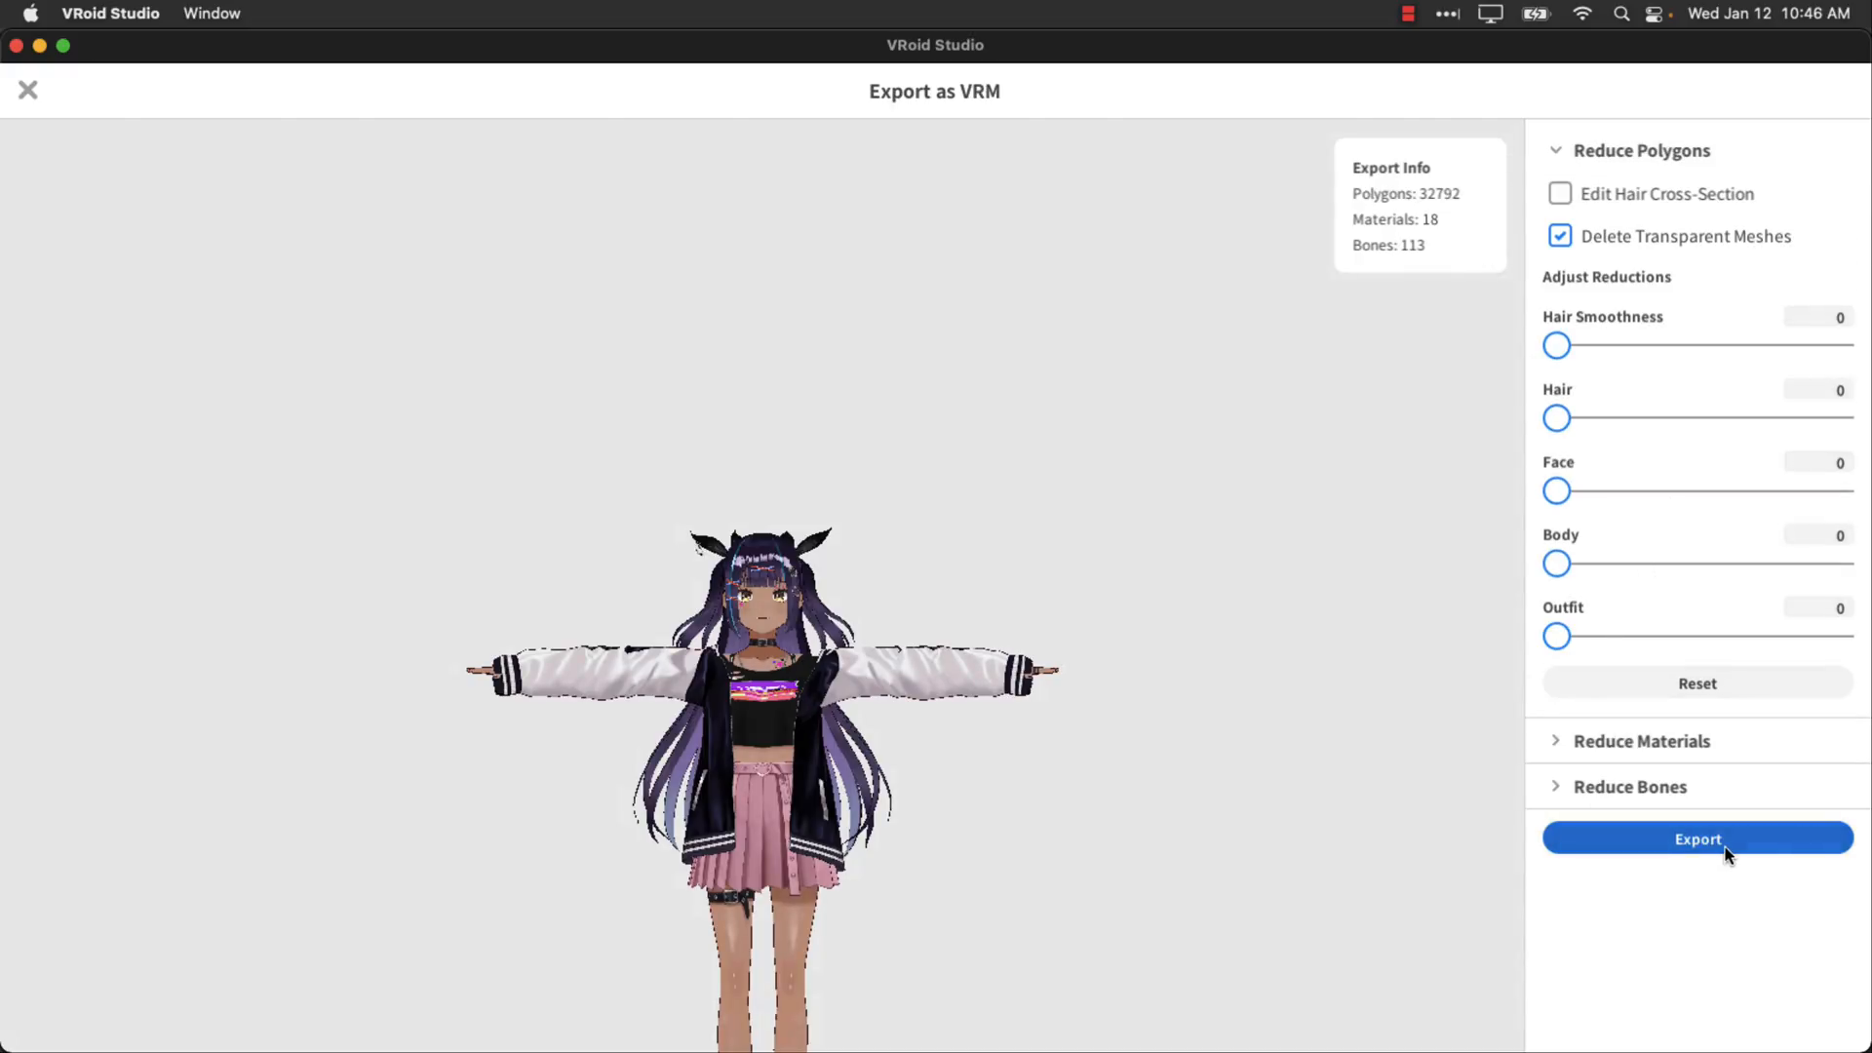
left_click(1696, 838)
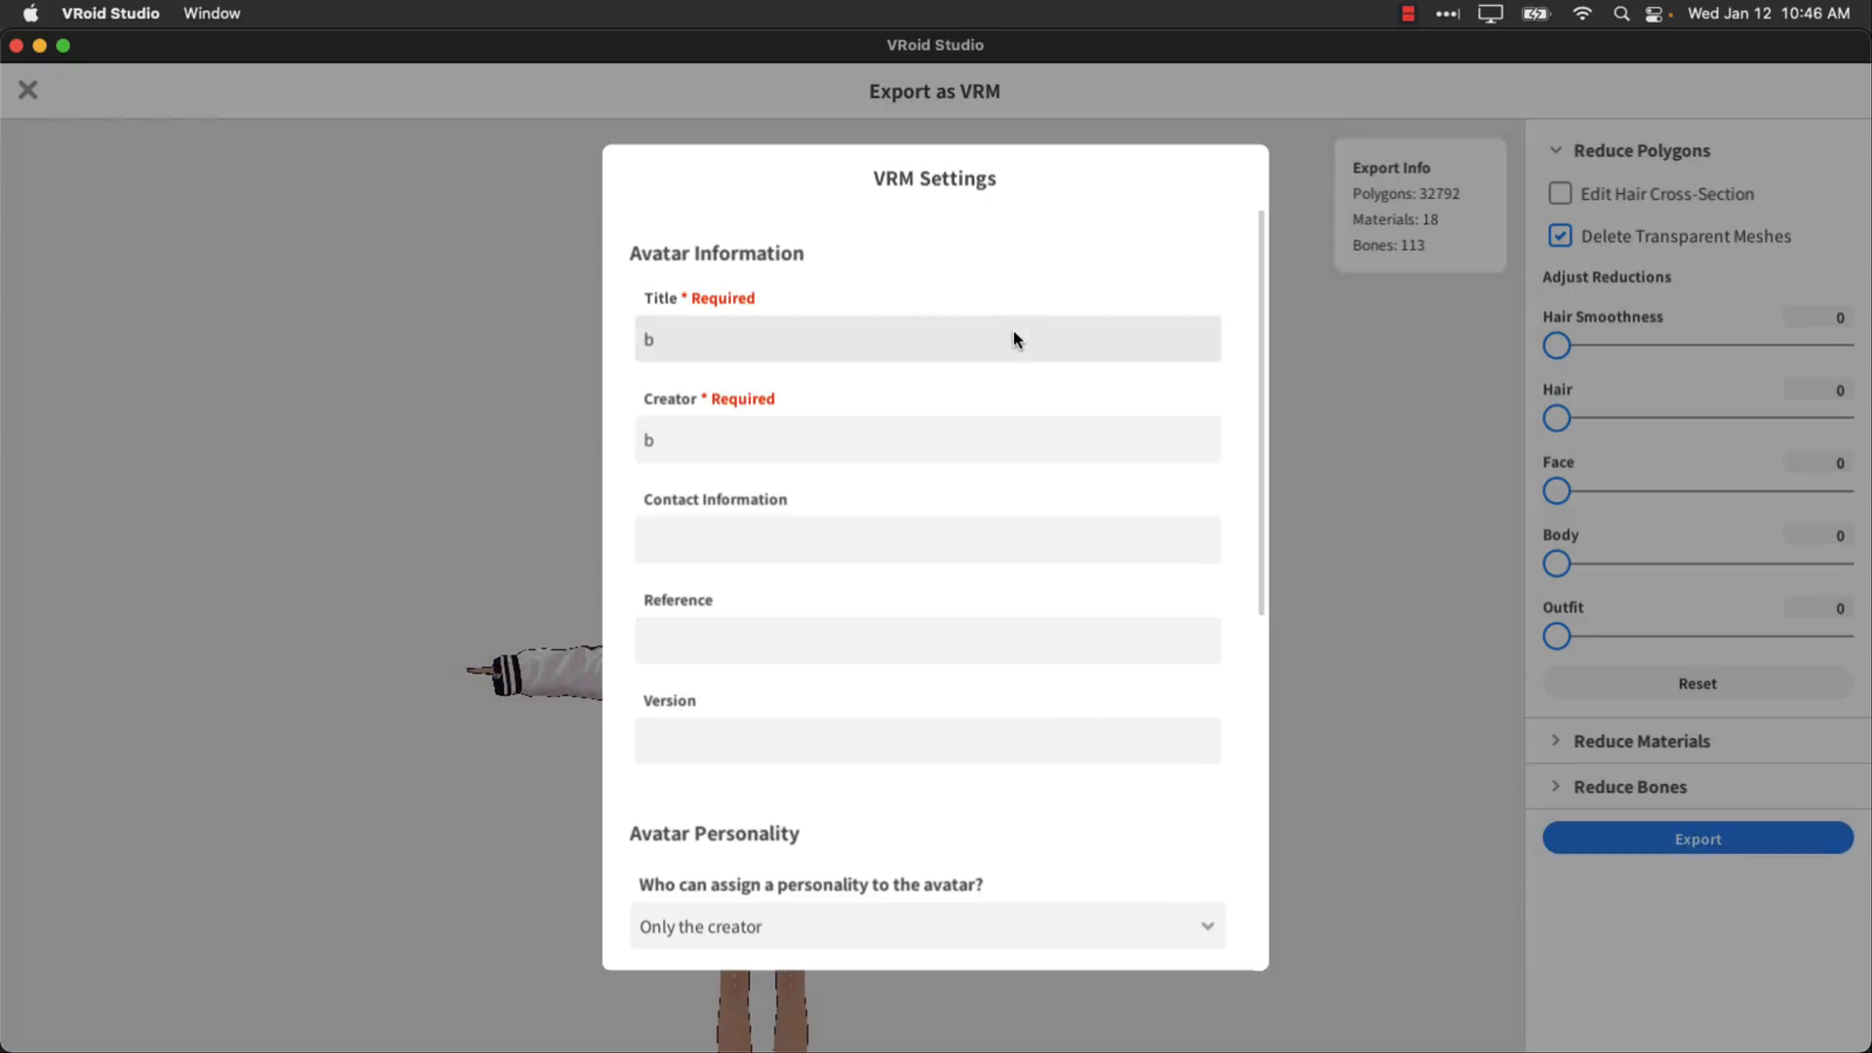
left_click(926, 337)
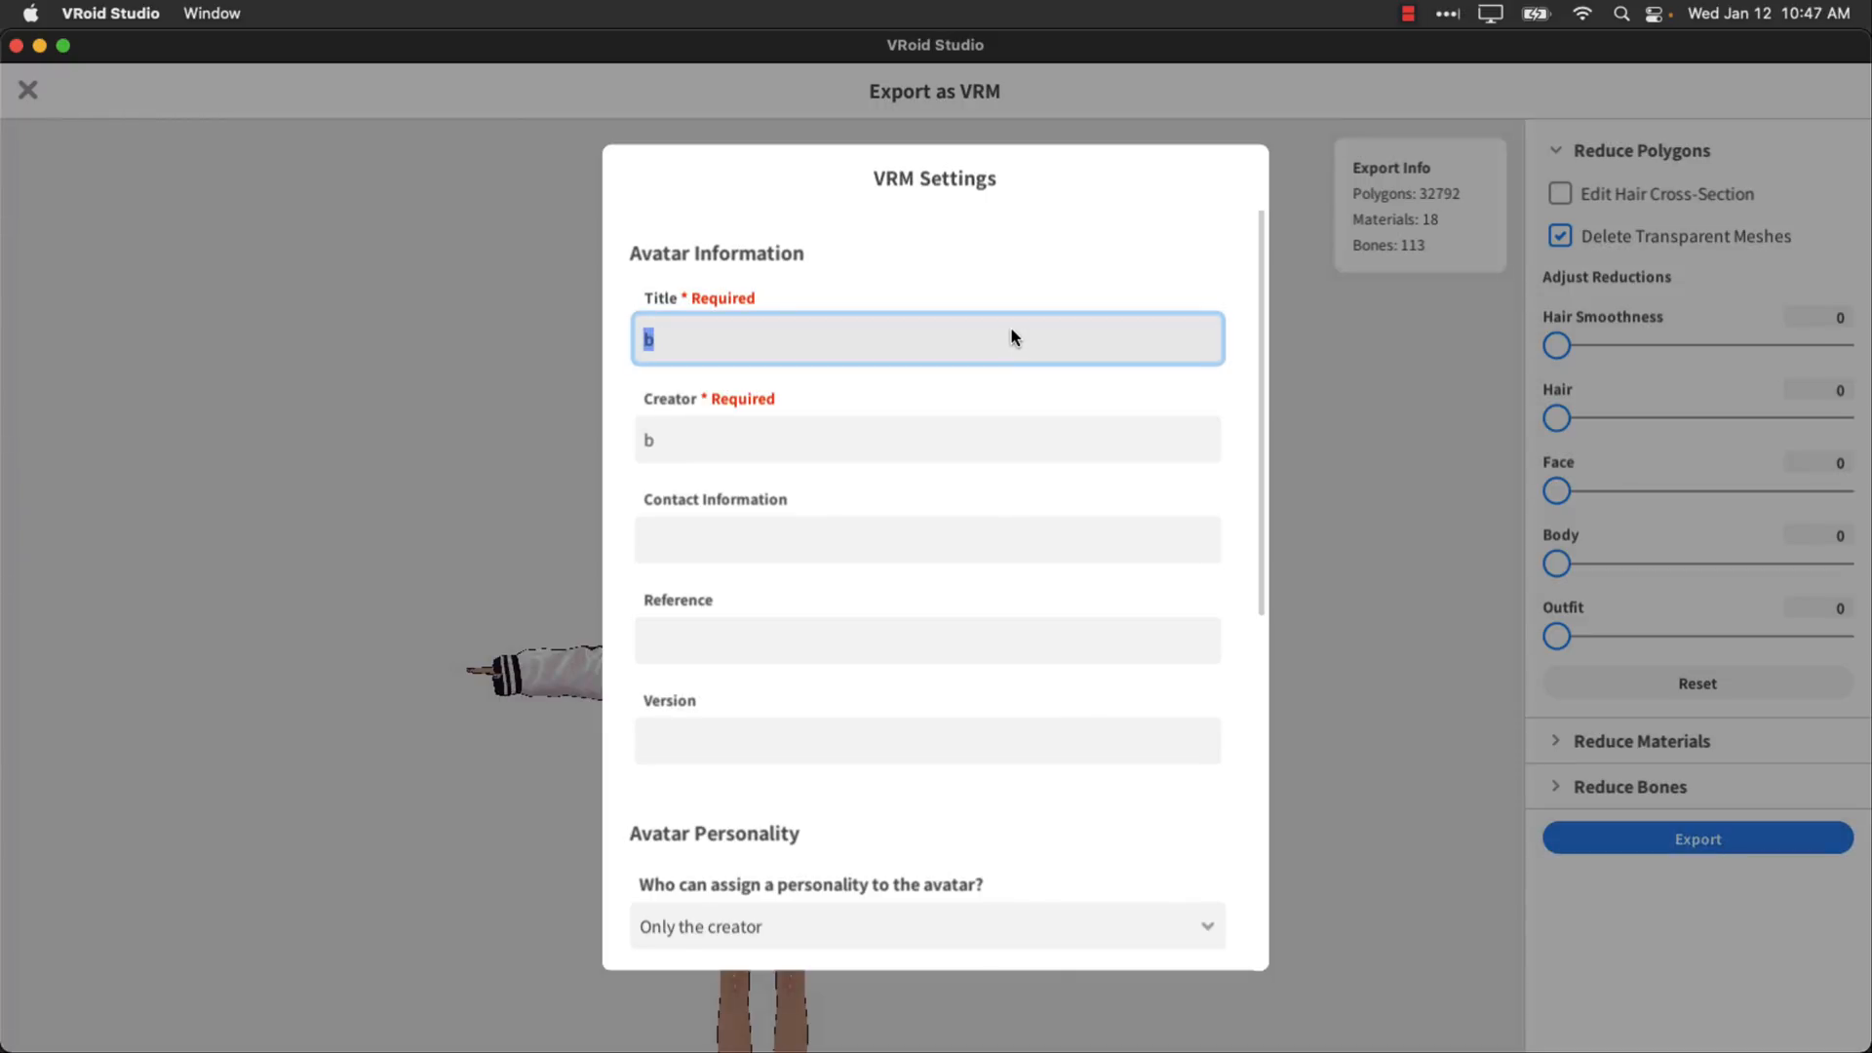
scroll("down", 3)
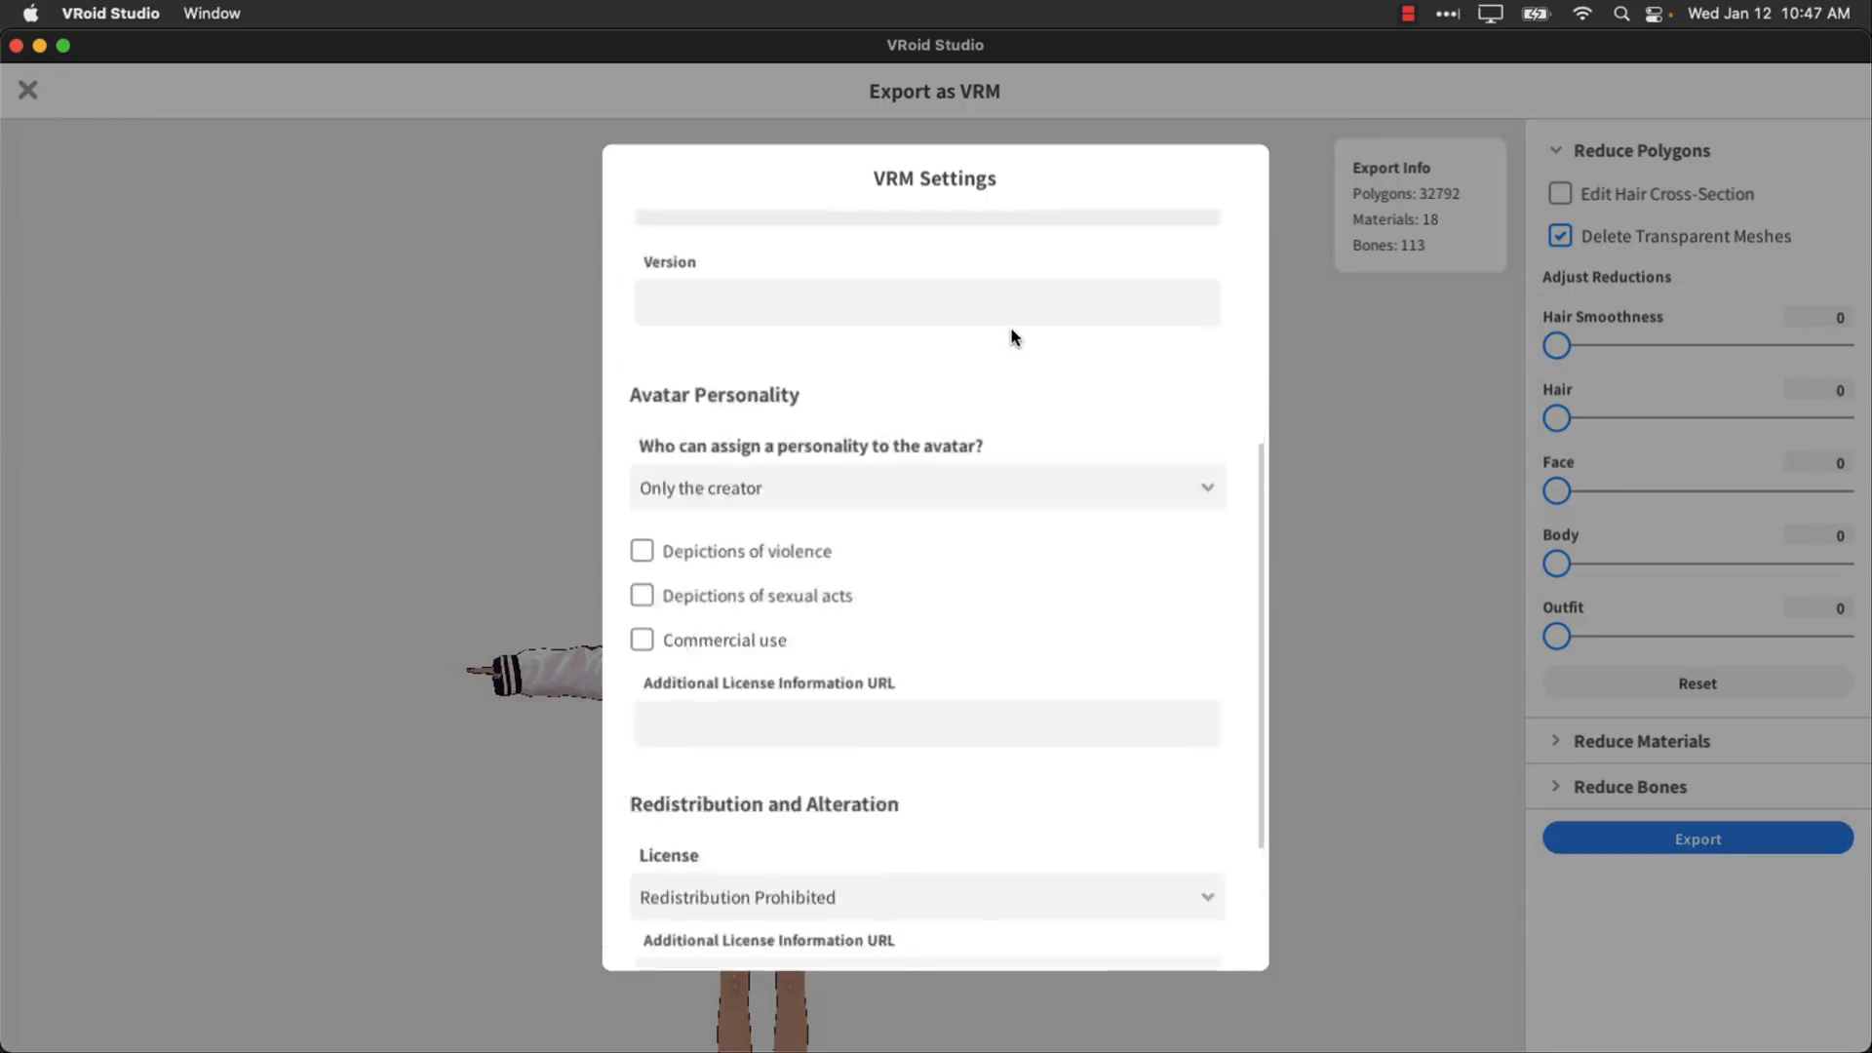
scroll("down", 3)
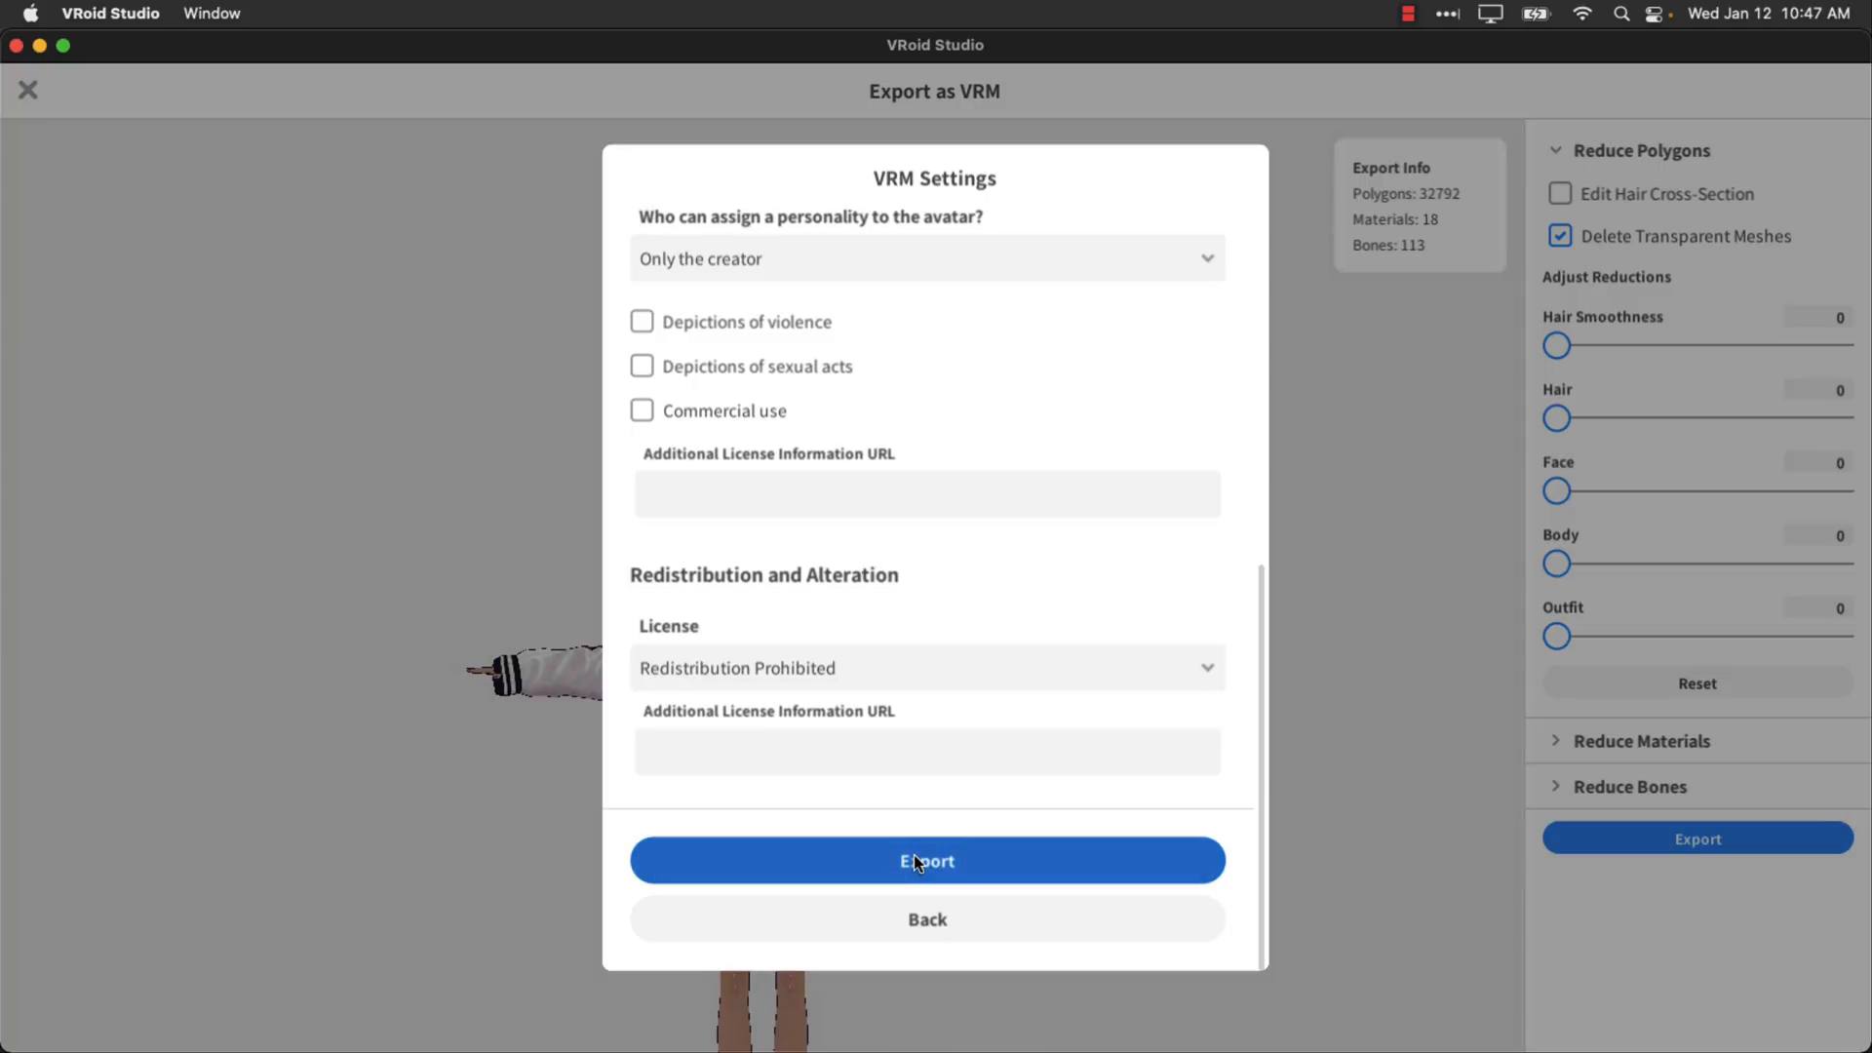
Save the avatar as MyChar.vrm onto the Desktop.
left_click(928, 860)
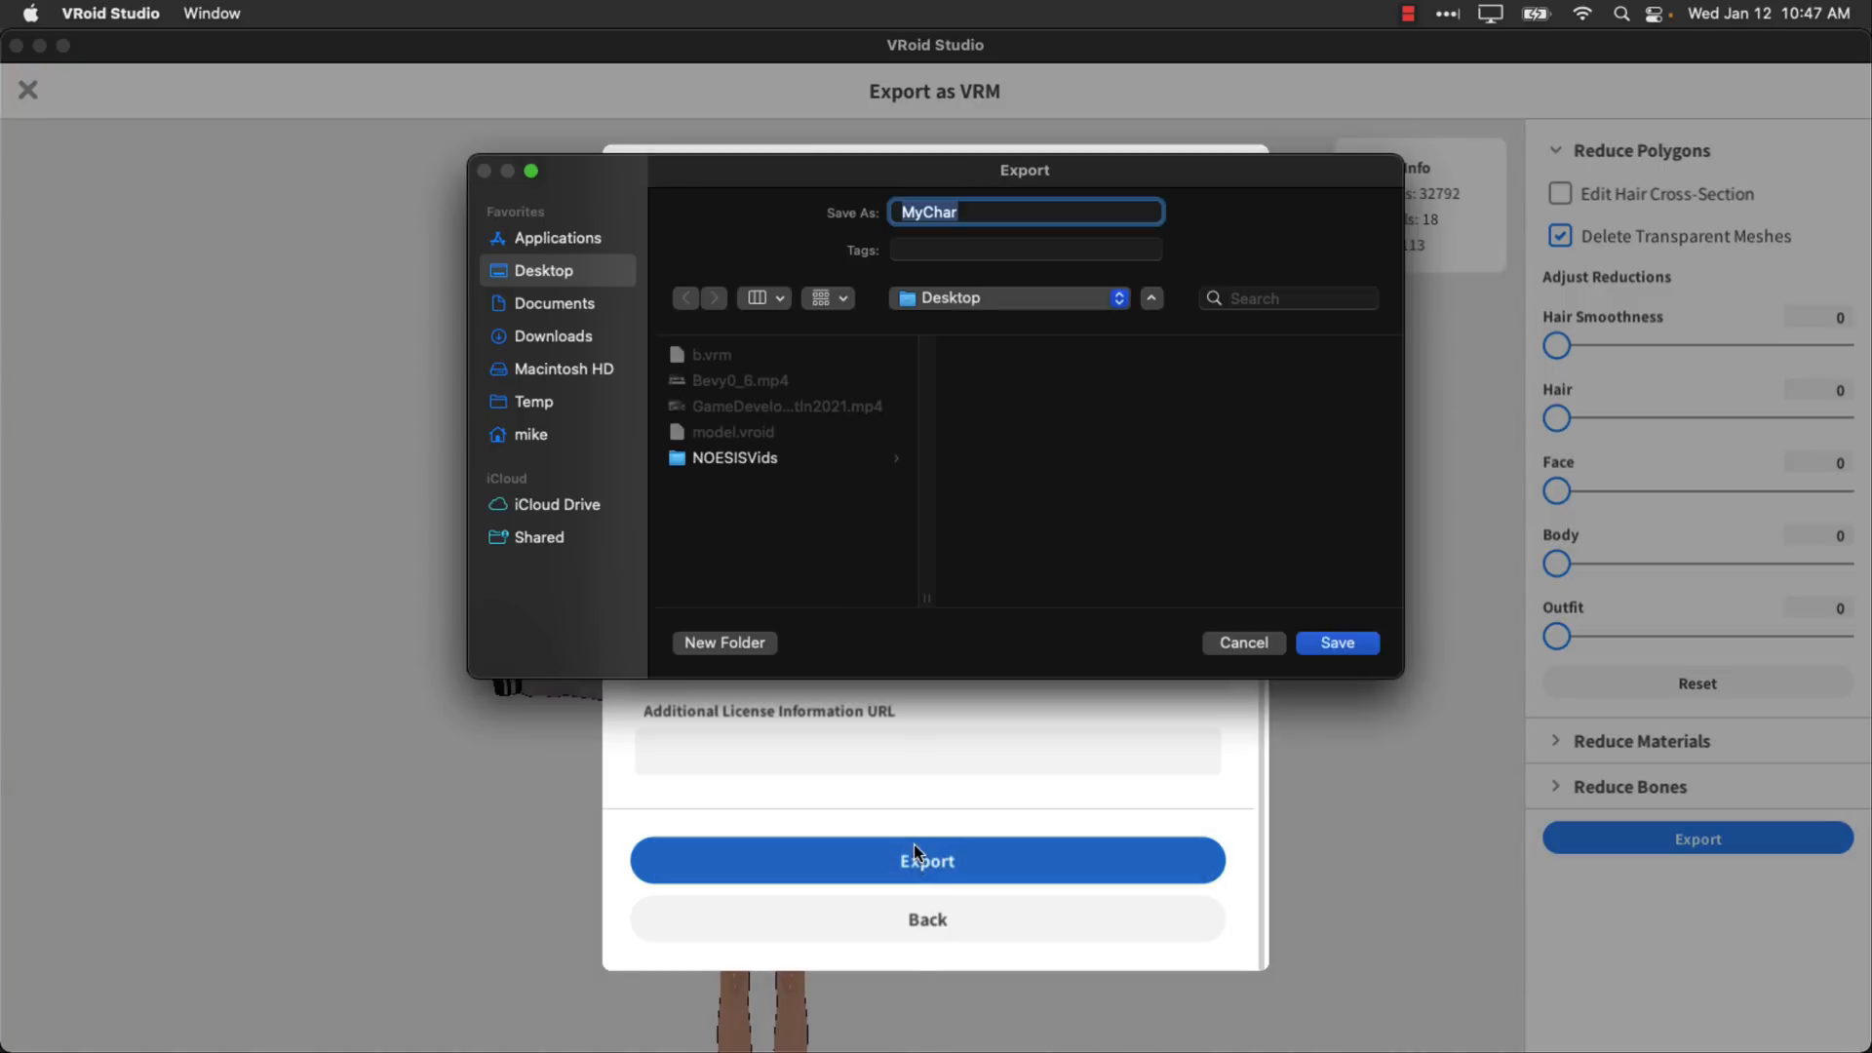
mouse_move(1338, 641)
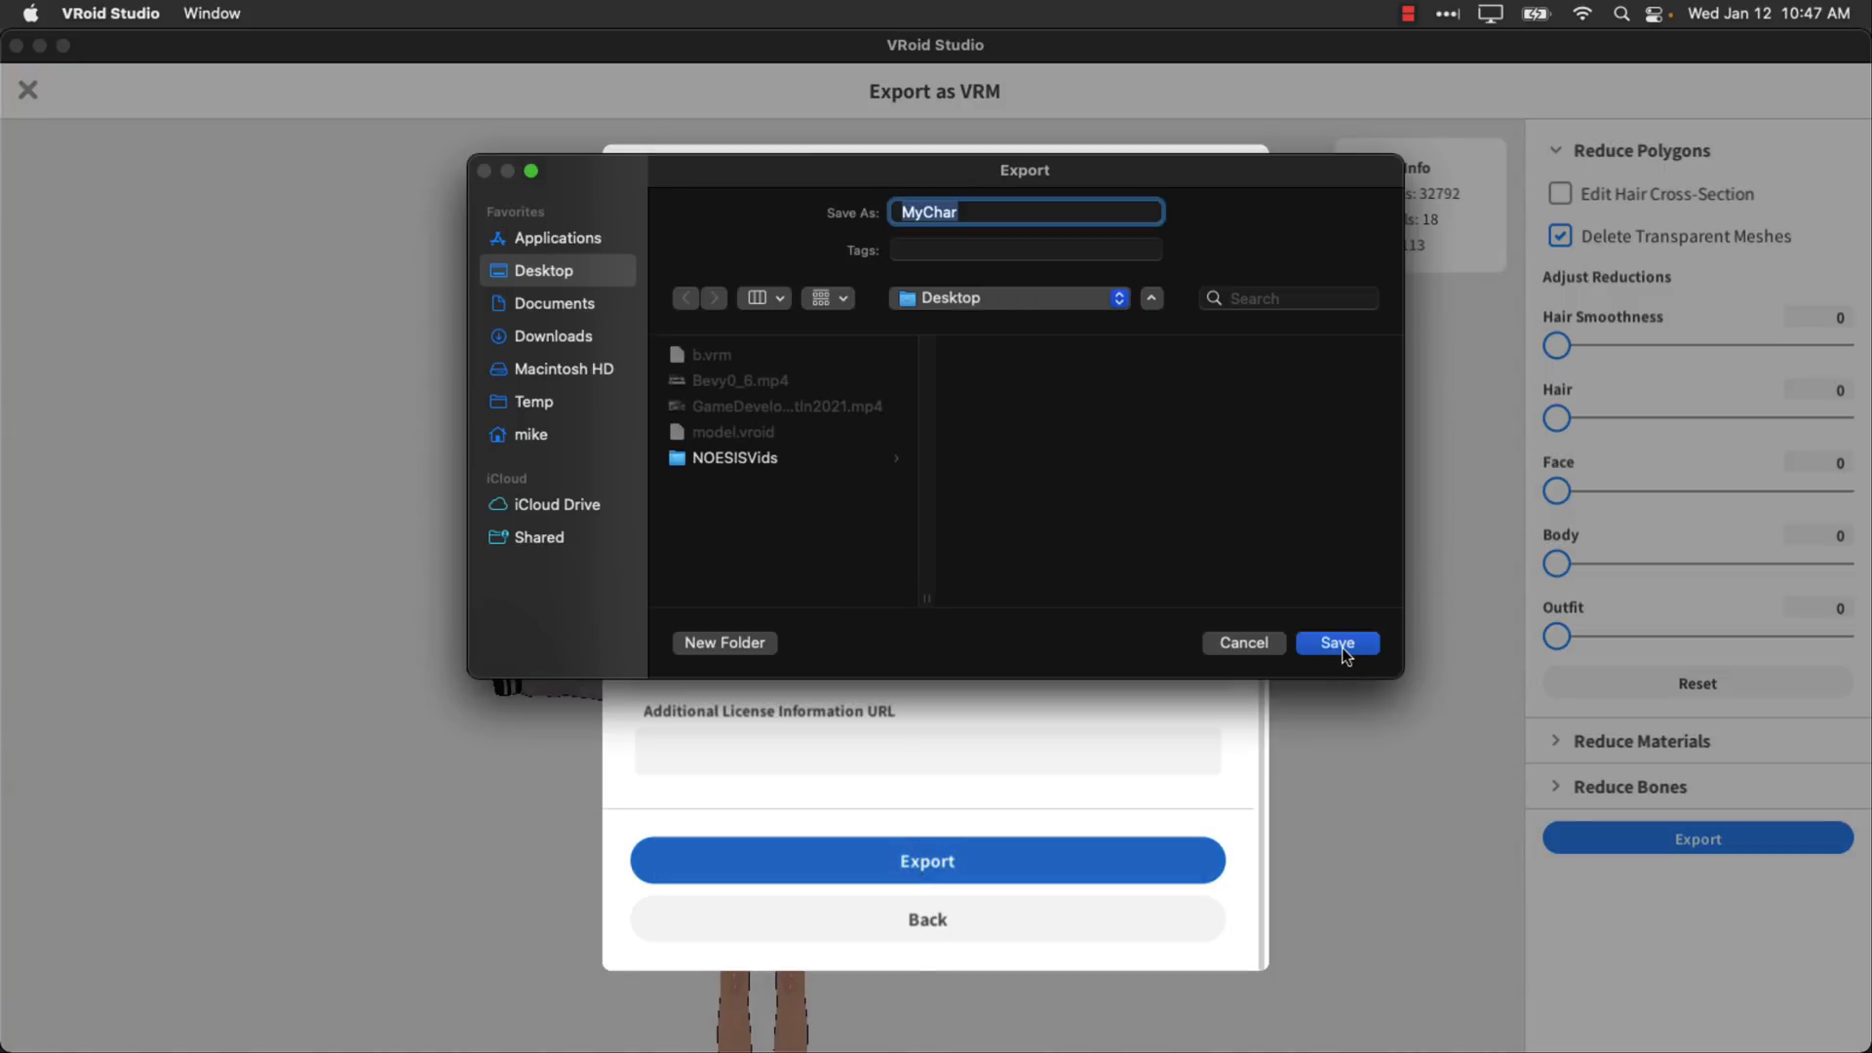
left_click(1335, 641)
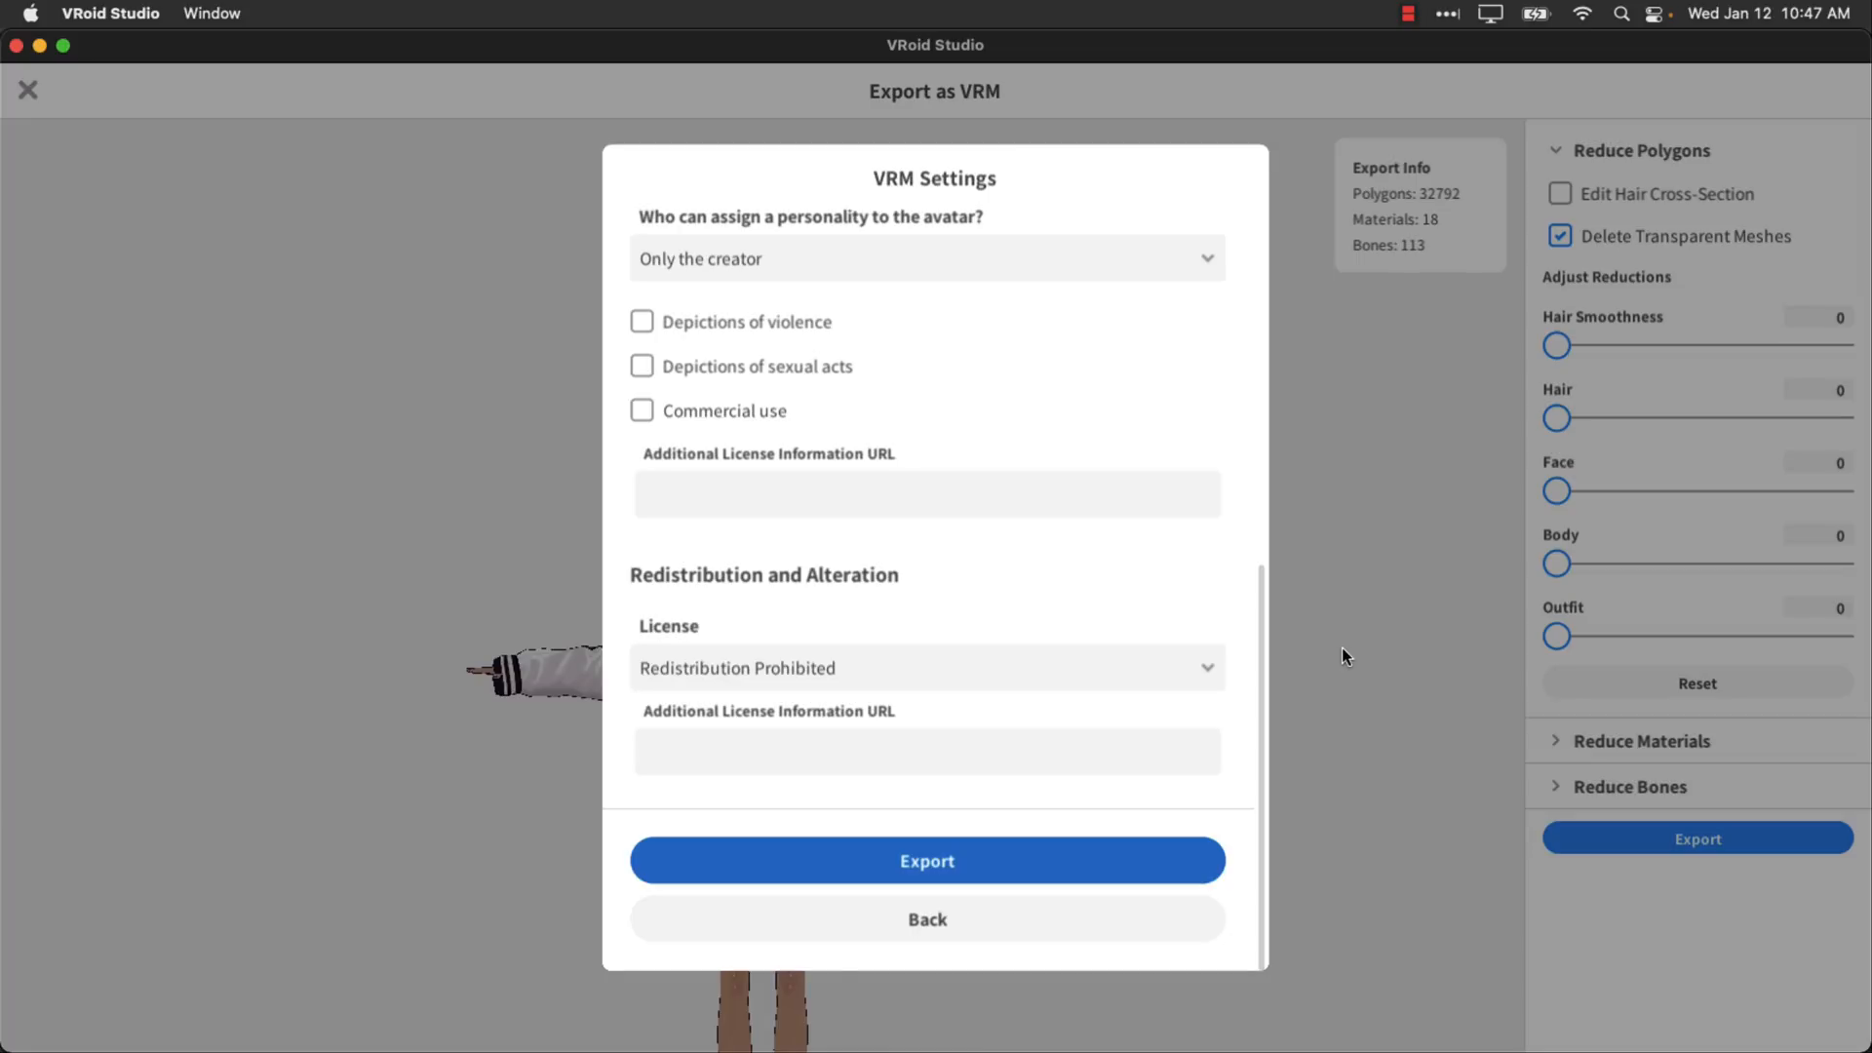
left_click(926, 860)
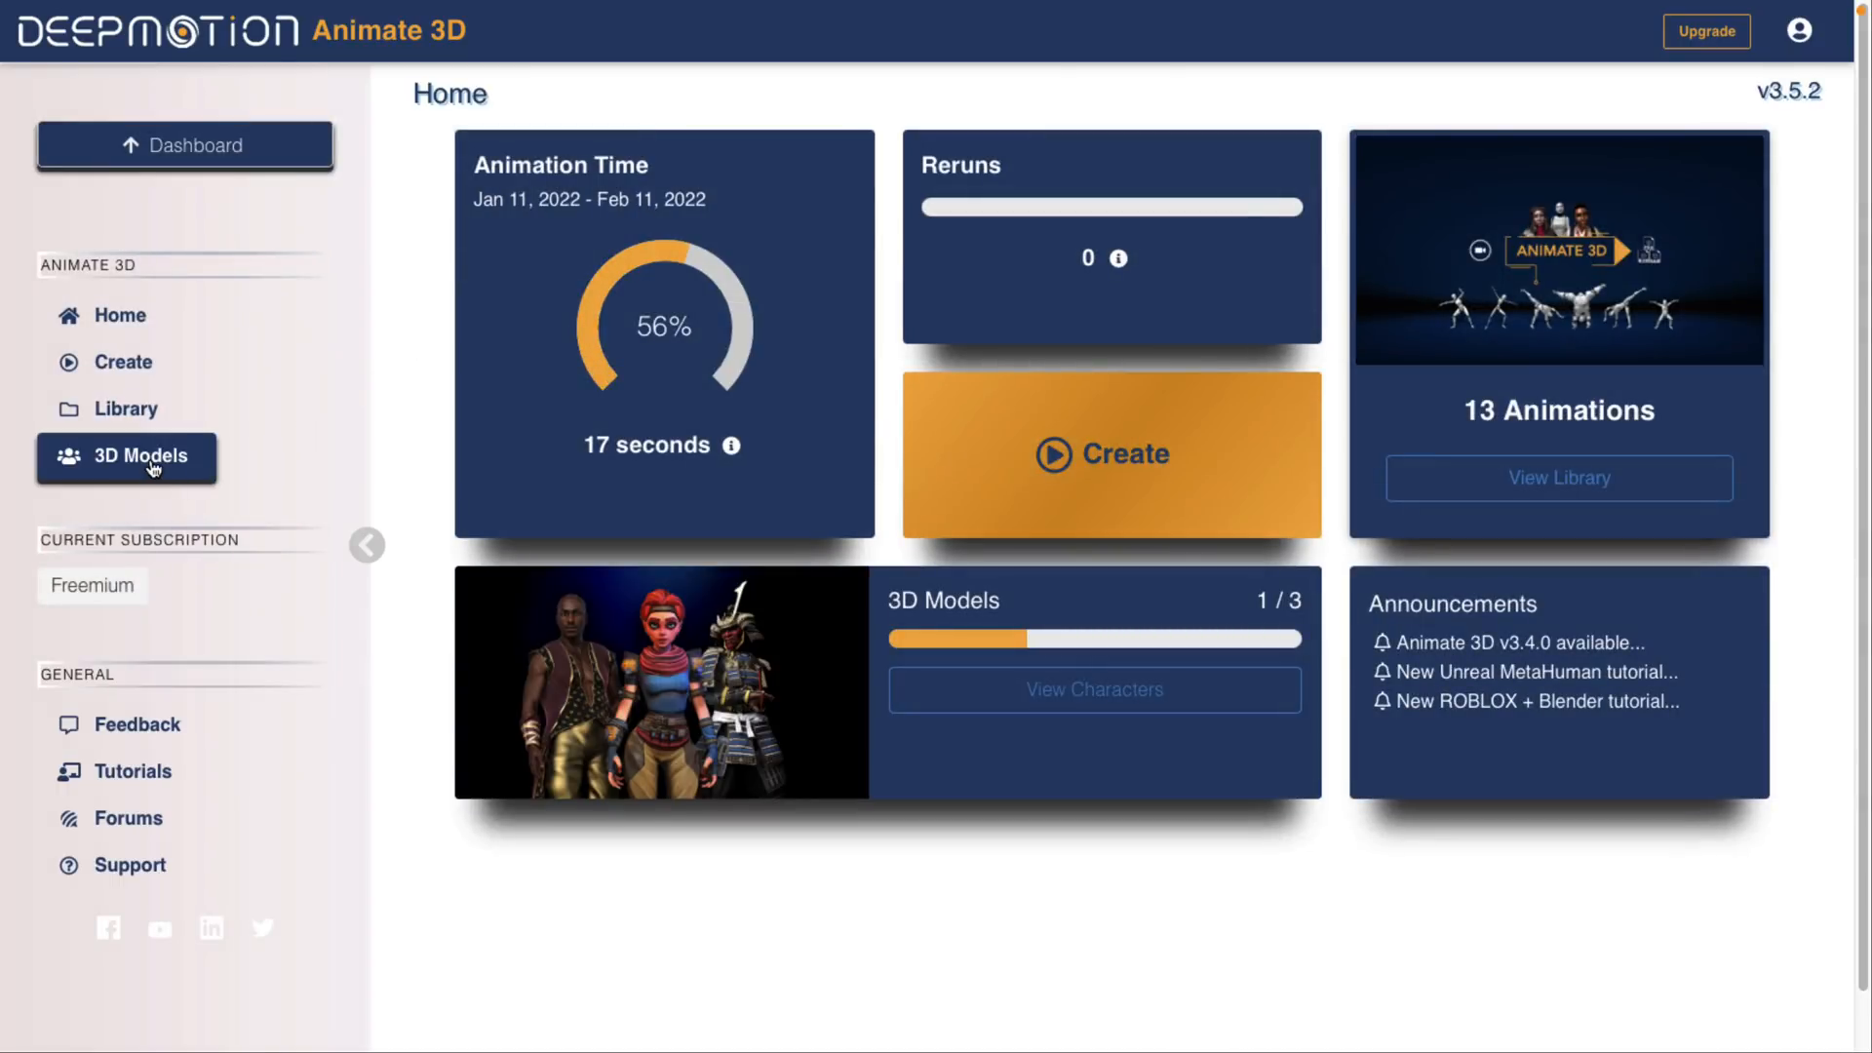
Go to the 3D Models upload area and browse for a character file.
left_click(142, 454)
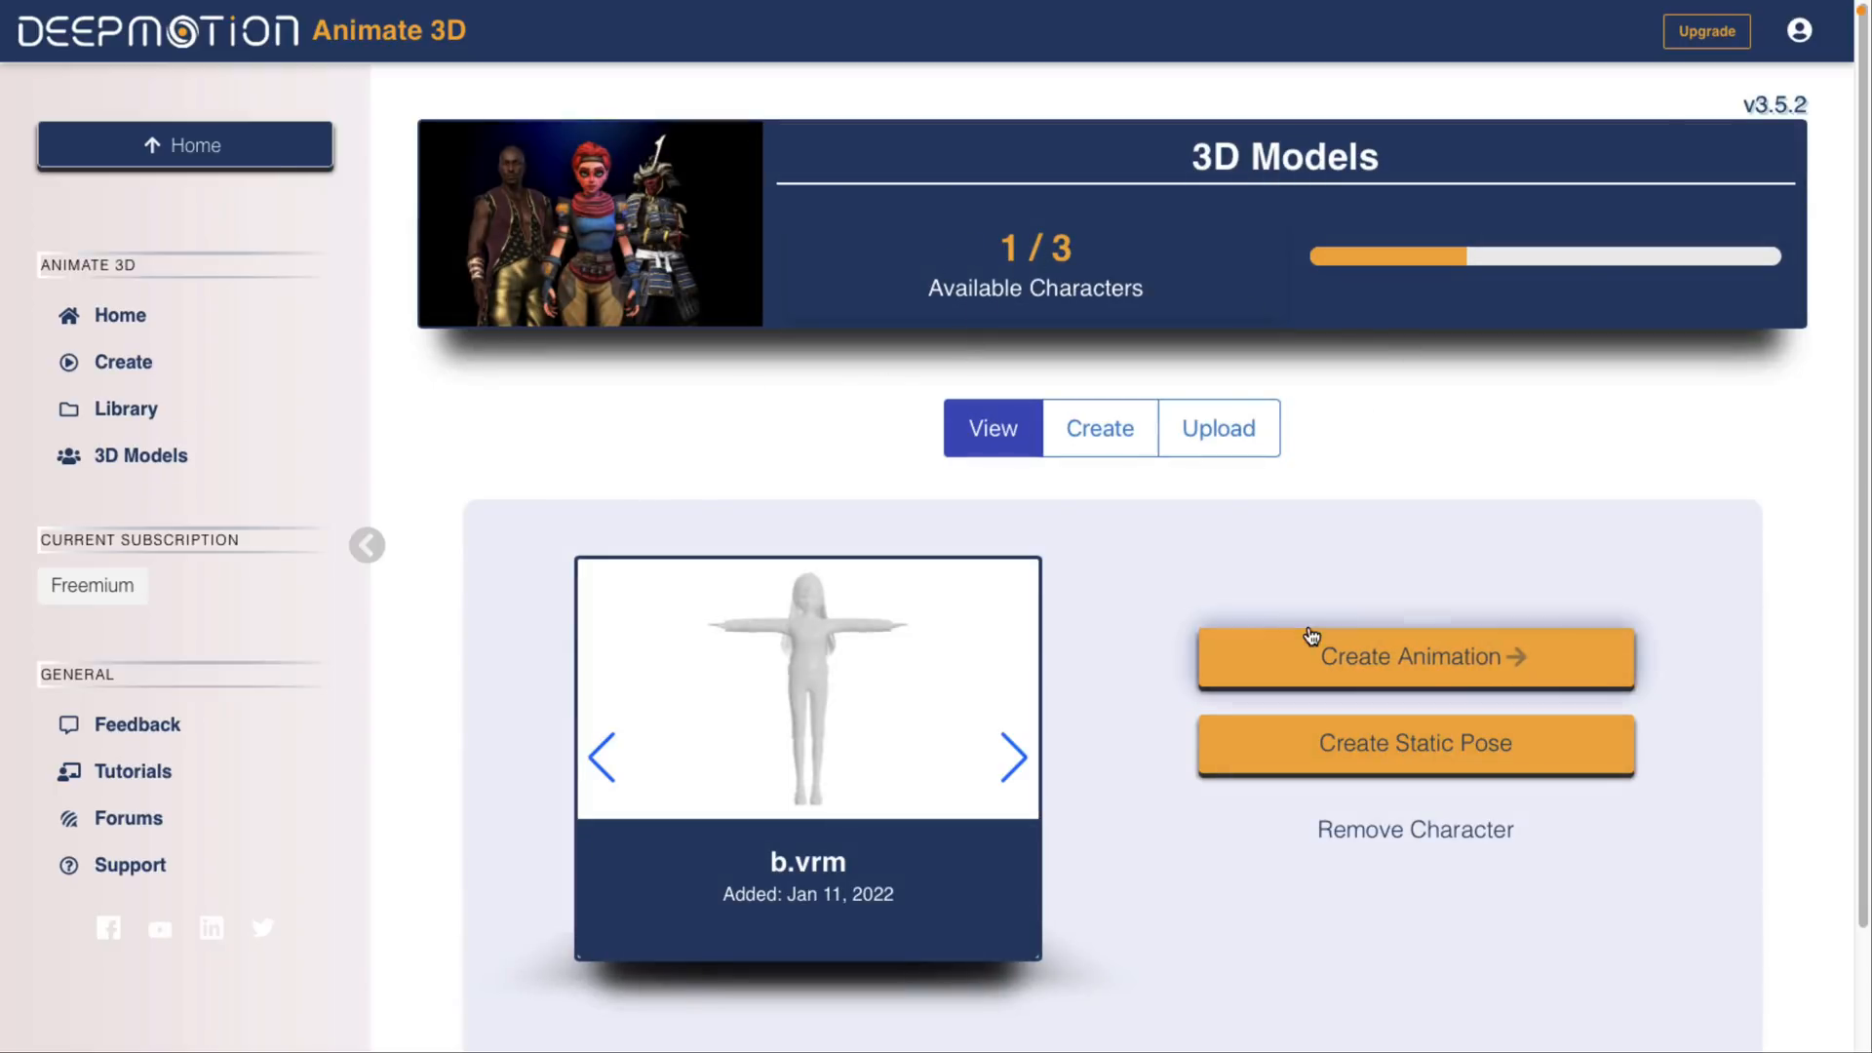
mouse_move(1355, 538)
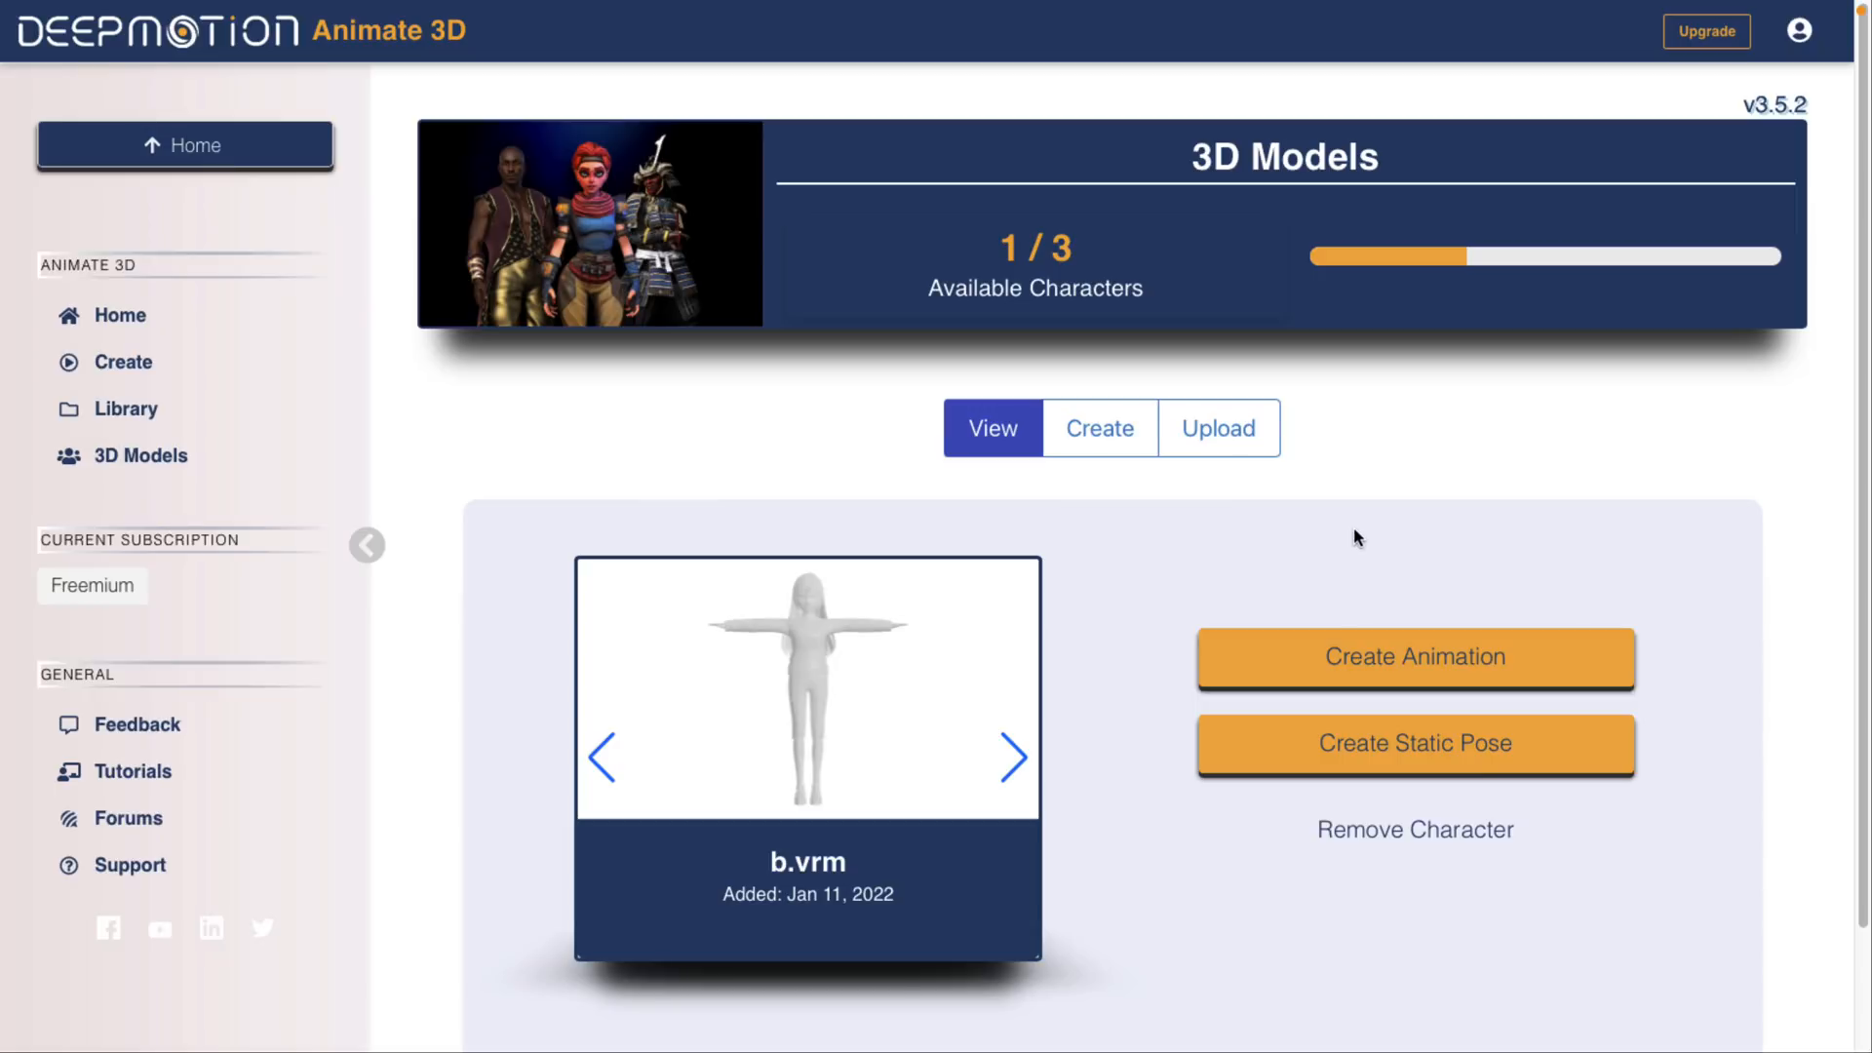
left_click(1217, 427)
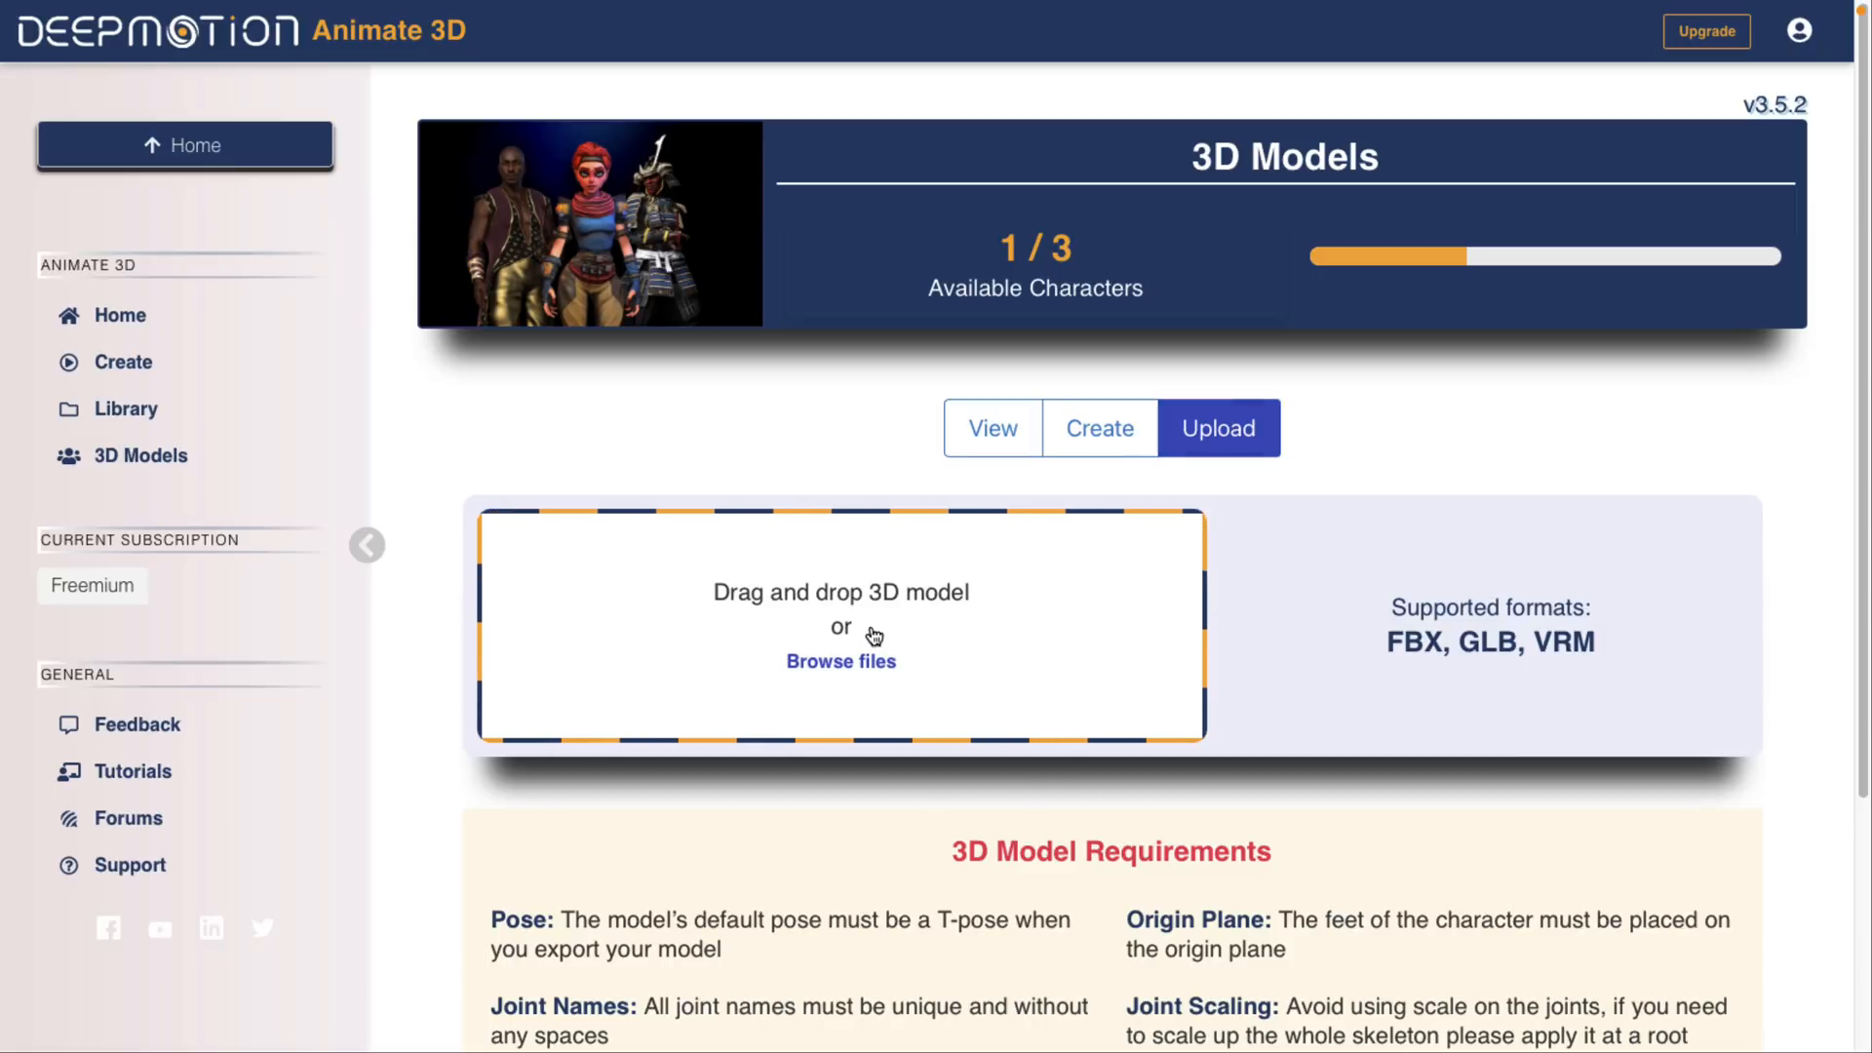
left_click(841, 660)
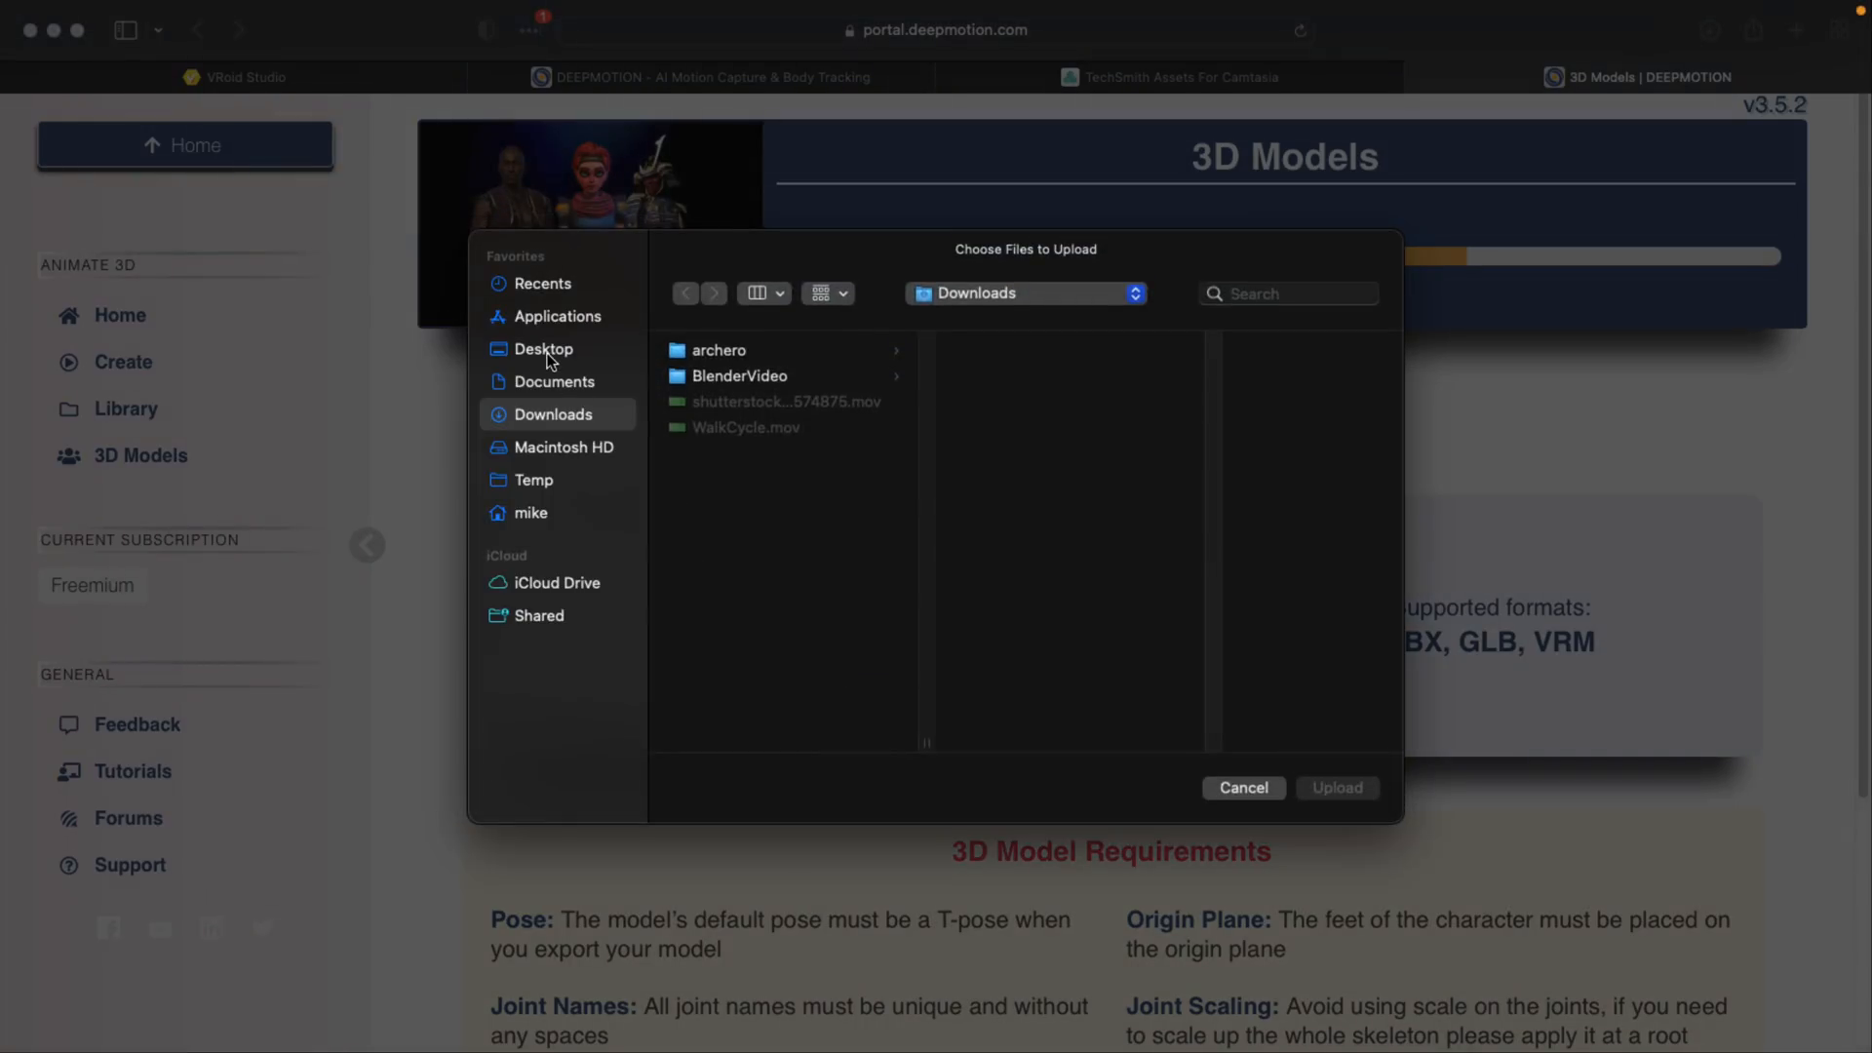
Choose MyChar.vrm from the Desktop and upload it as a new custom character.
left_click(544, 349)
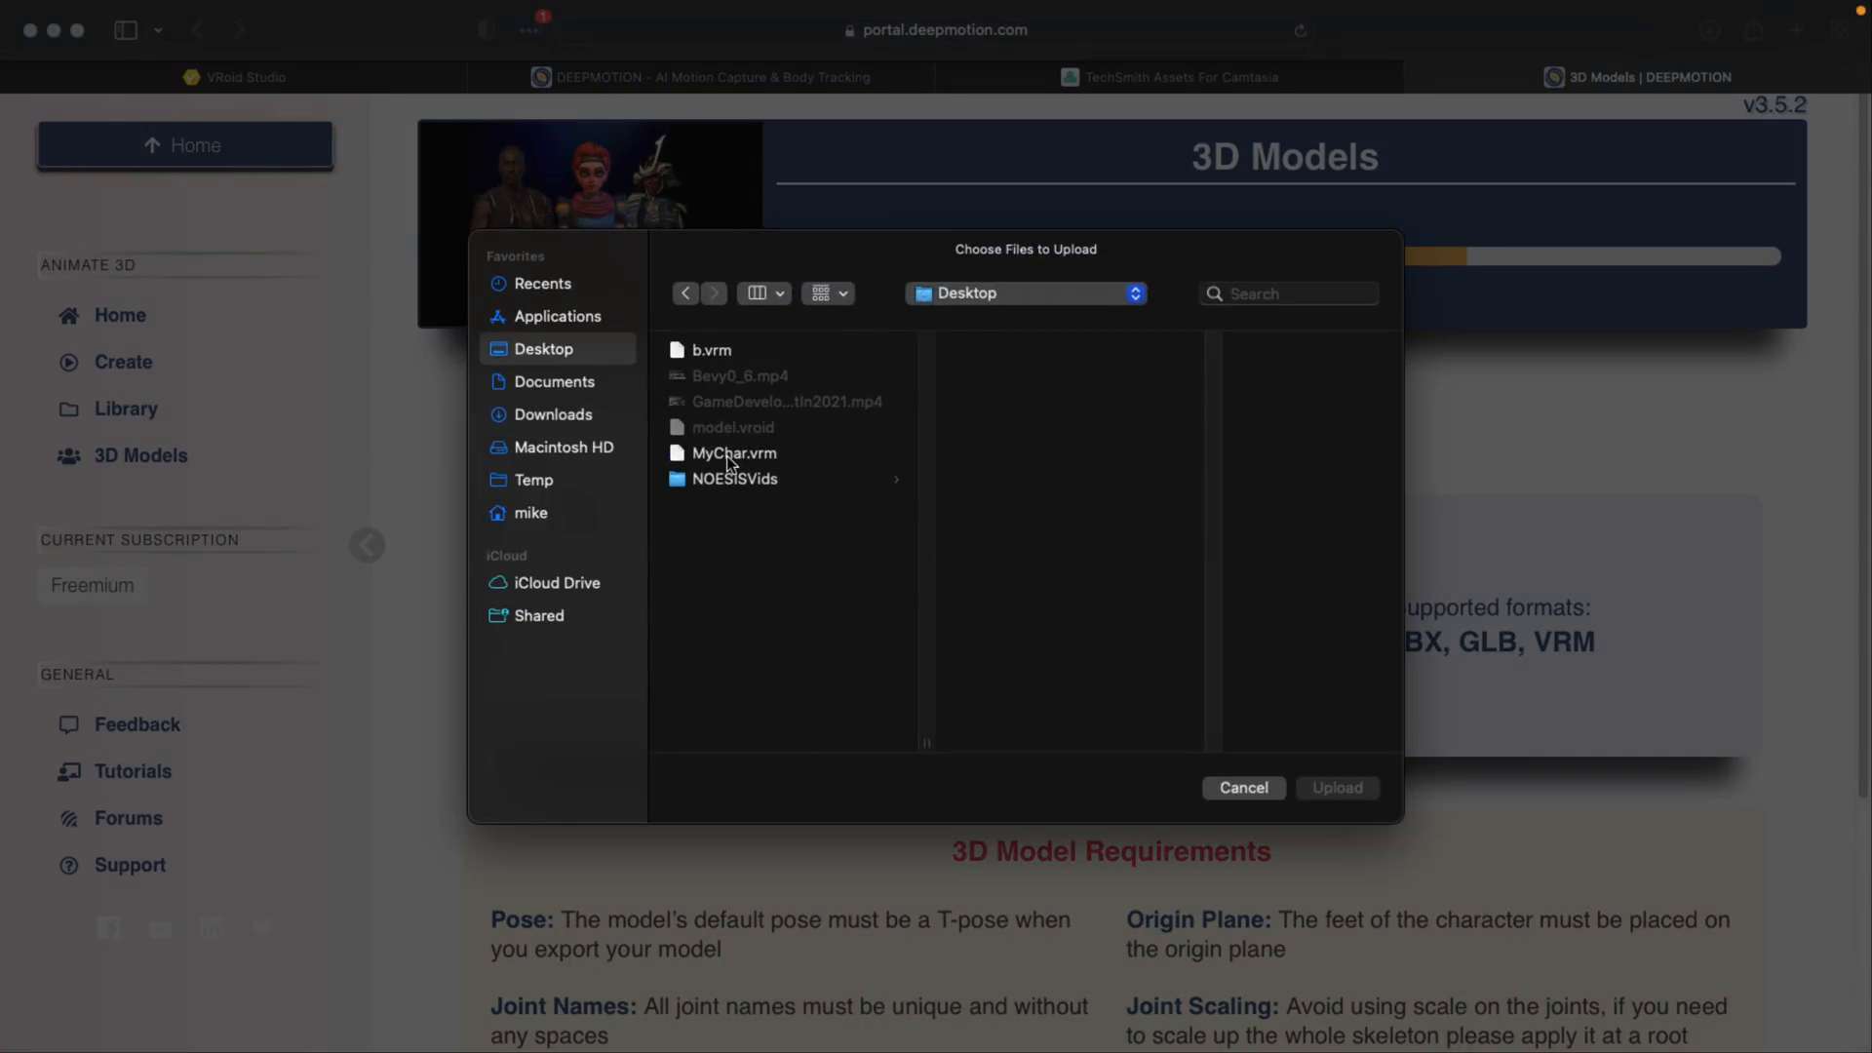
left_click(735, 450)
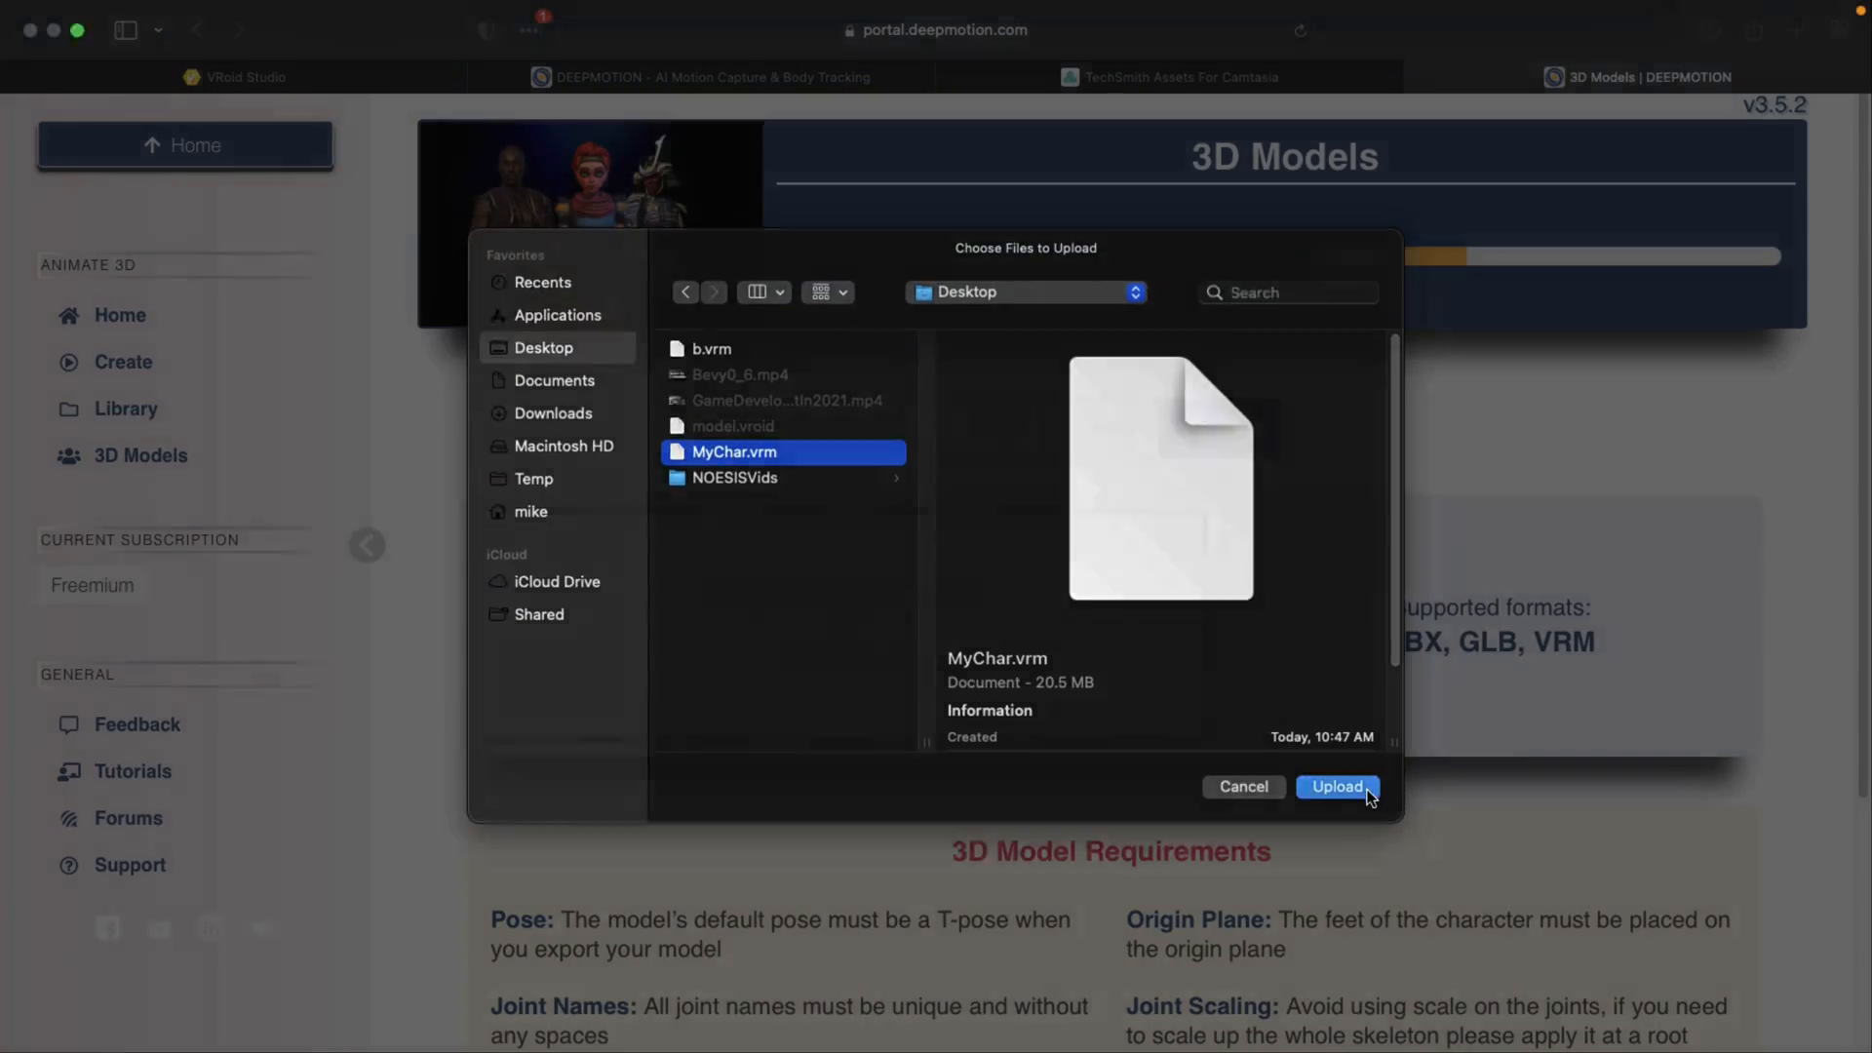
left_click(1335, 786)
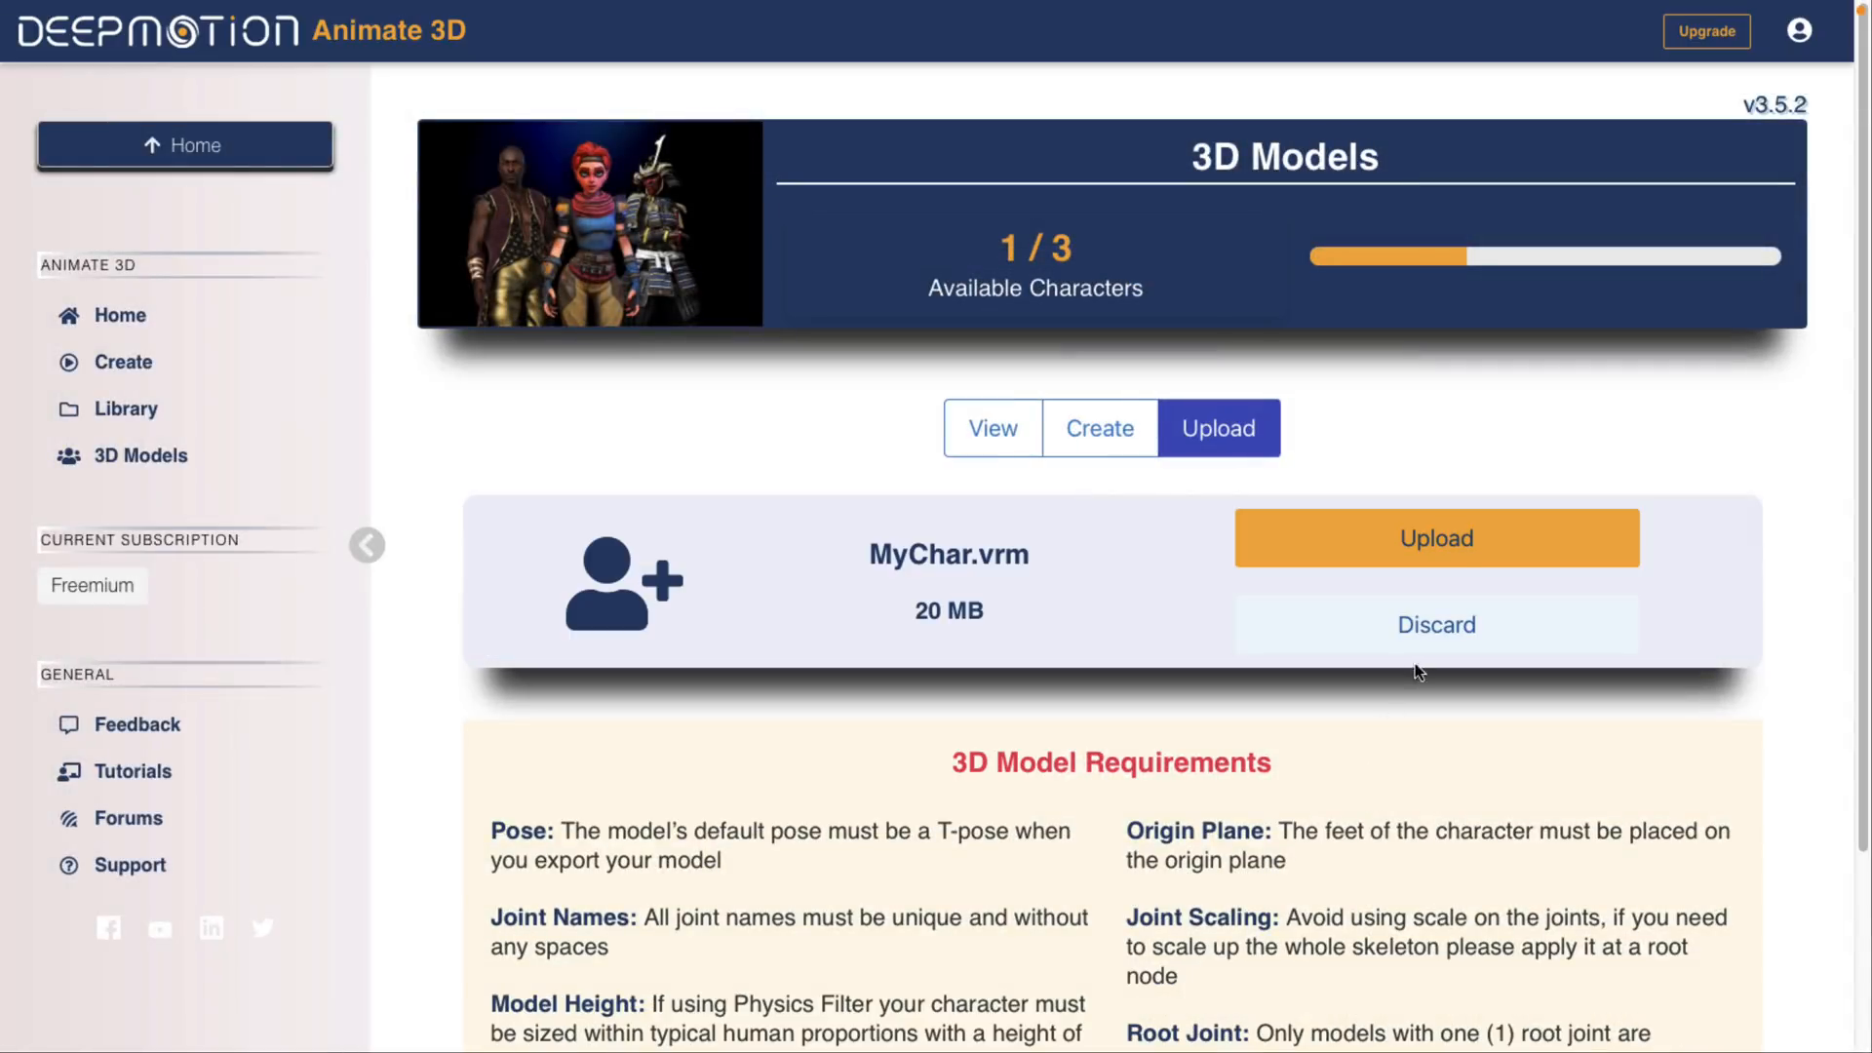
left_click(1435, 538)
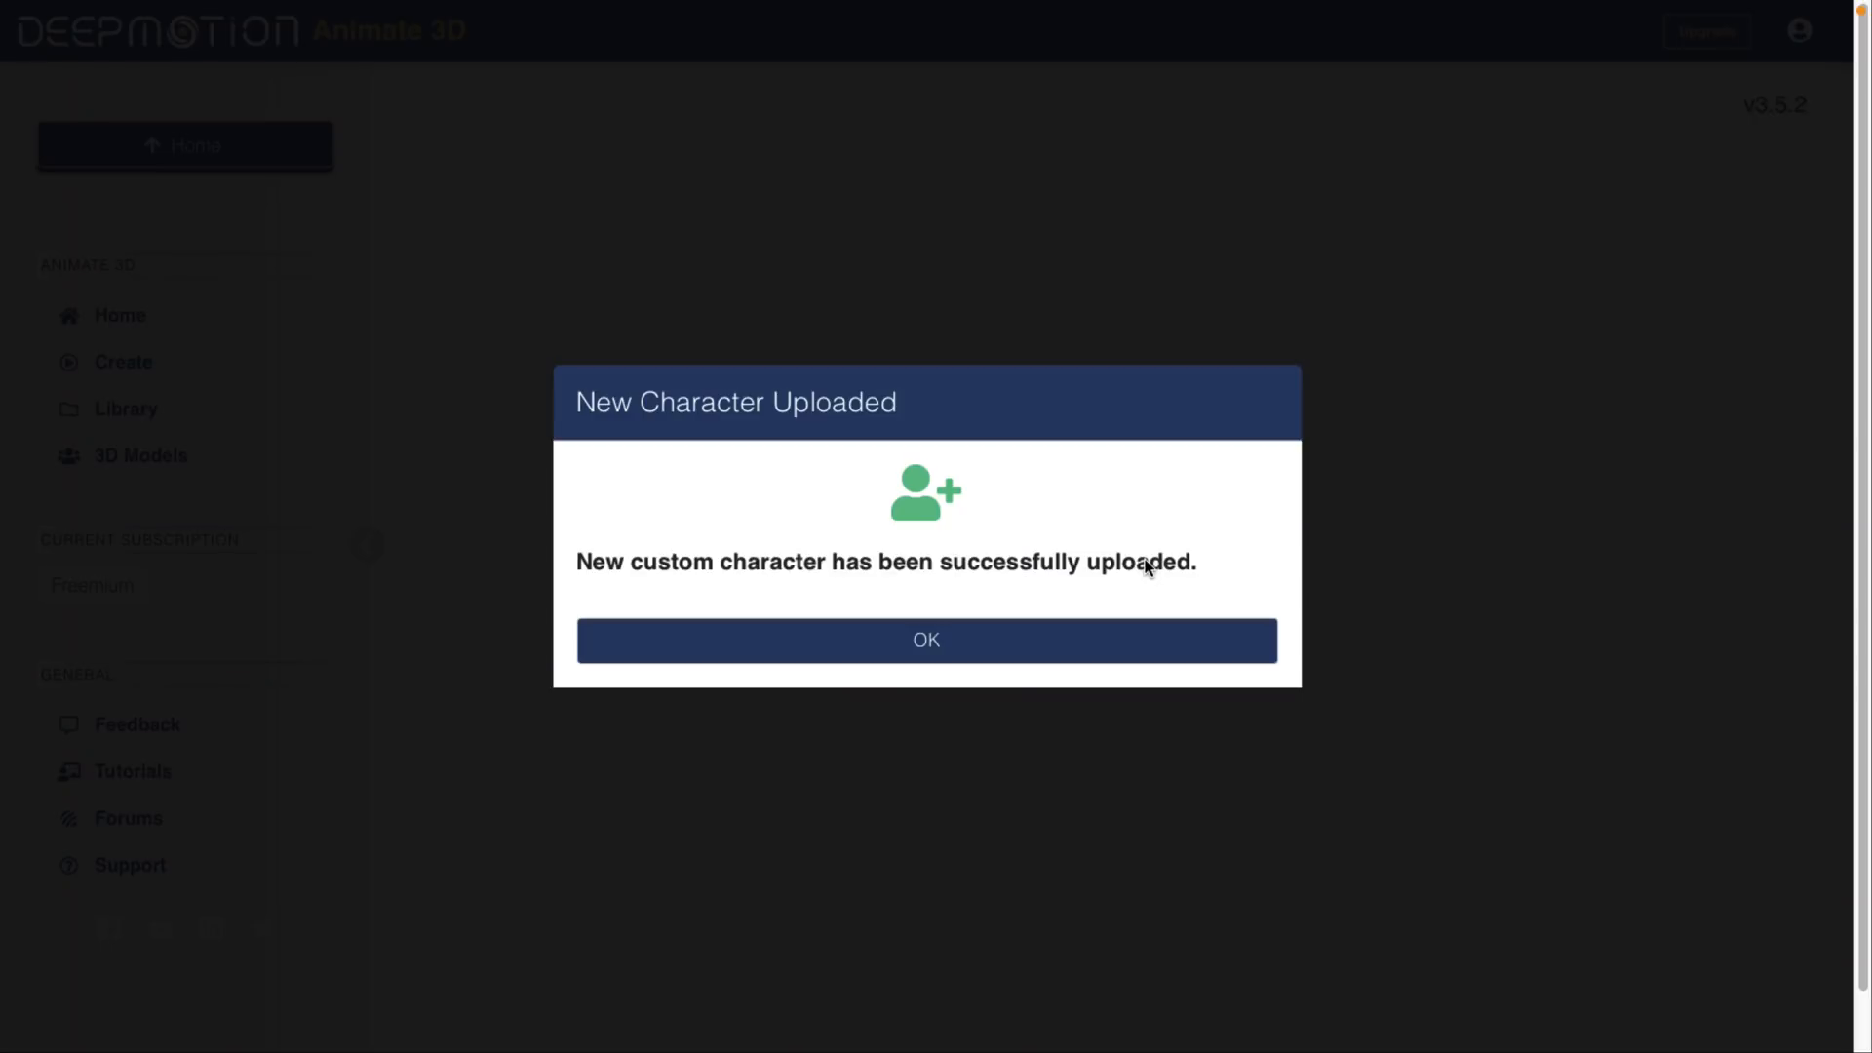
Dismiss the upload confirmation and create a new animation for MyChar.vrm.
left_click(924, 639)
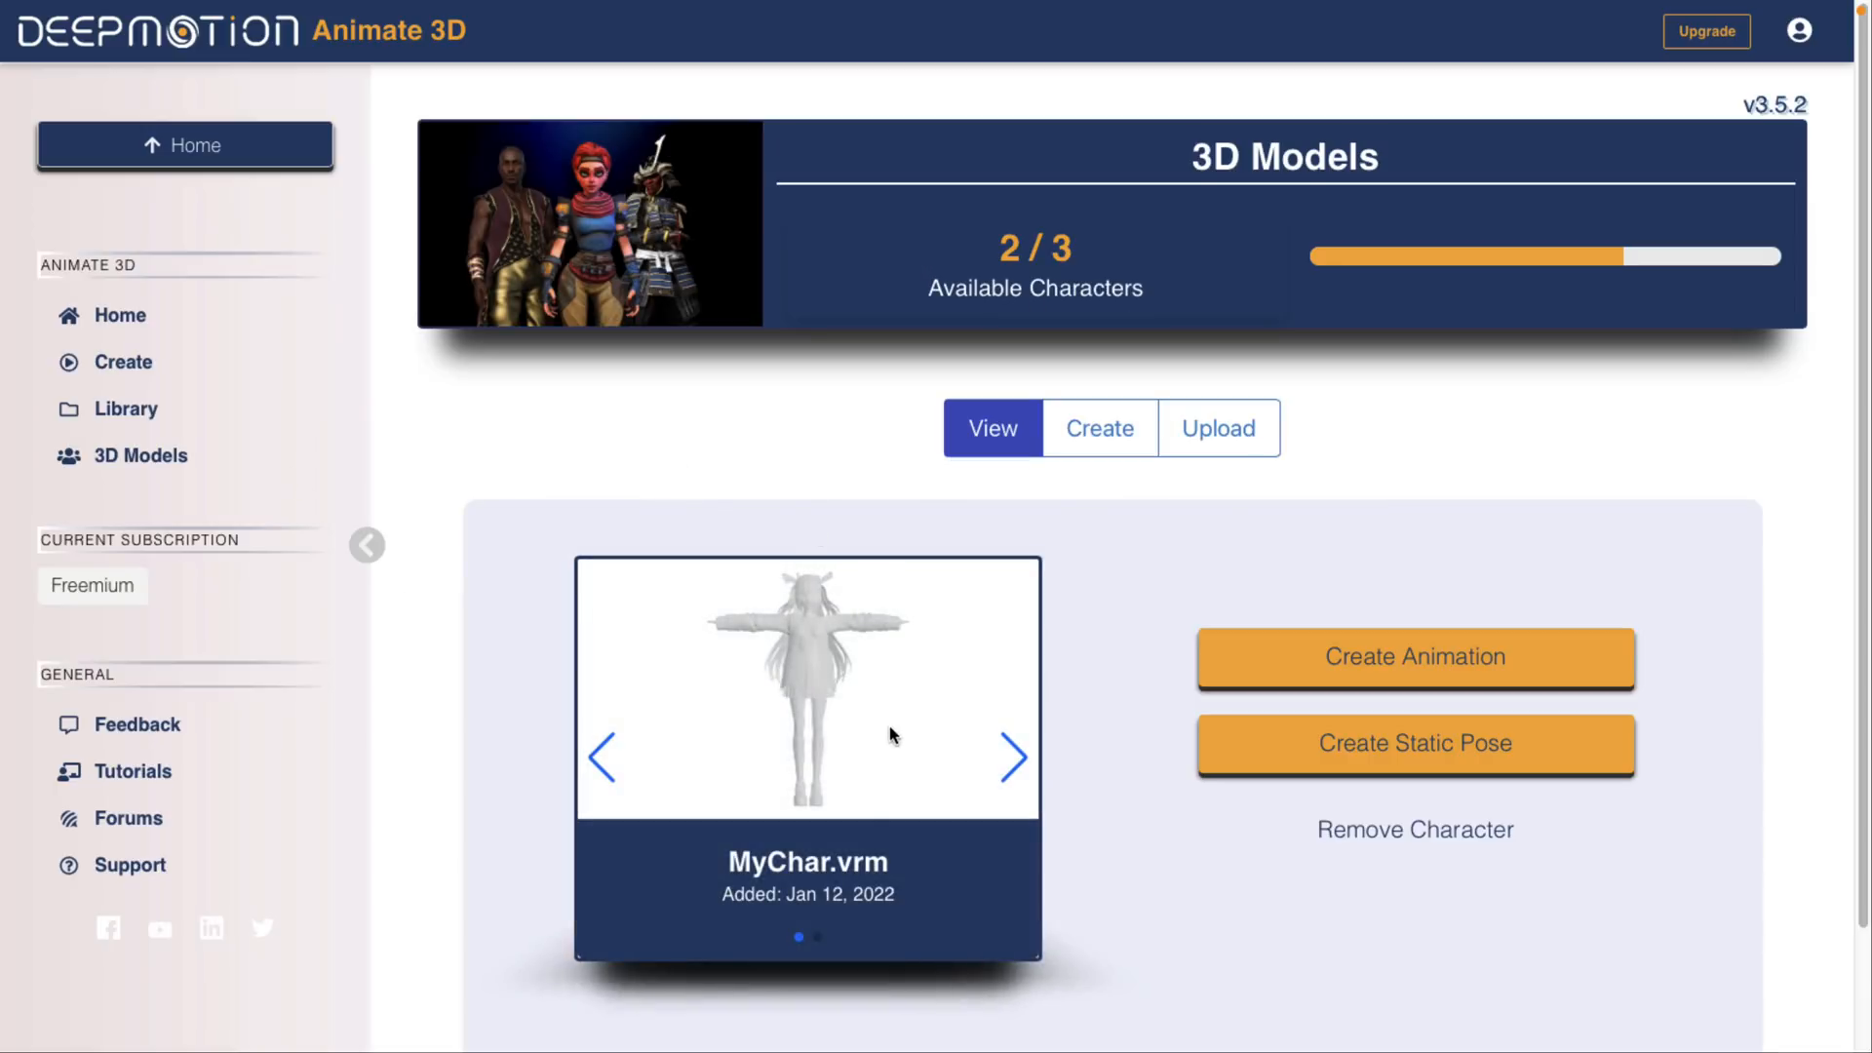
mouse_move(1033, 844)
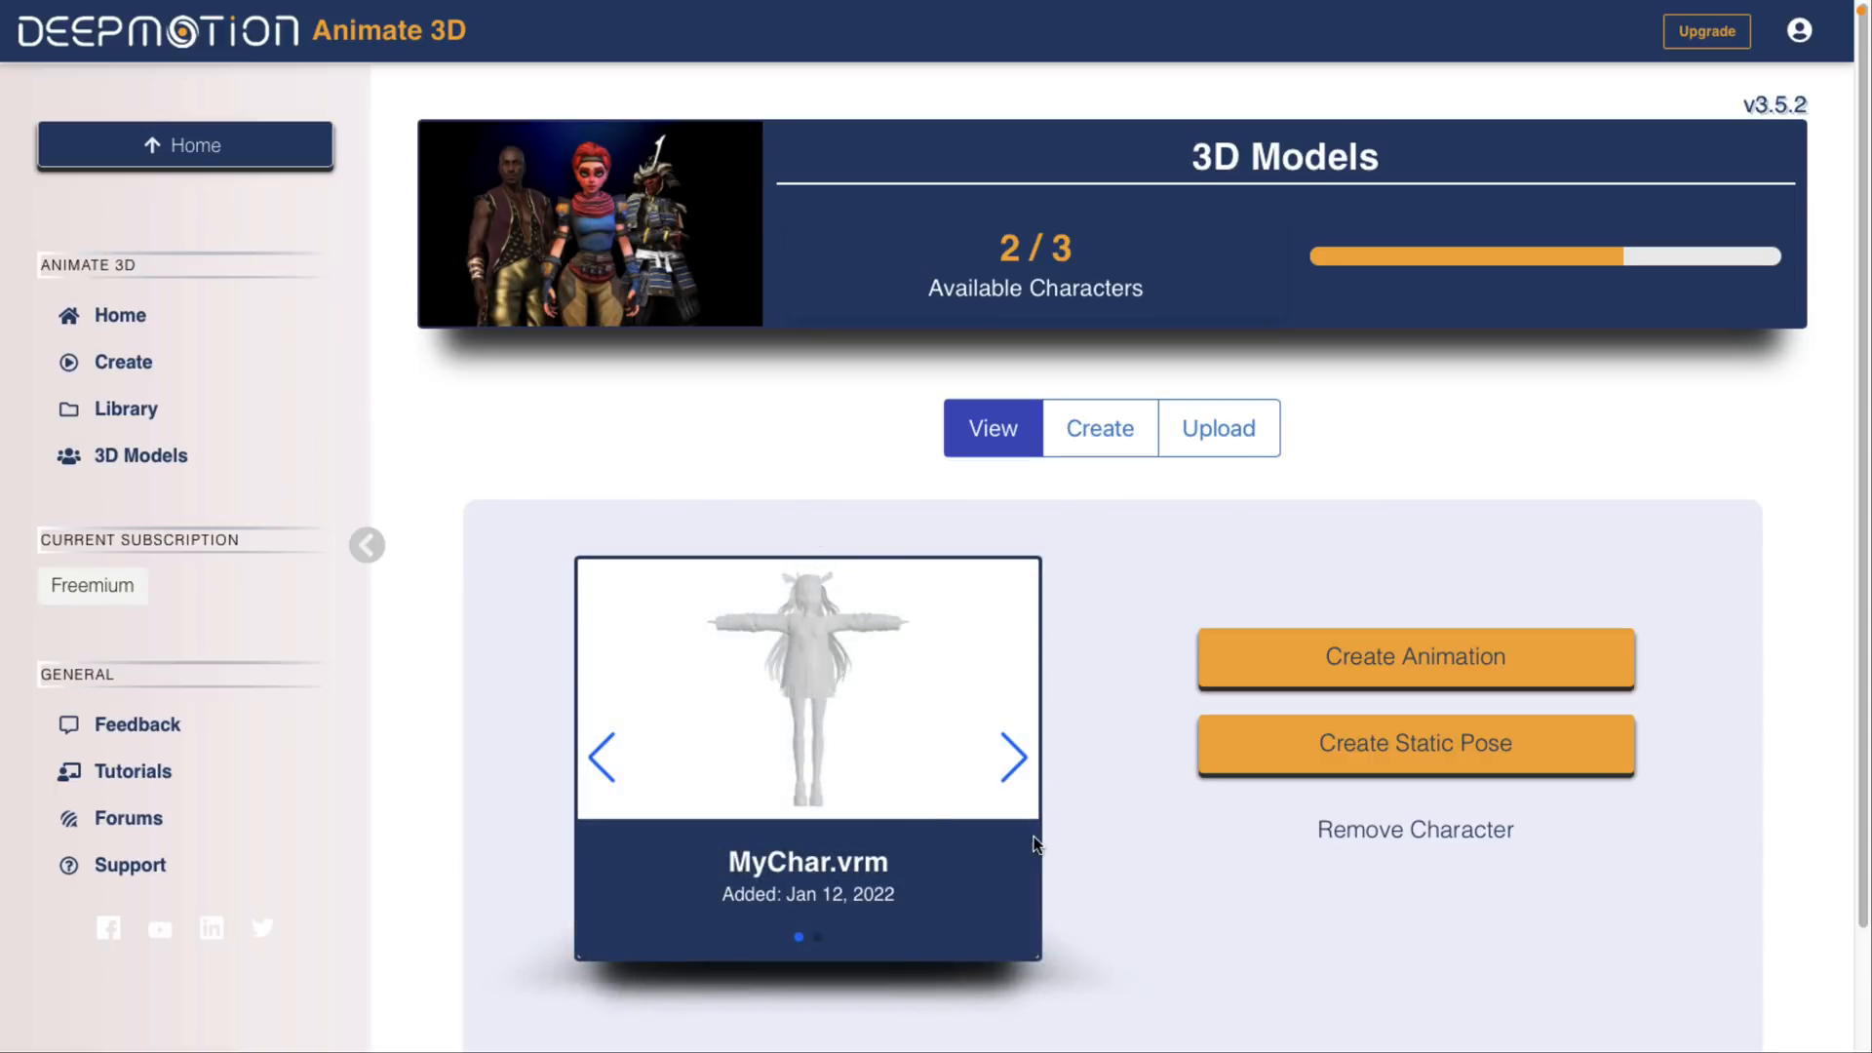
left_click(1414, 657)
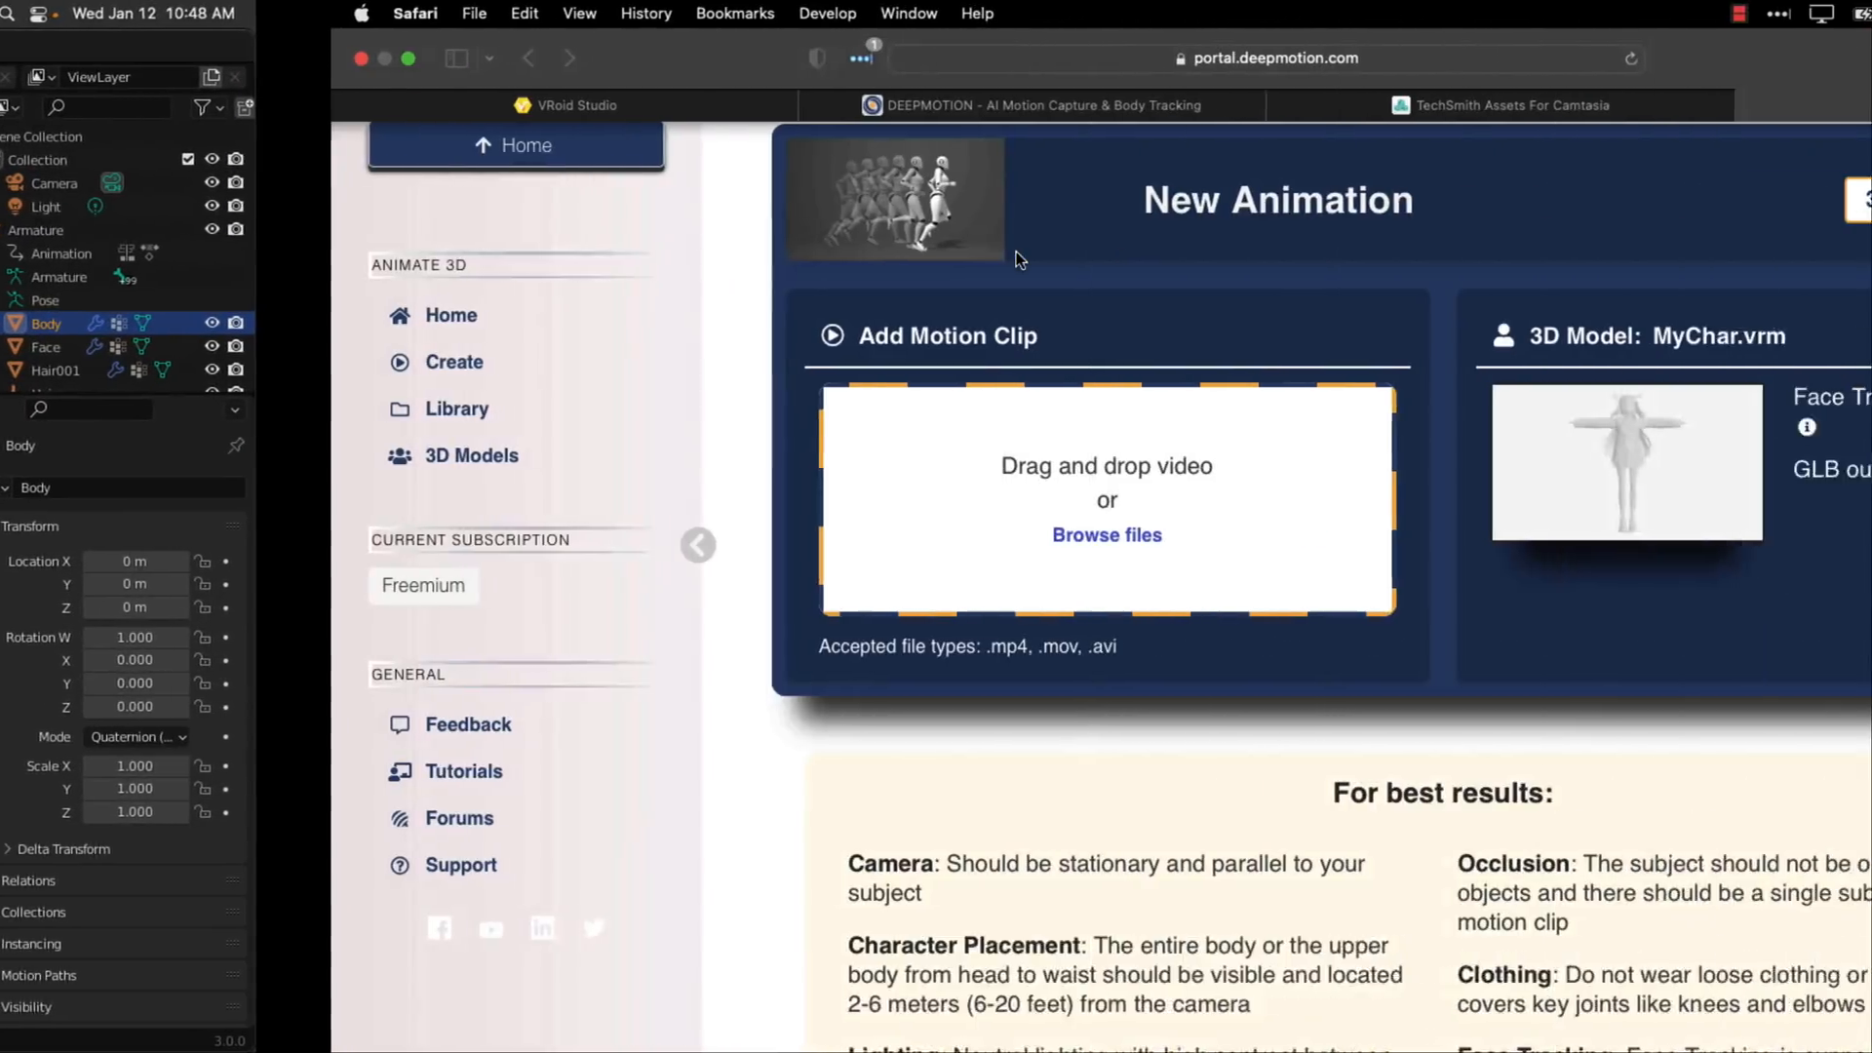
Add WalkCycle.mov from Downloads as the motion clip beside the MyChar.vrm model.
left_click(1106, 534)
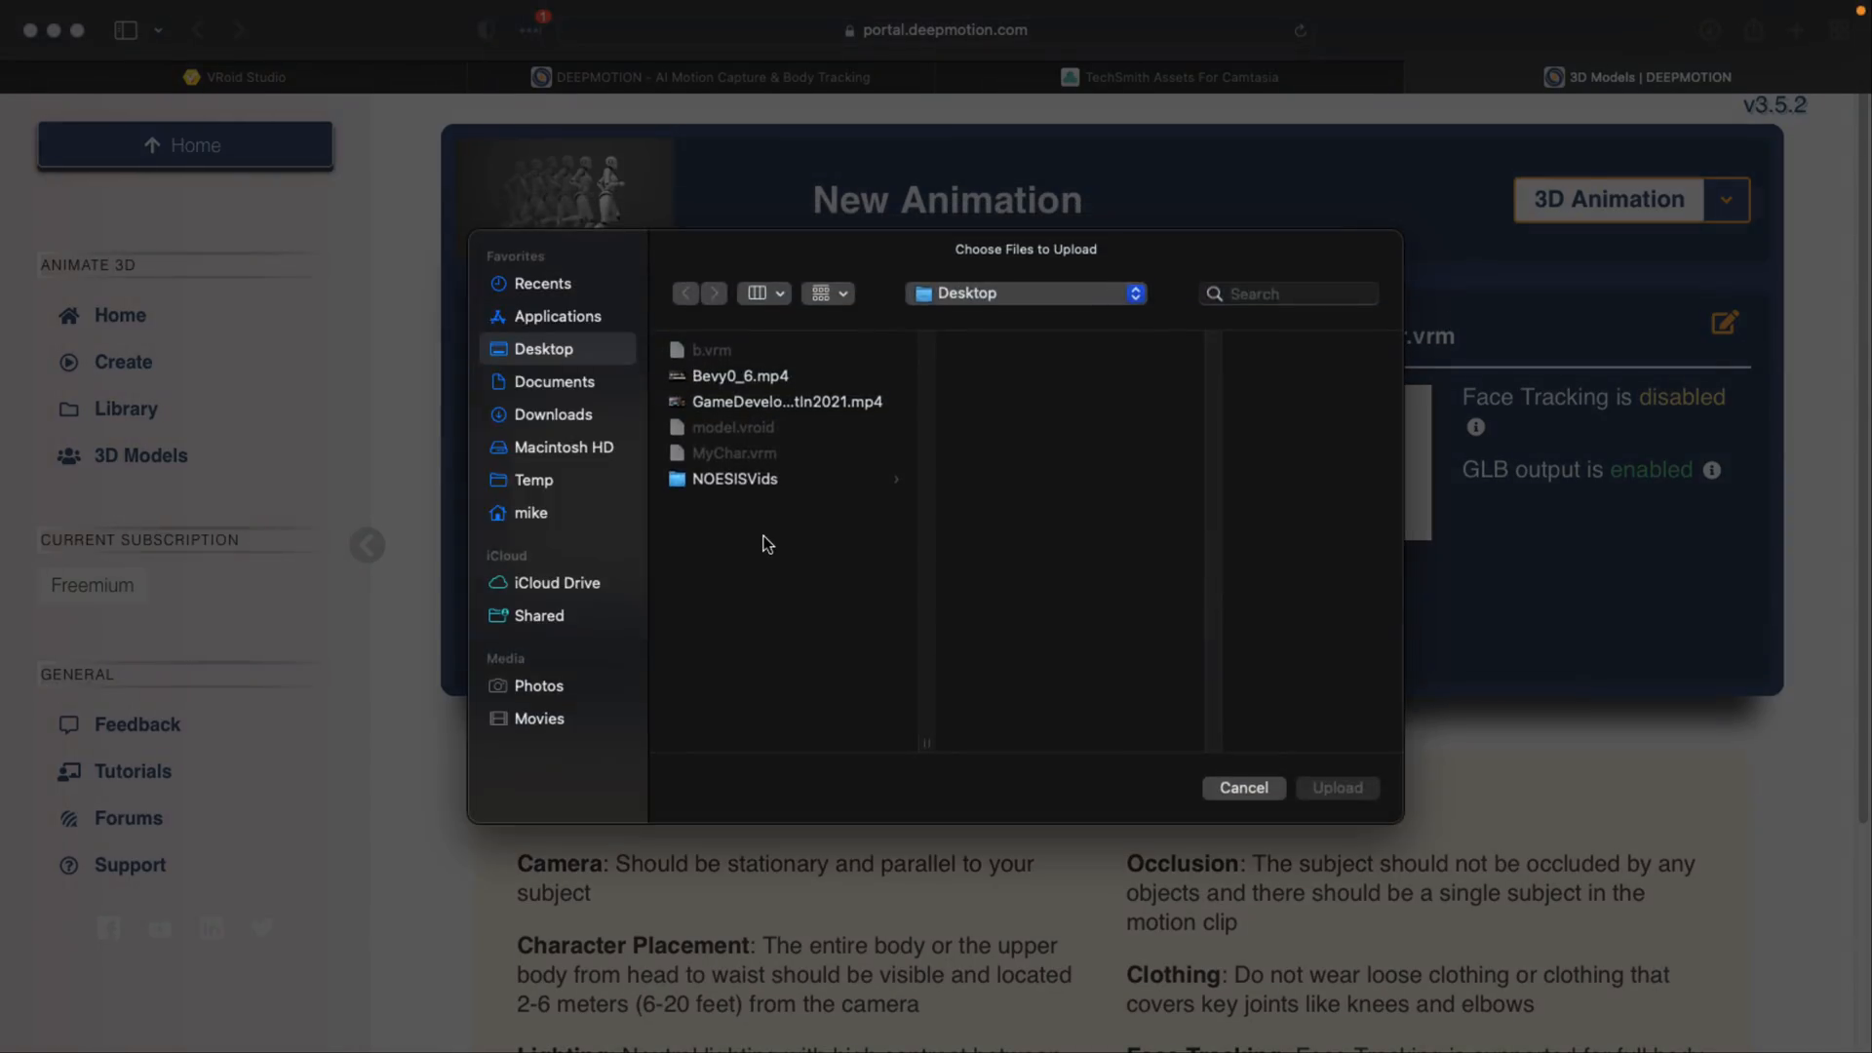
left_click(551, 414)
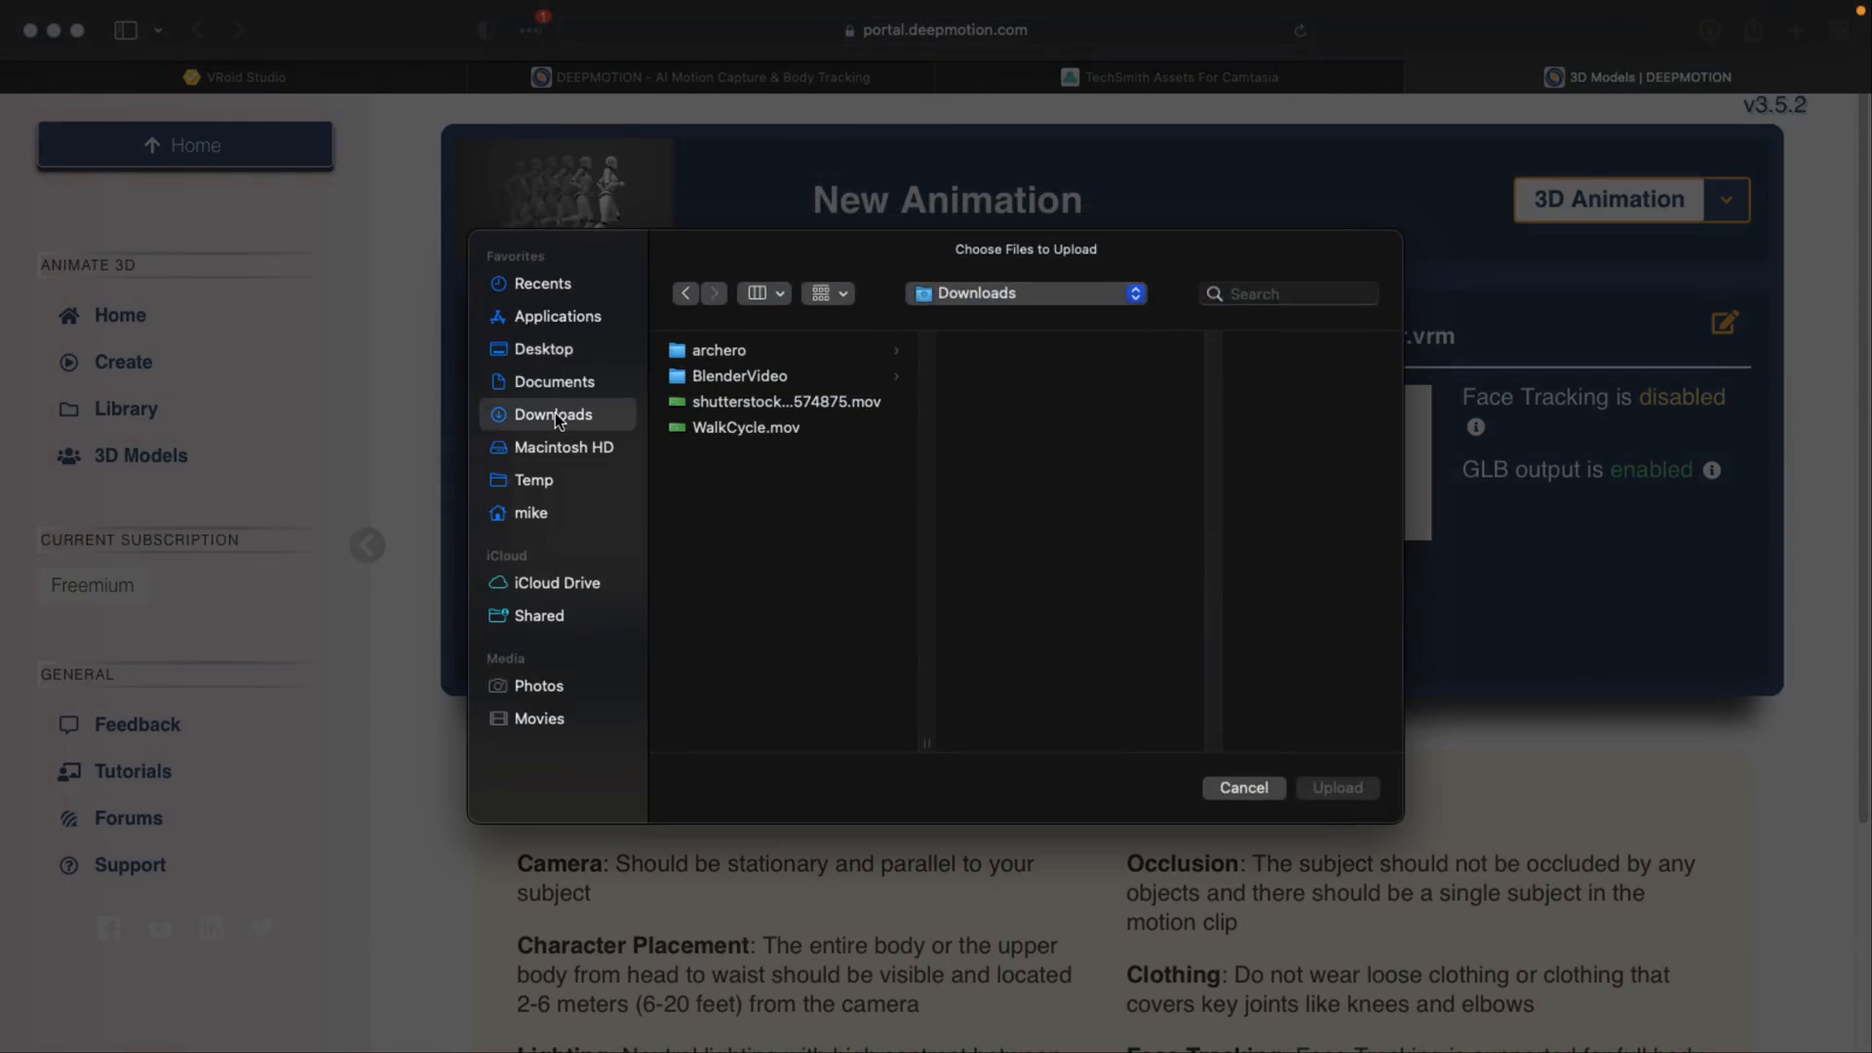
left_click(744, 427)
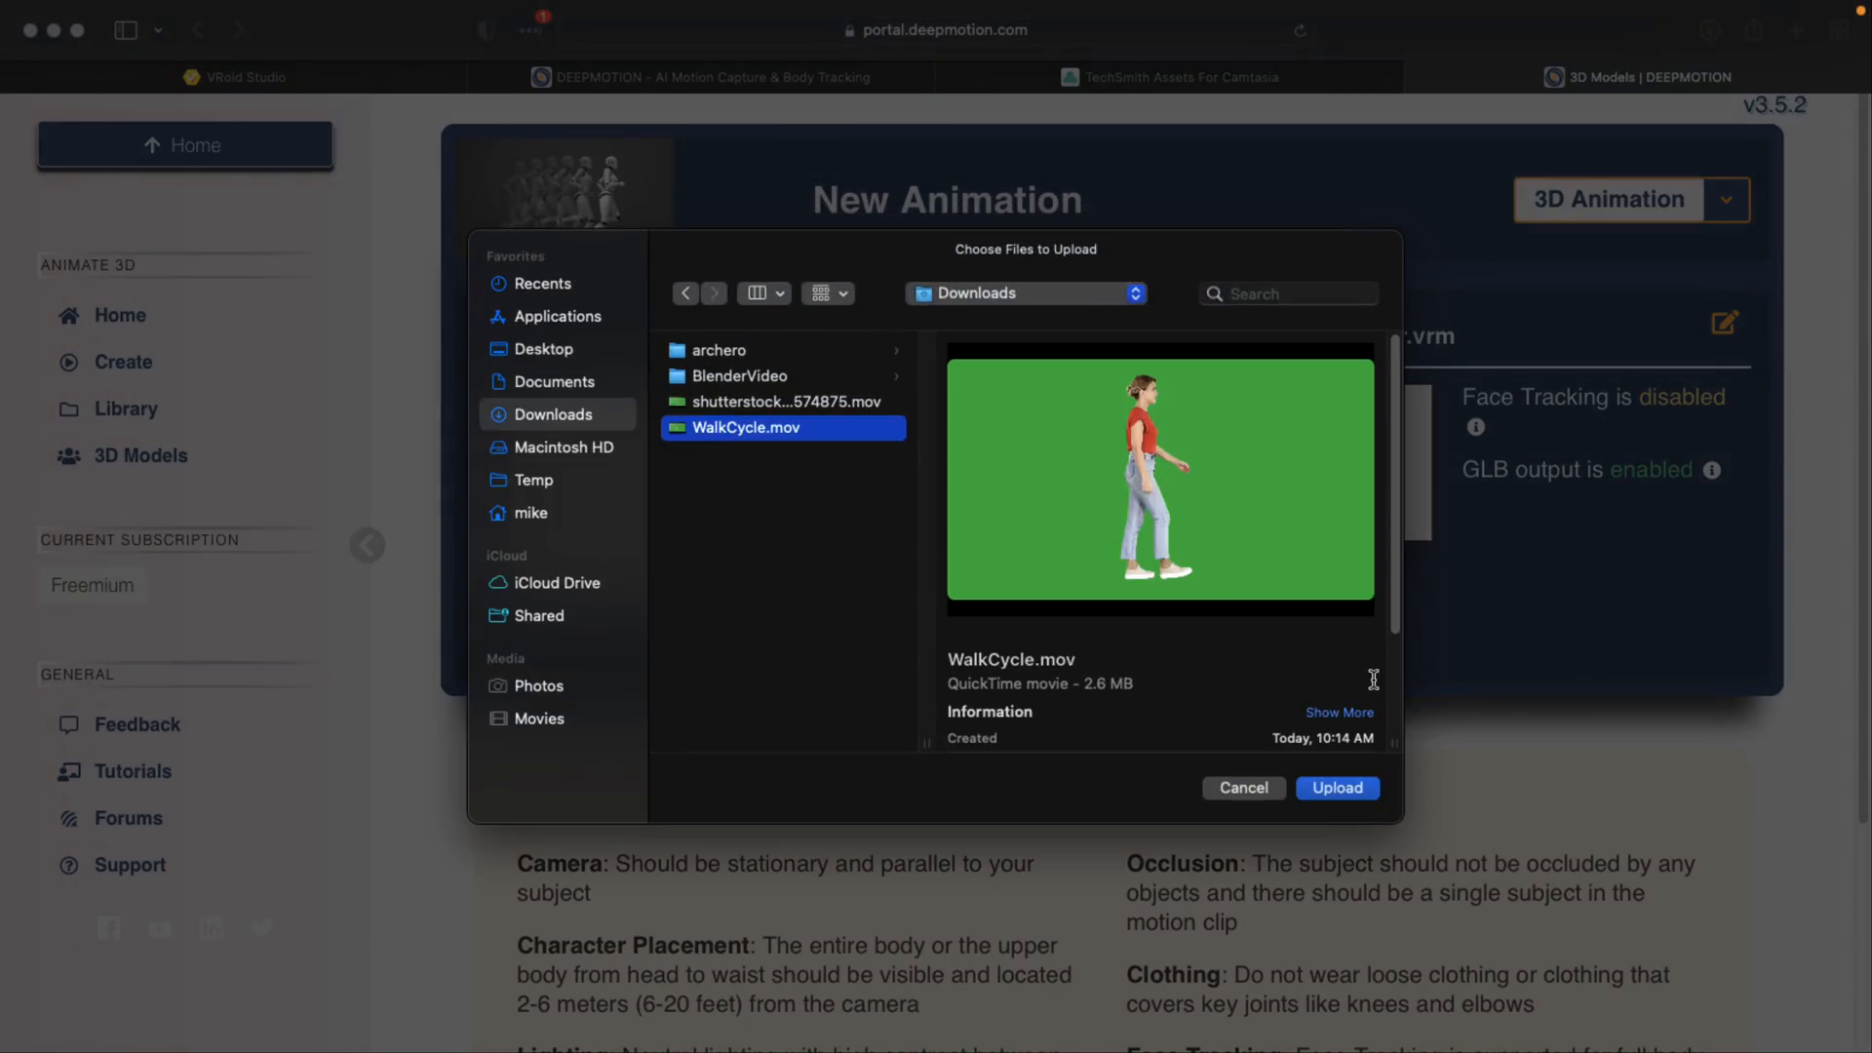
left_click(1336, 785)
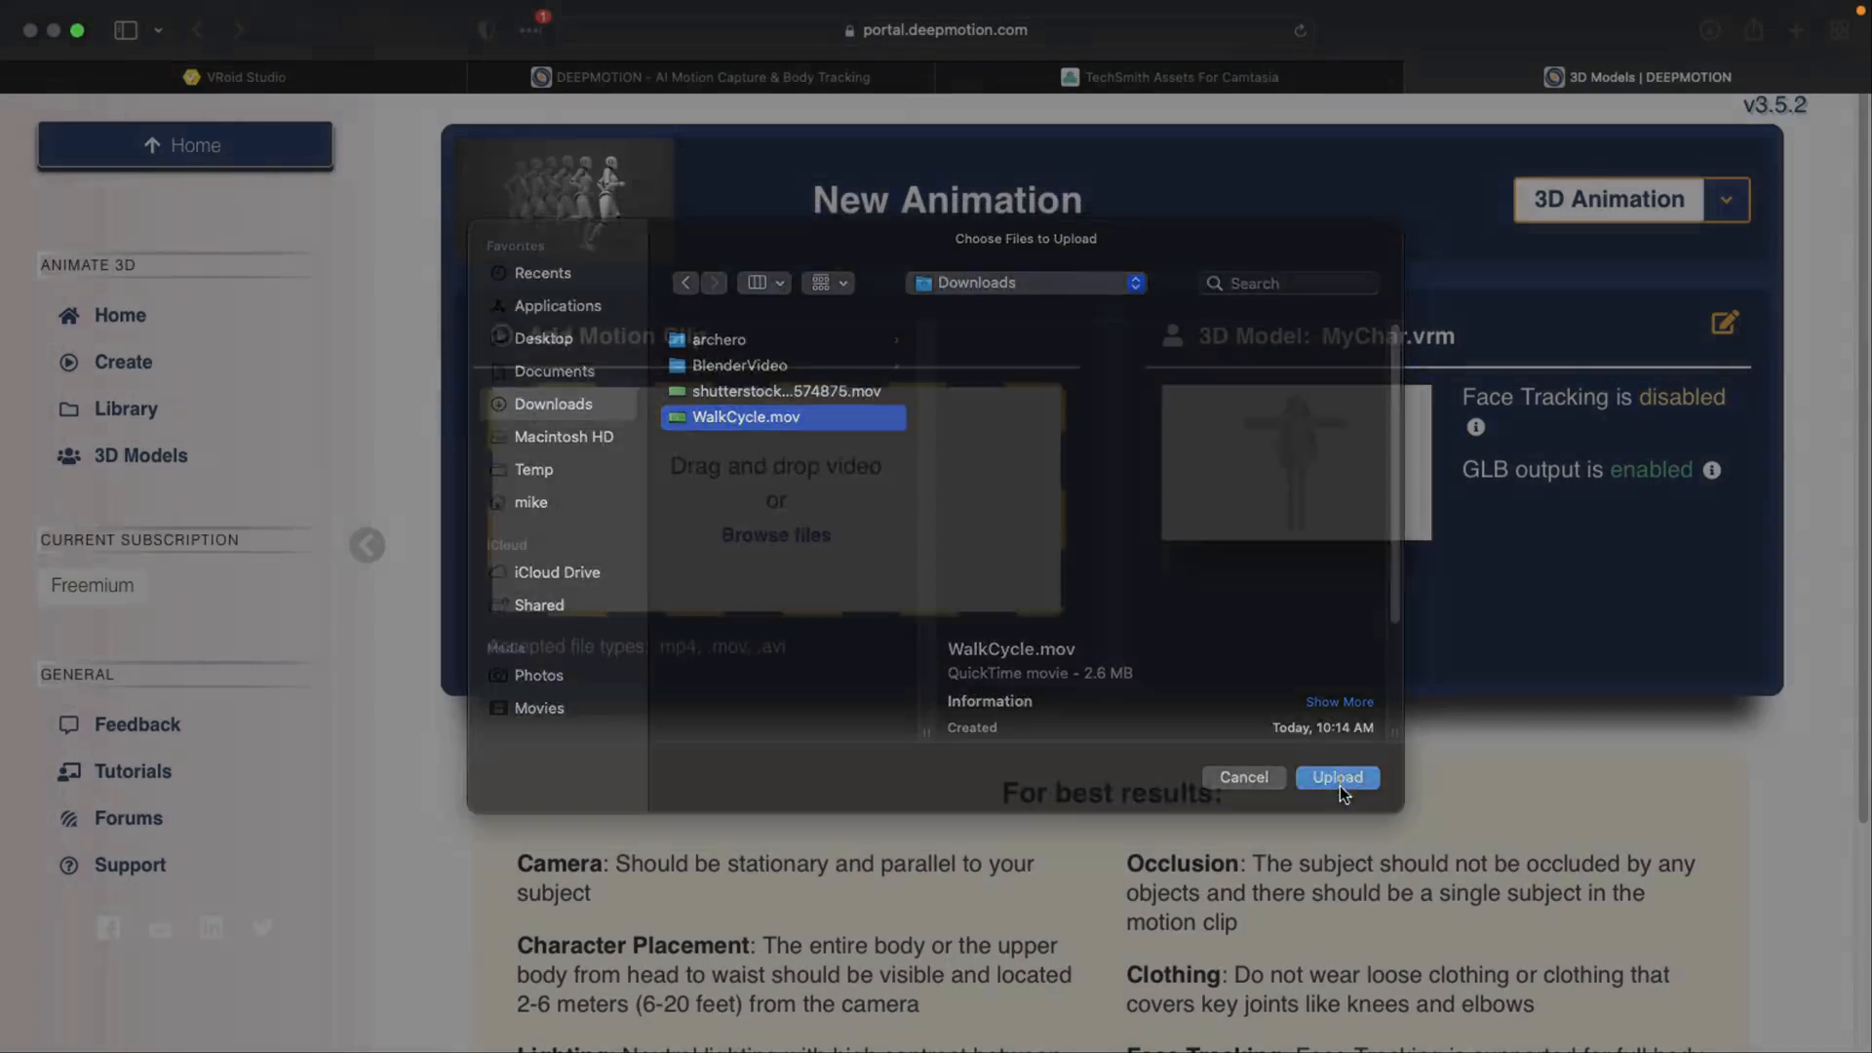
left_click(1337, 778)
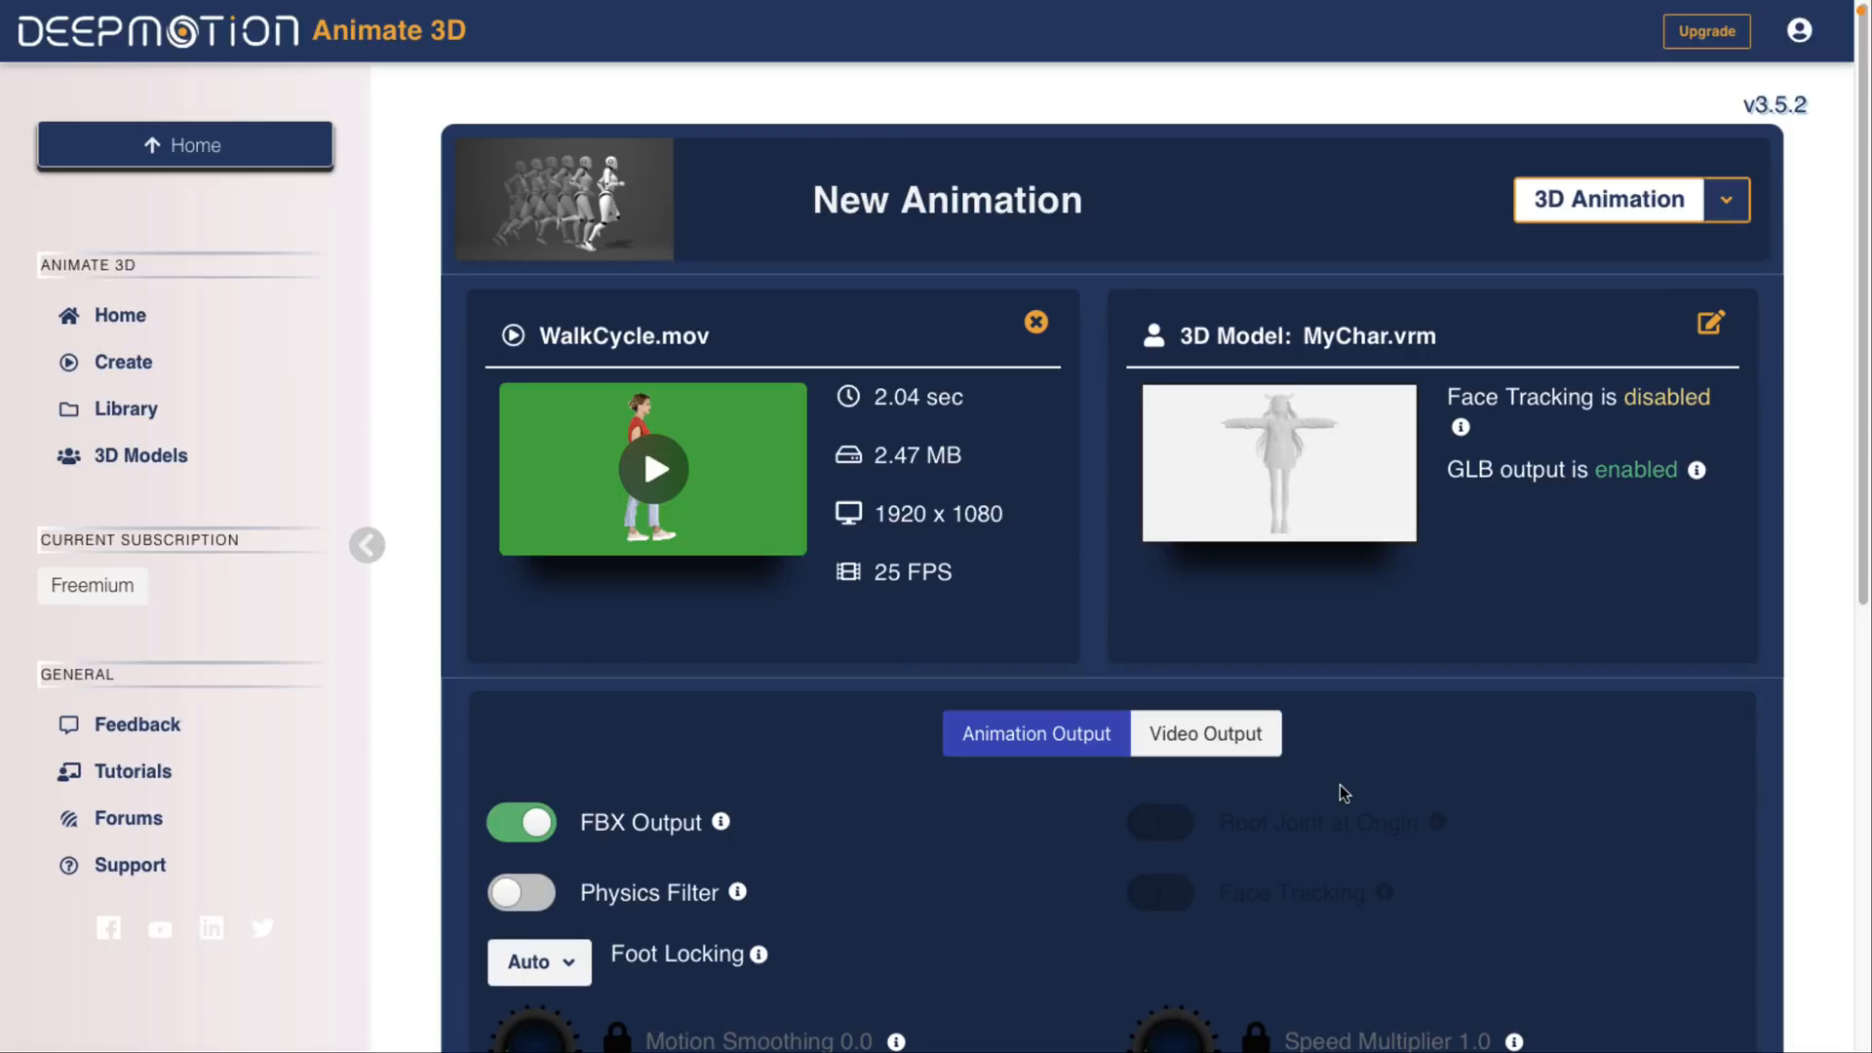
mouse_move(963, 641)
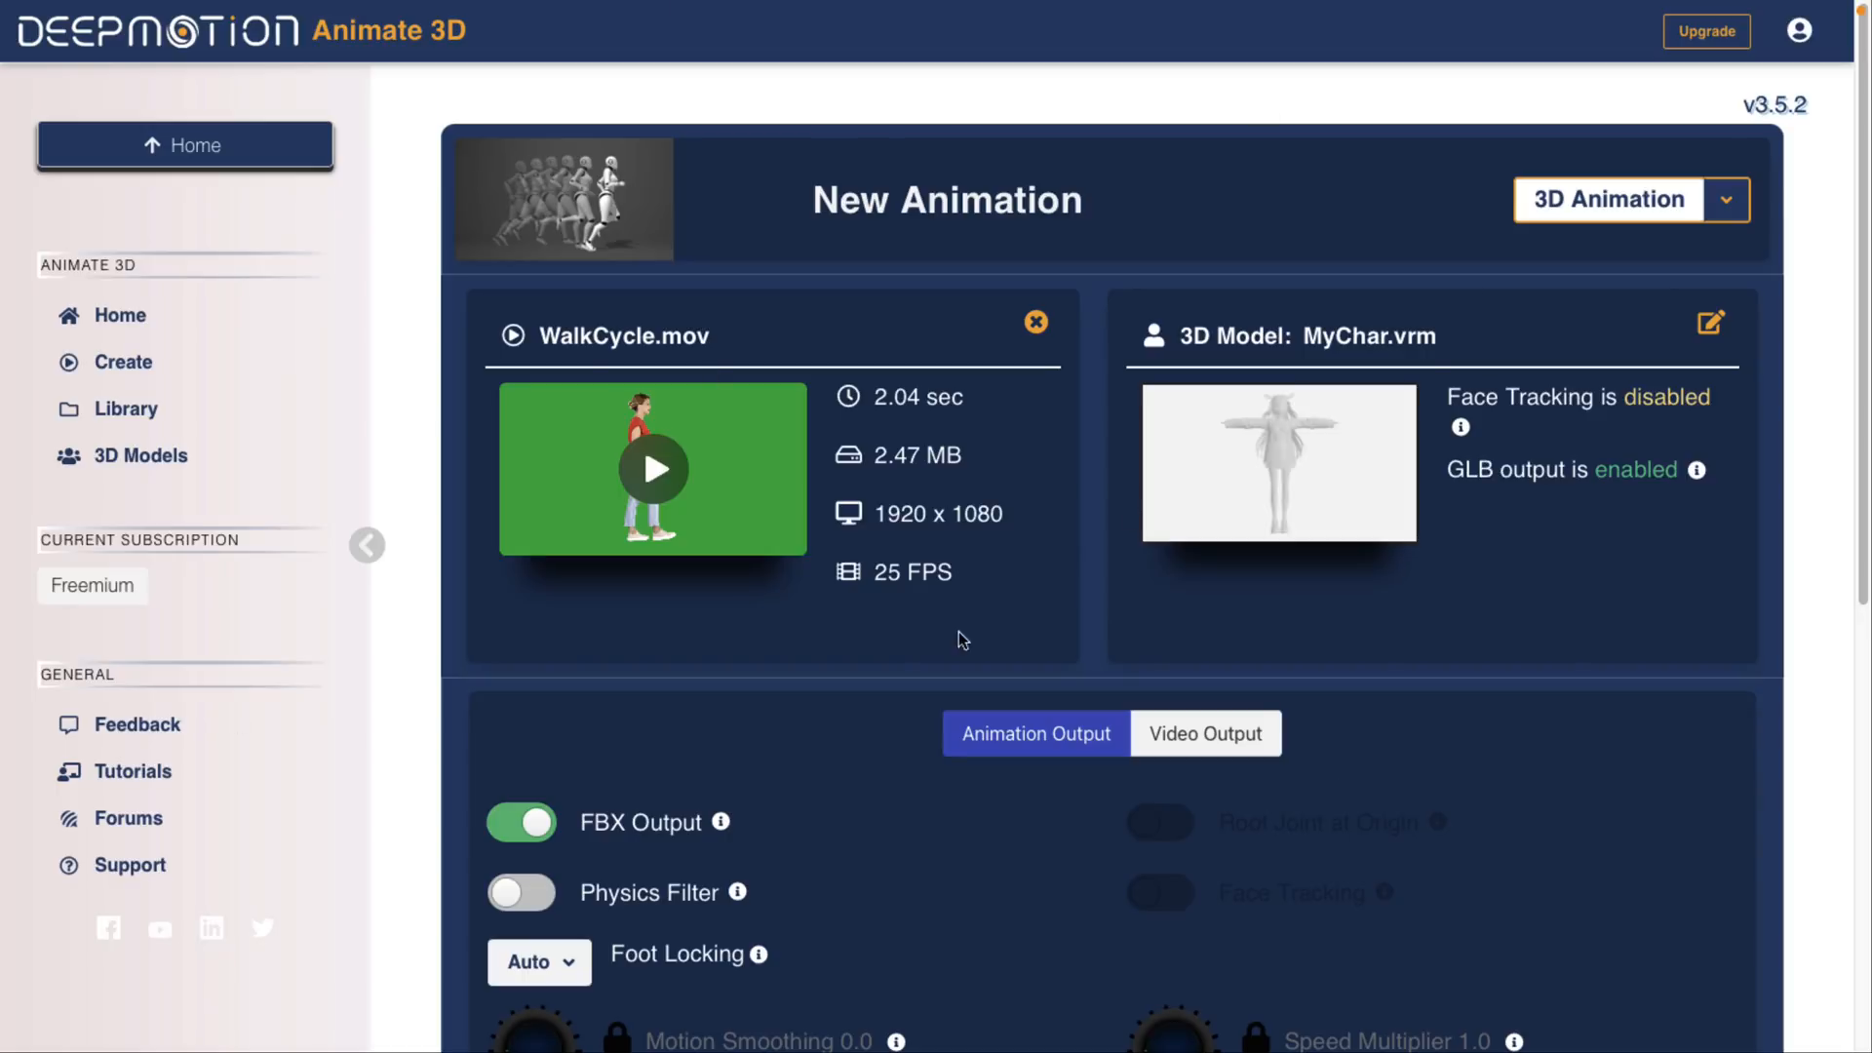
mouse_move(740, 436)
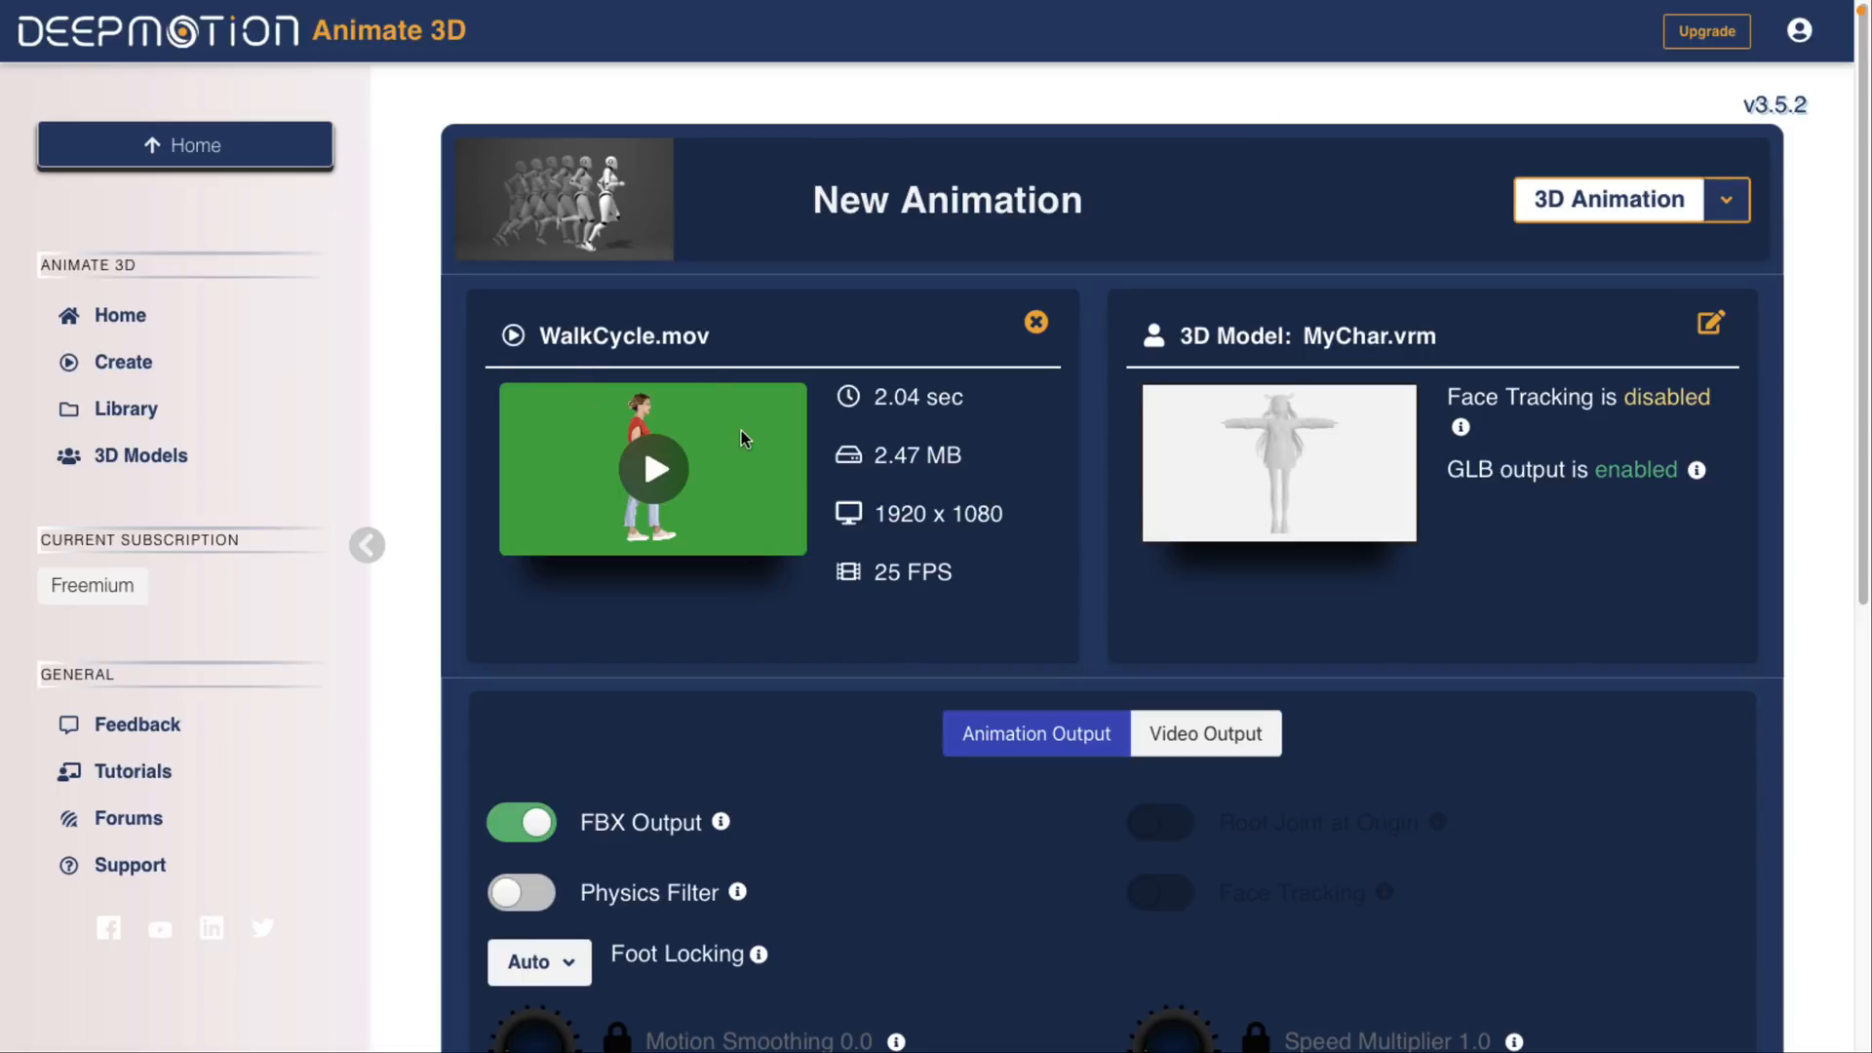
mouse_move(913, 433)
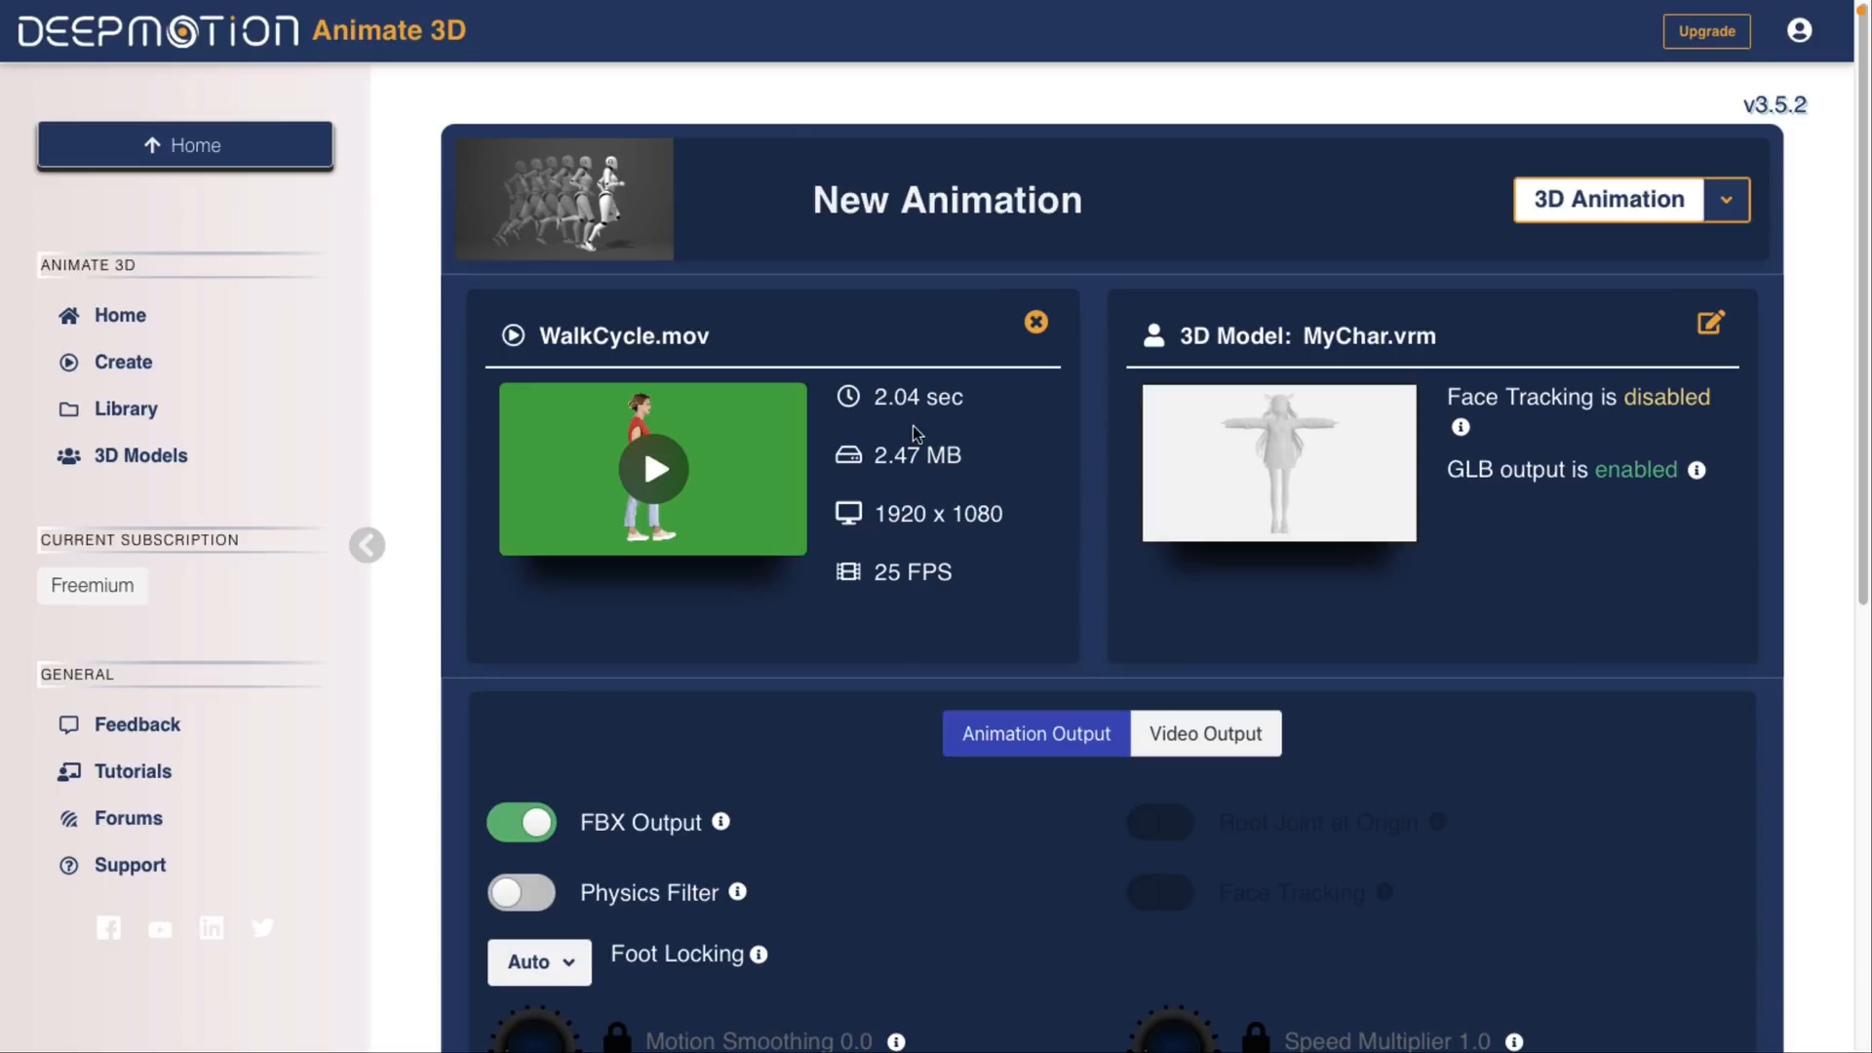
mouse_move(1316, 460)
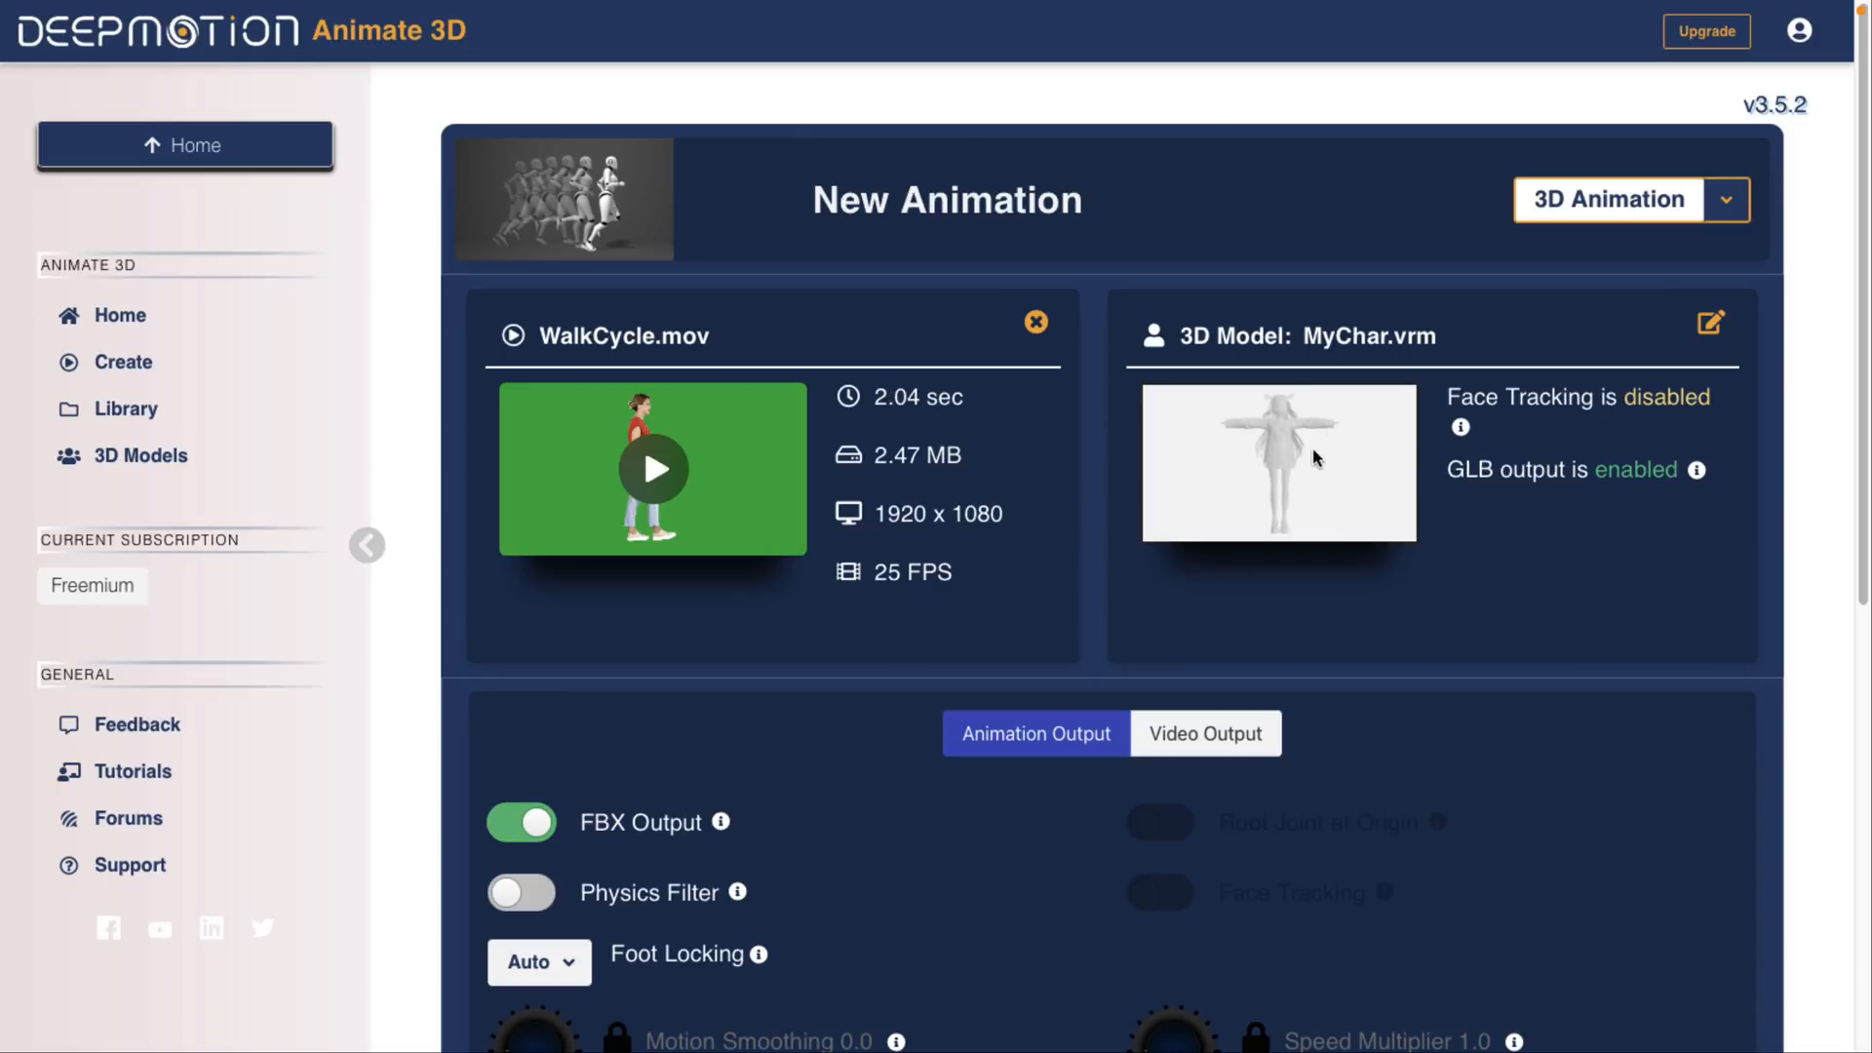
scroll("down", 3)
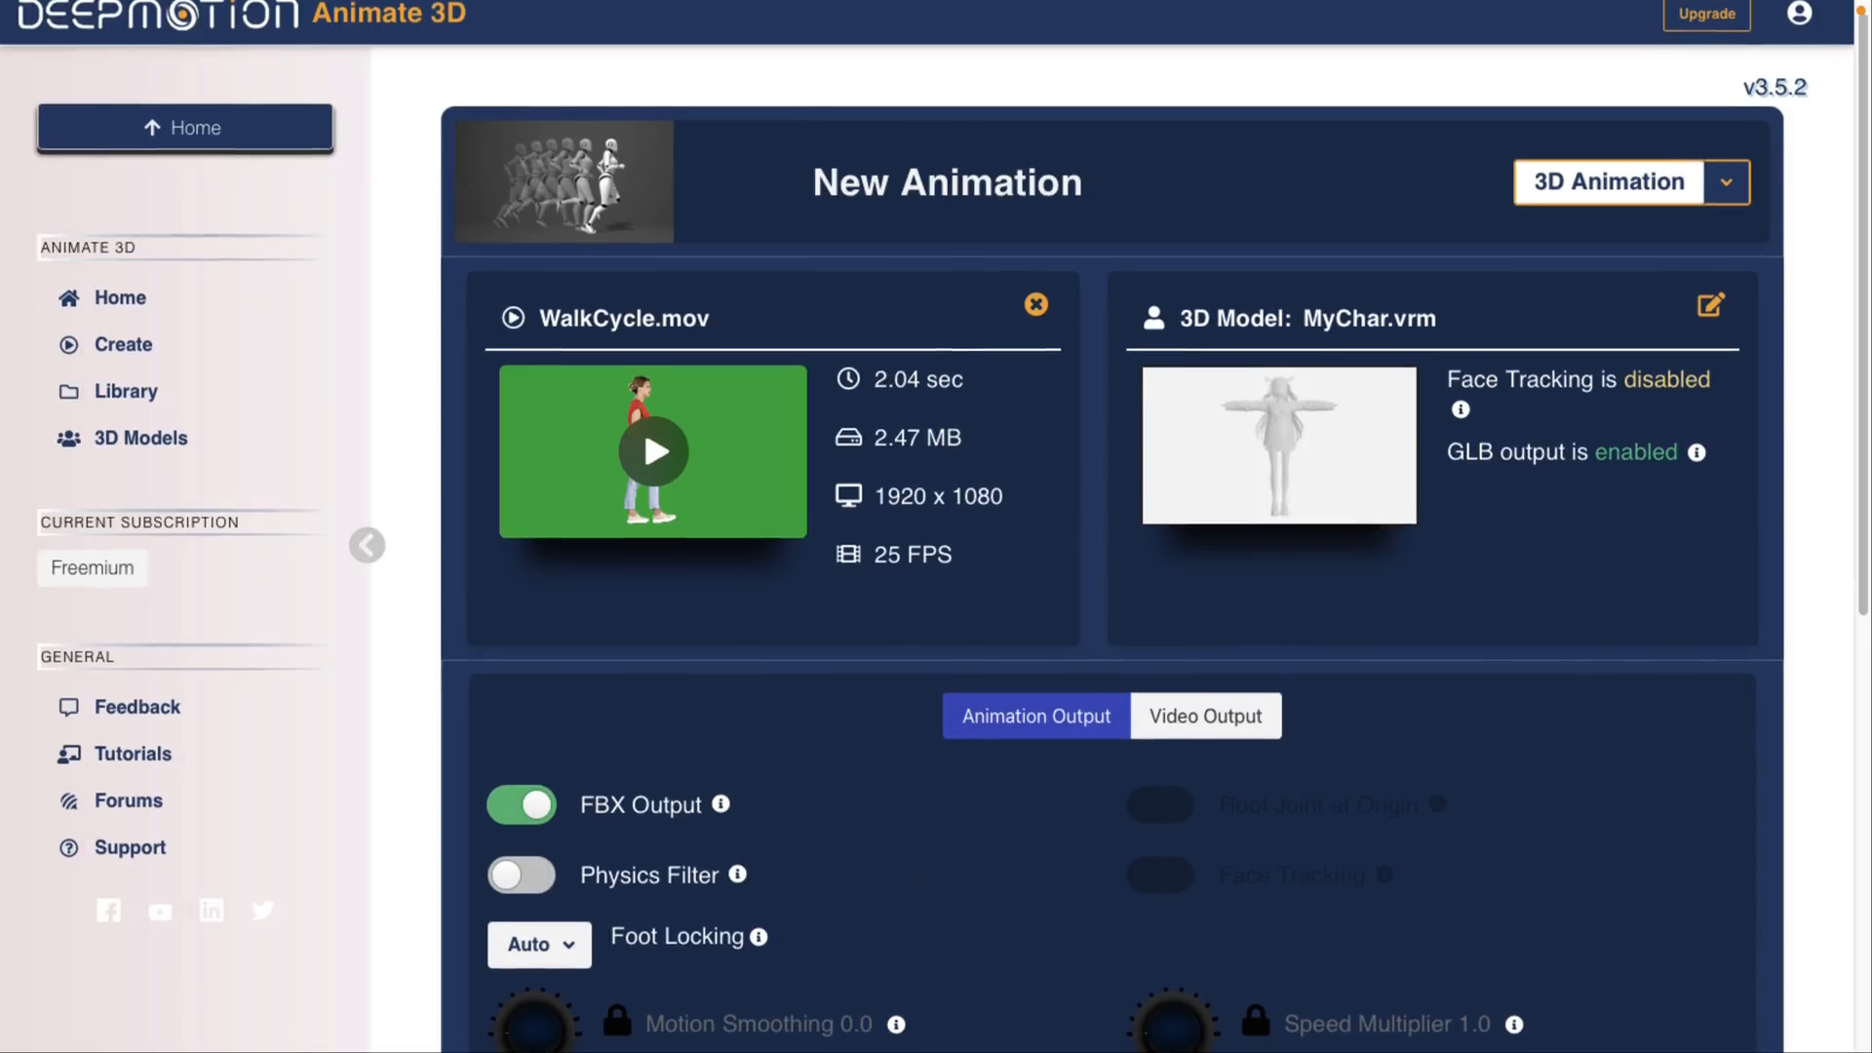
Enable the Physics Filter and create the animation to reach the confirmation summary.
scroll("down", 3)
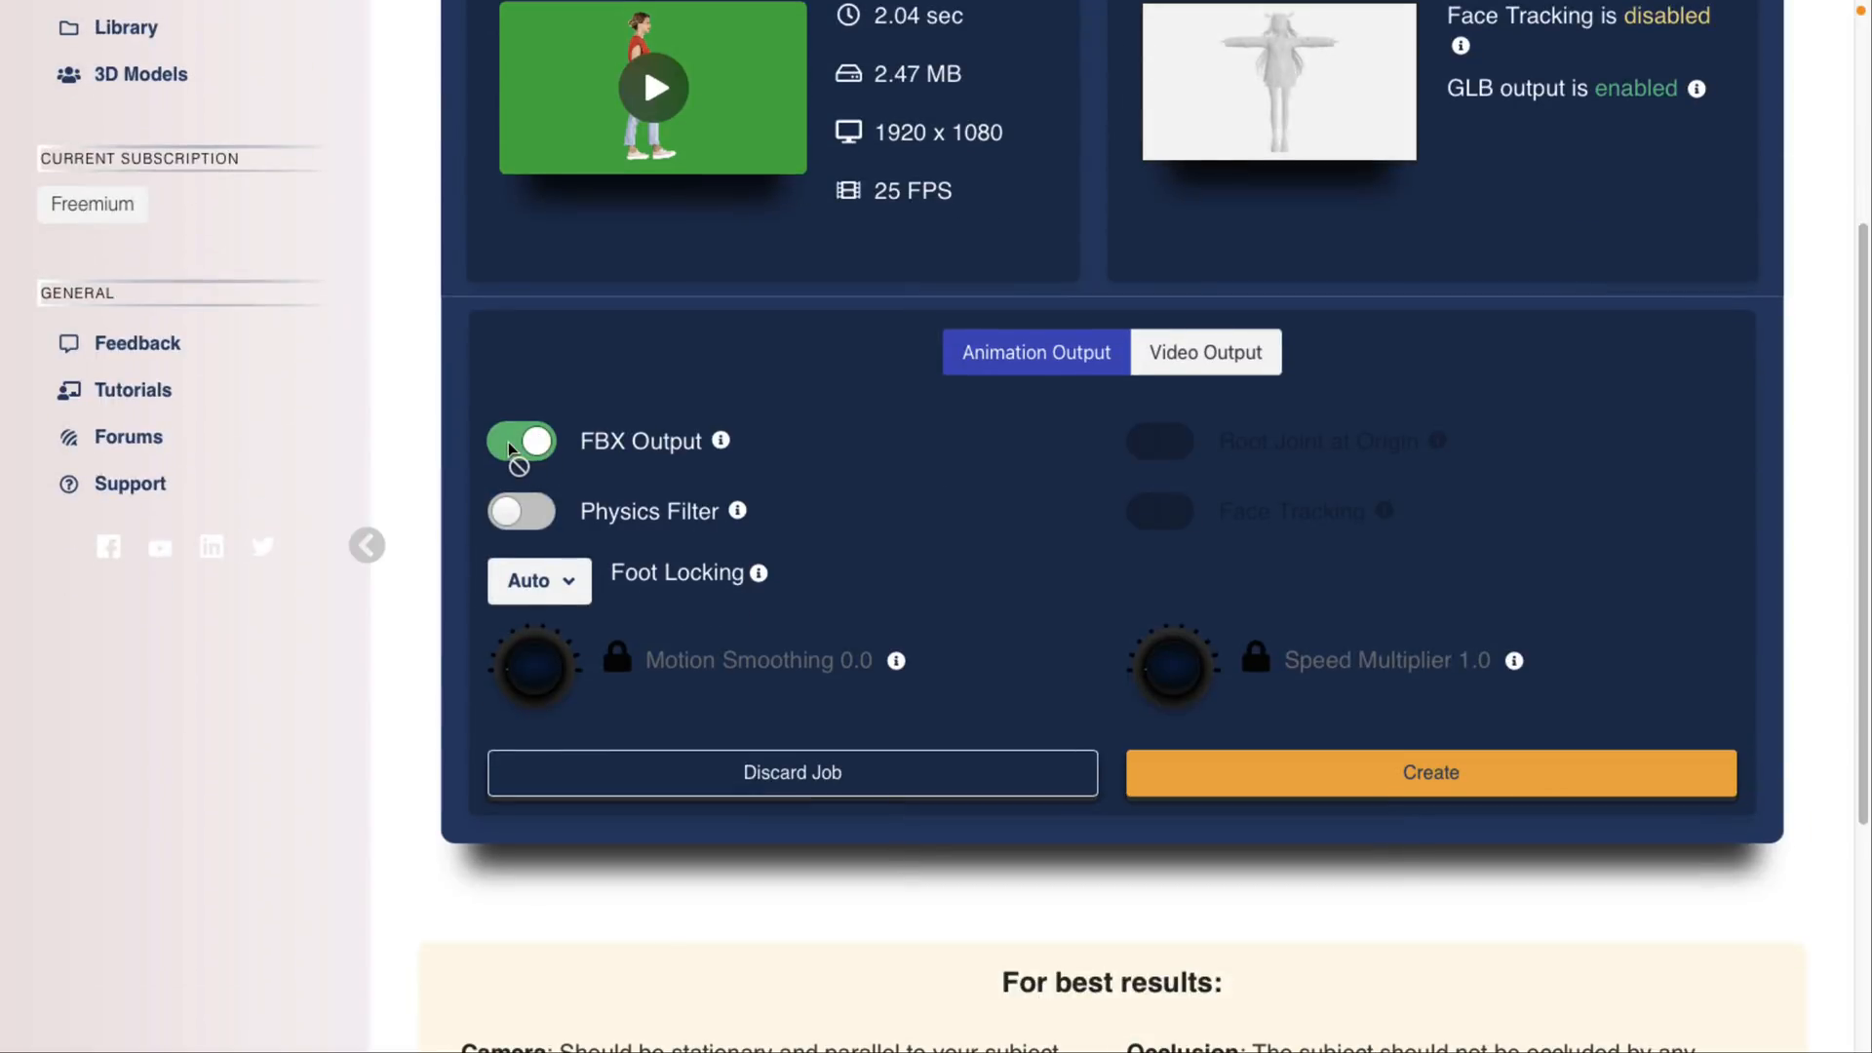
left_click(520, 511)
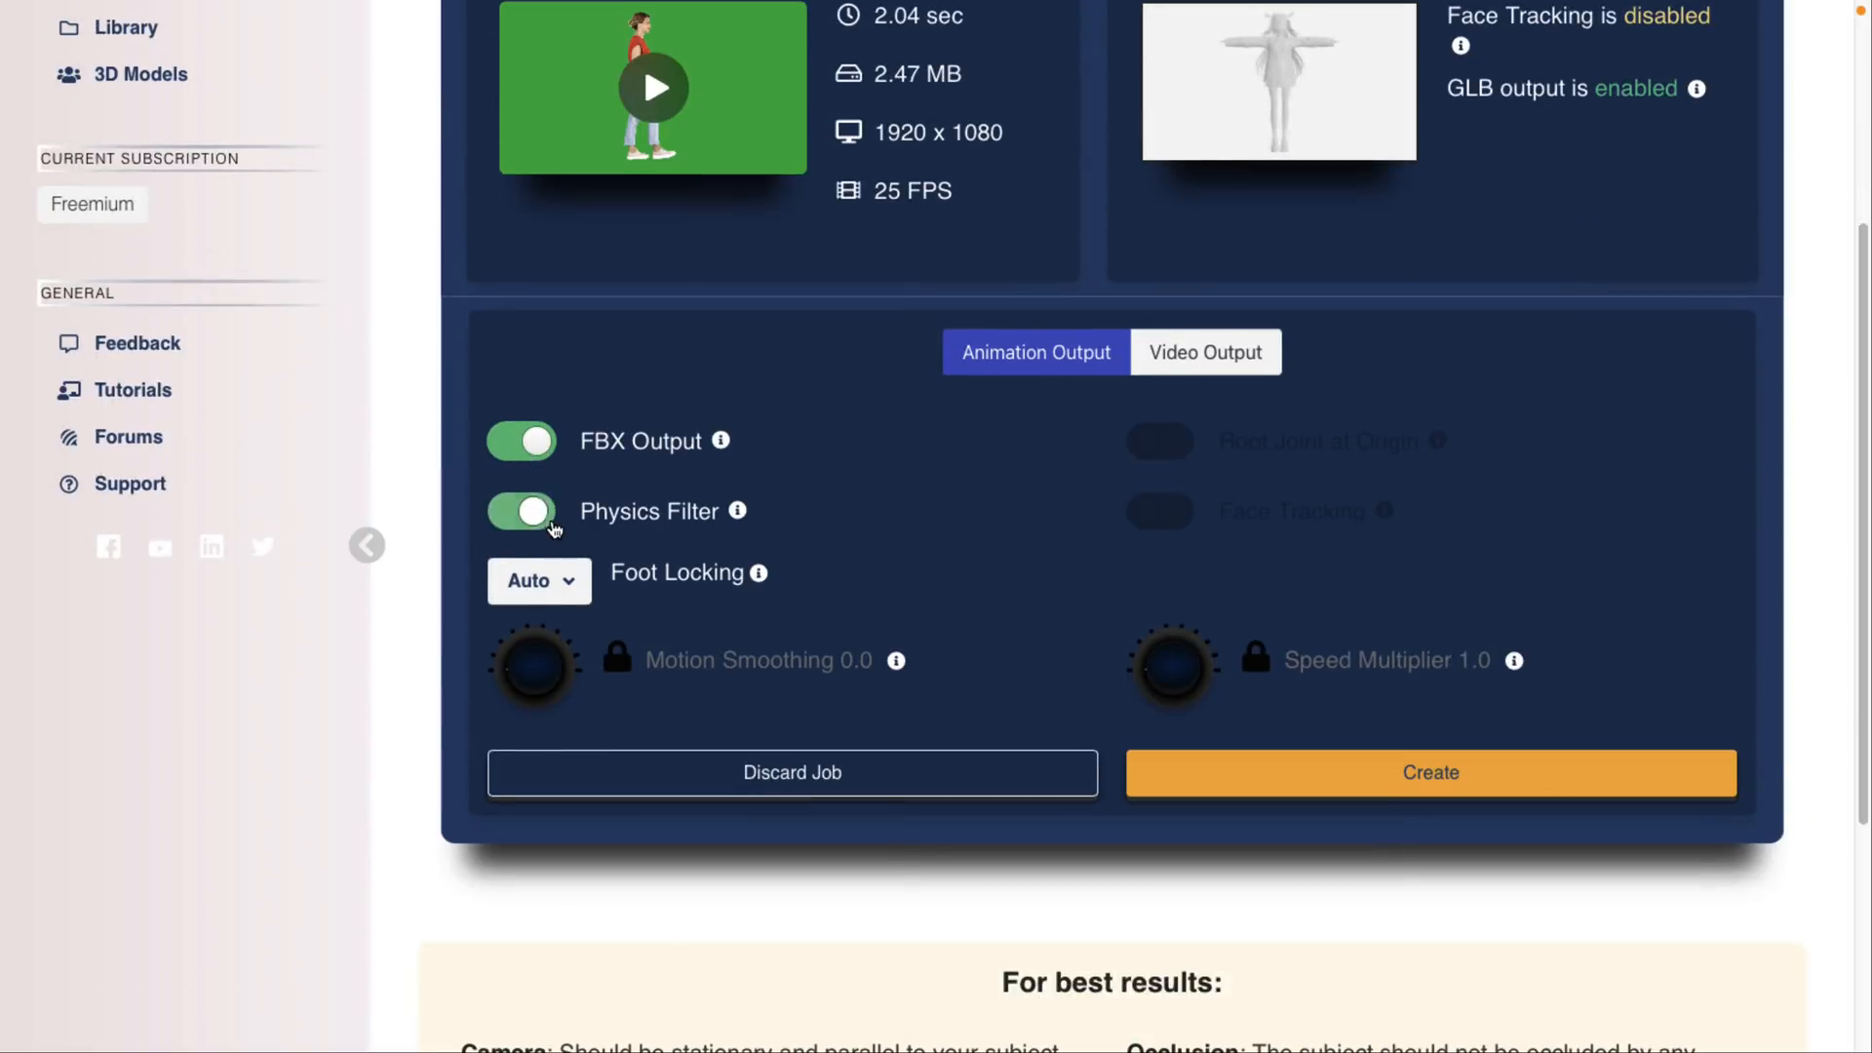
mouse_move(737, 511)
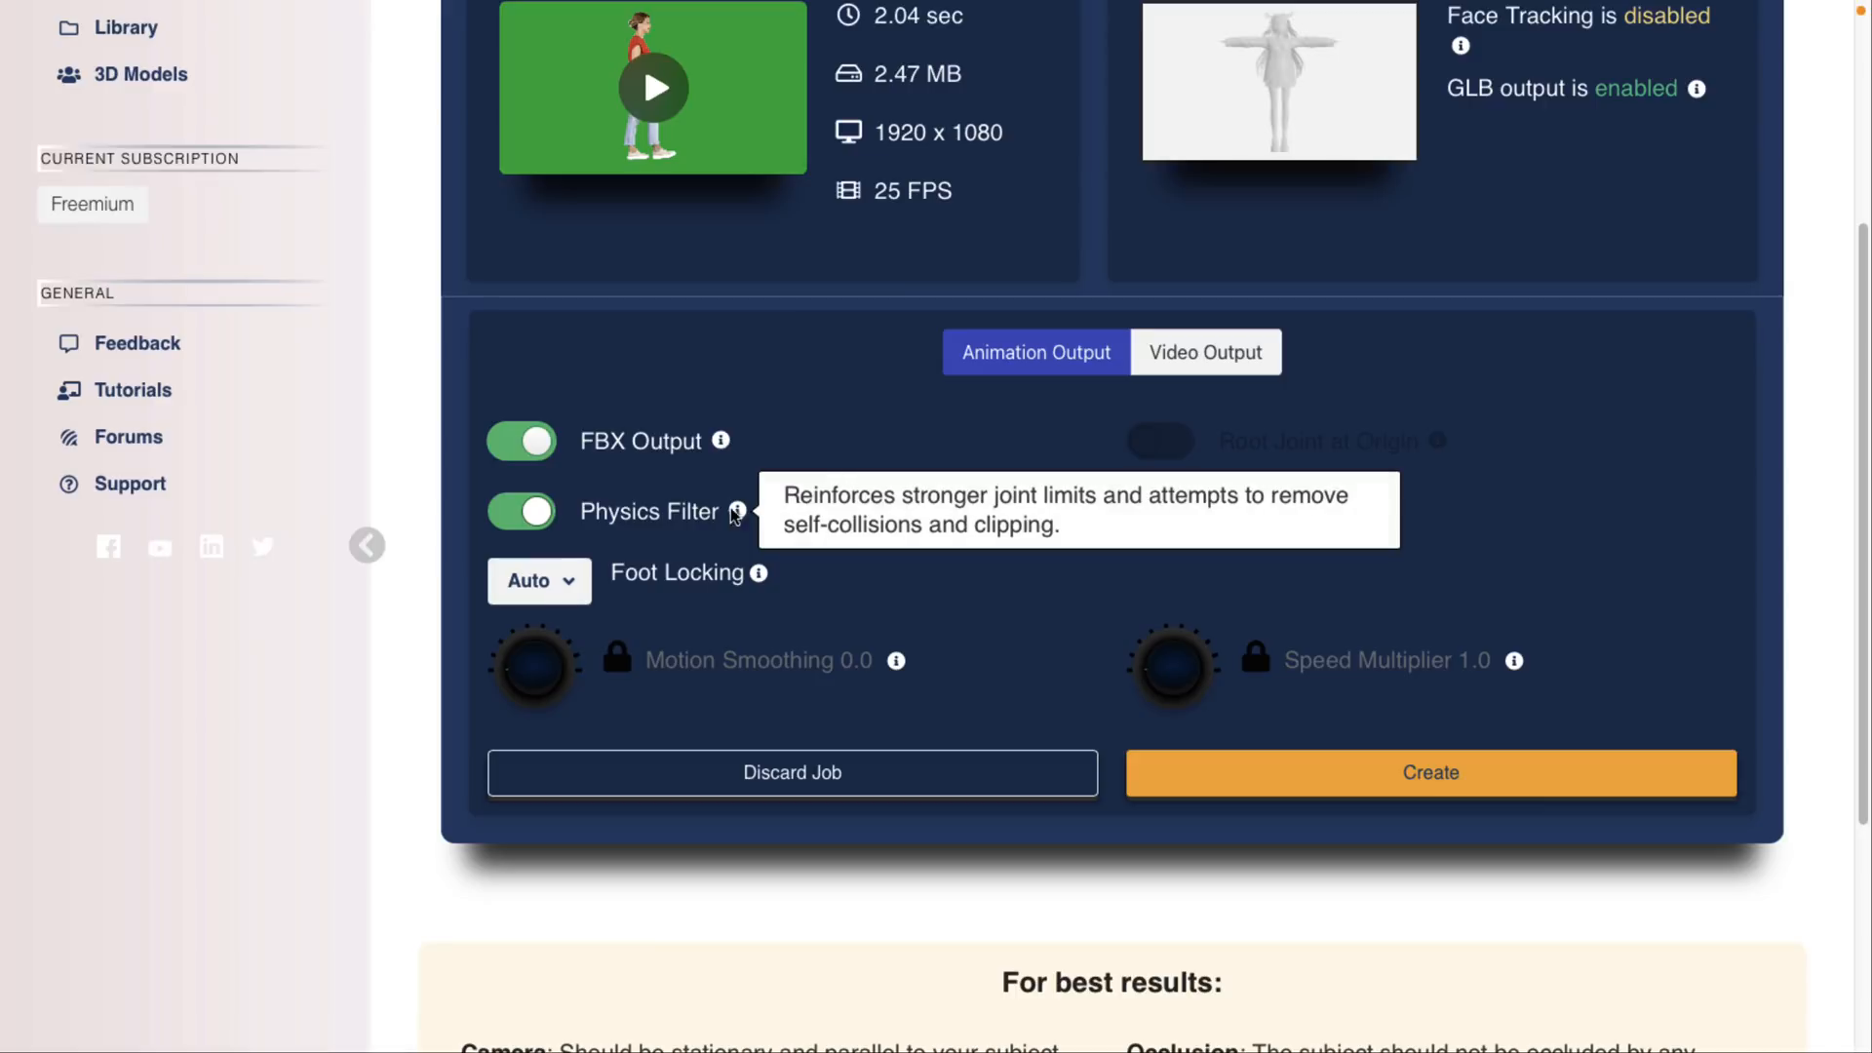
mouse_move(807, 294)
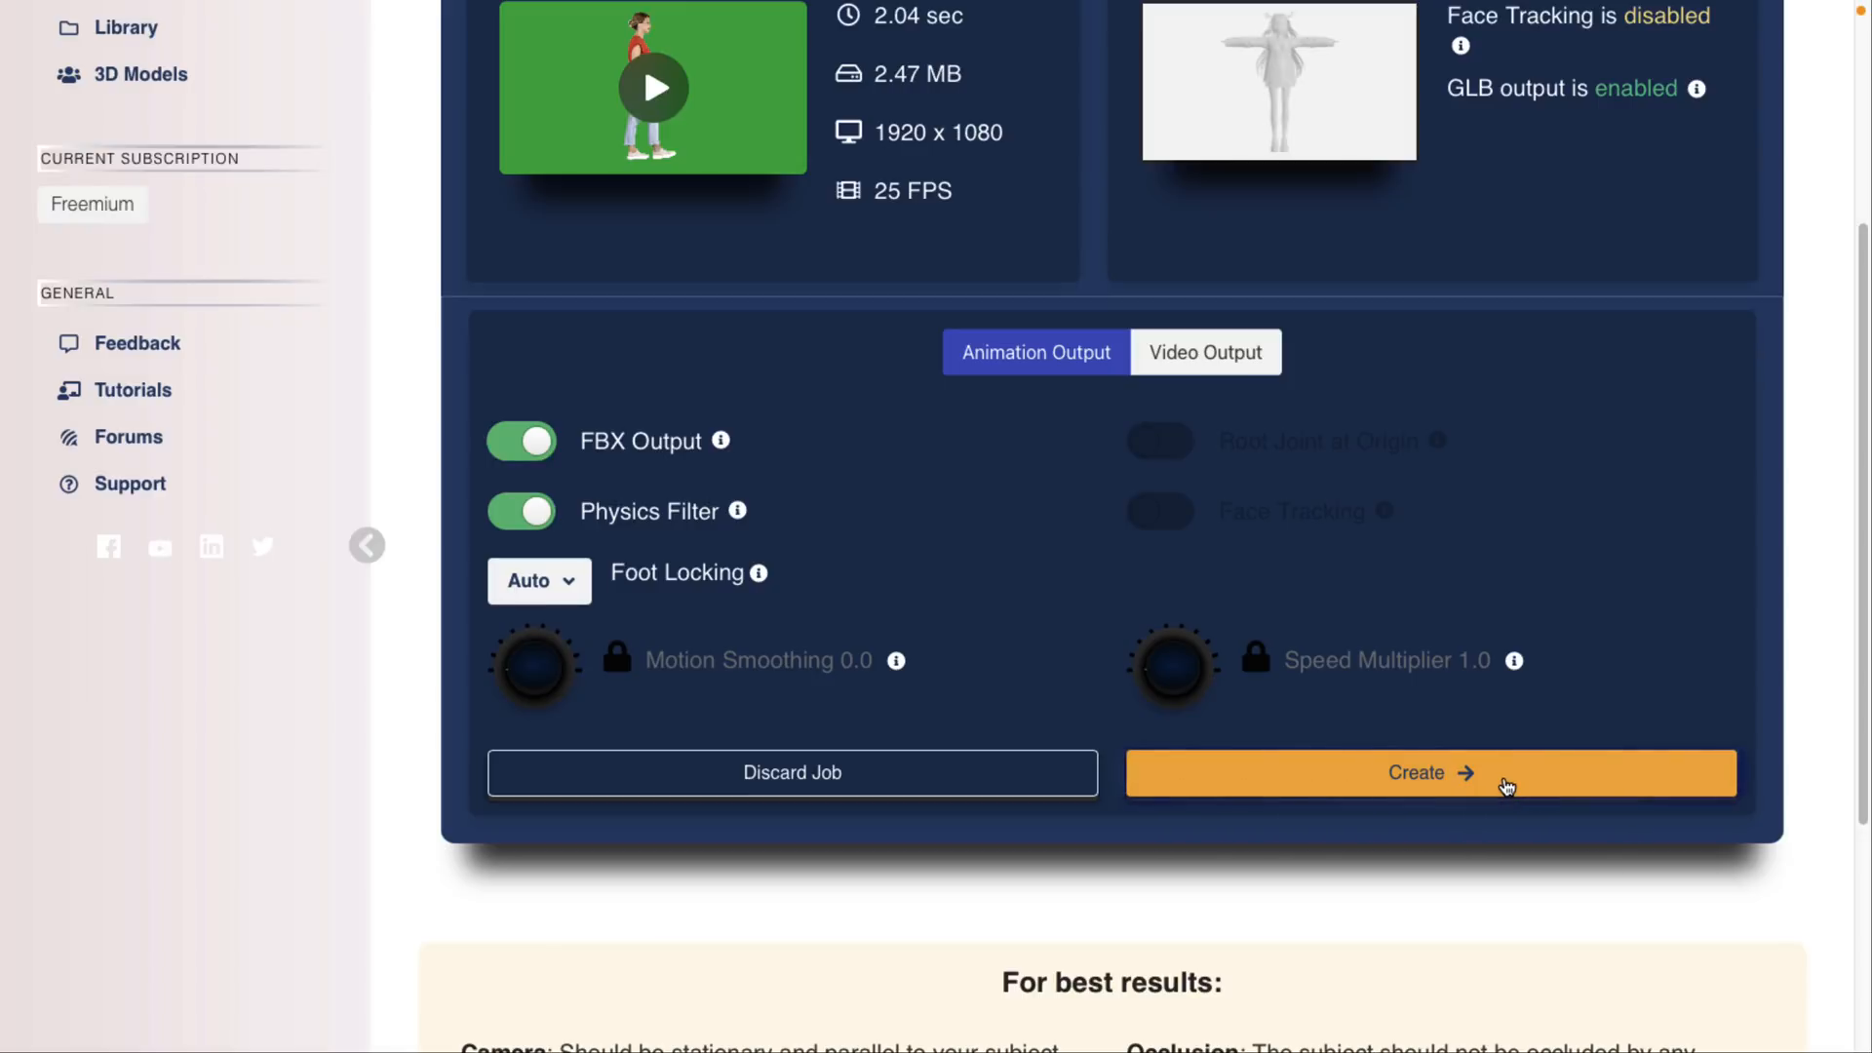
left_click(1429, 772)
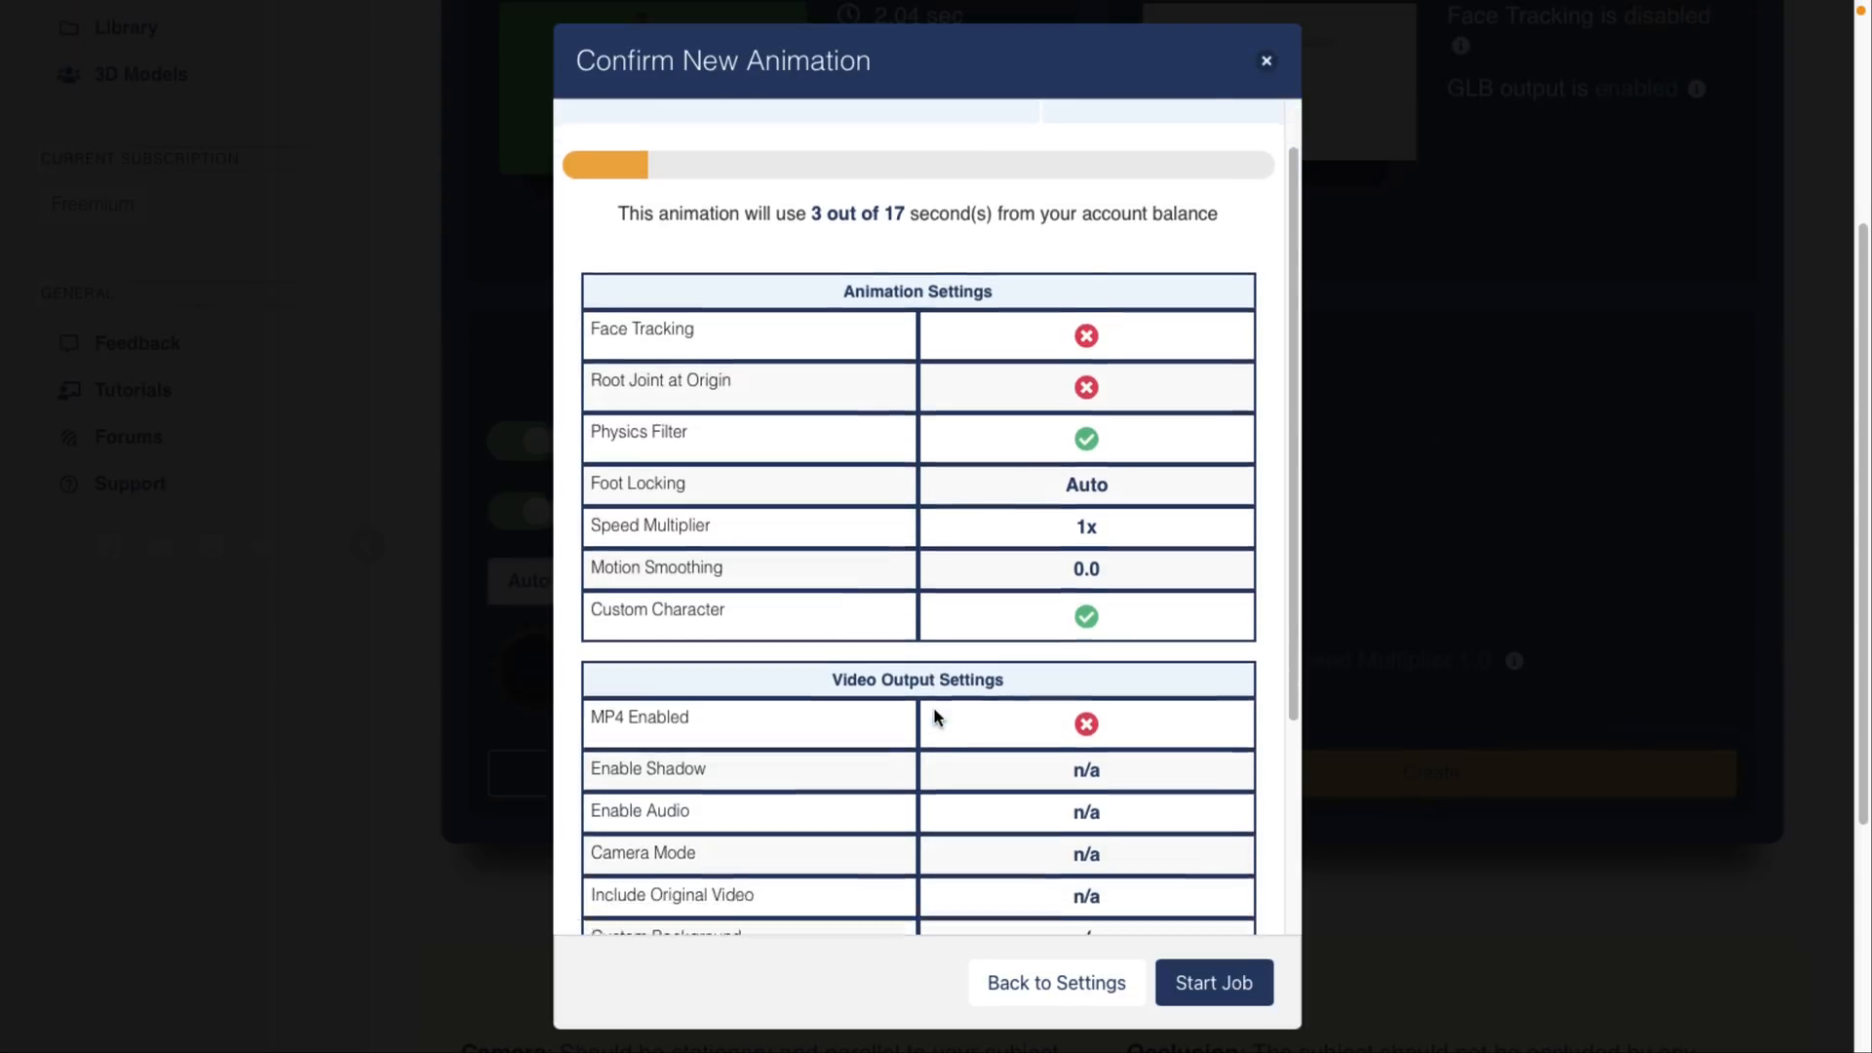
left_click(1213, 983)
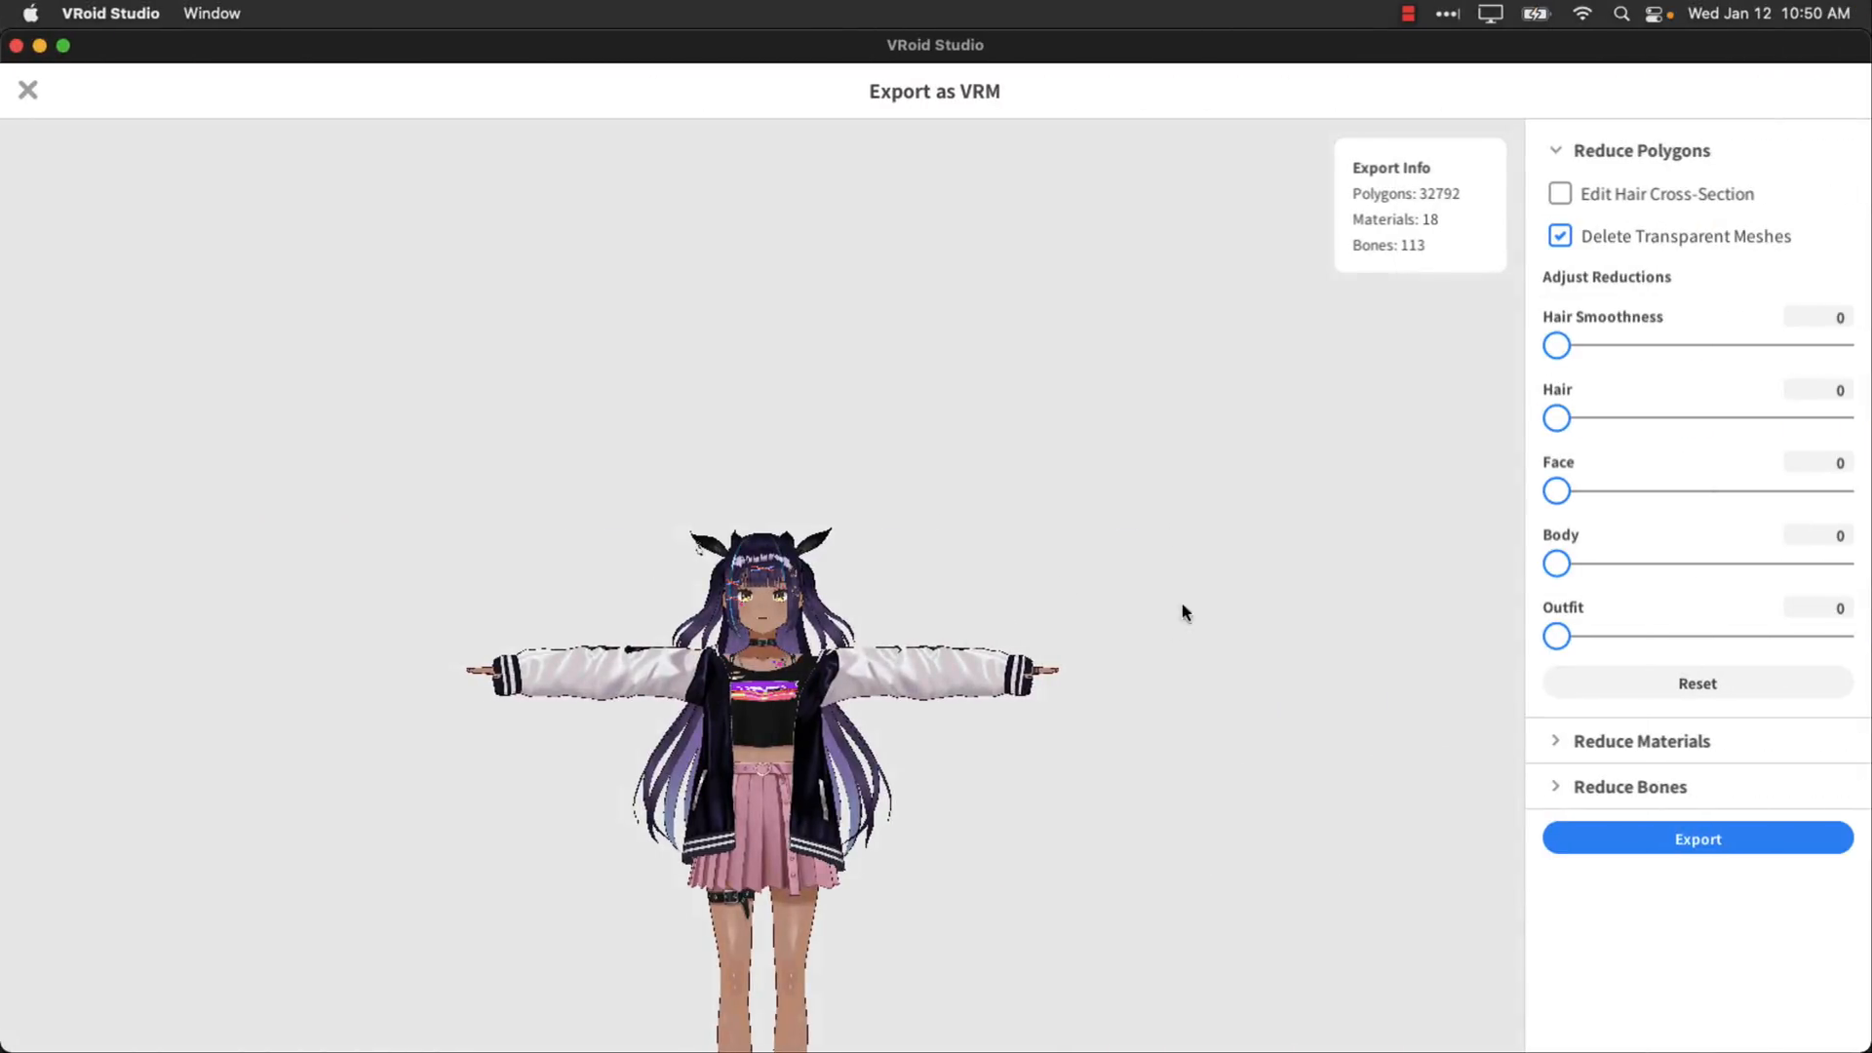
mouse_move(1626, 786)
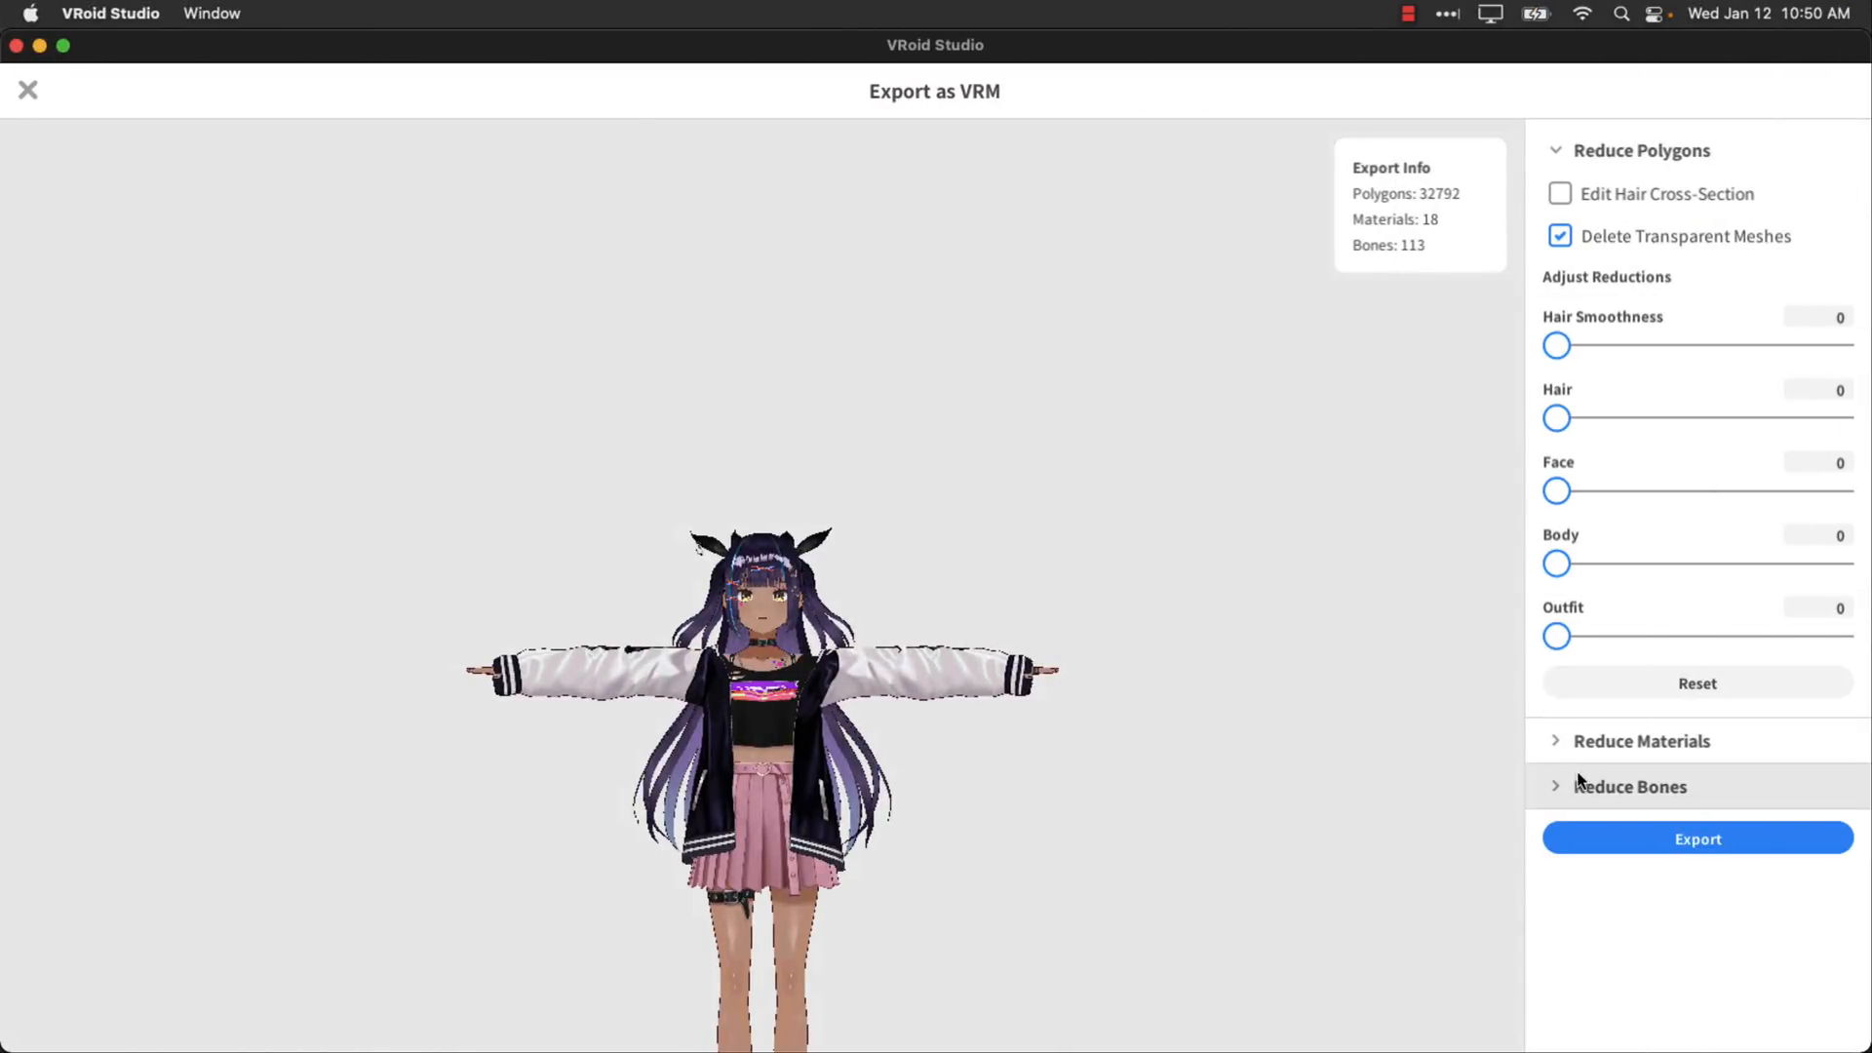
left_click(1630, 785)
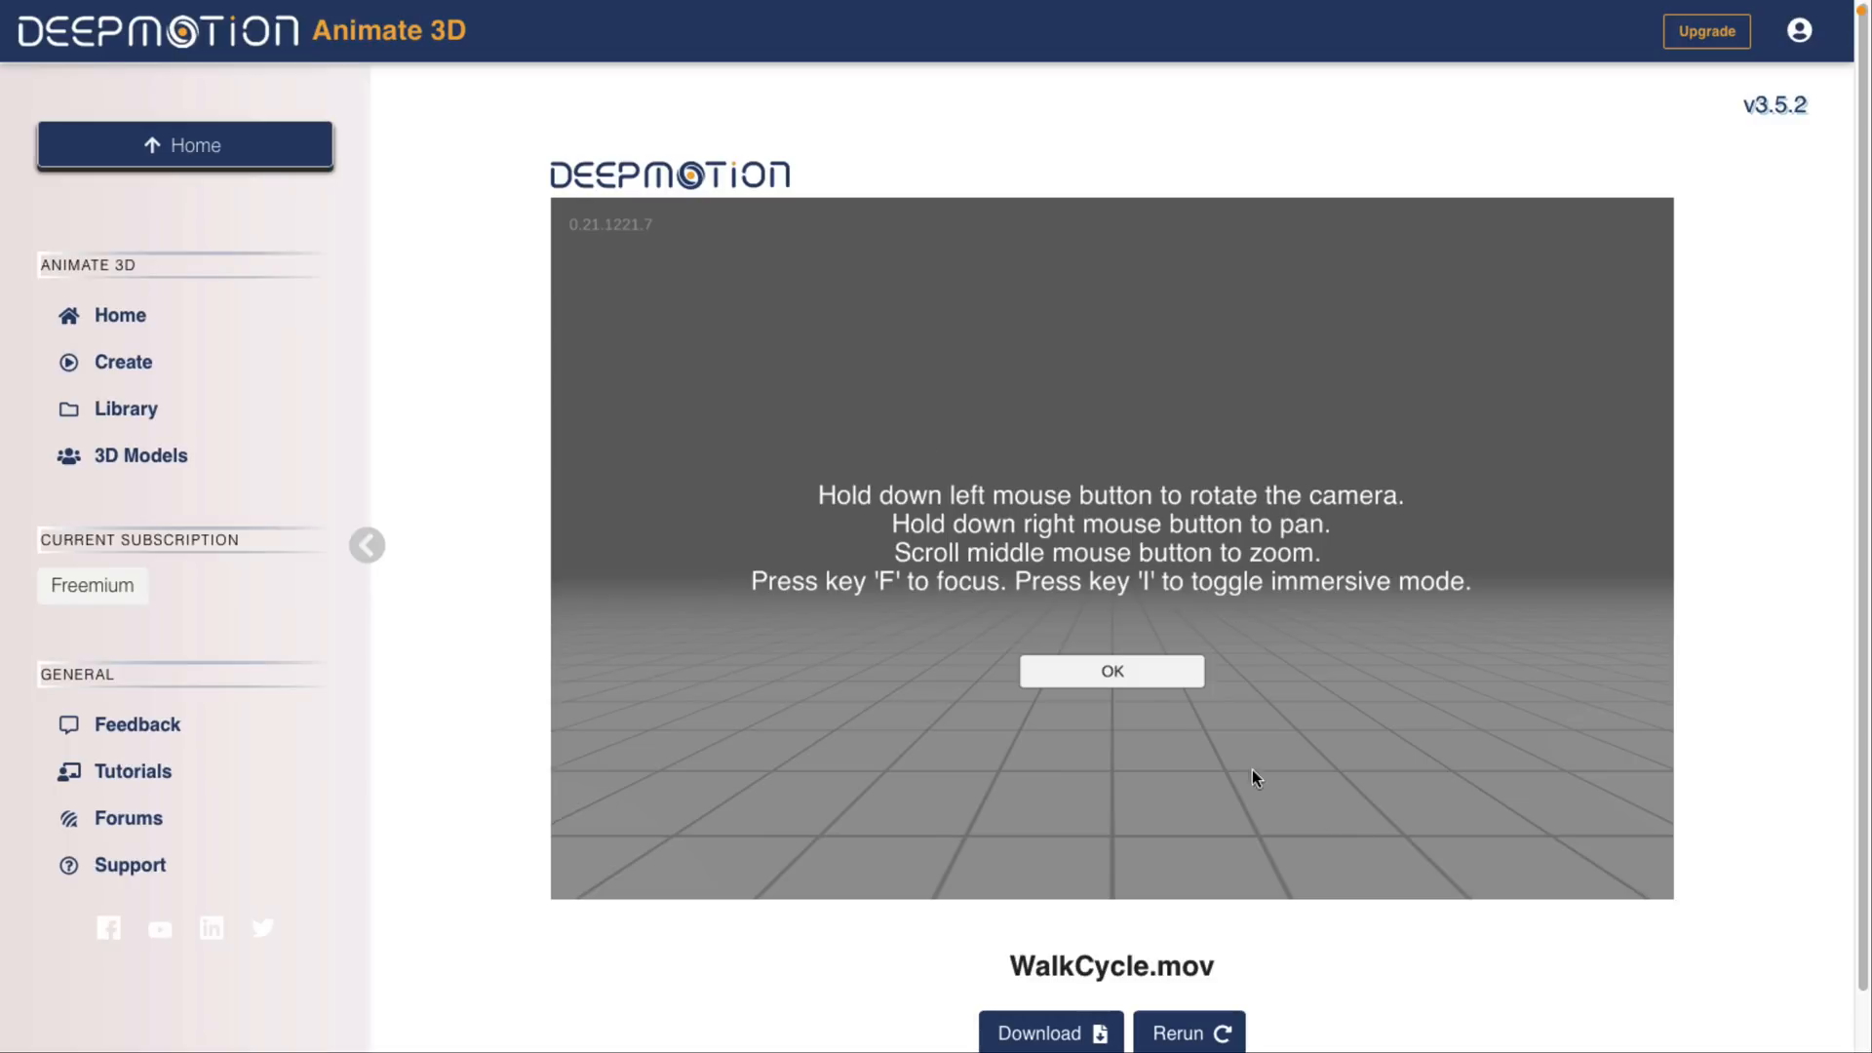
Dismiss the viewer controls overlay and let the WalkCycle result preview play.
left_click(1110, 669)
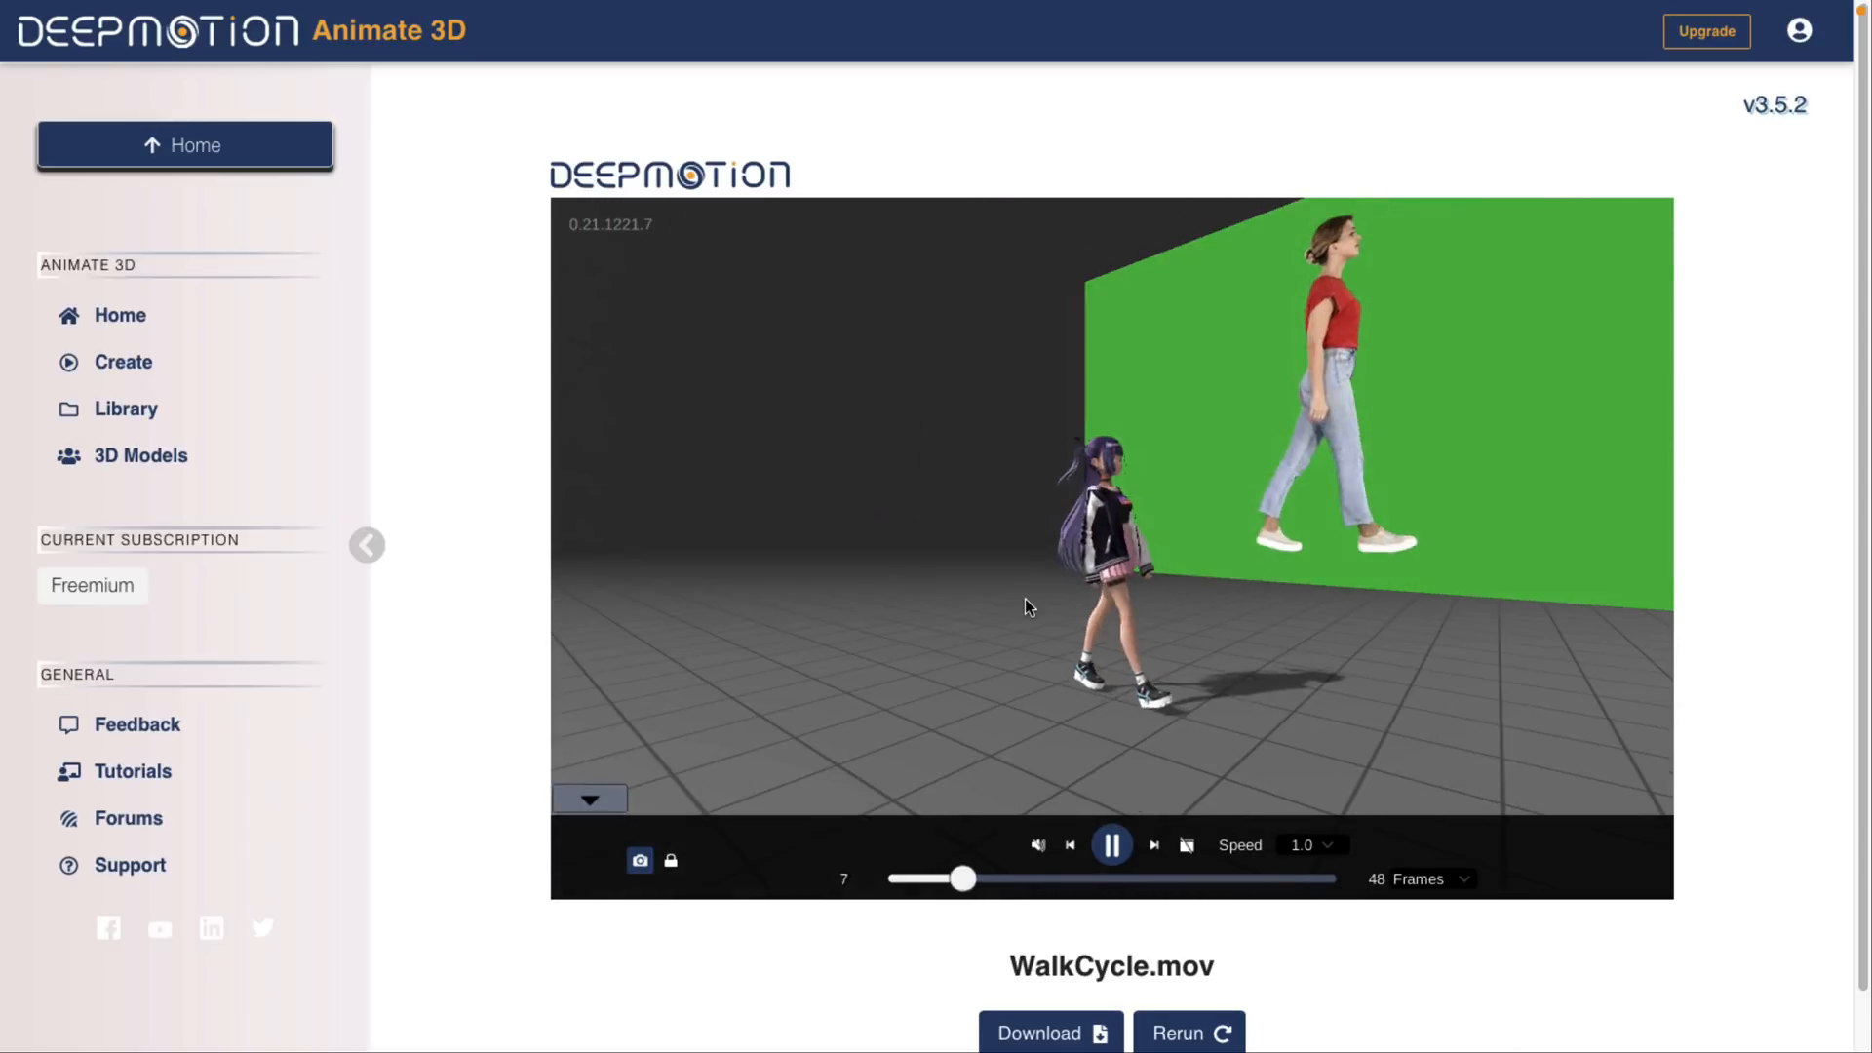
scroll("down", 3)
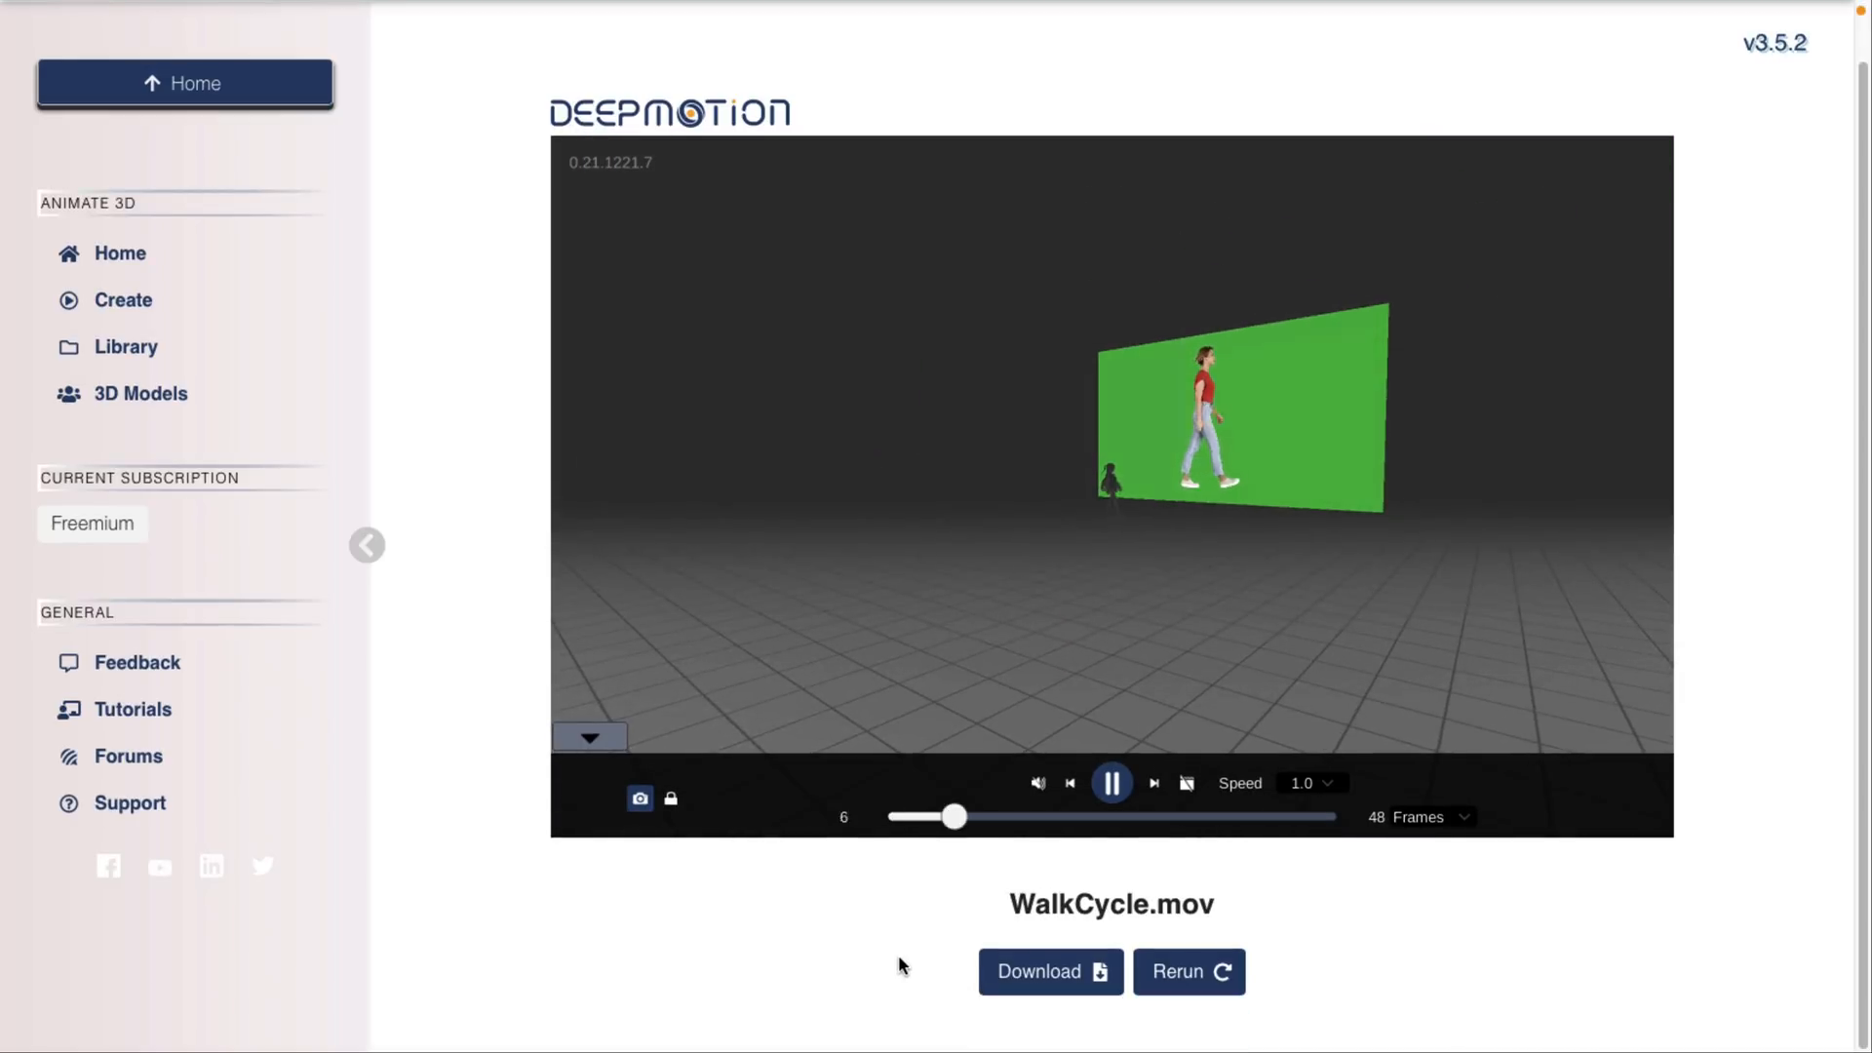
Set the WalkCycle animation download format to GLB instead of FBX.
left_click(1049, 971)
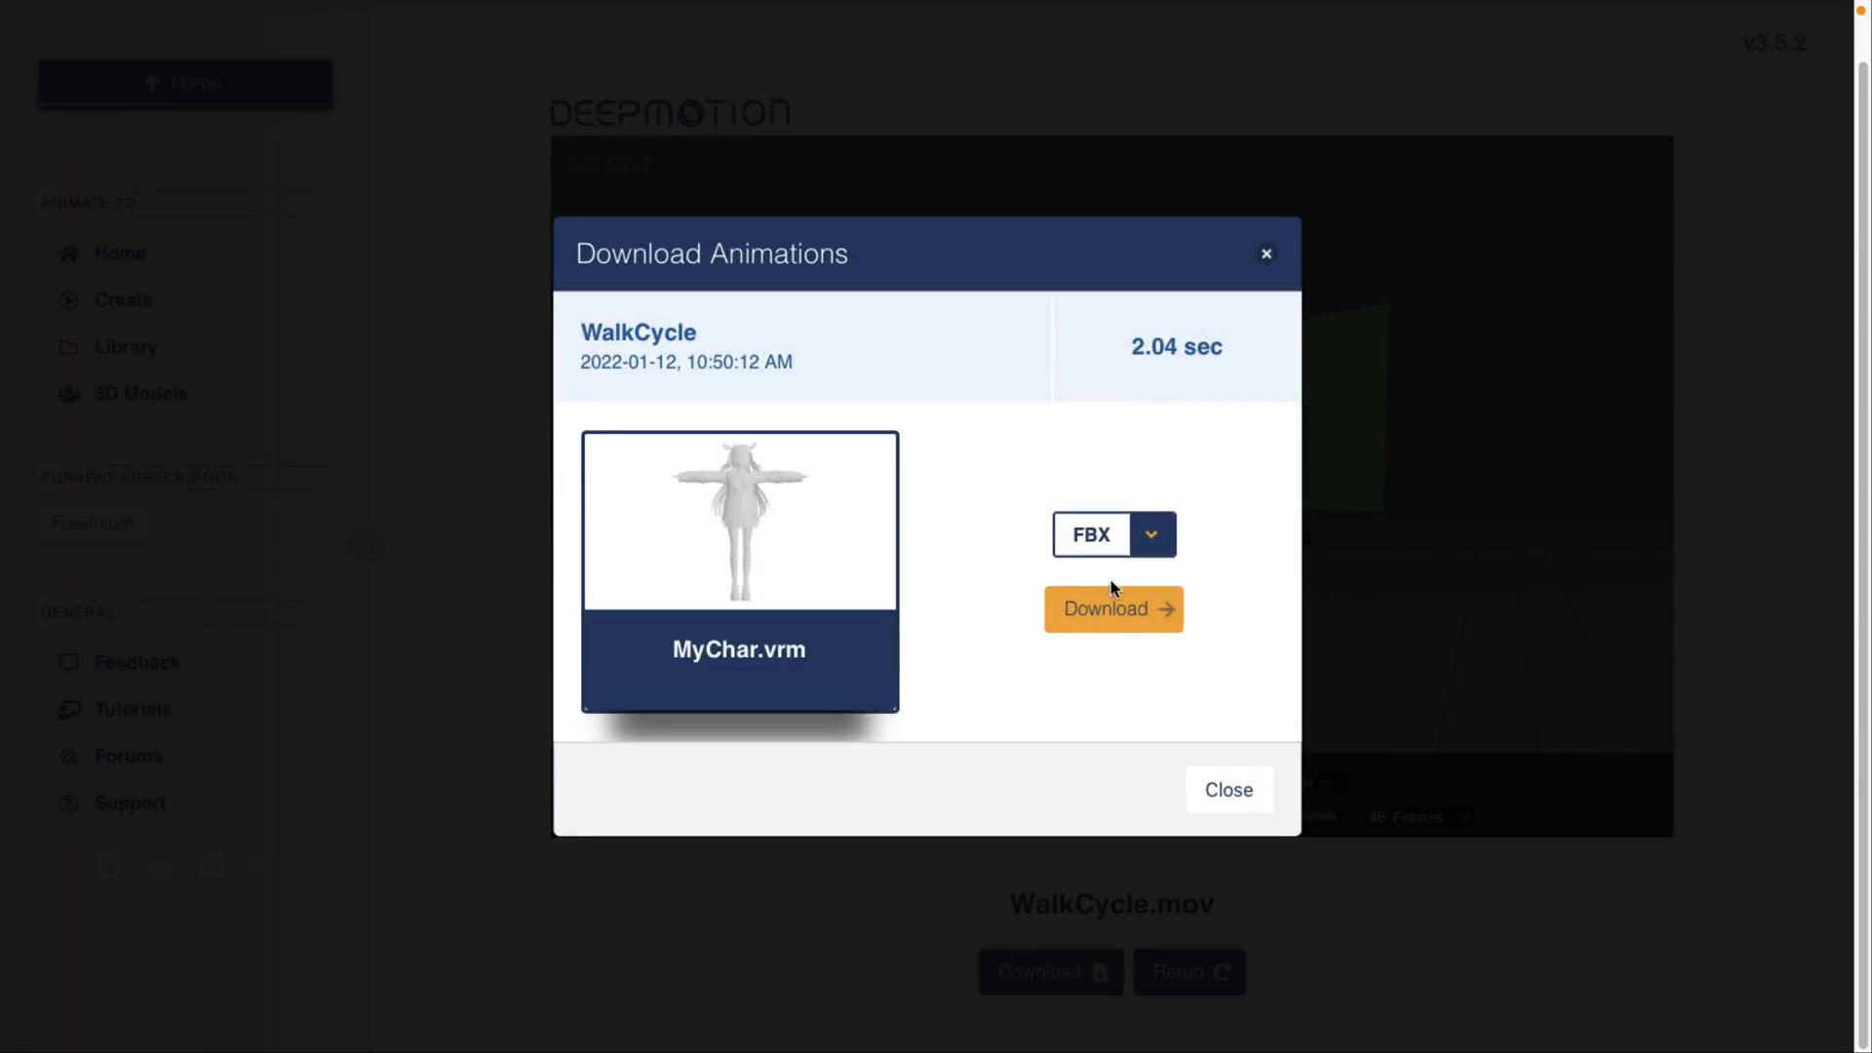
left_click(1110, 534)
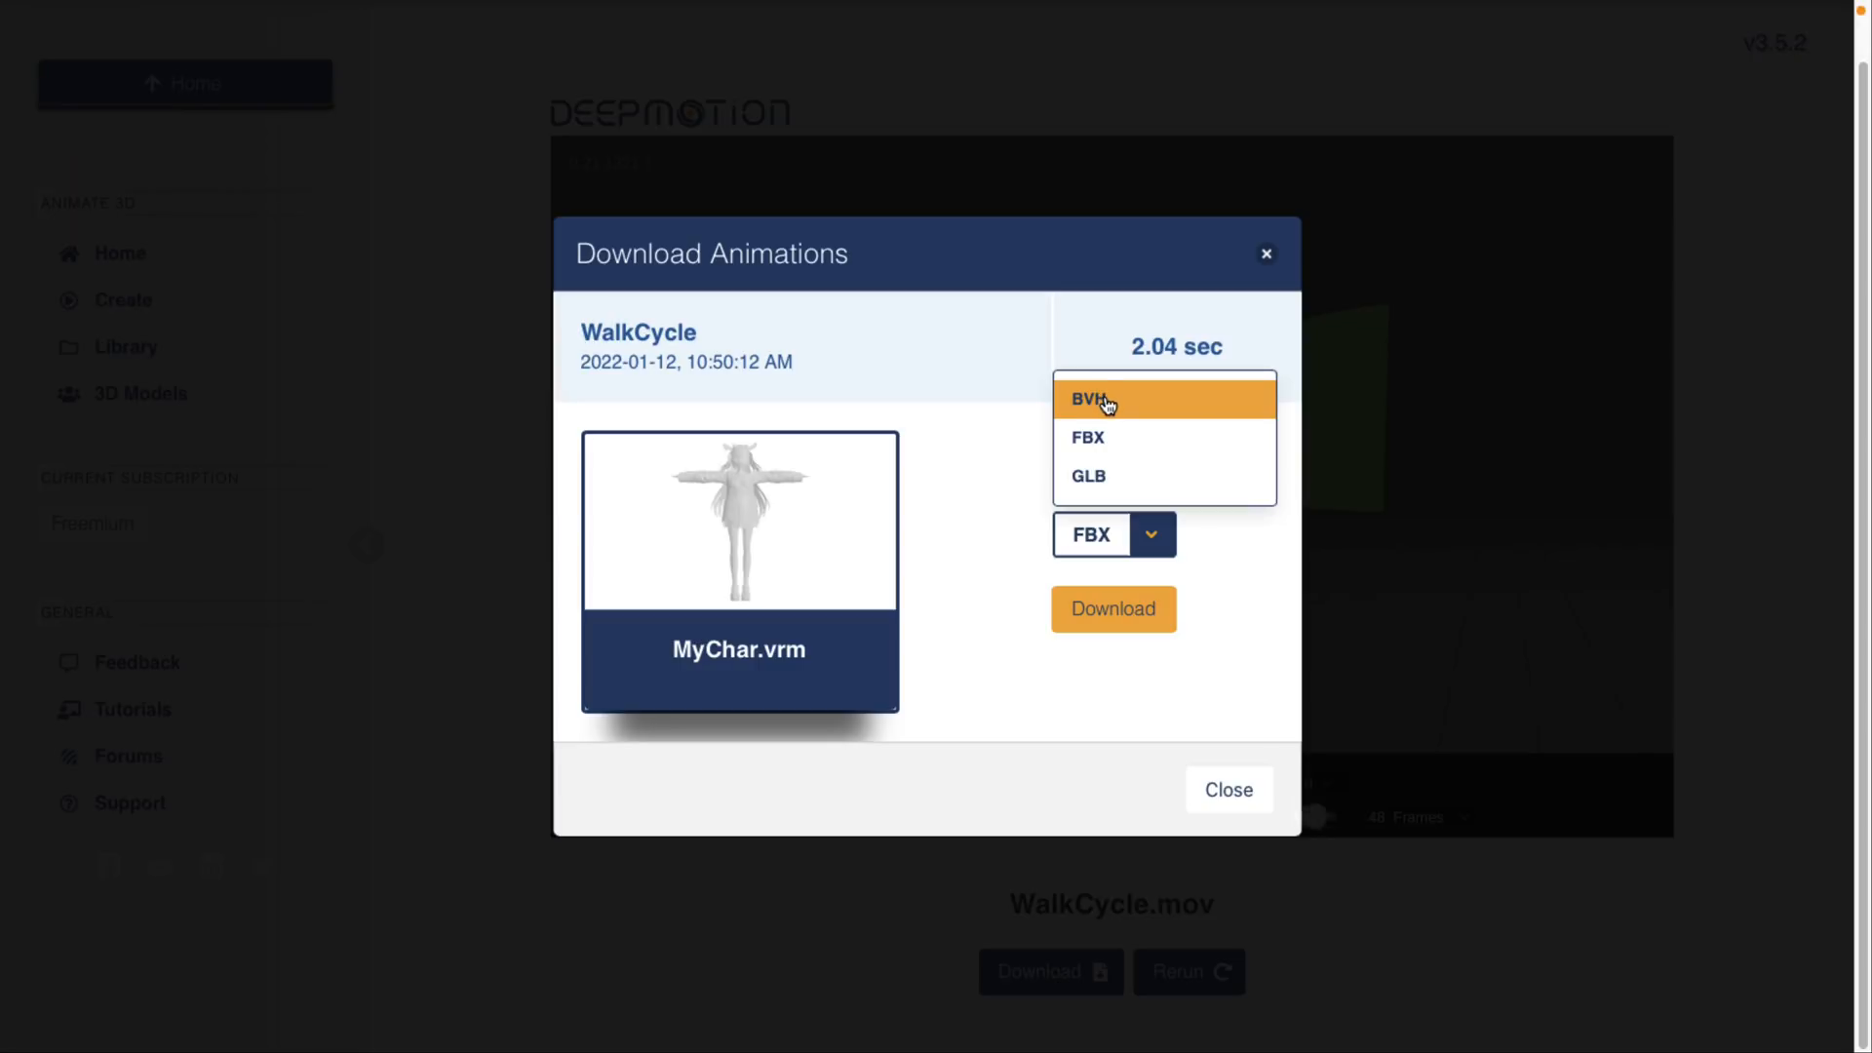
mouse_move(1104, 475)
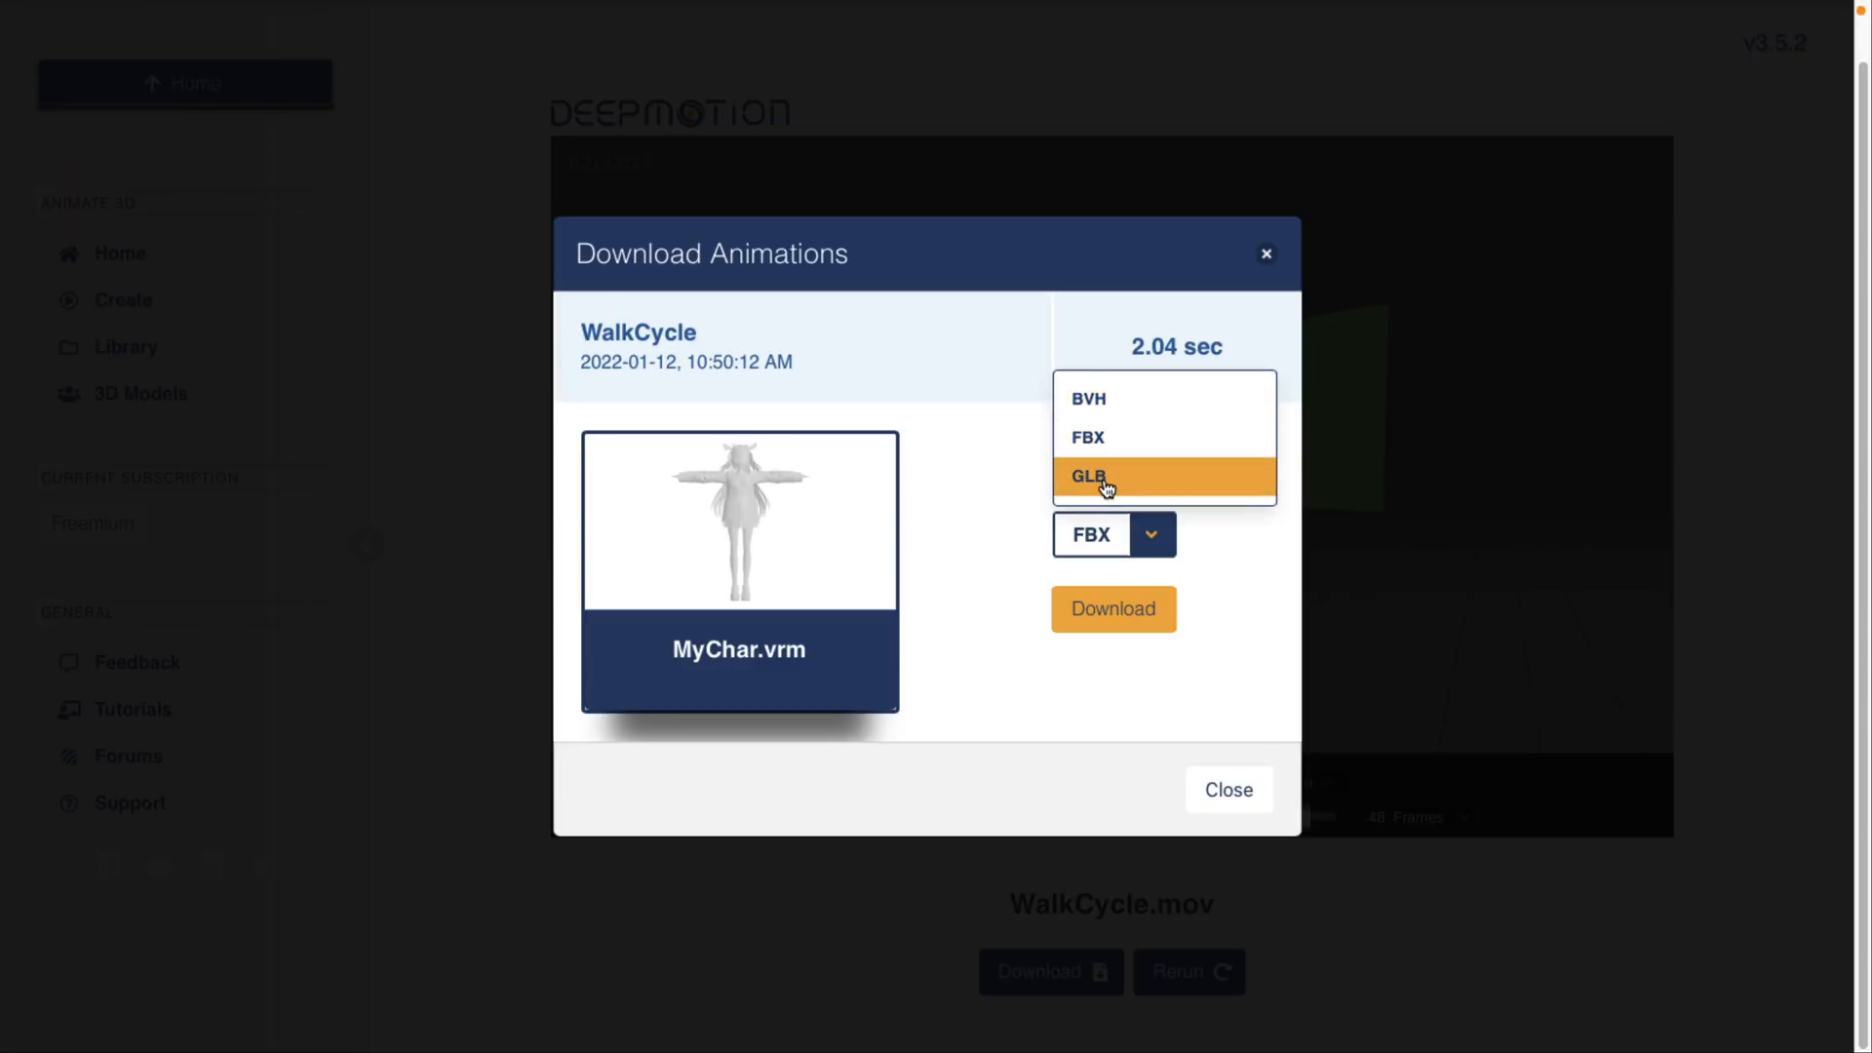
left_click(1084, 475)
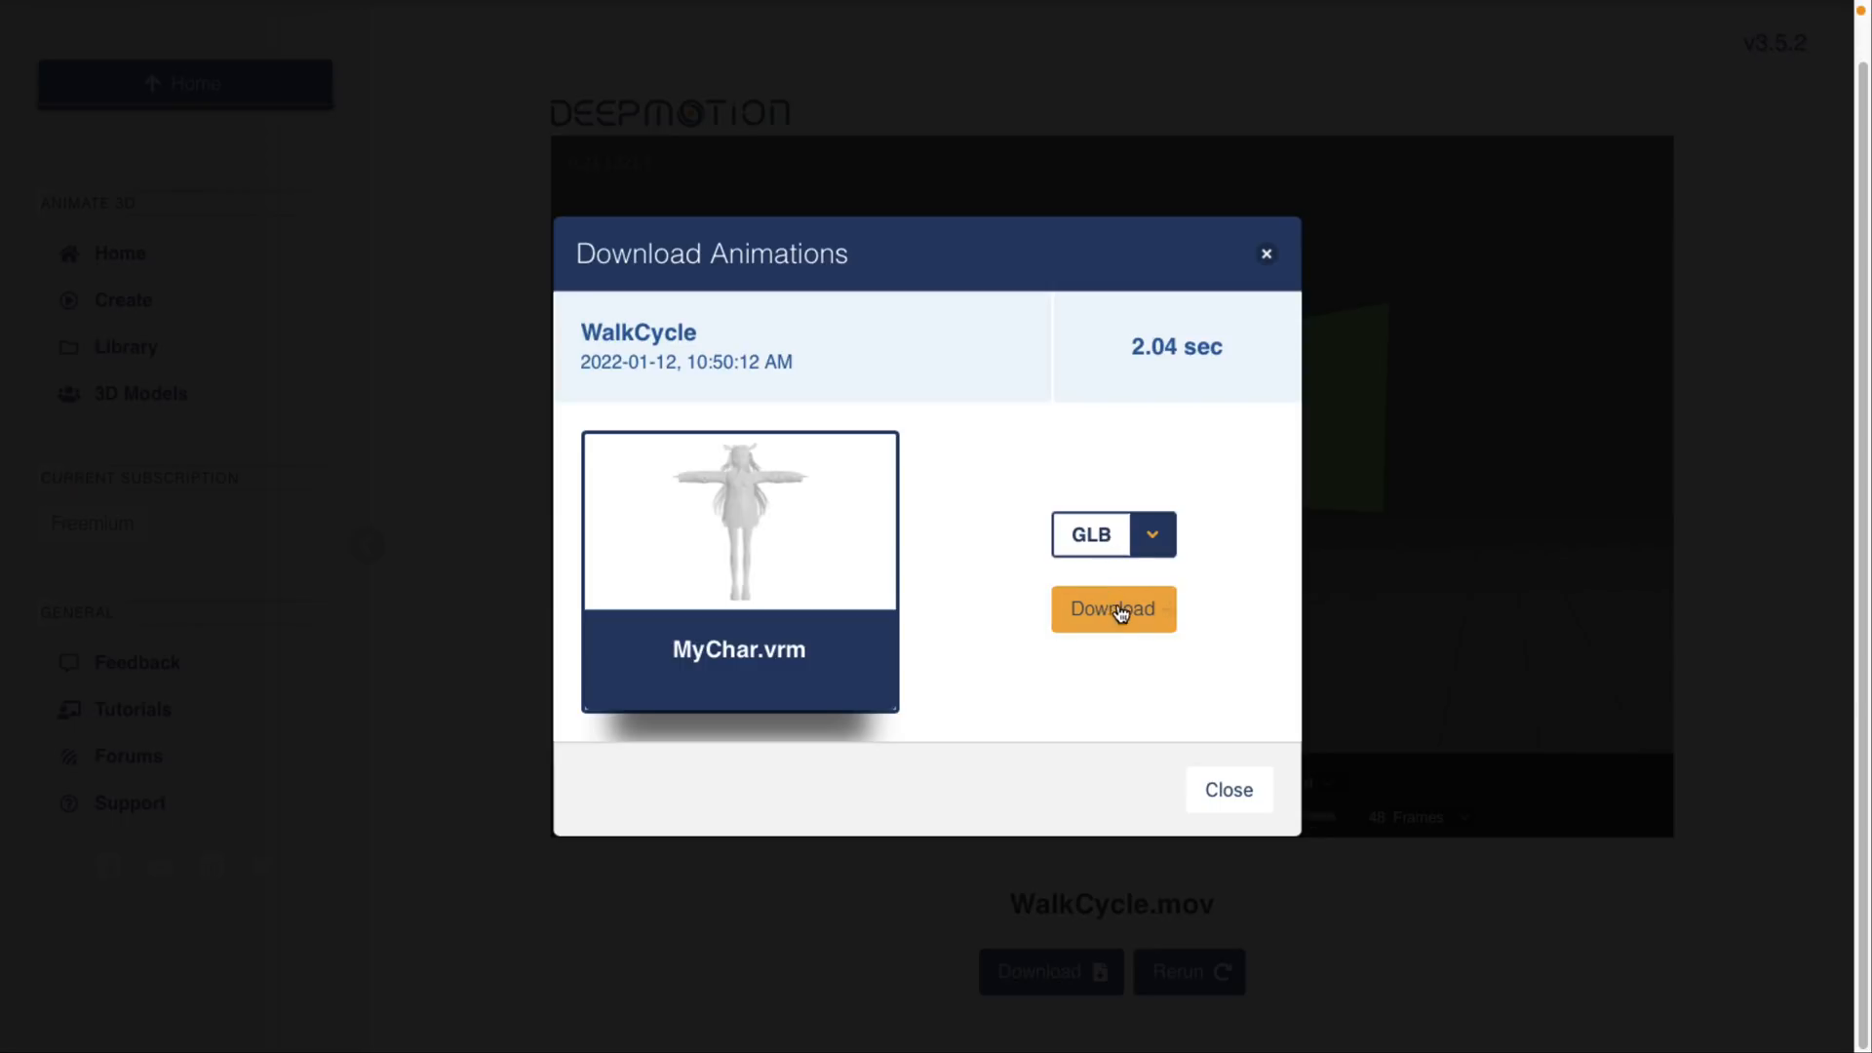
mouse_move(1112, 609)
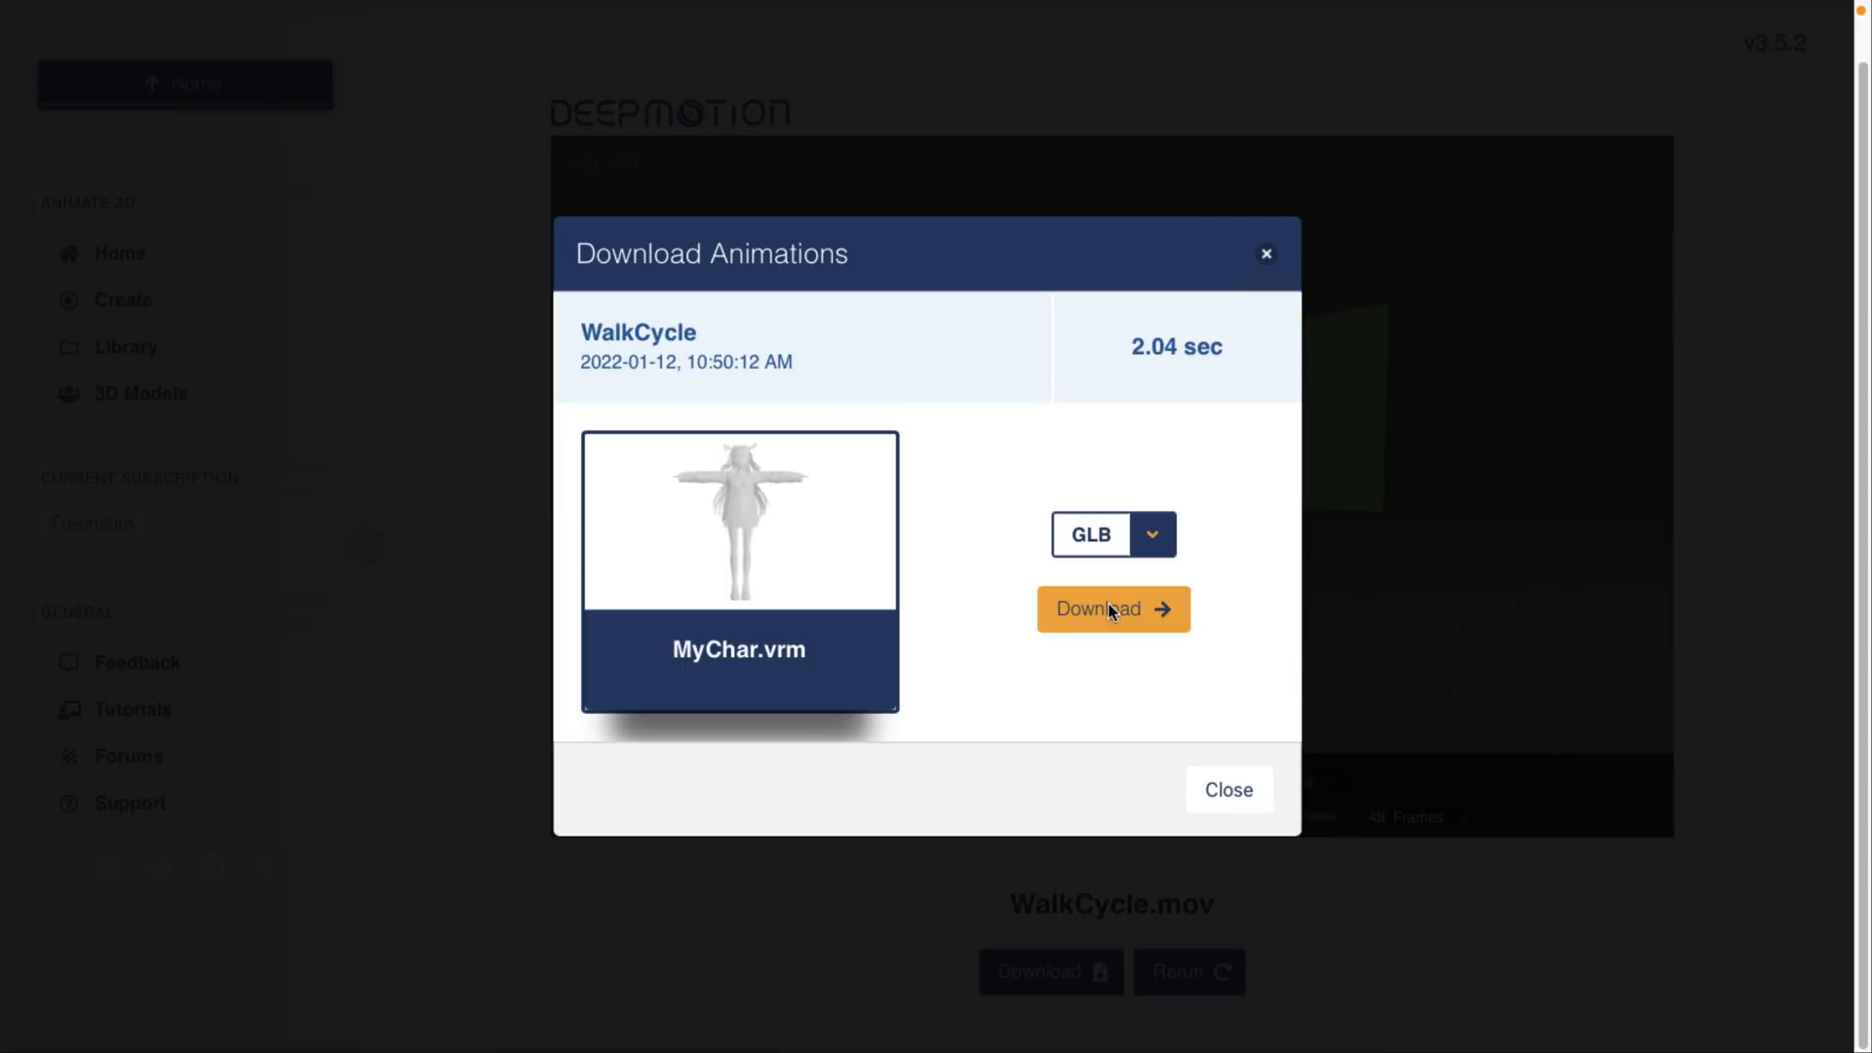
mouse_move(916, 772)
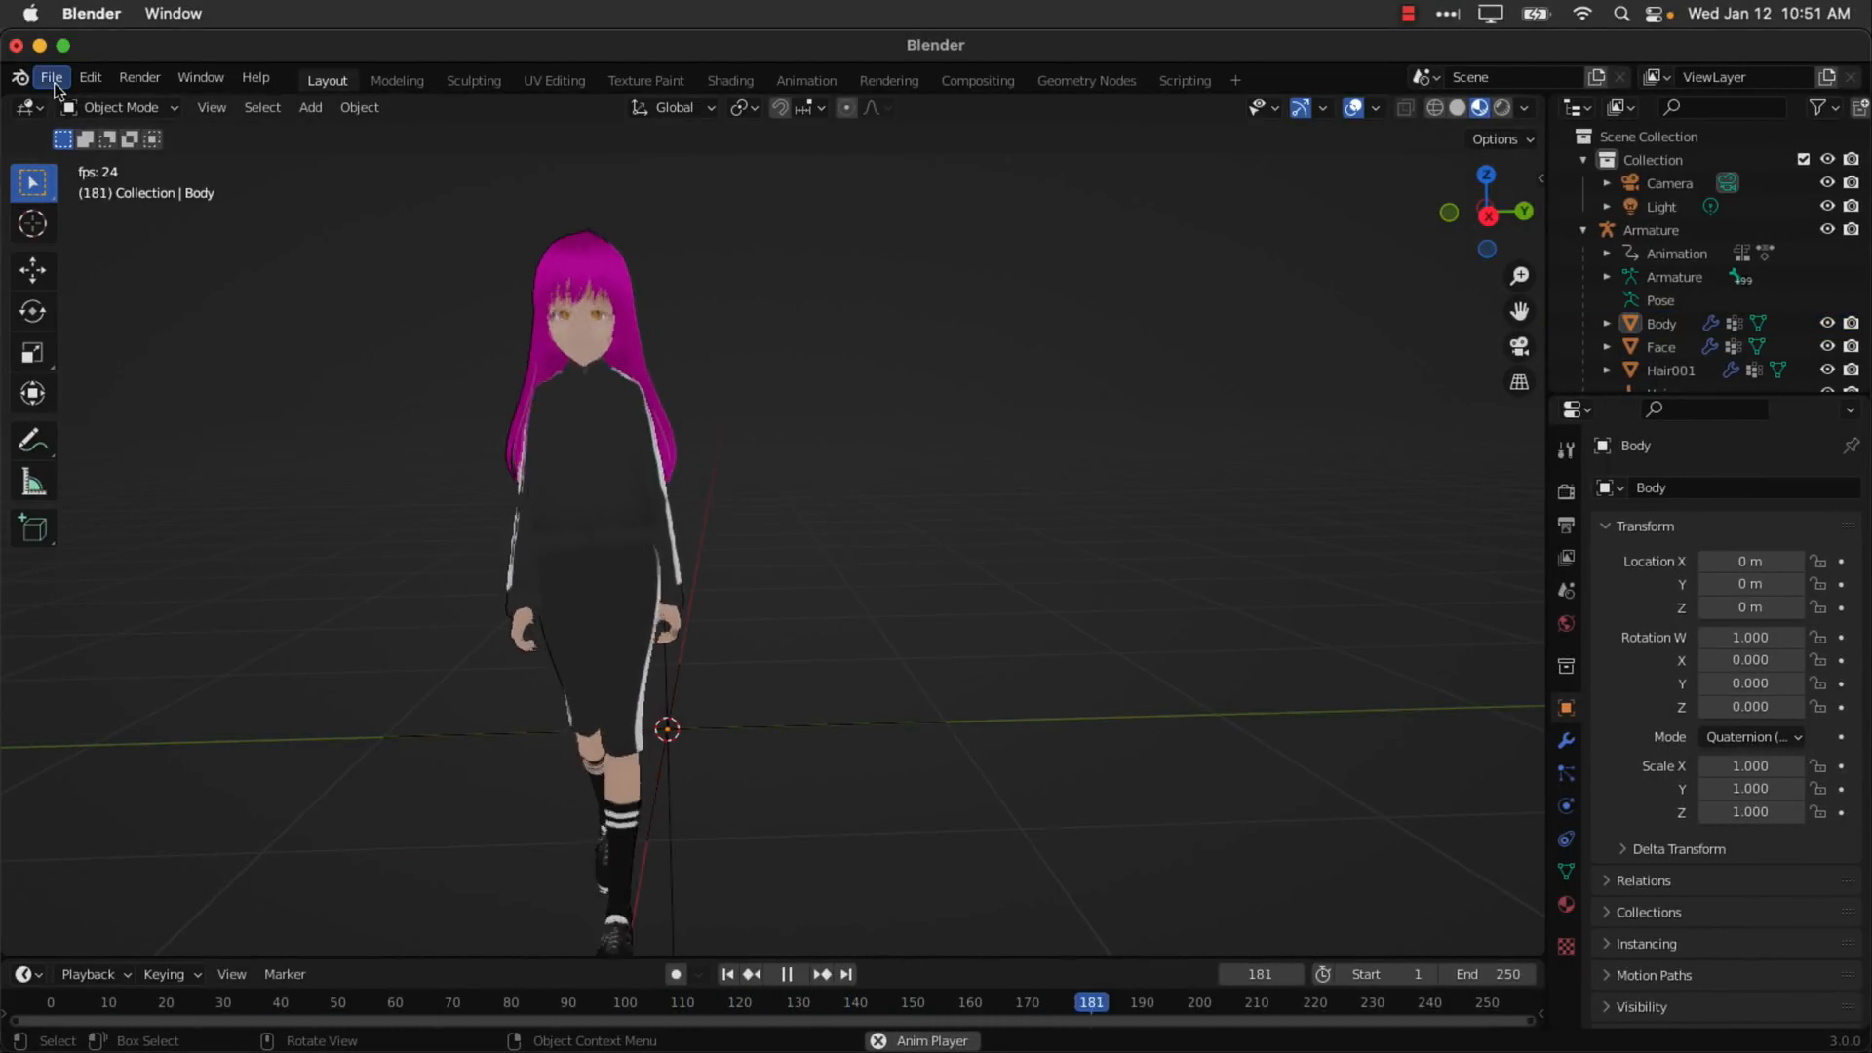
Start a new General scene, discarding the old avatar scene's unsaved changes.
left_click(51, 76)
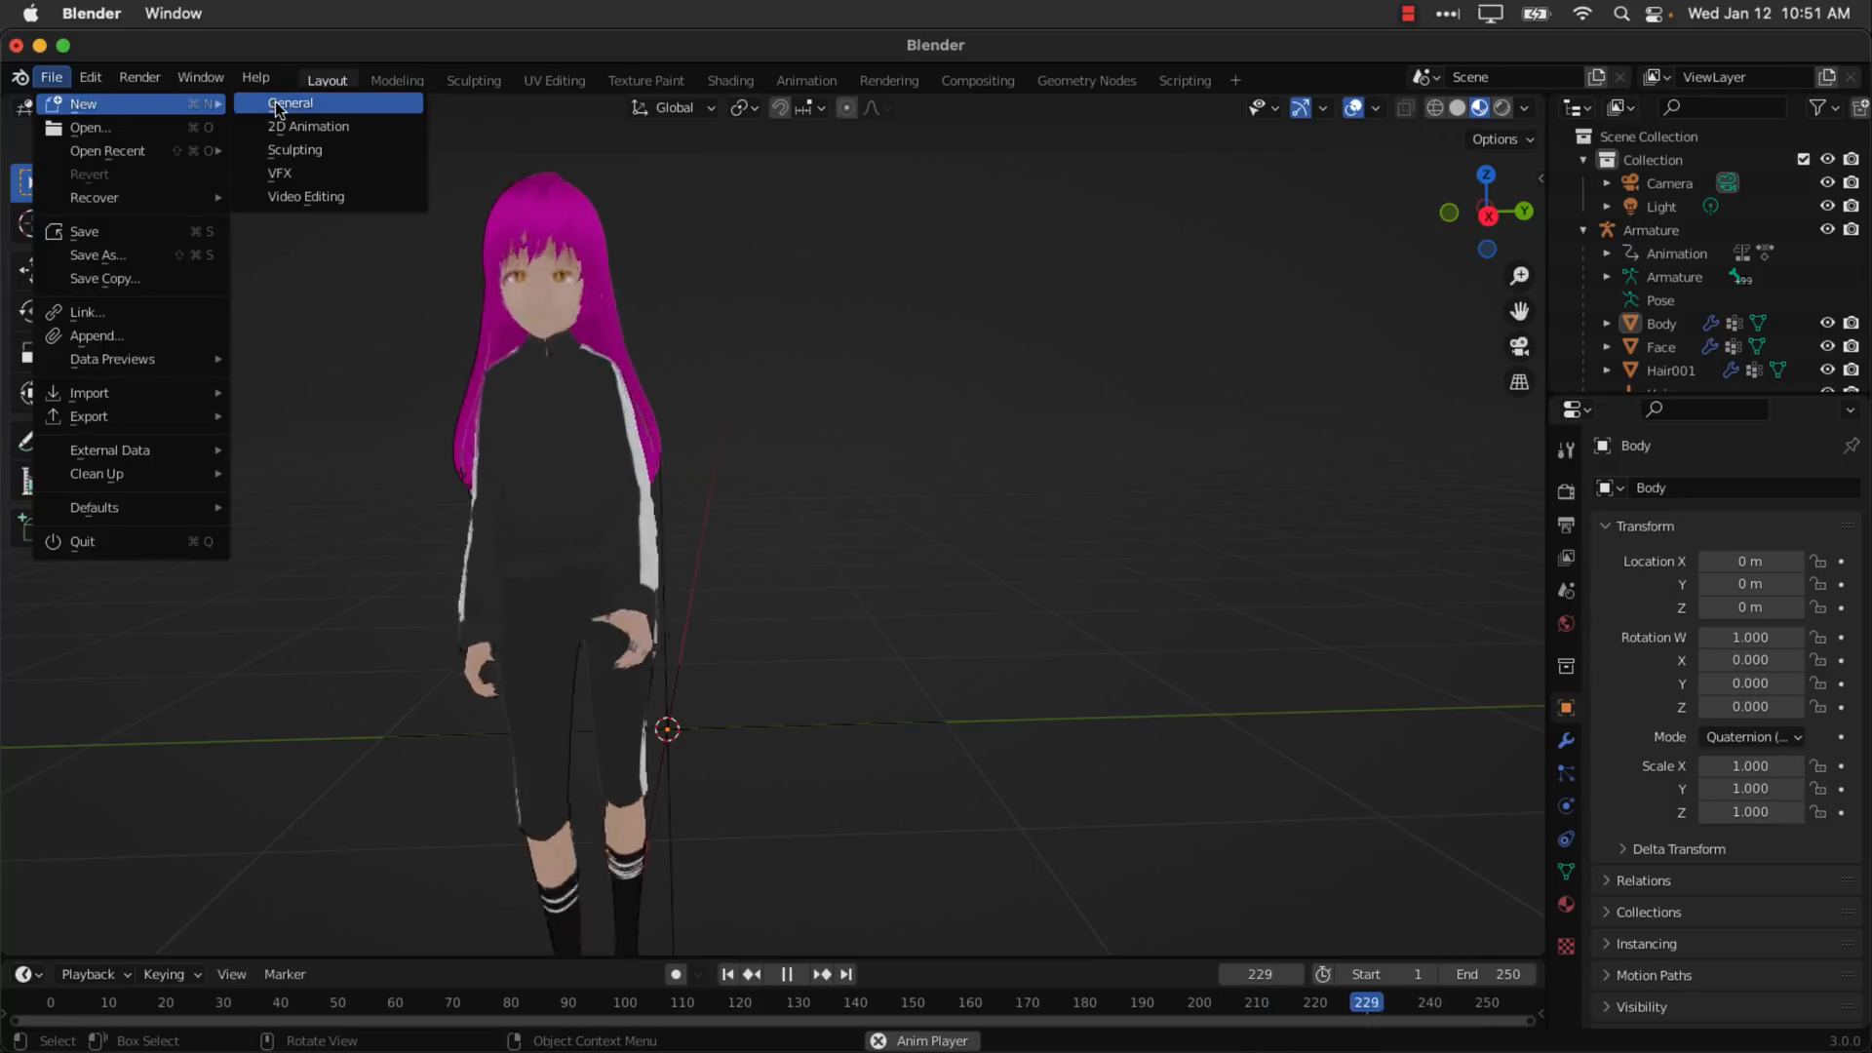
left_click(289, 104)
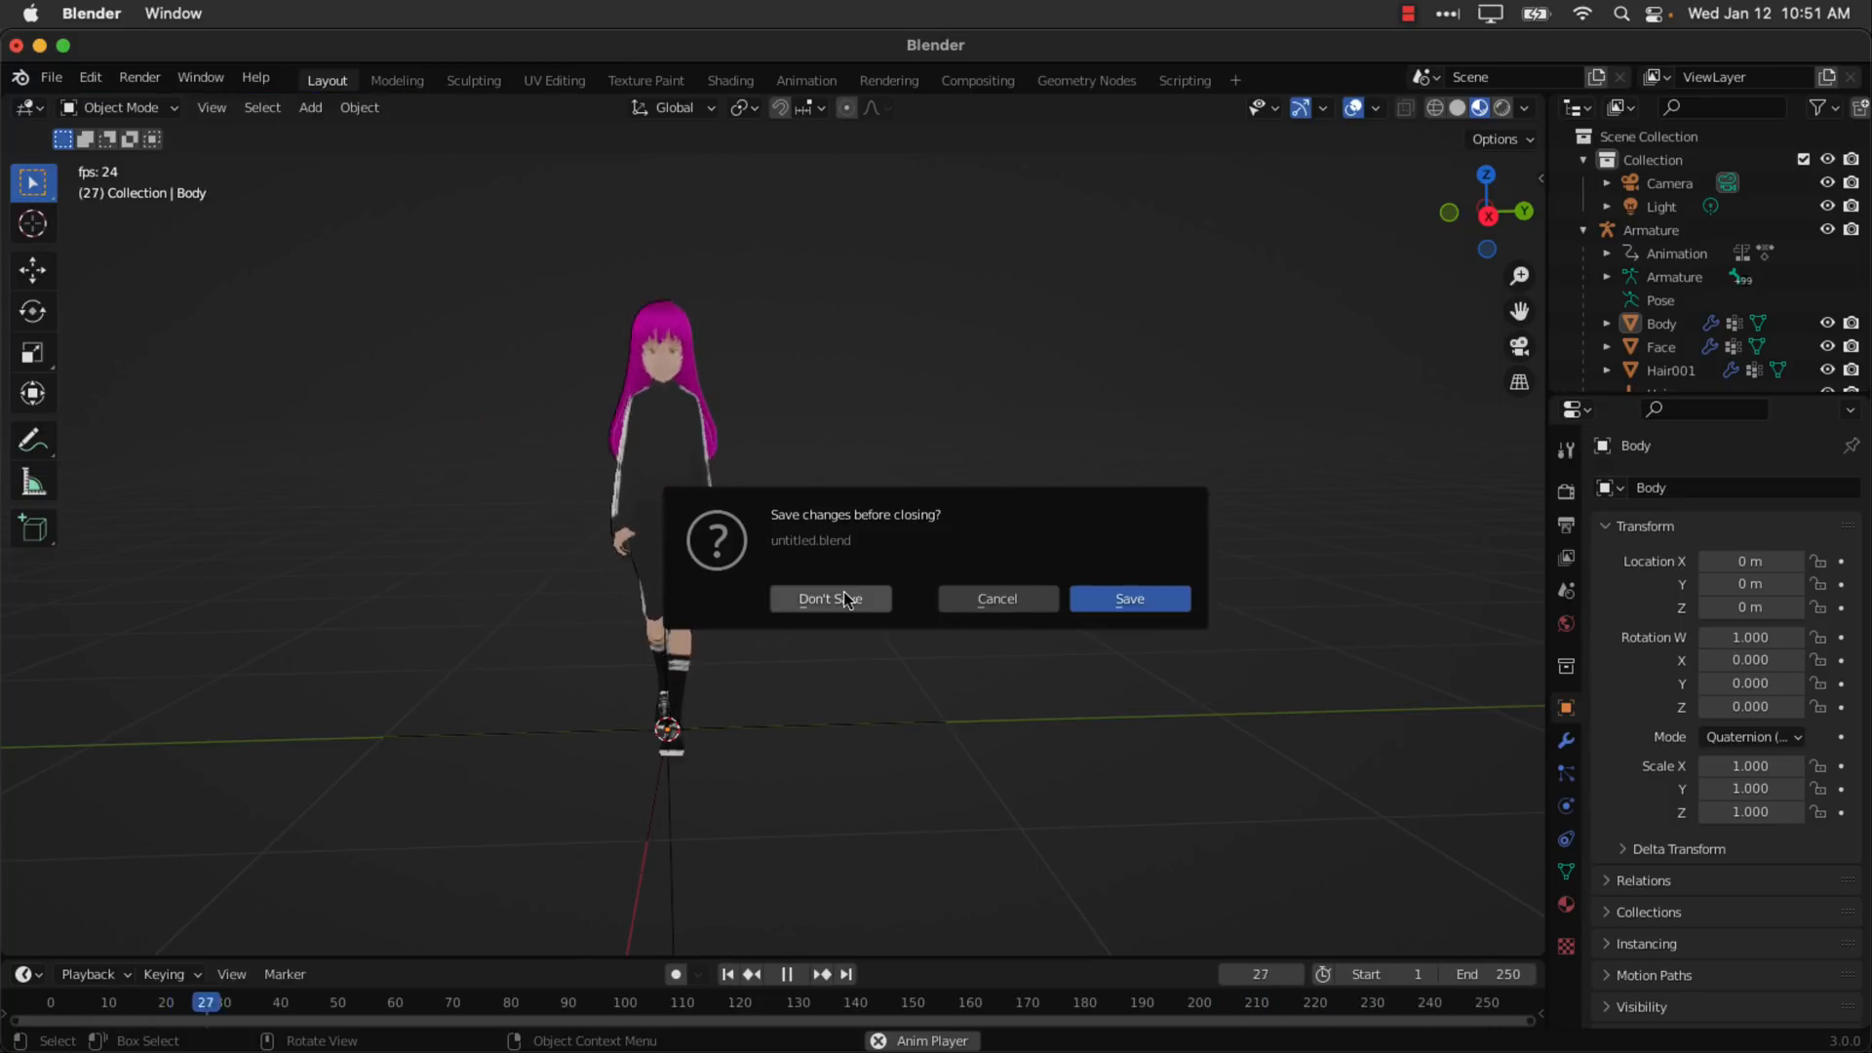
left_click(829, 598)
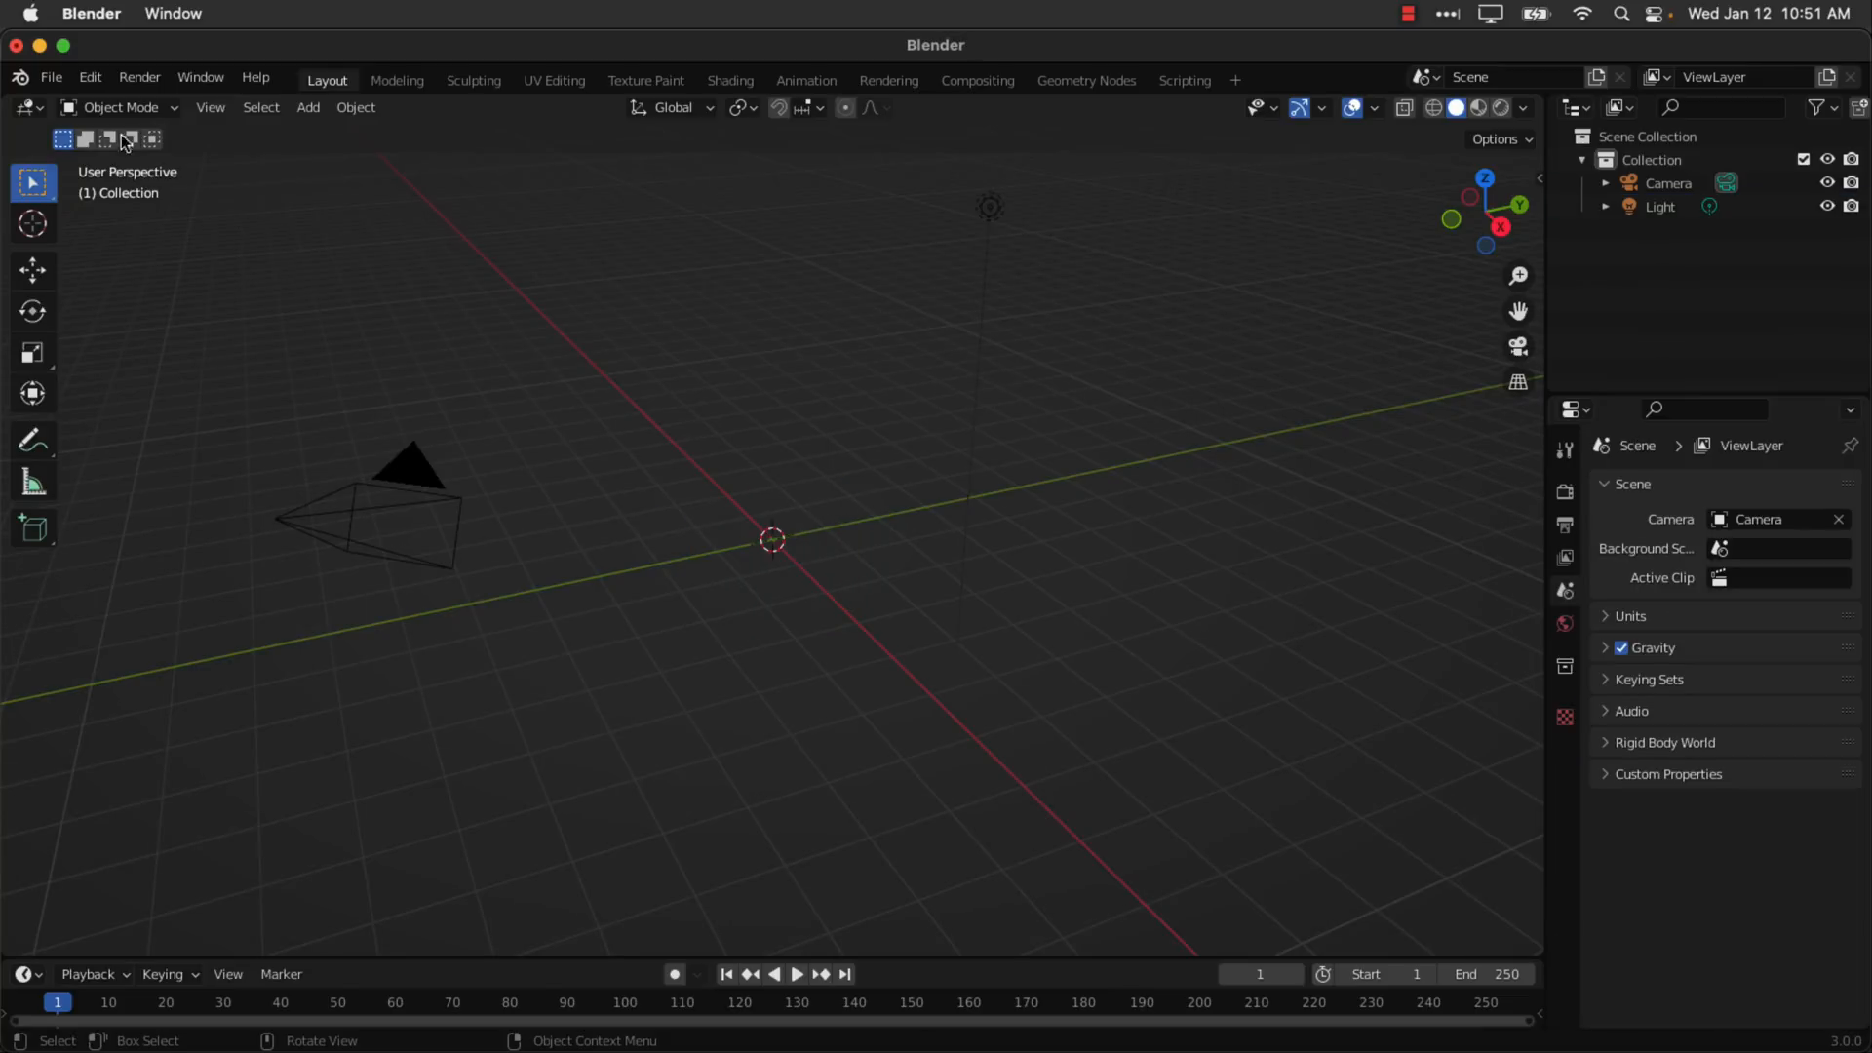
left_click(50, 76)
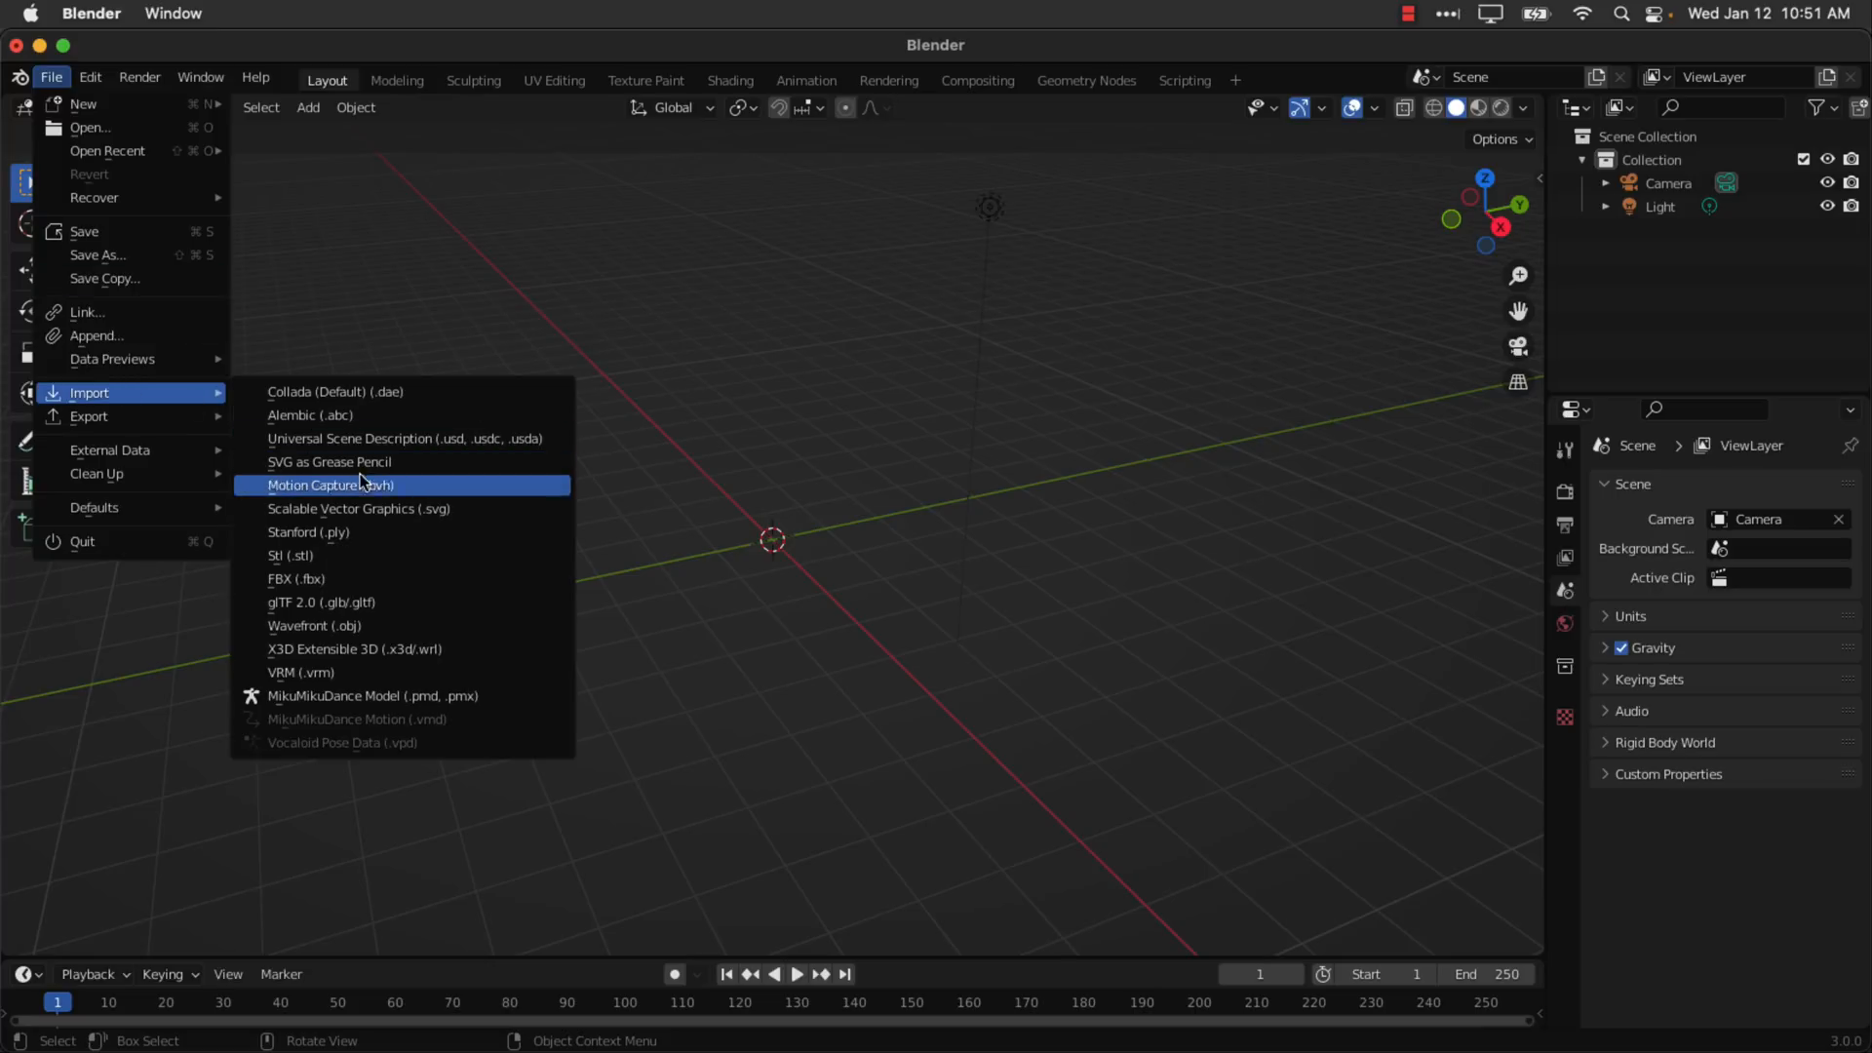
Import WalkCycle_default.glb from Downloads as a glTF 2.0 armature avatar.
left_click(322, 603)
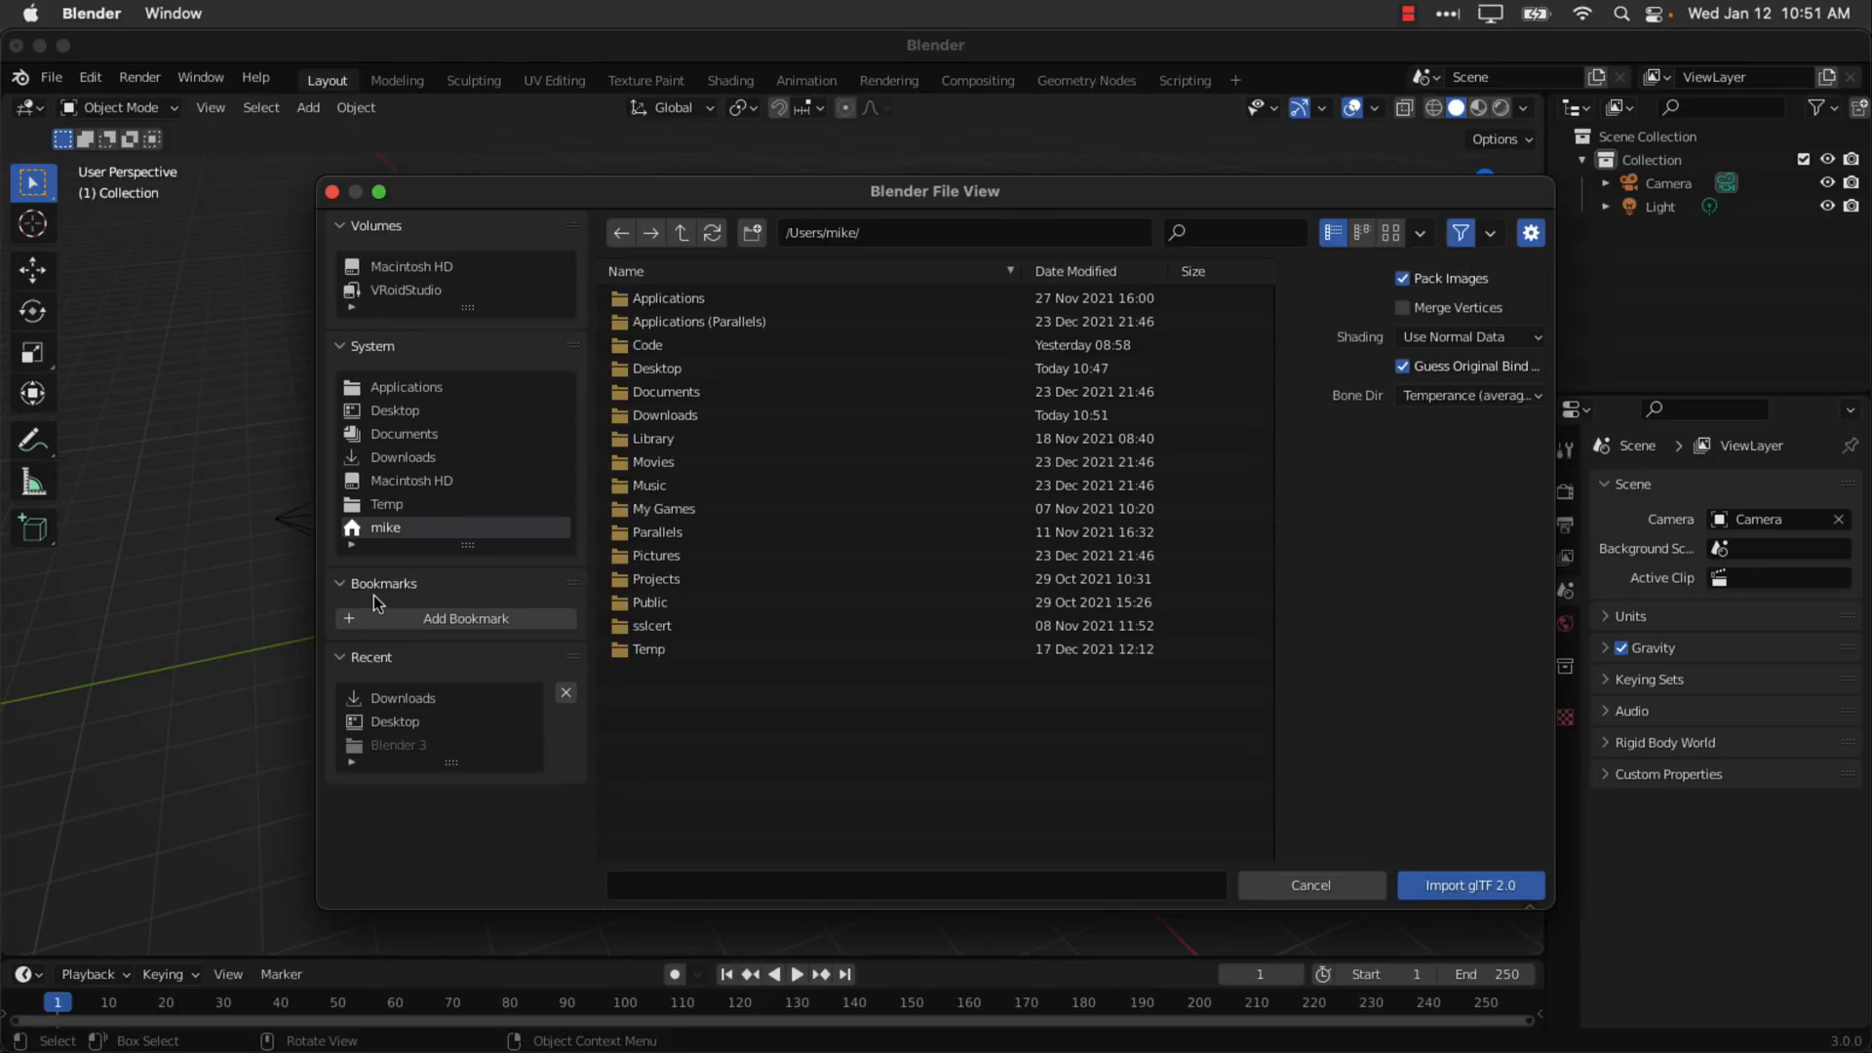
mouse_move(432, 477)
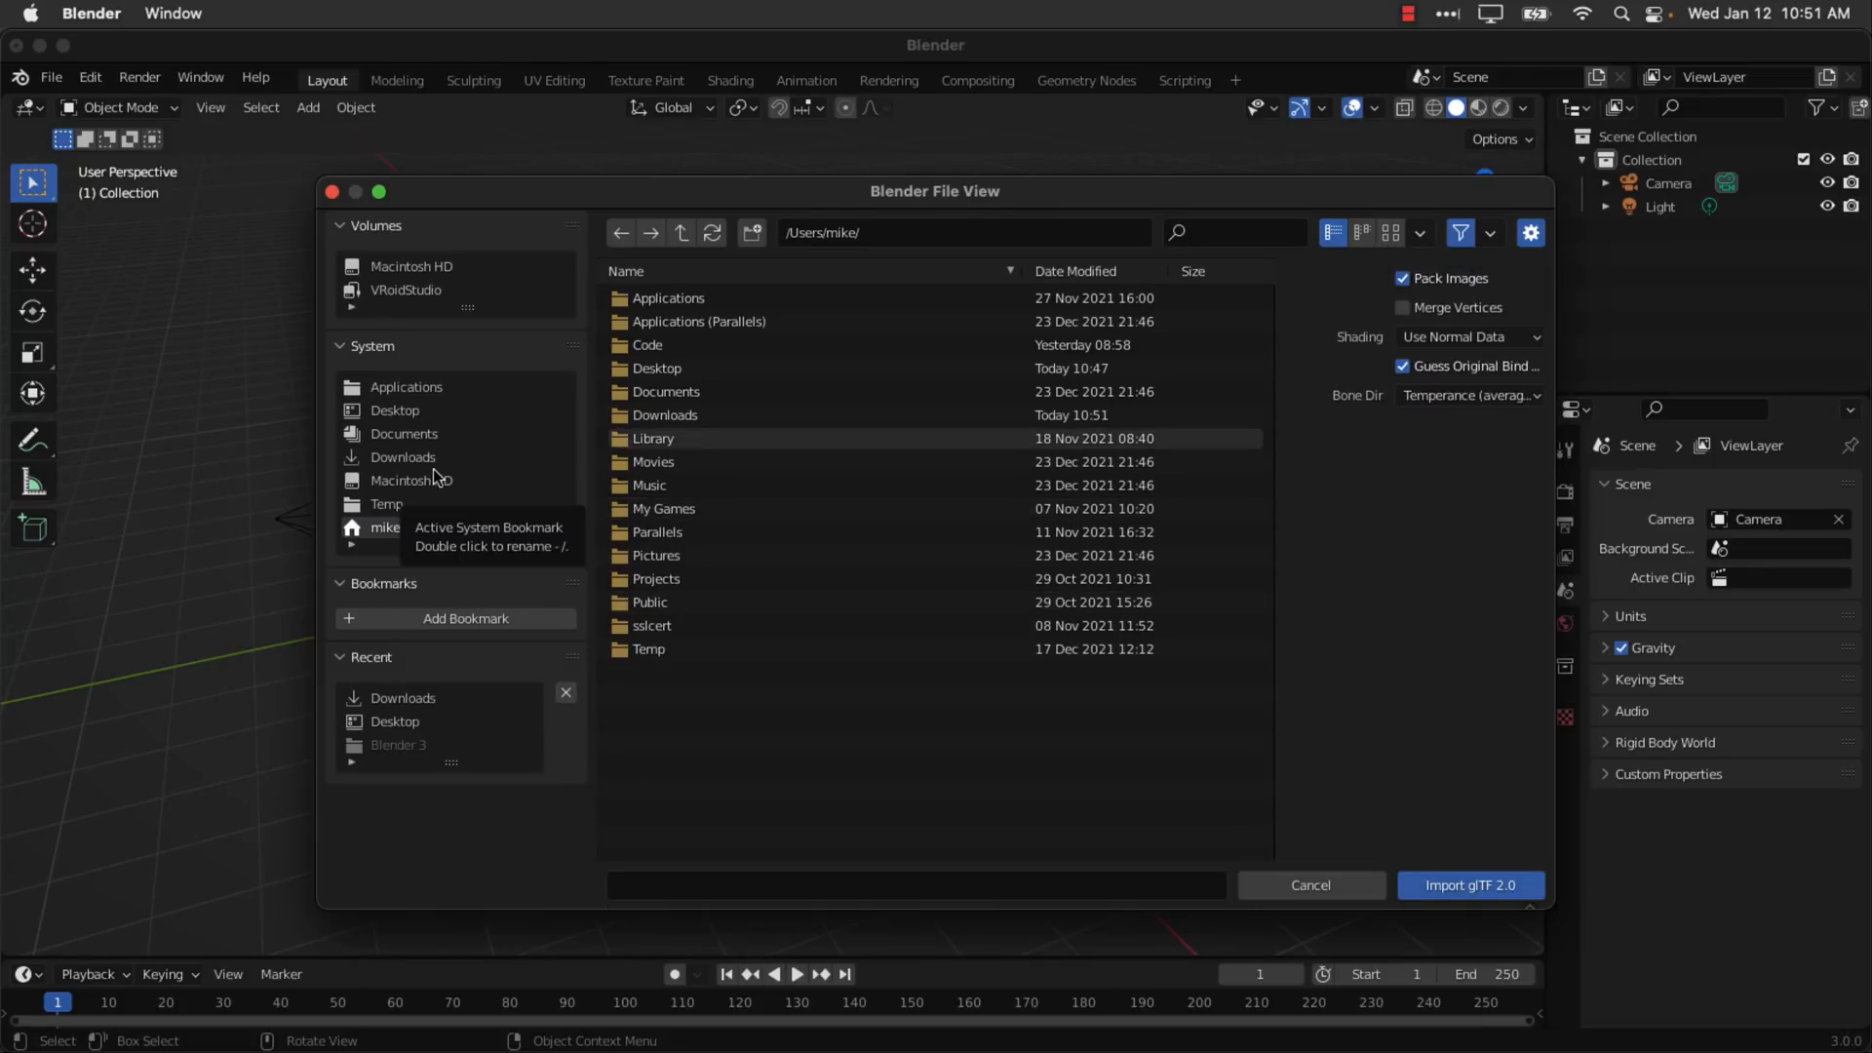
left_click(404, 456)
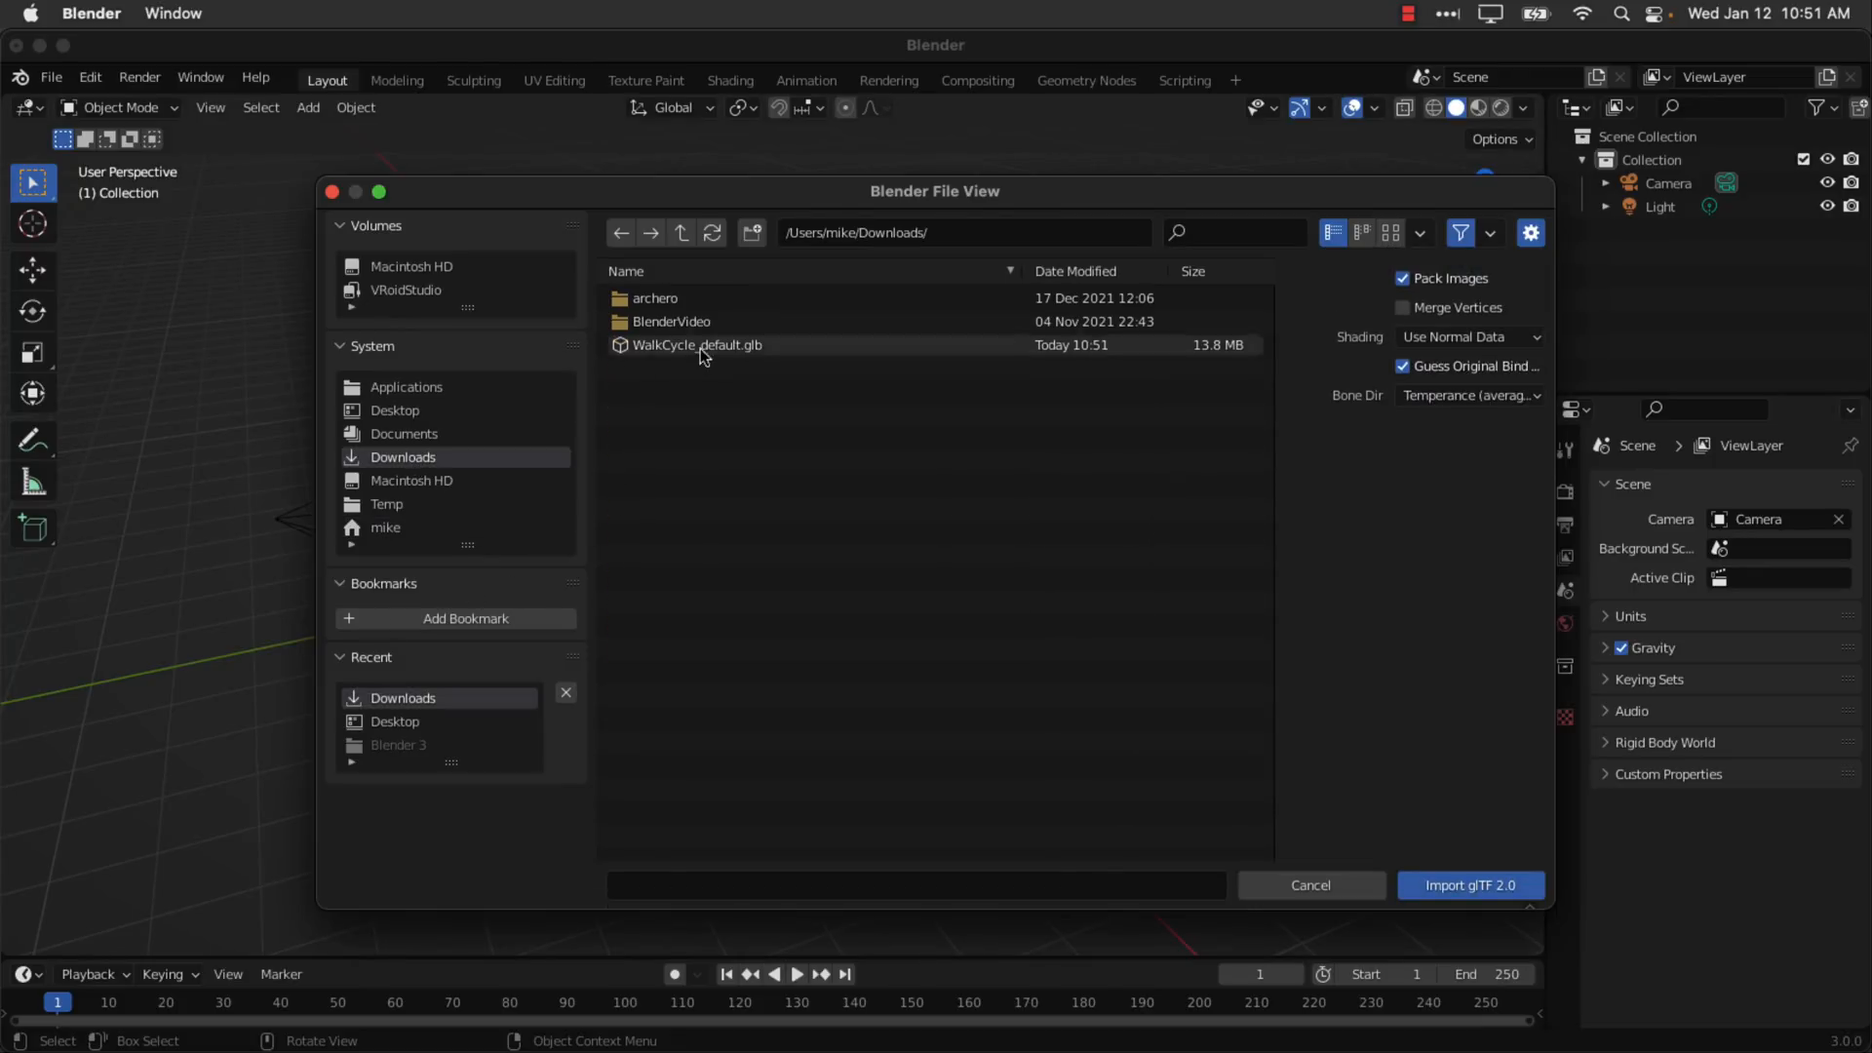
left_click(696, 345)
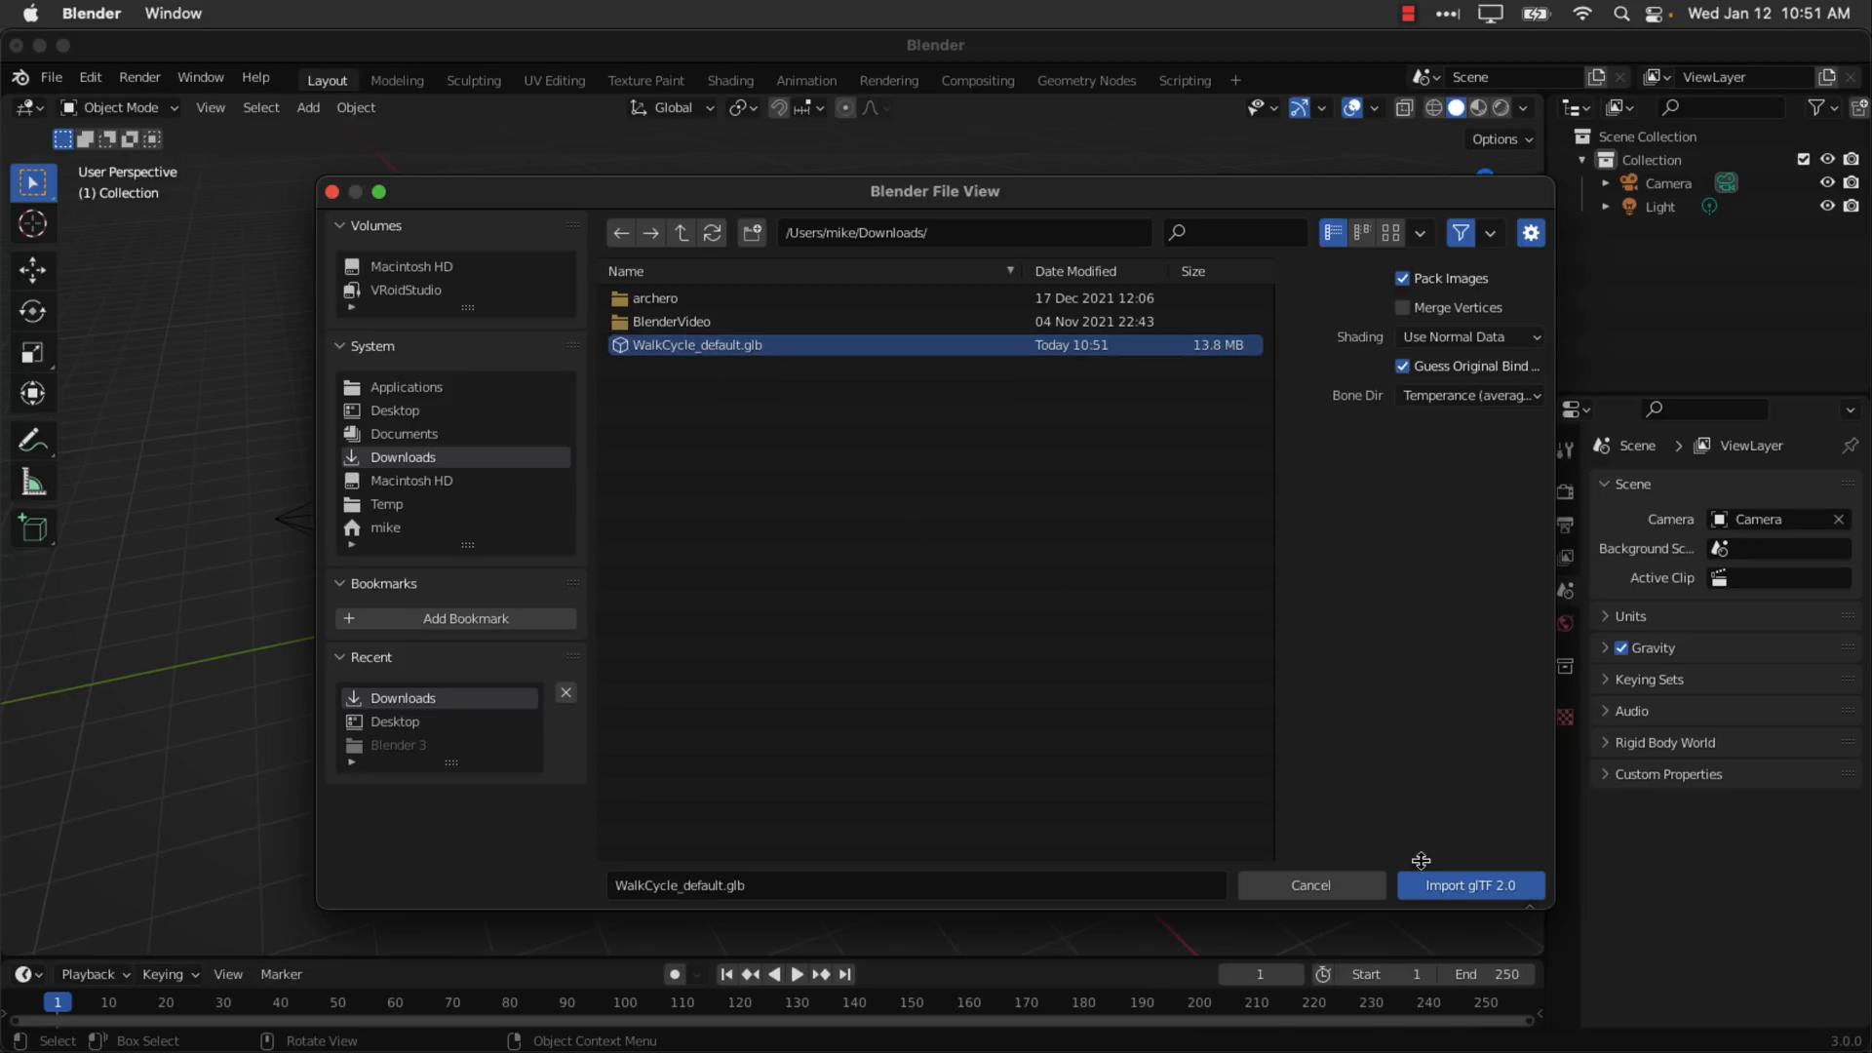
mouse_move(1503, 464)
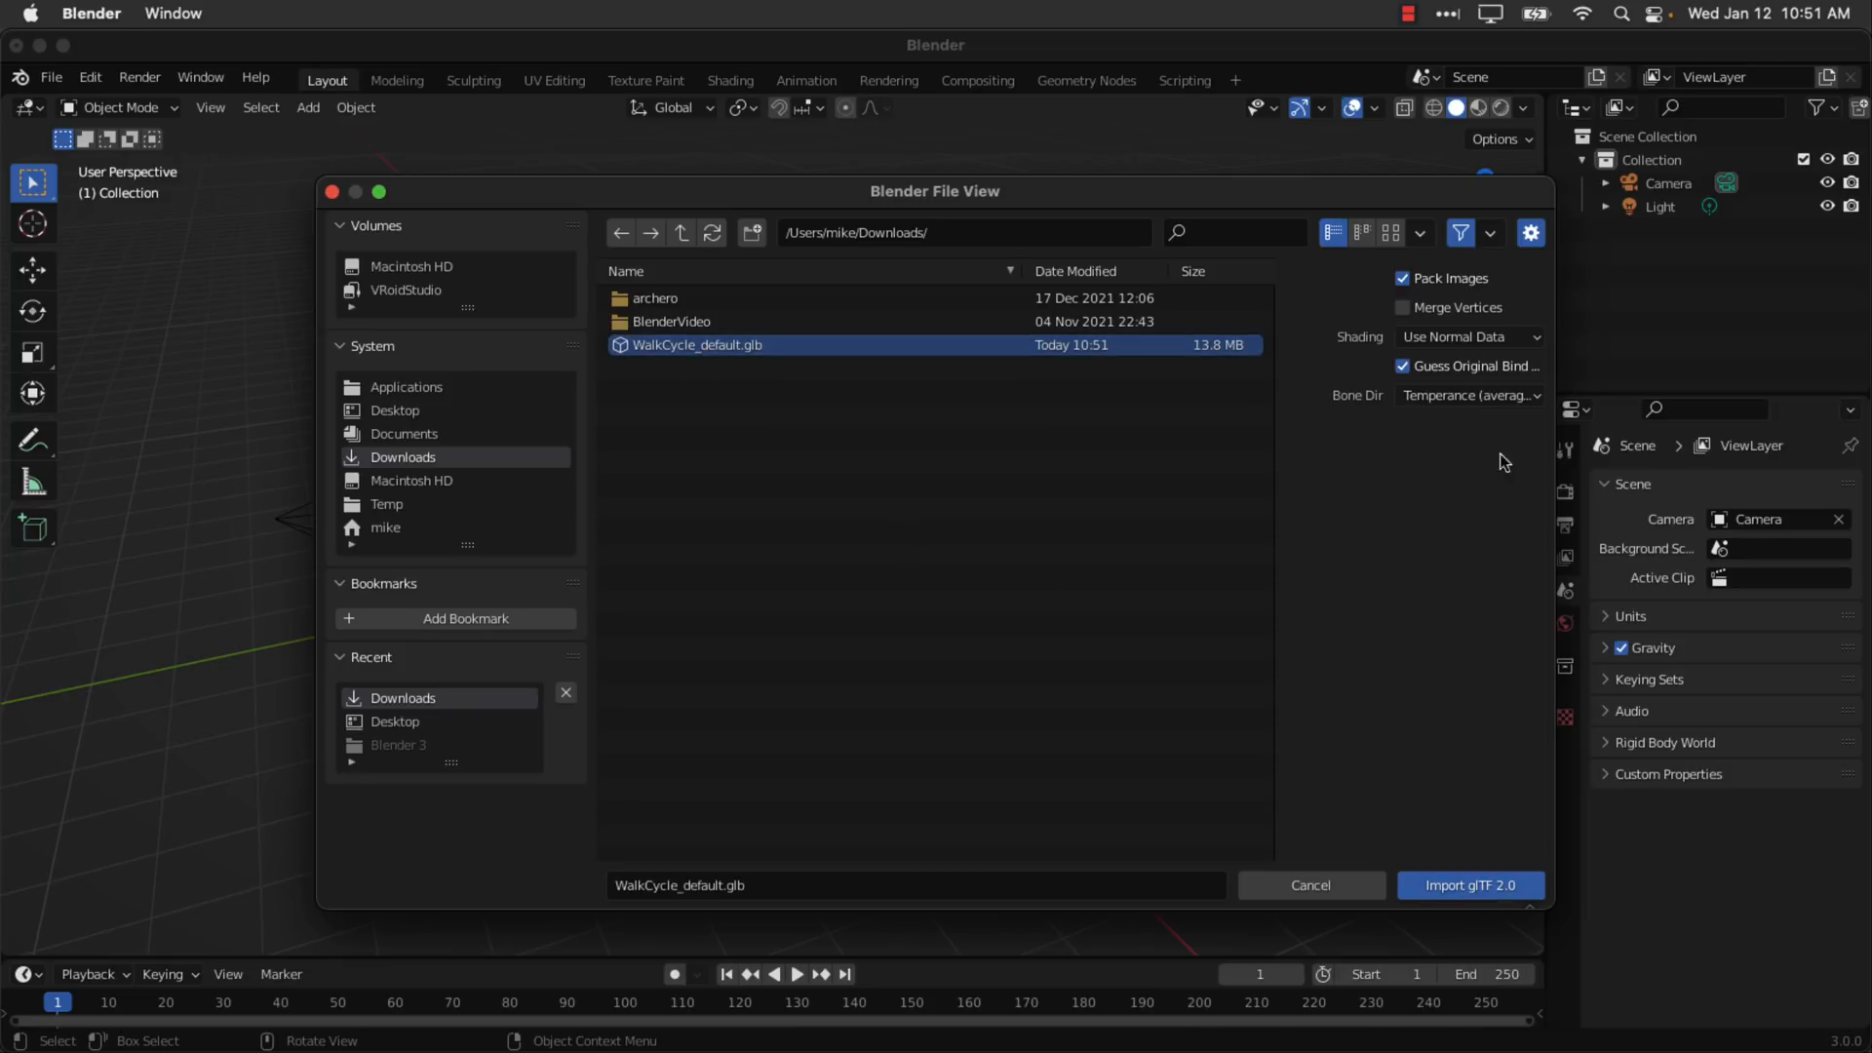
left_click(1470, 885)
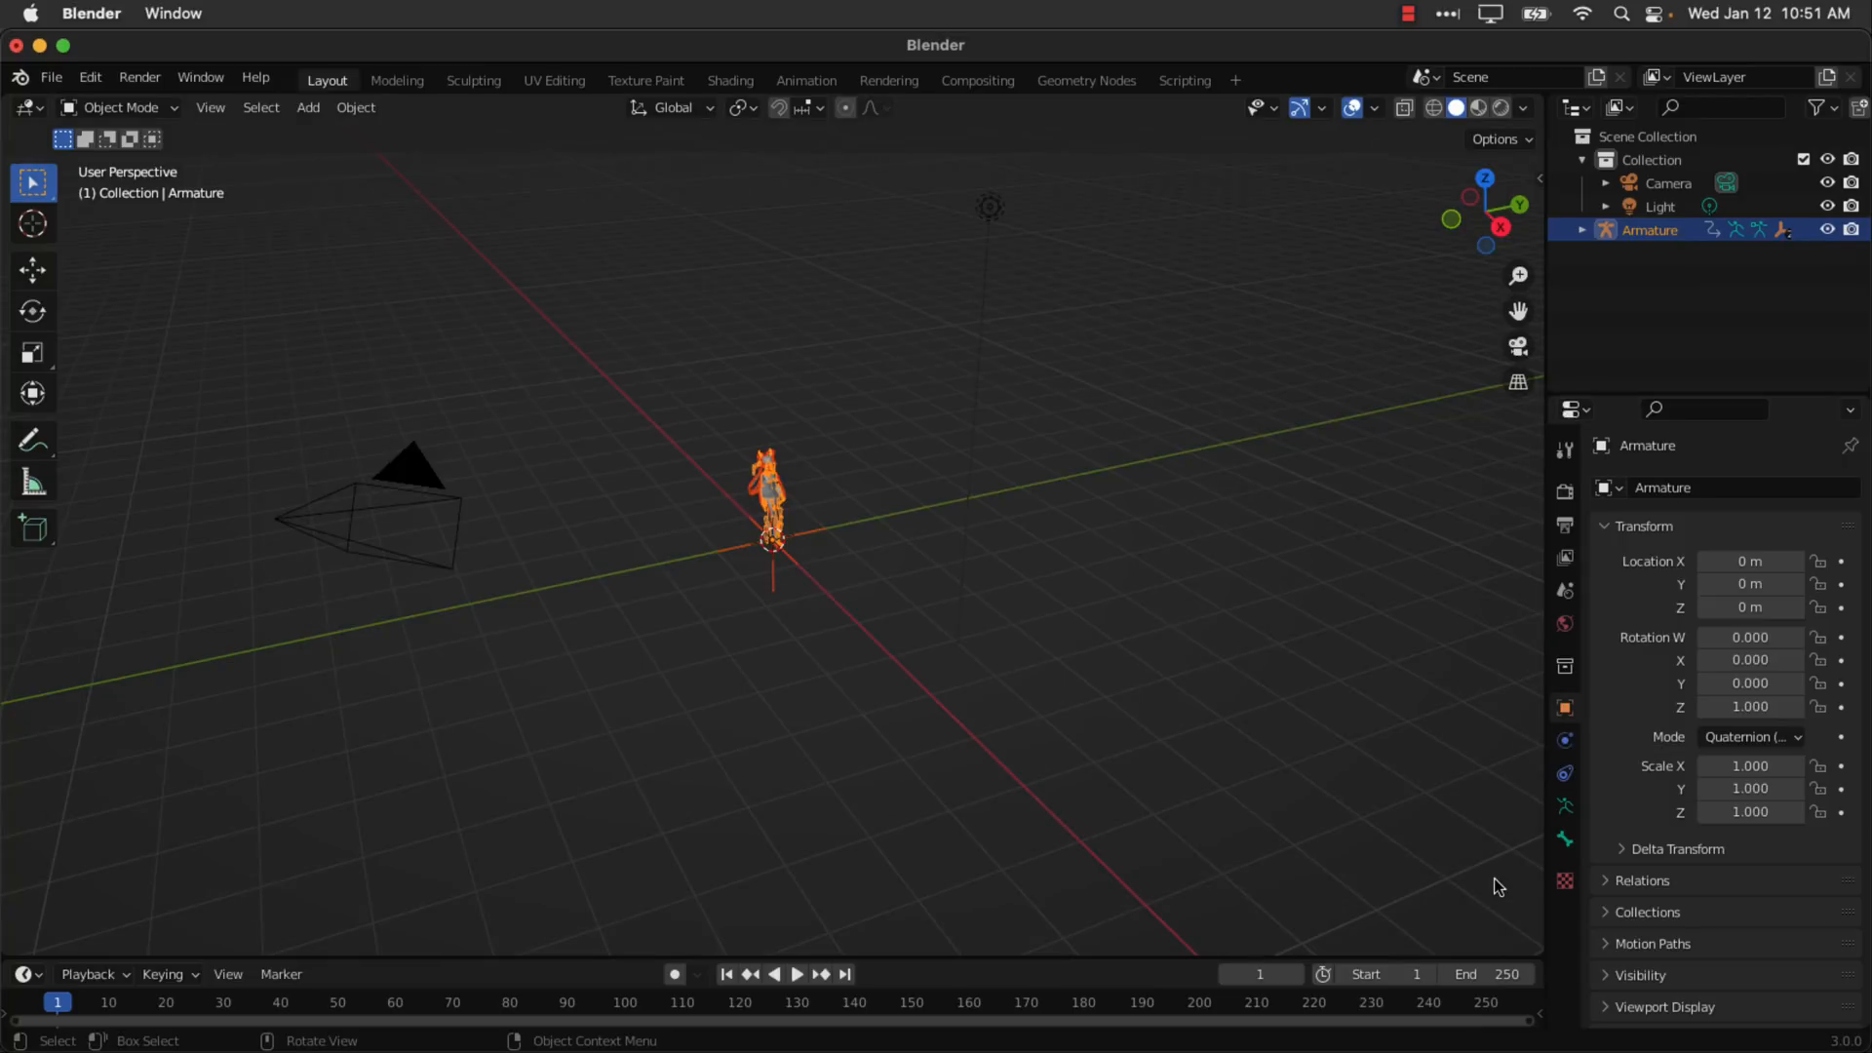
mouse_move(1478, 395)
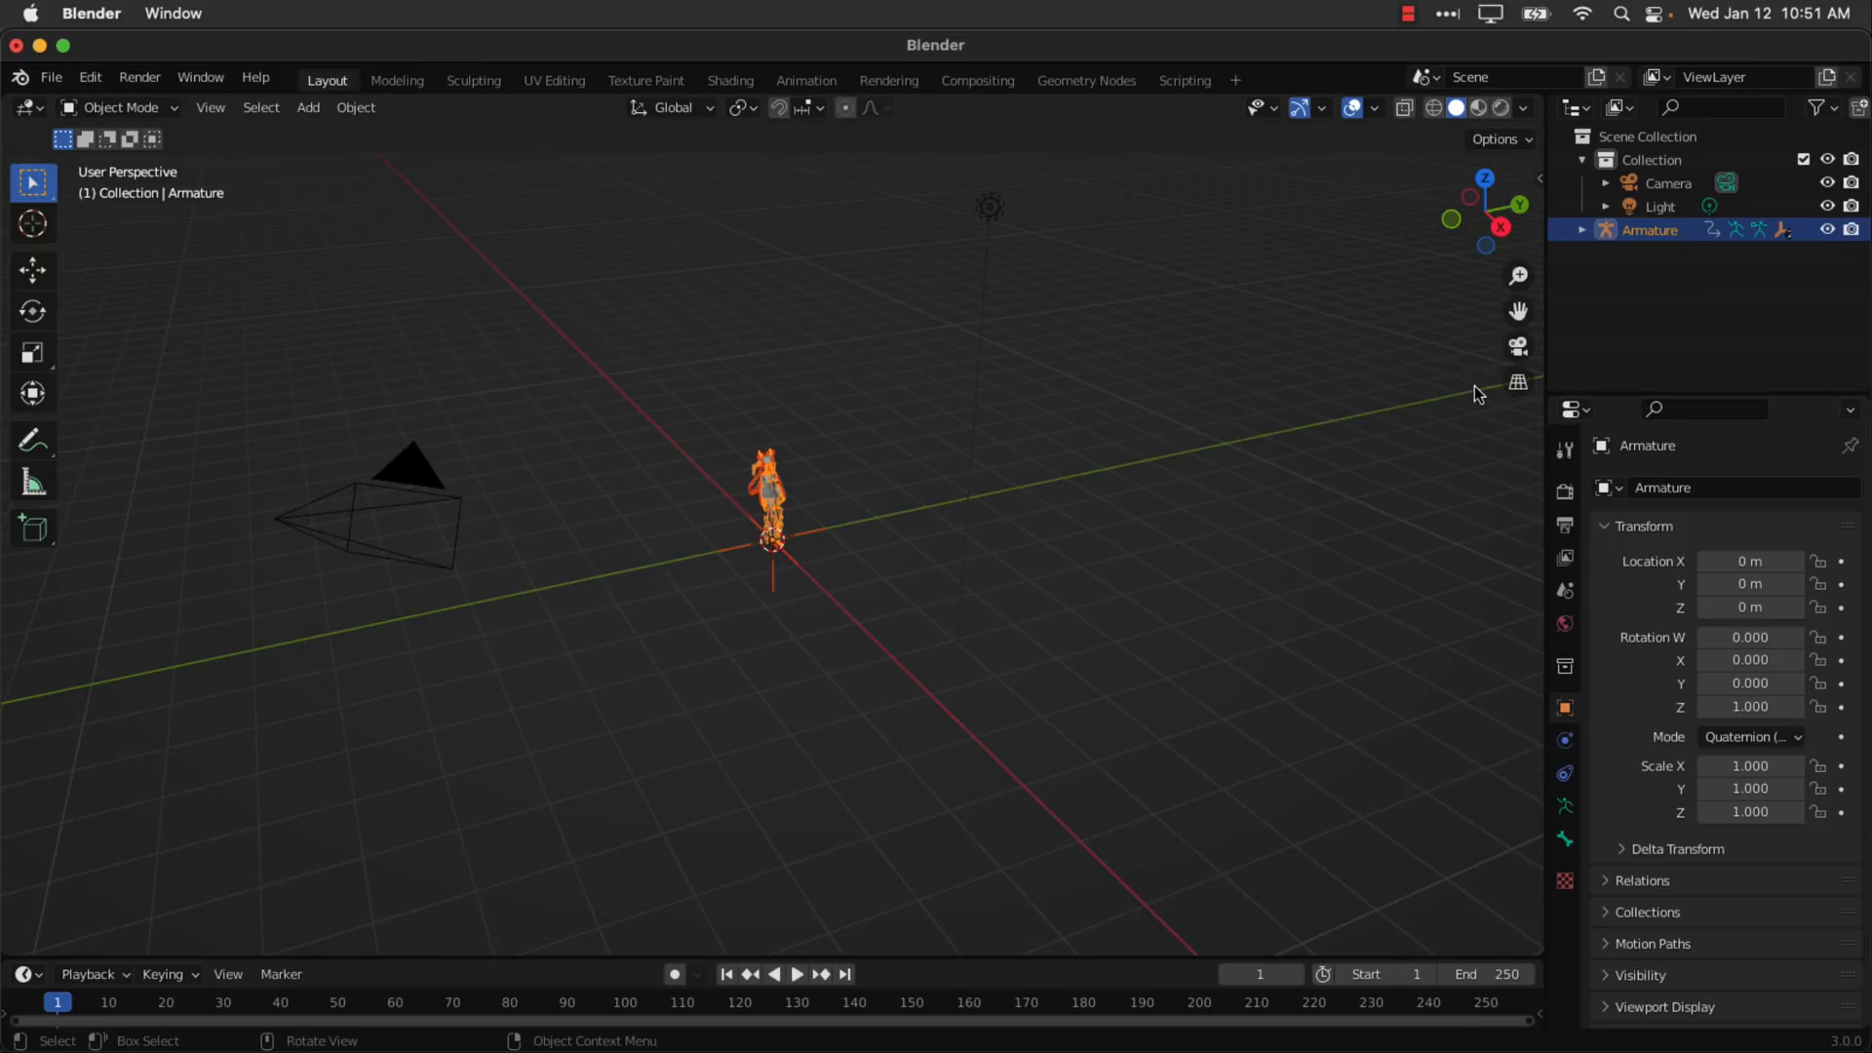
left_click(1503, 107)
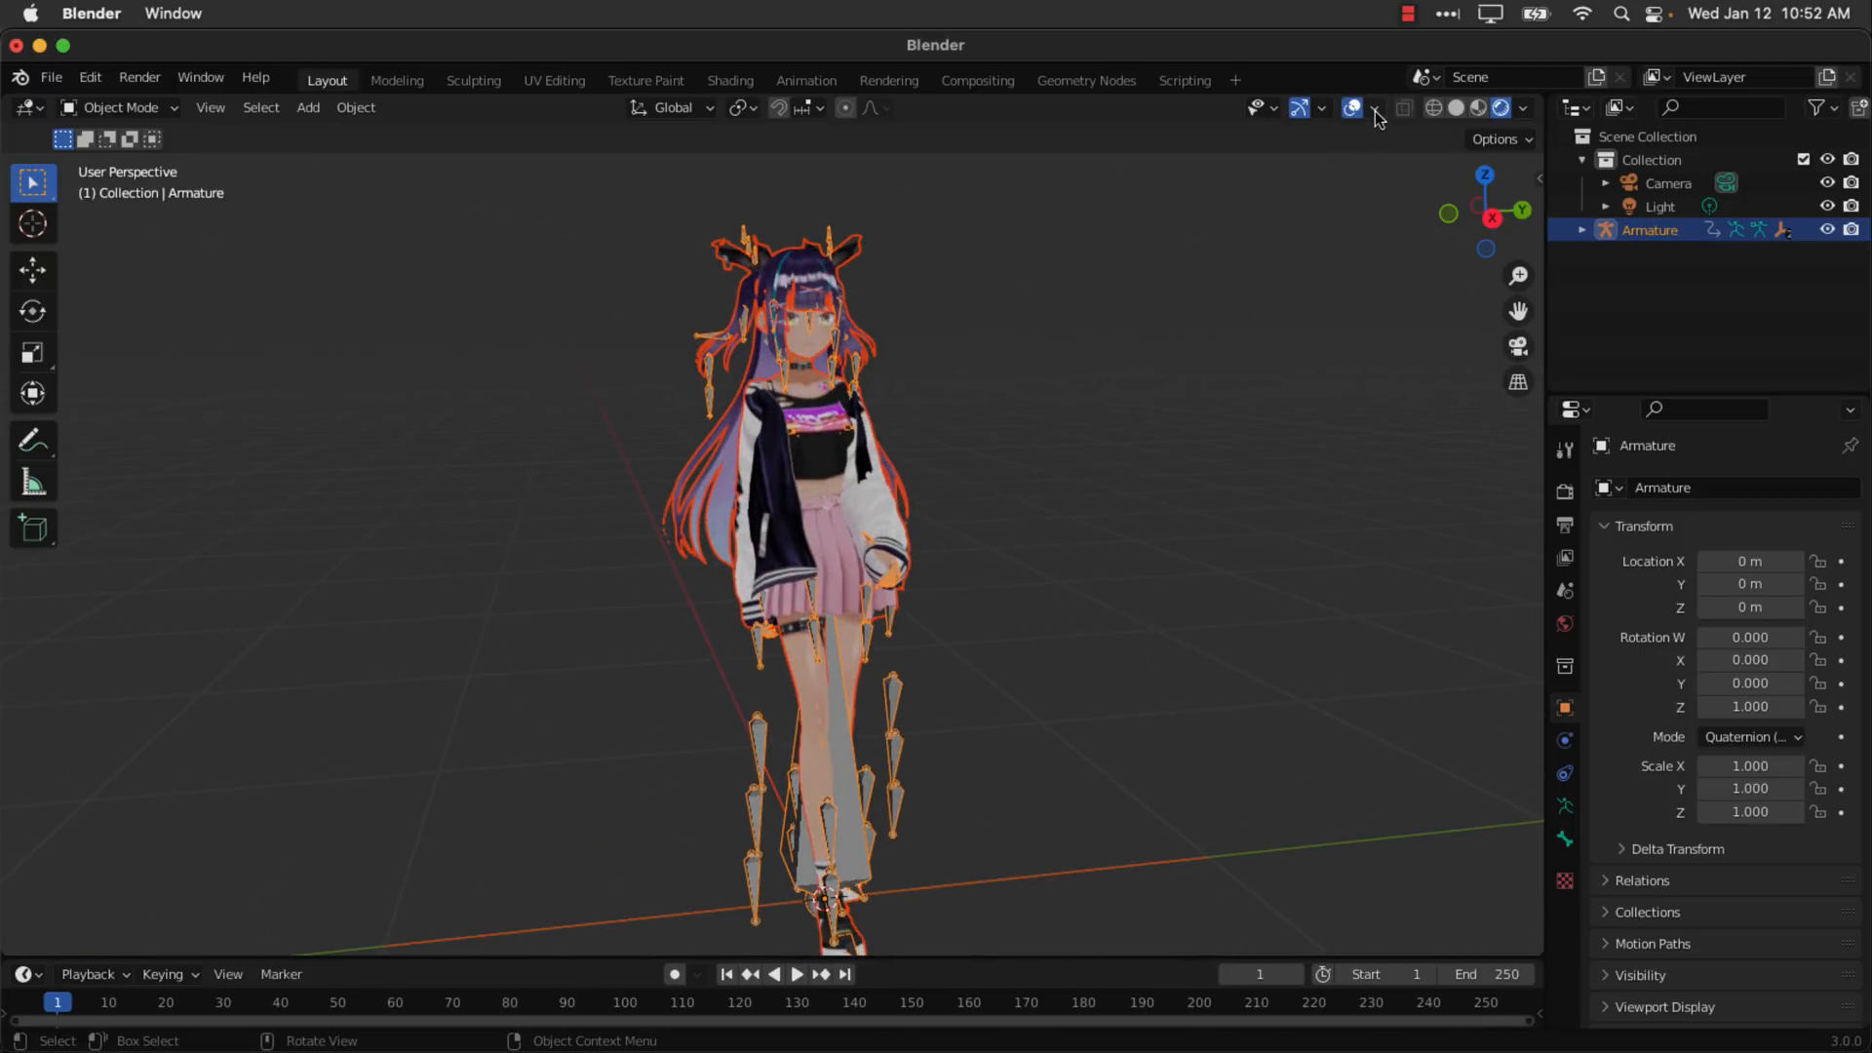
Hide the bone overlays and jump later in the timeline to view the plain avatar mid-stride.
left_click(1373, 107)
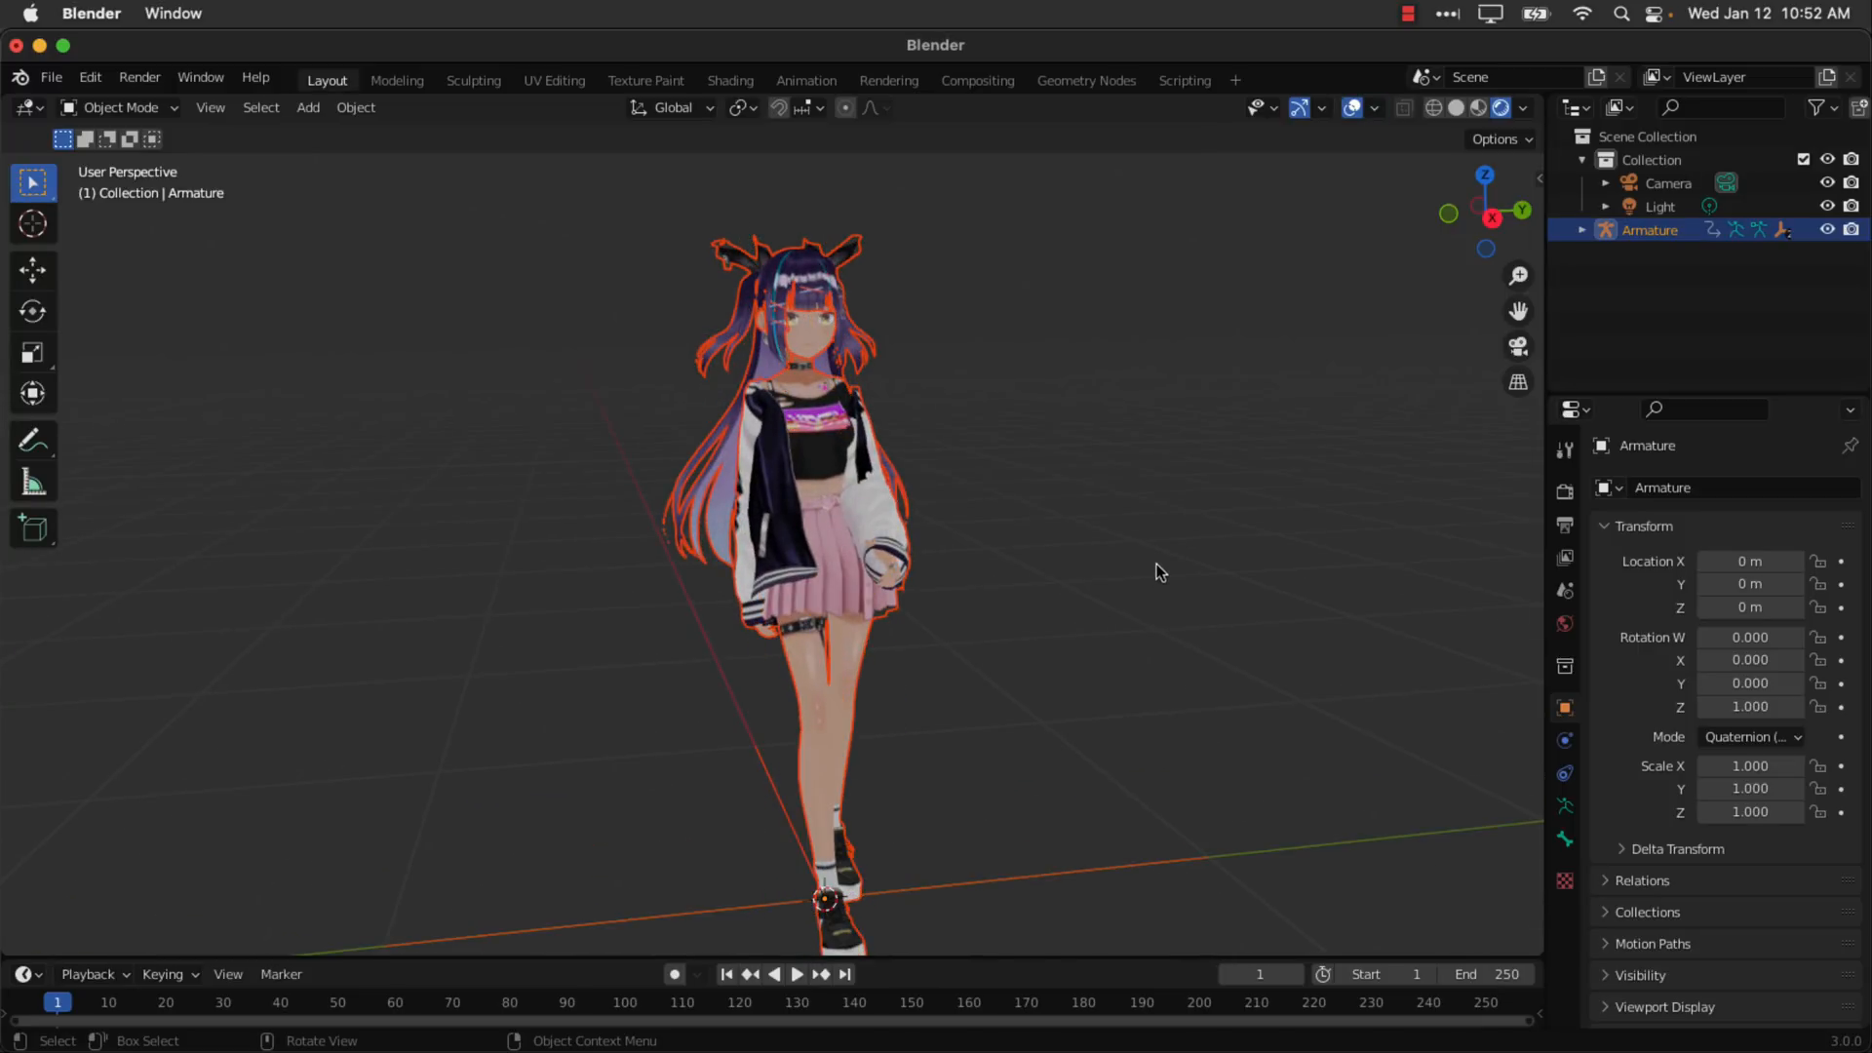
left_click_drag(1158, 571, 1144, 613)
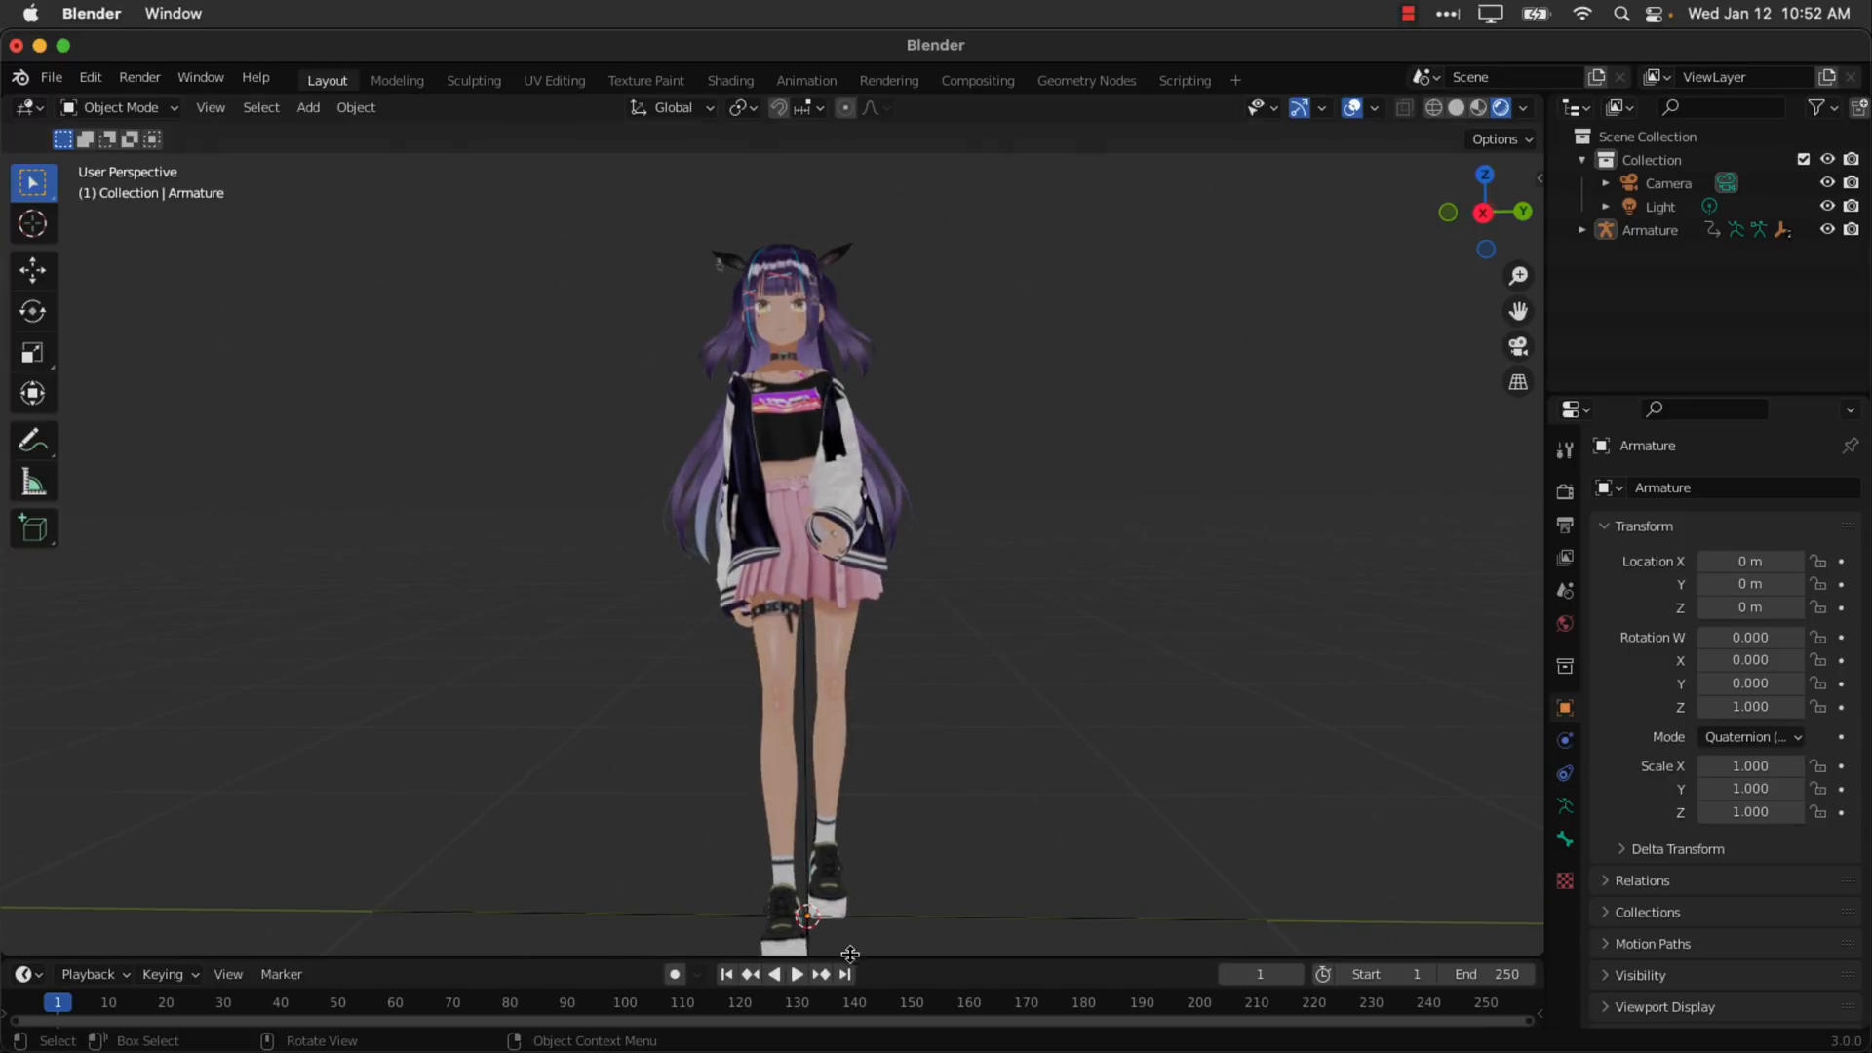
left_click(795, 973)
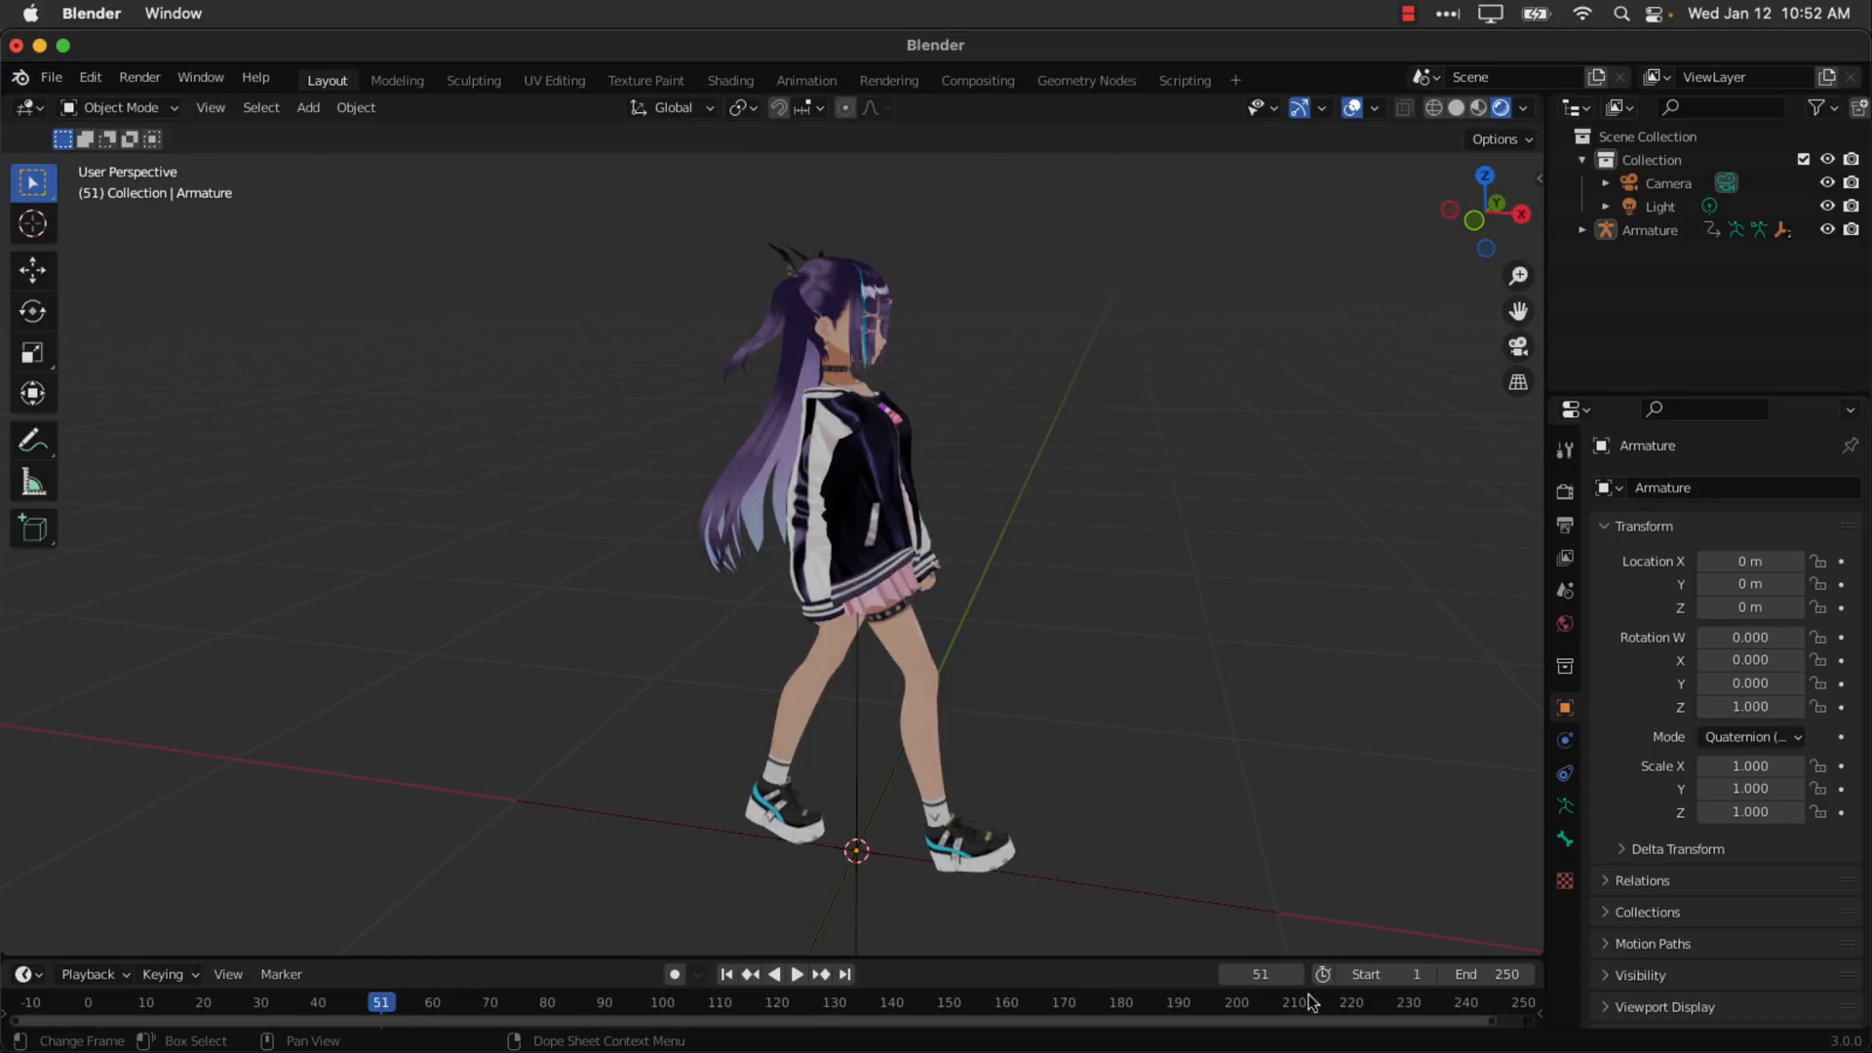
Set the timeline end frame to 50, play the walk cycle while orbiting, then stop near frame 10.
left_click(1464, 973)
type("50")
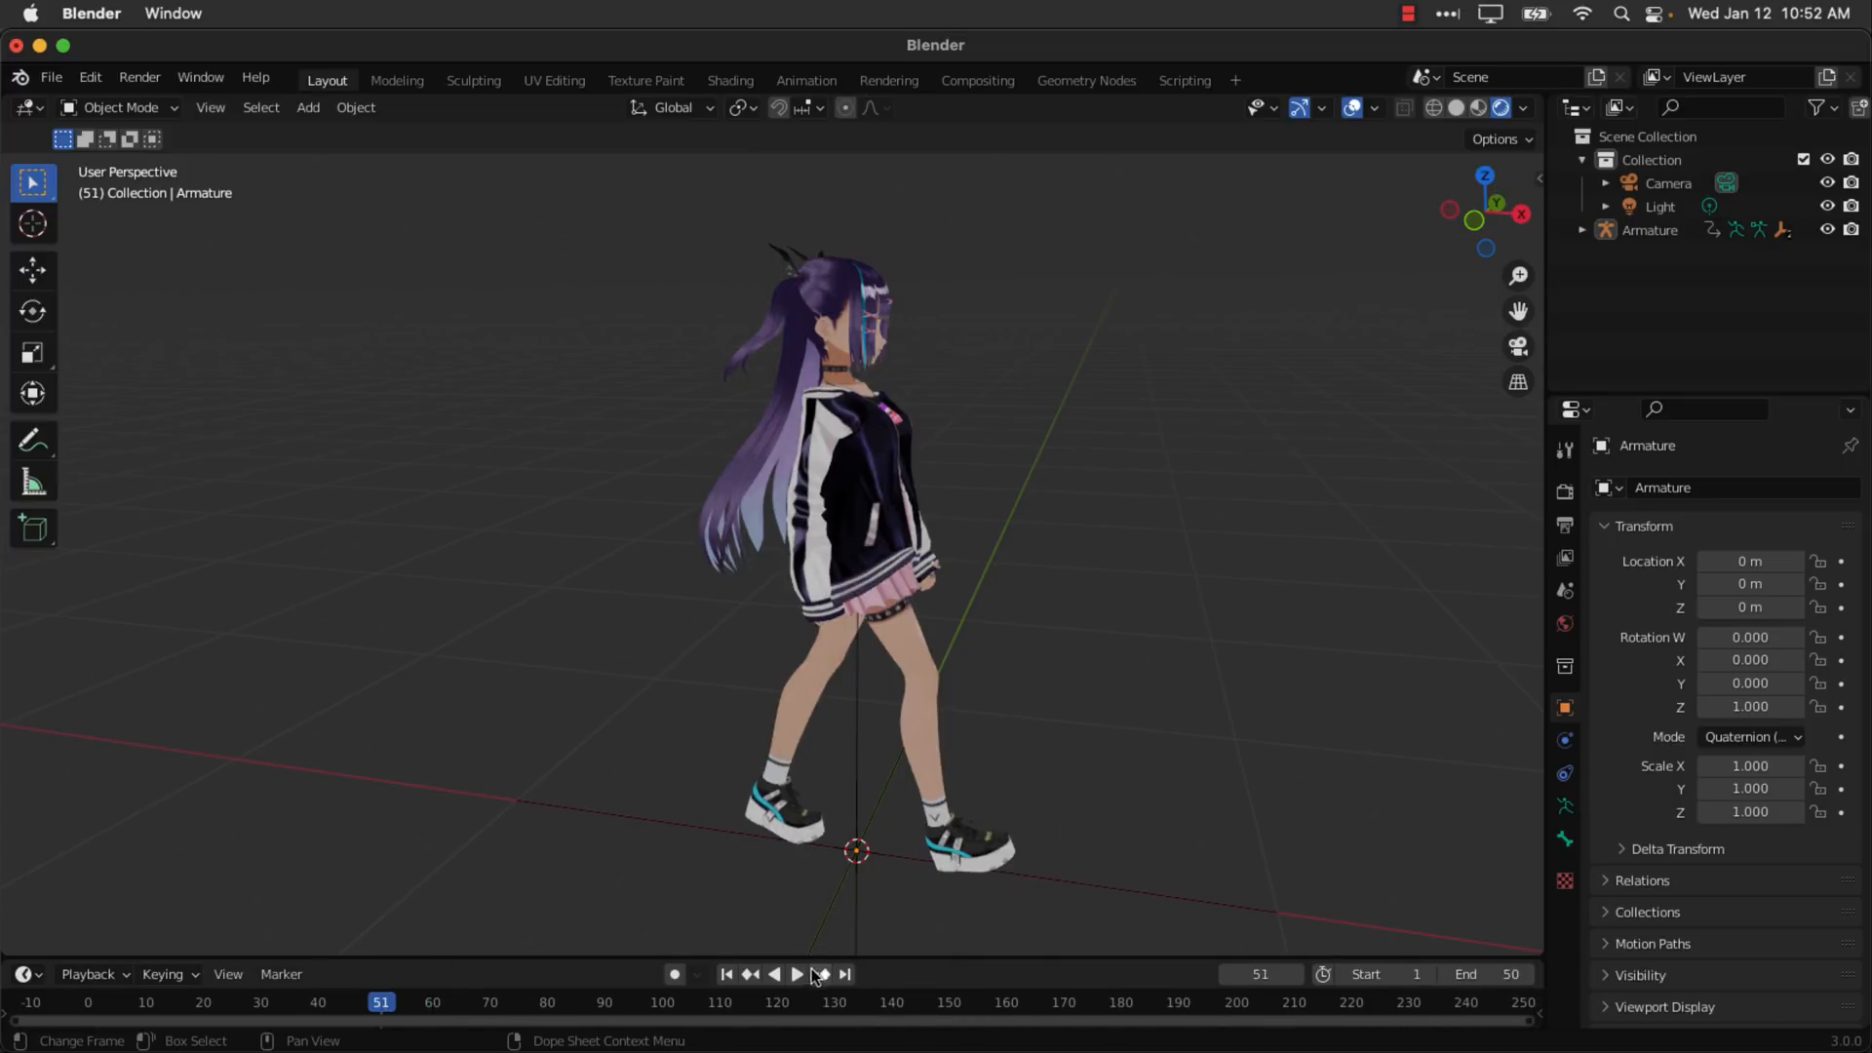
left_click(795, 973)
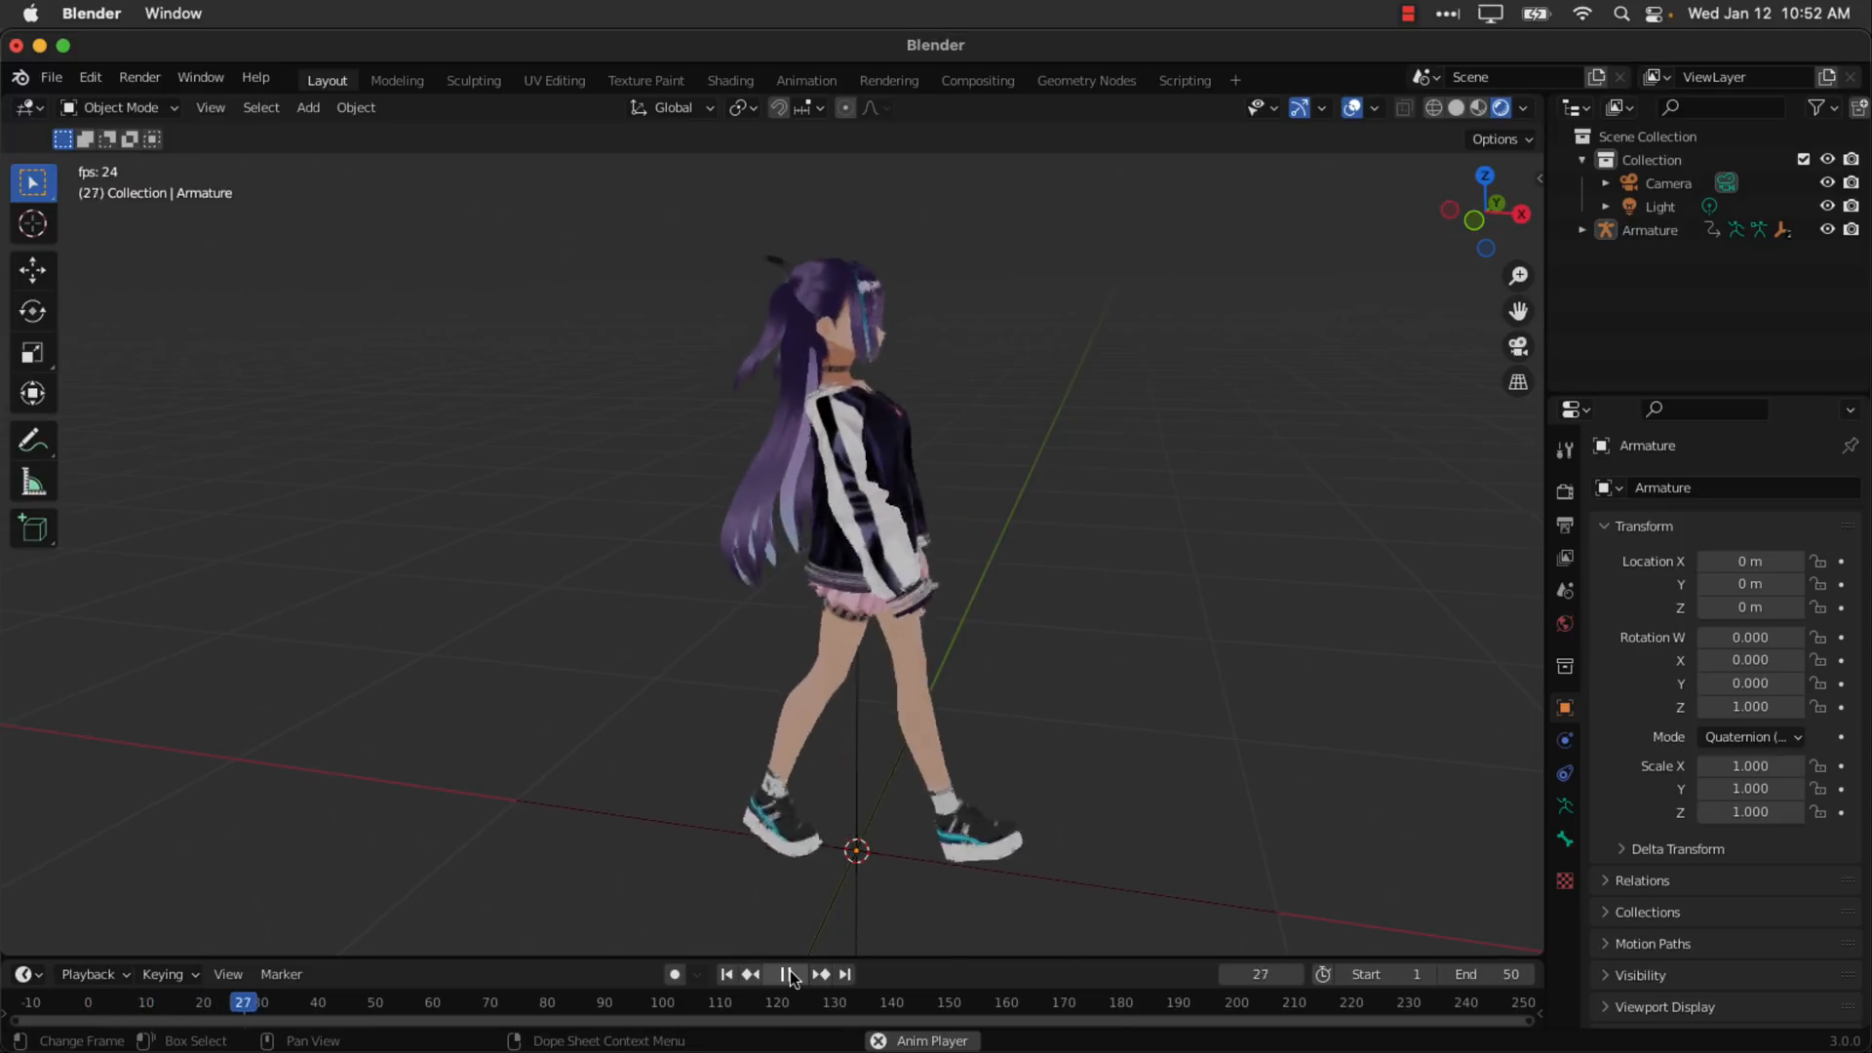
left_click(786, 973)
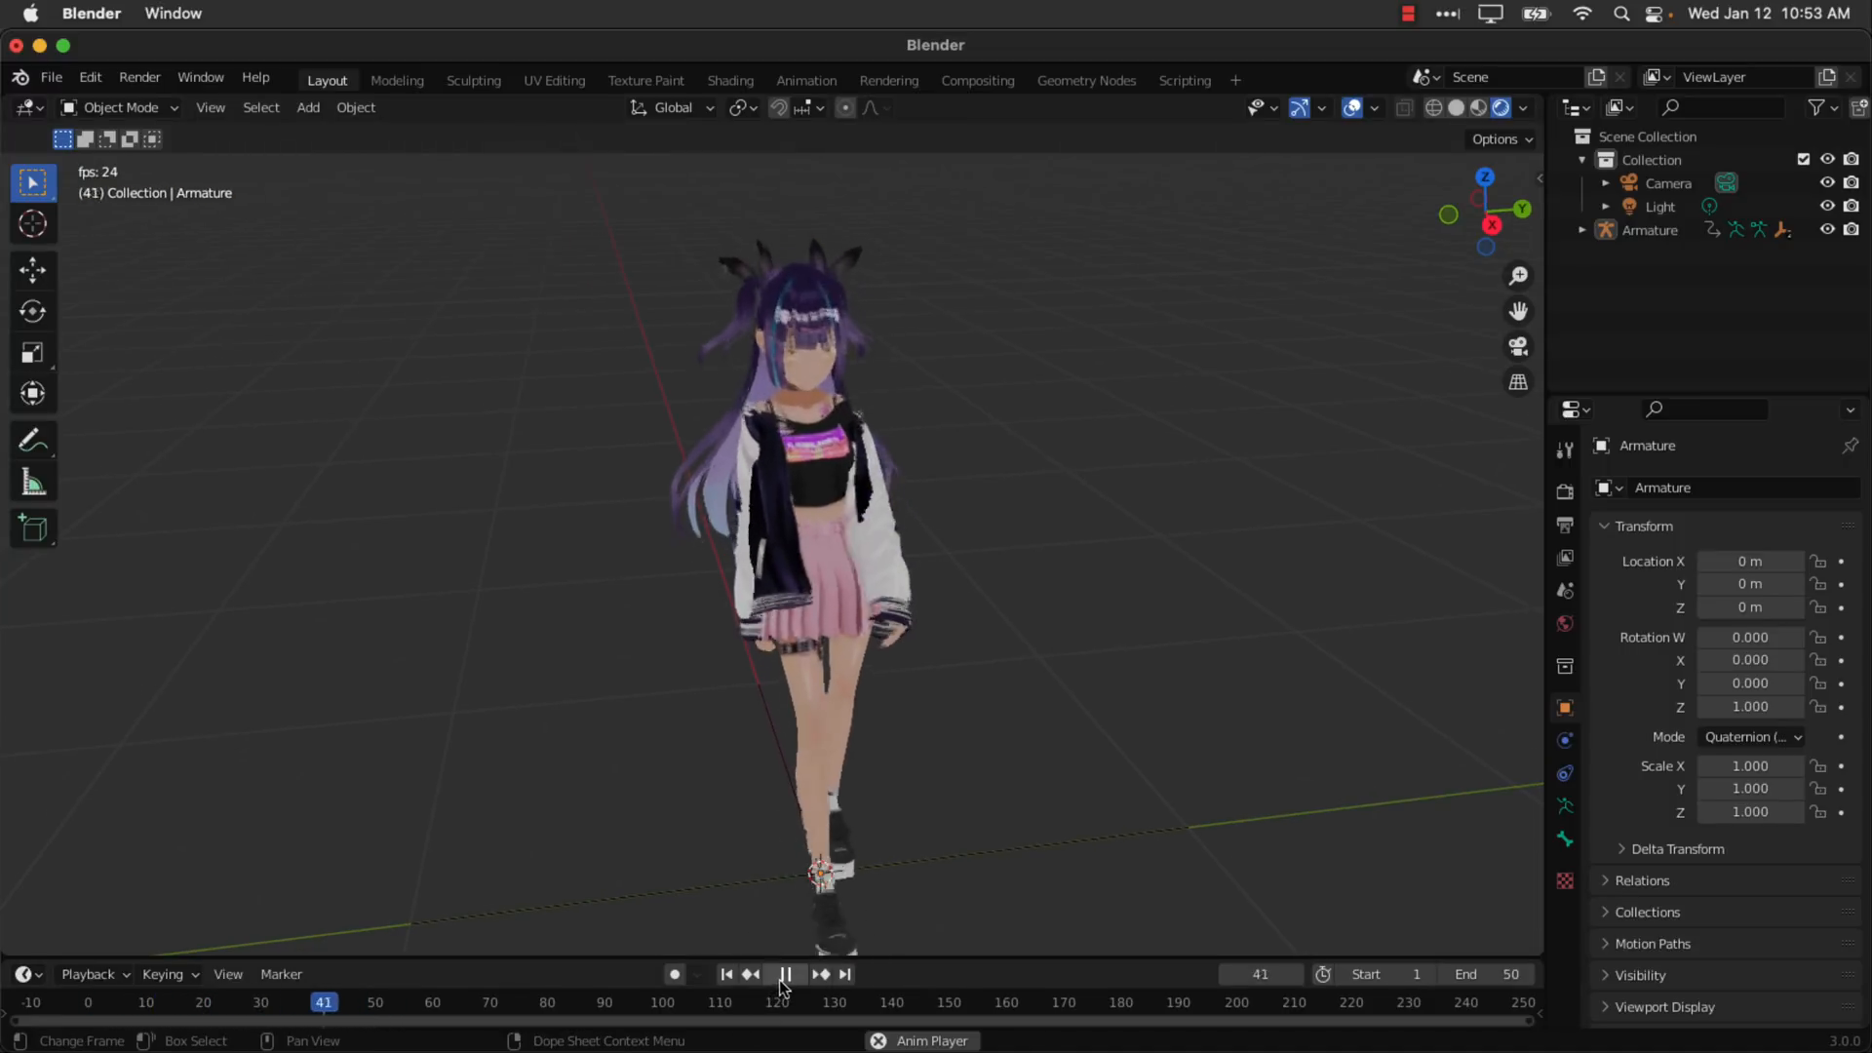
left_click(786, 973)
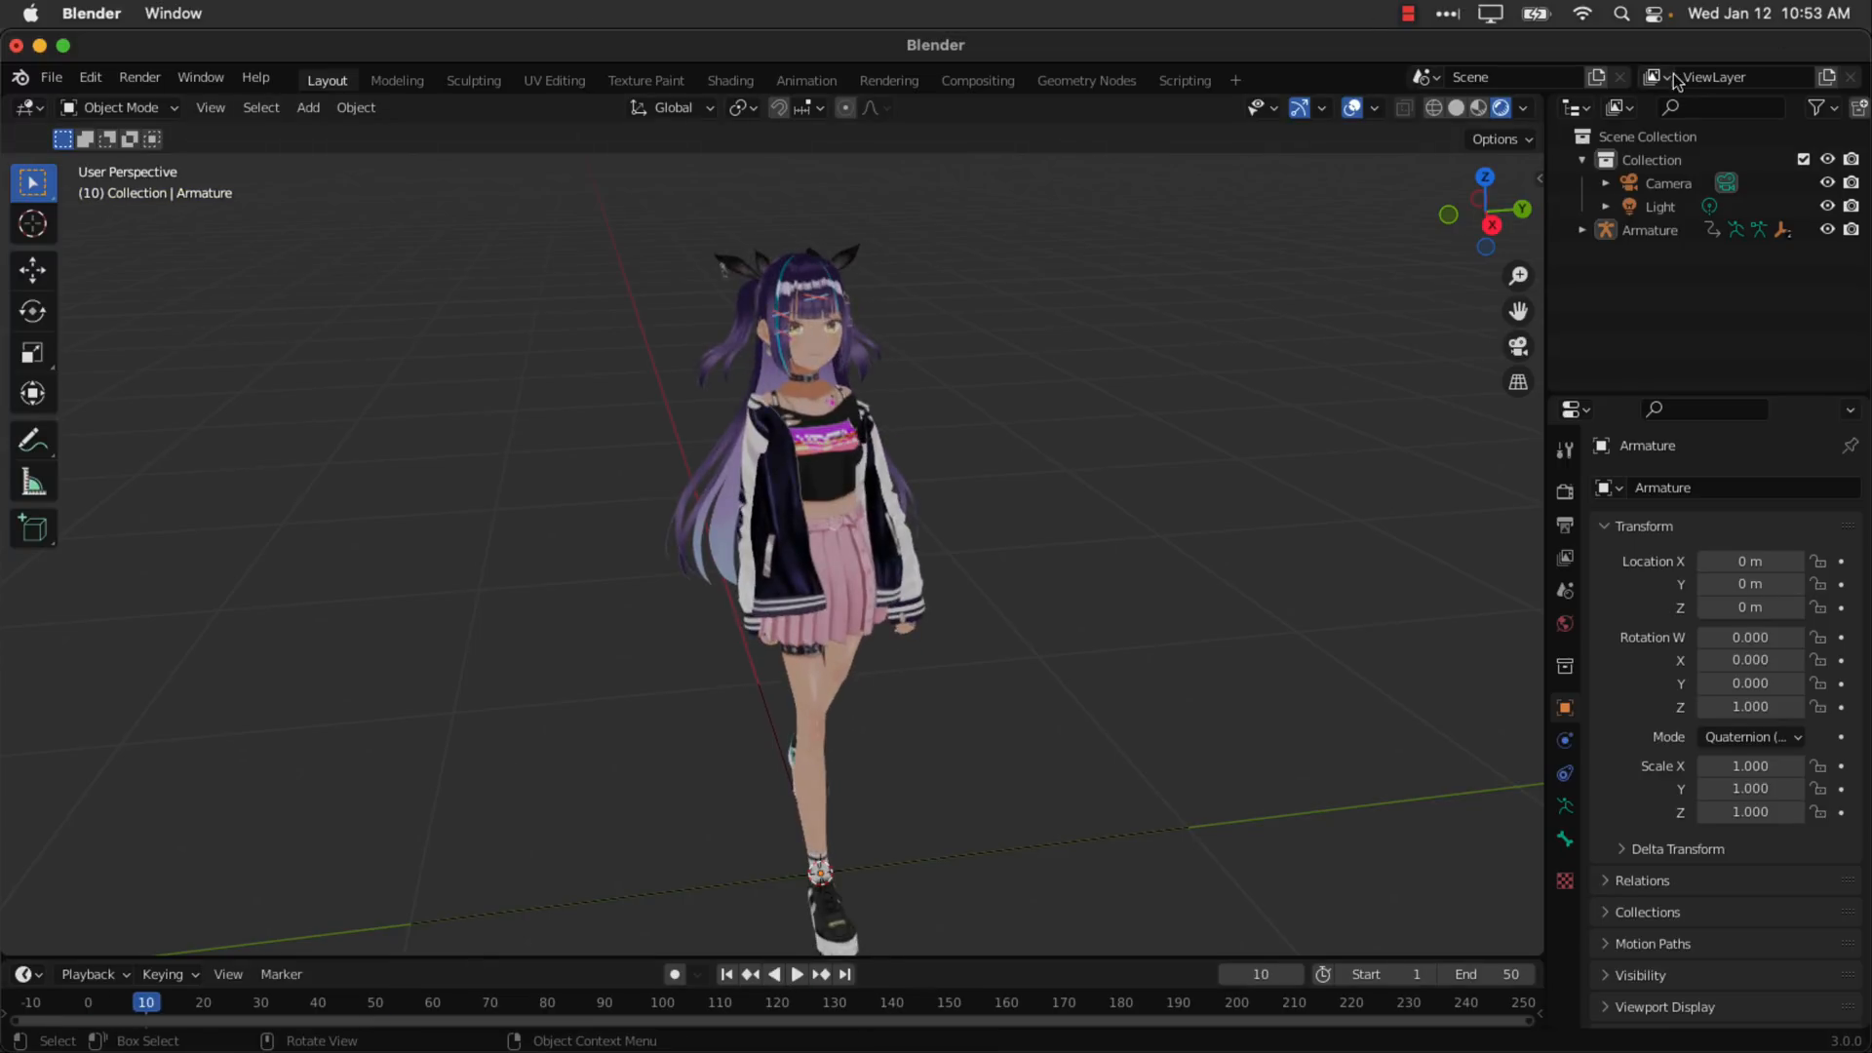
Enable the Bones viewport overlay and select the avatar's Body mesh.
left_click(1375, 108)
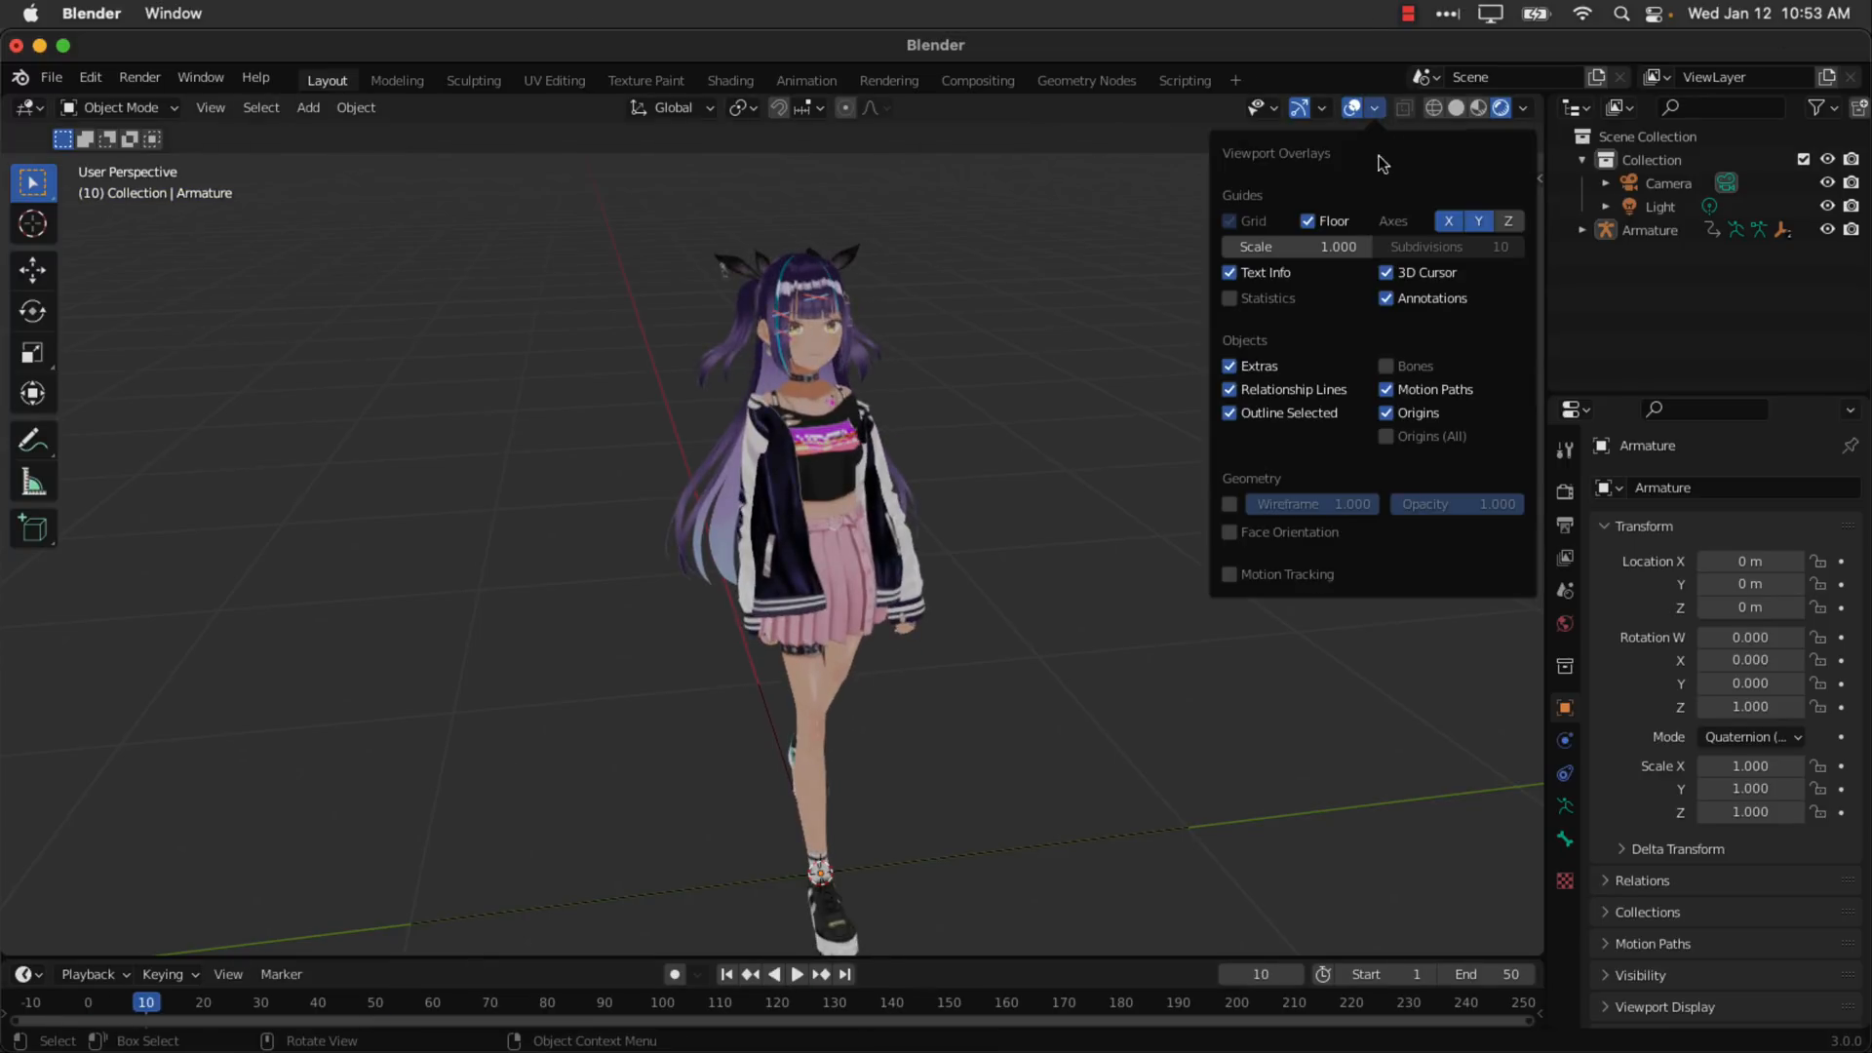
left_click(1372, 107)
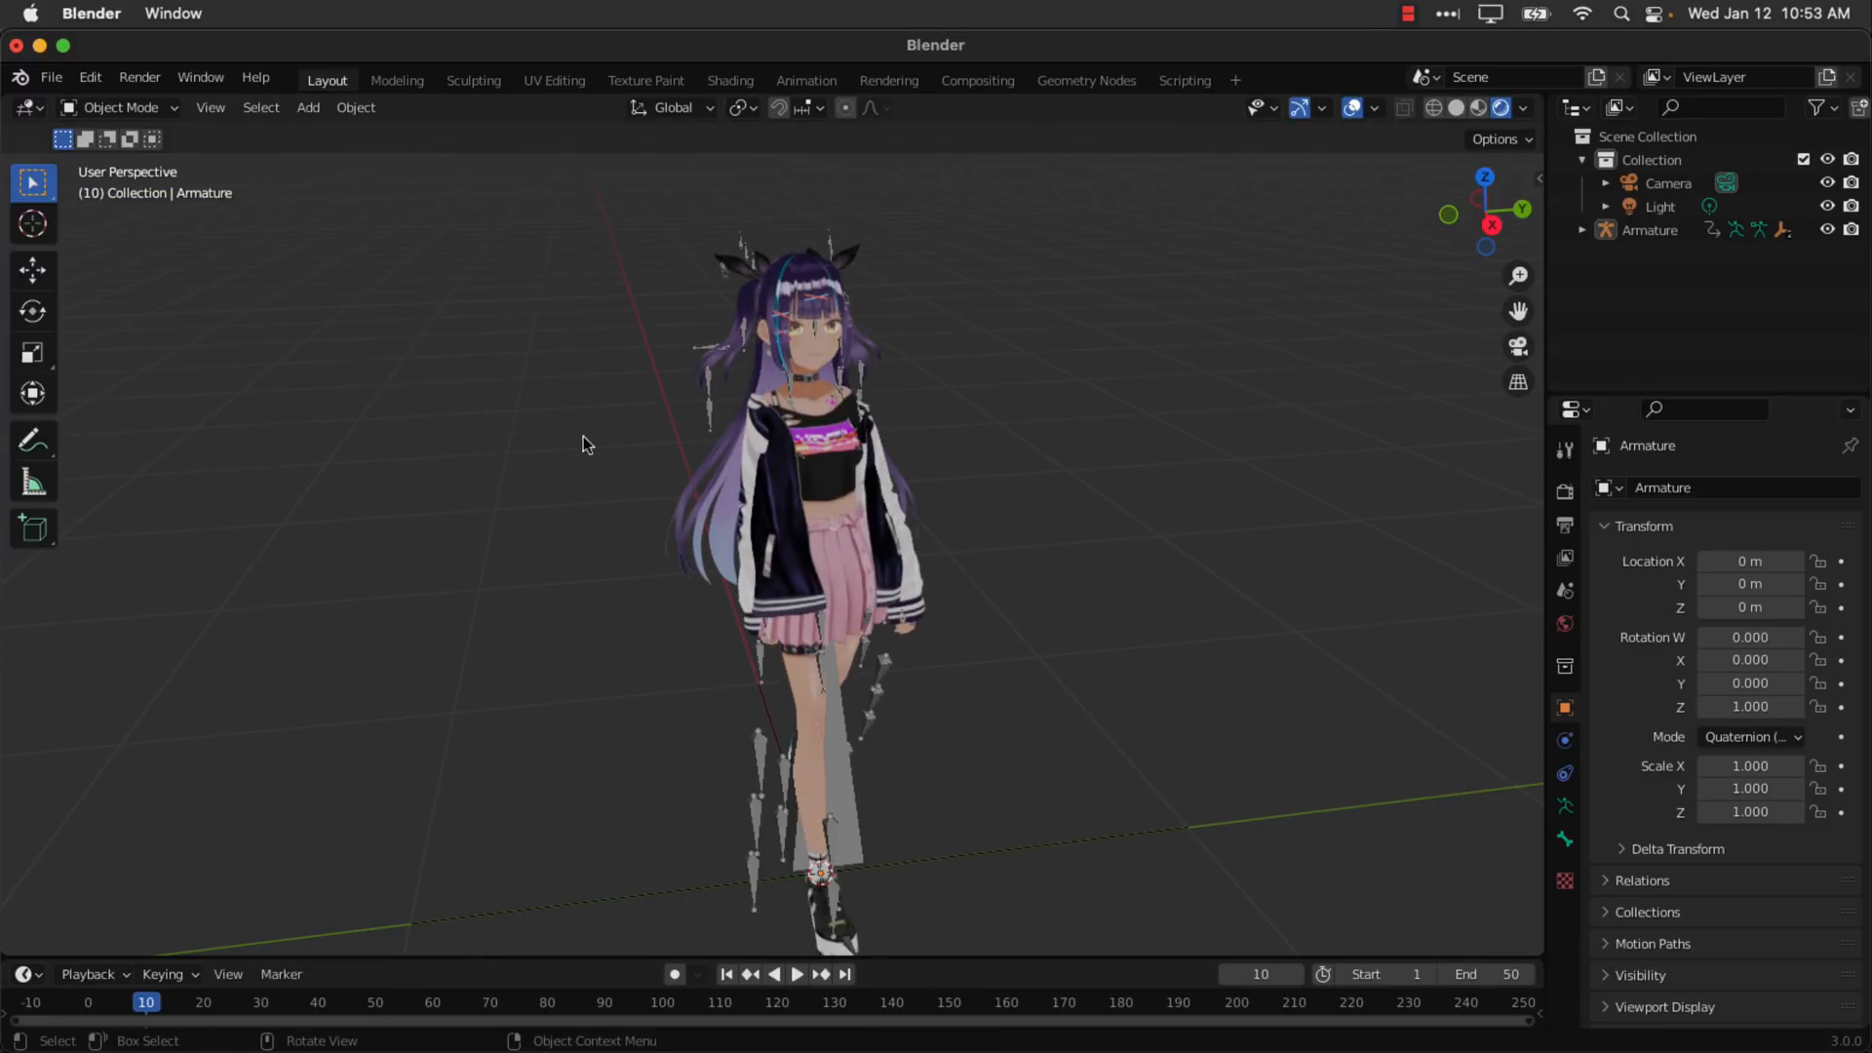
left_click(759, 455)
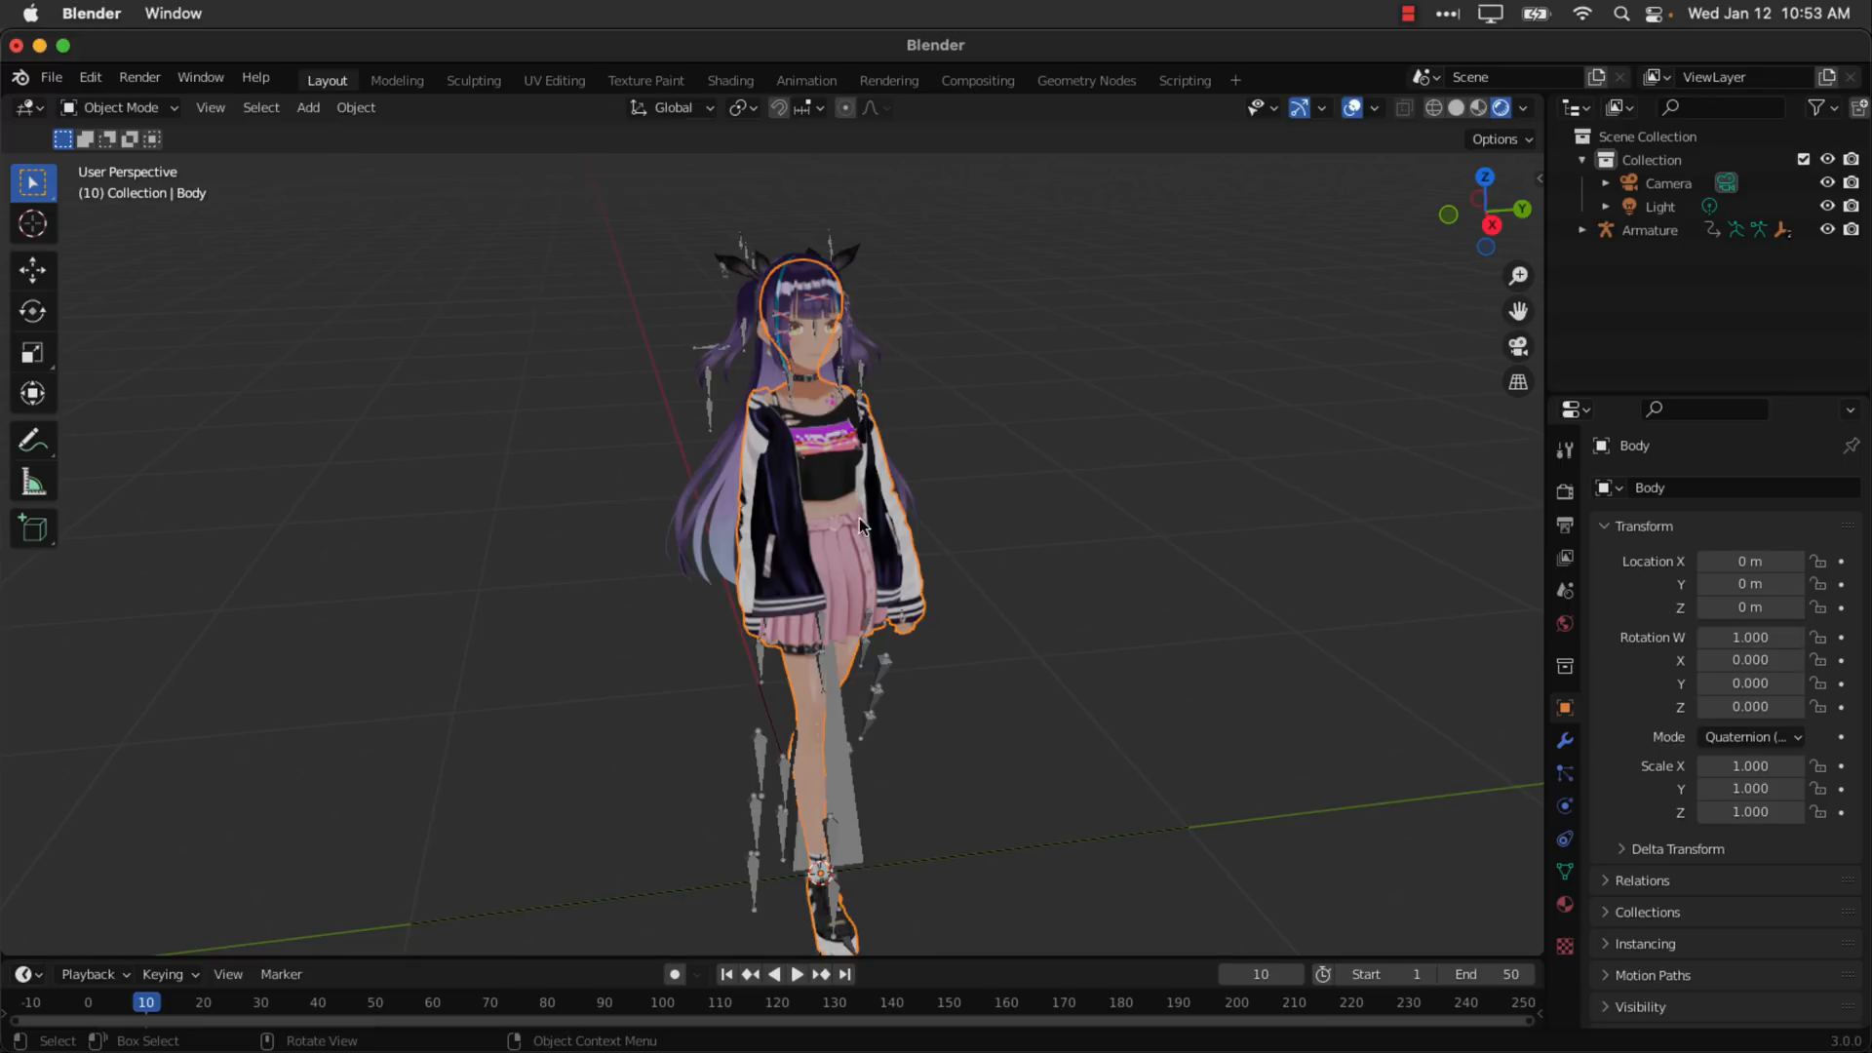
mouse_move(854, 511)
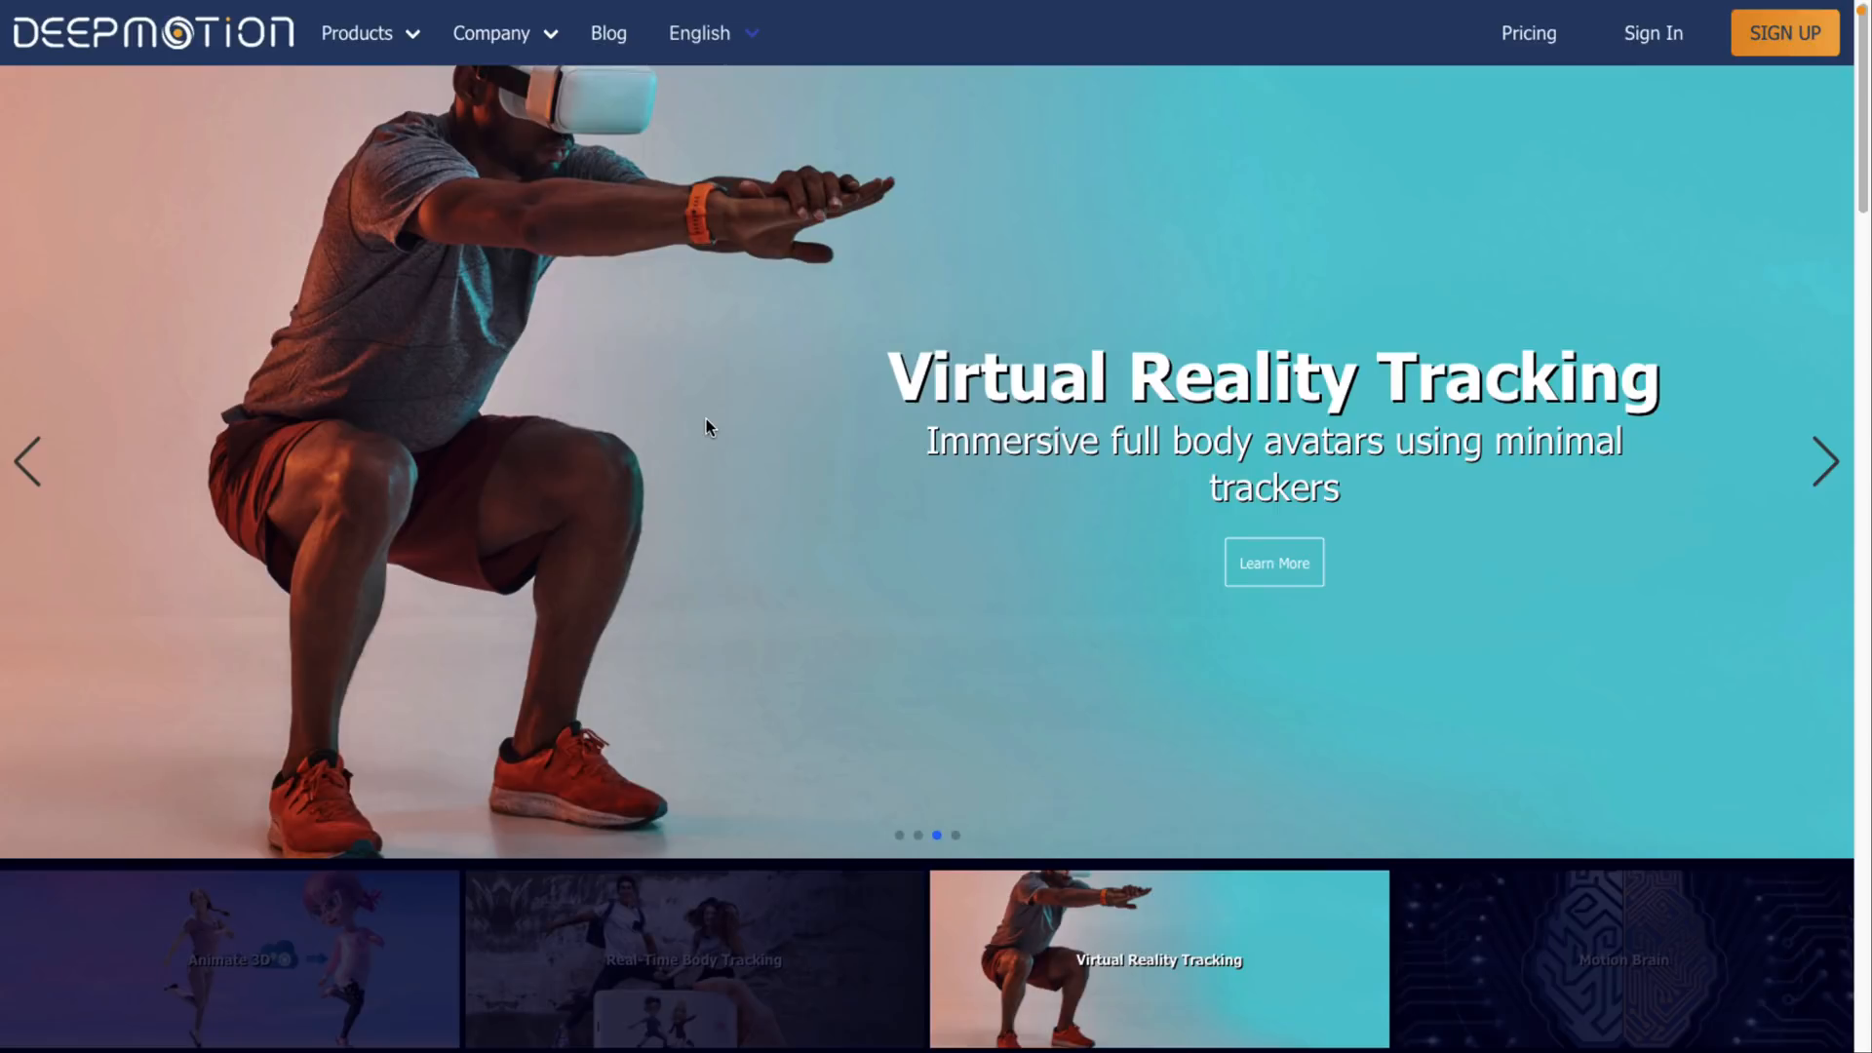
mouse_move(1529, 33)
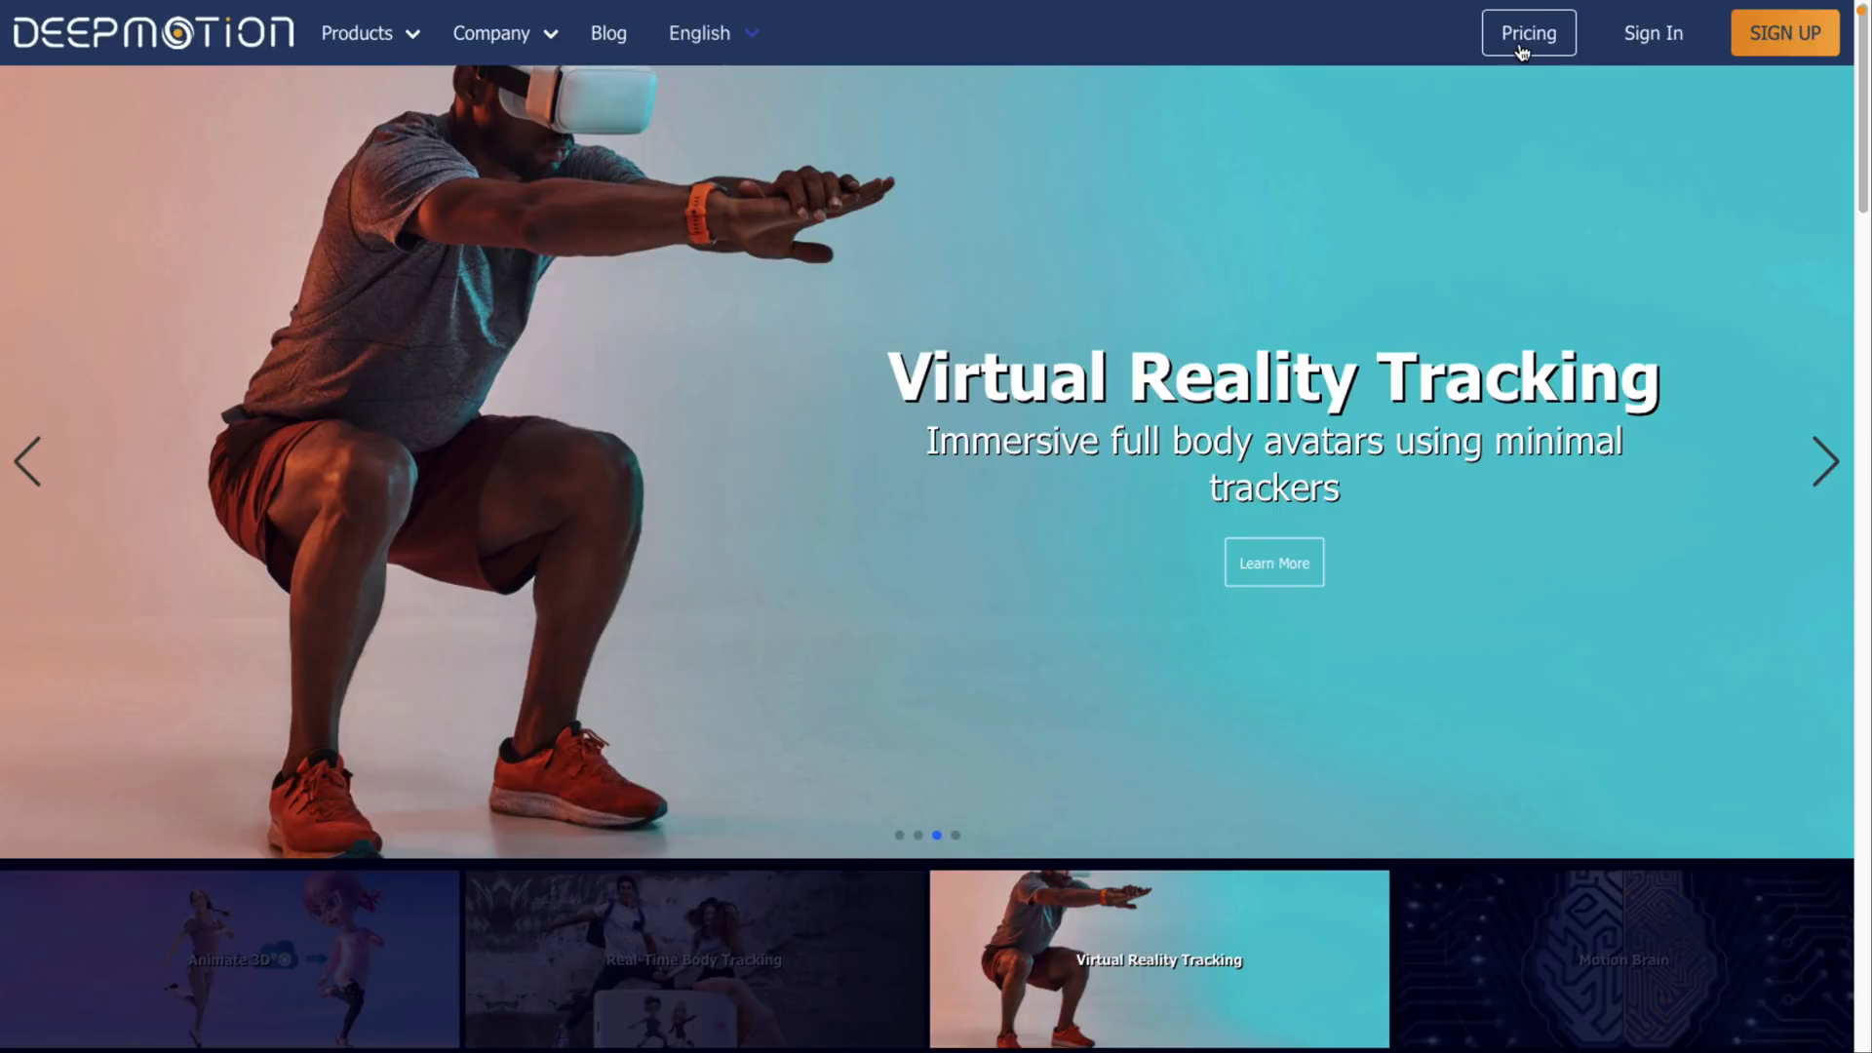
Review the Standard Plans table from Freemium to Studio down to the upload limits.
left_click(1529, 33)
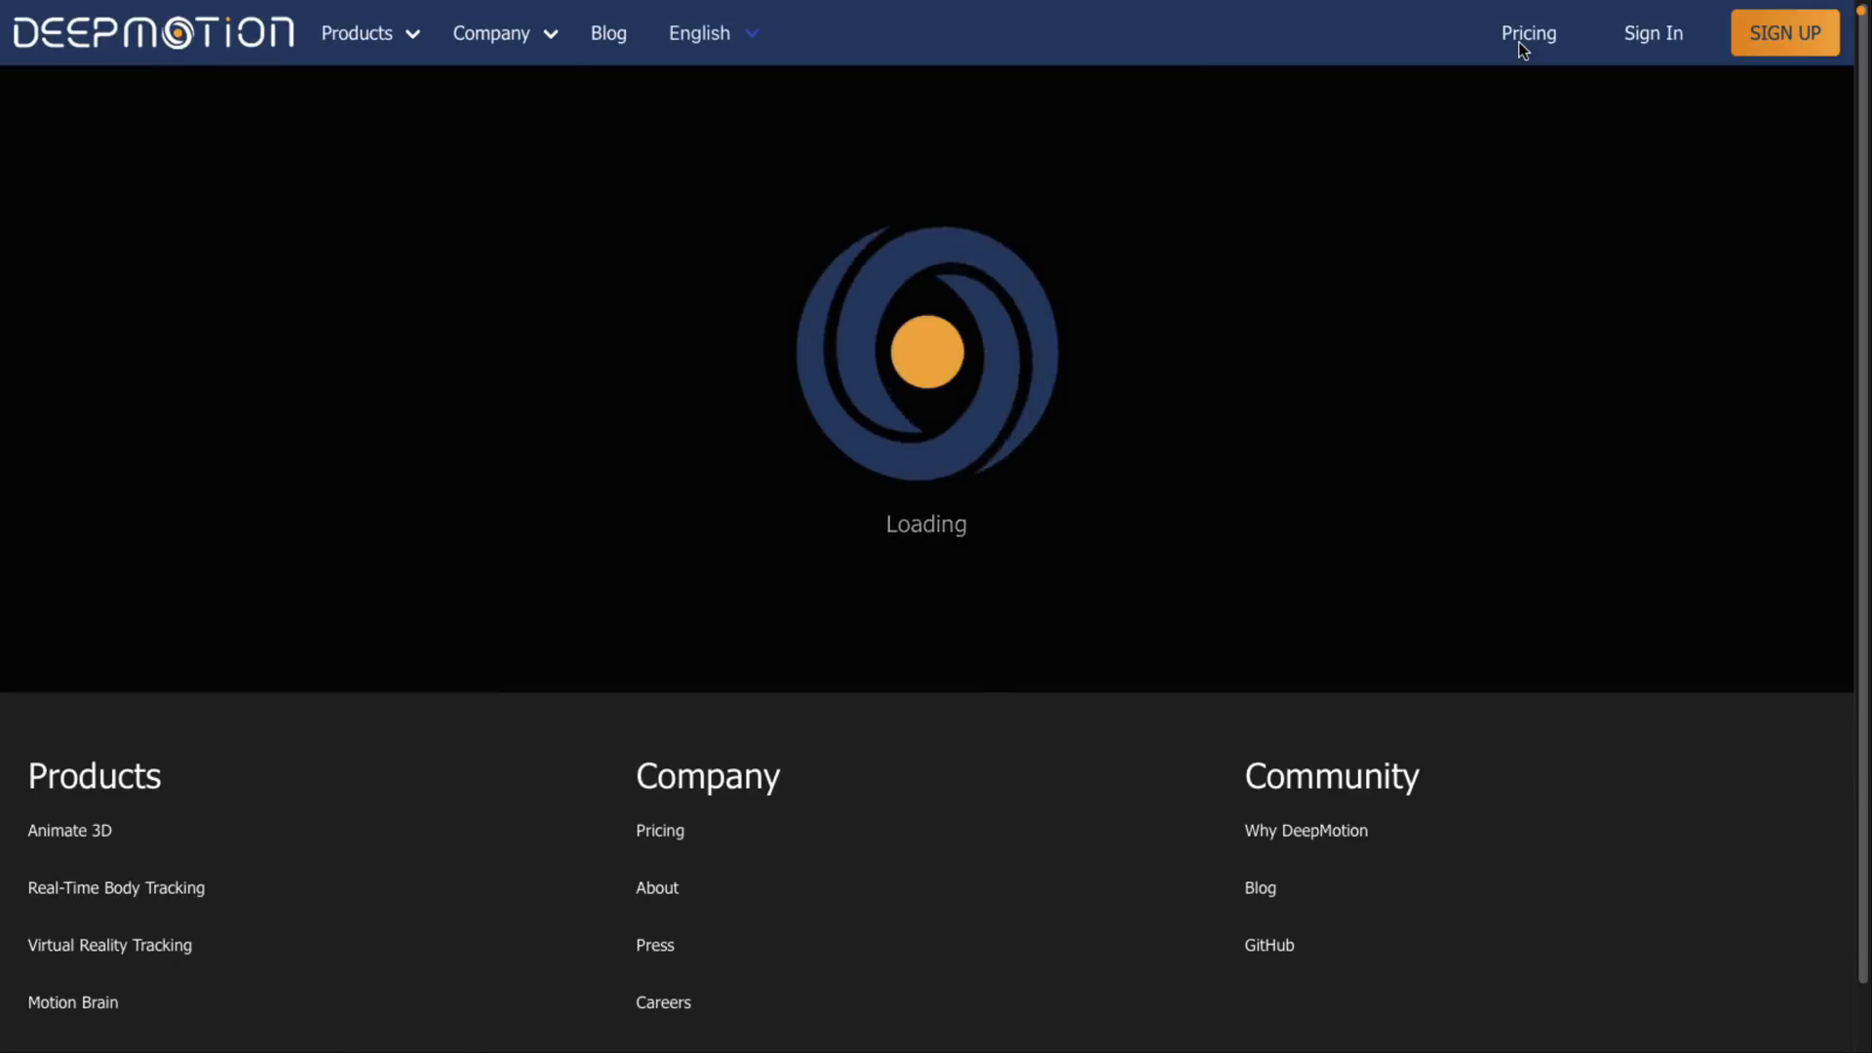
left_click(1529, 33)
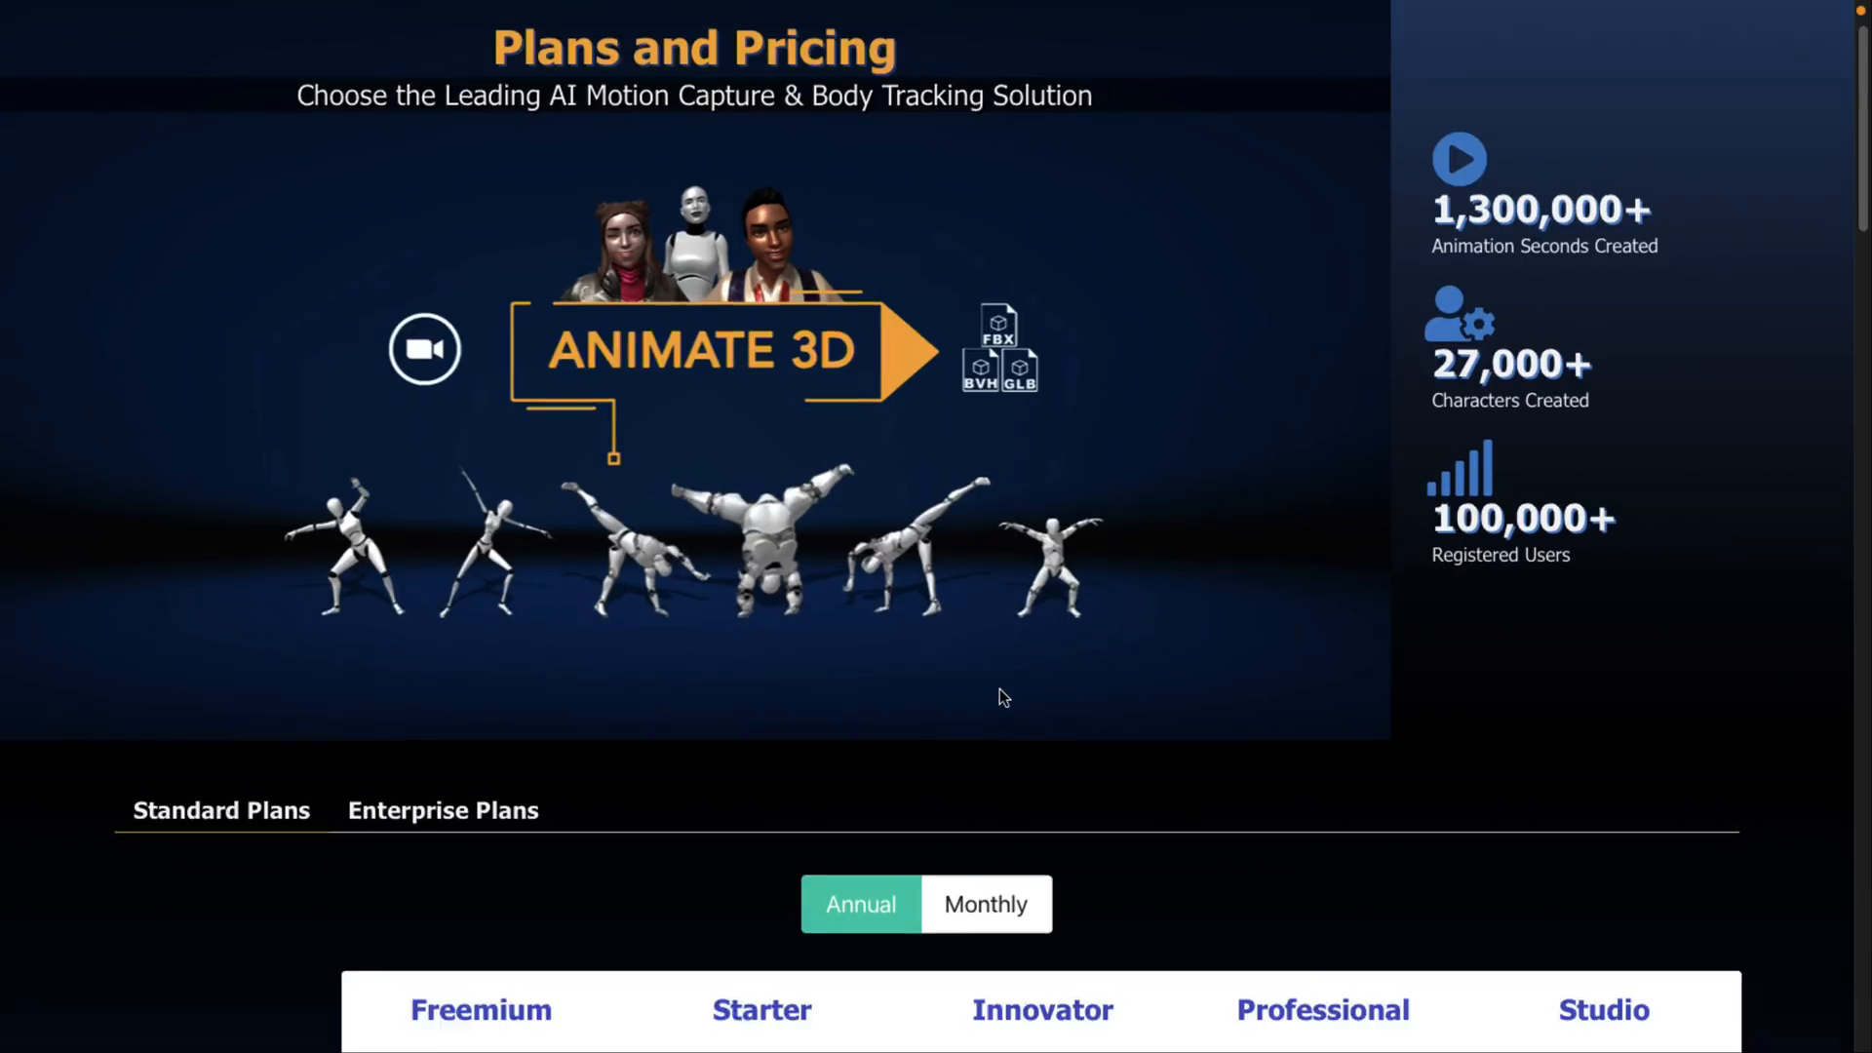
scroll("down", 3)
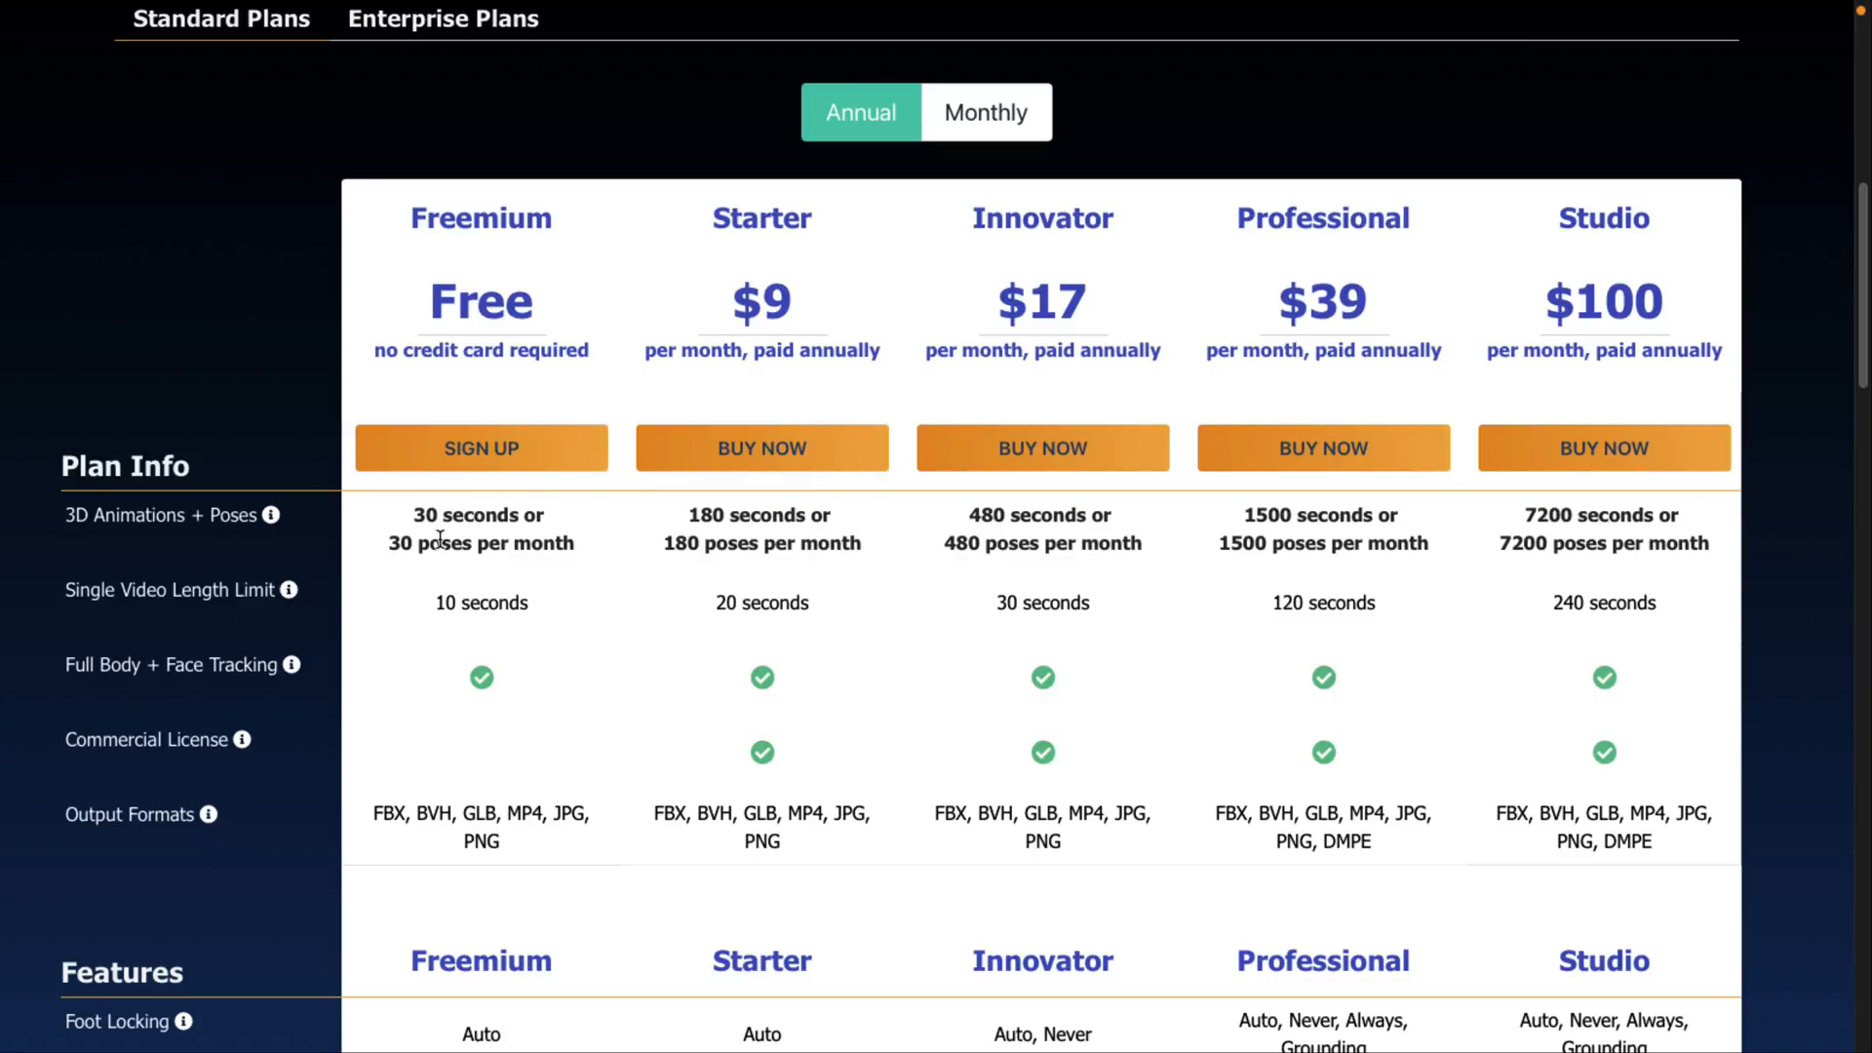
mouse_move(657, 540)
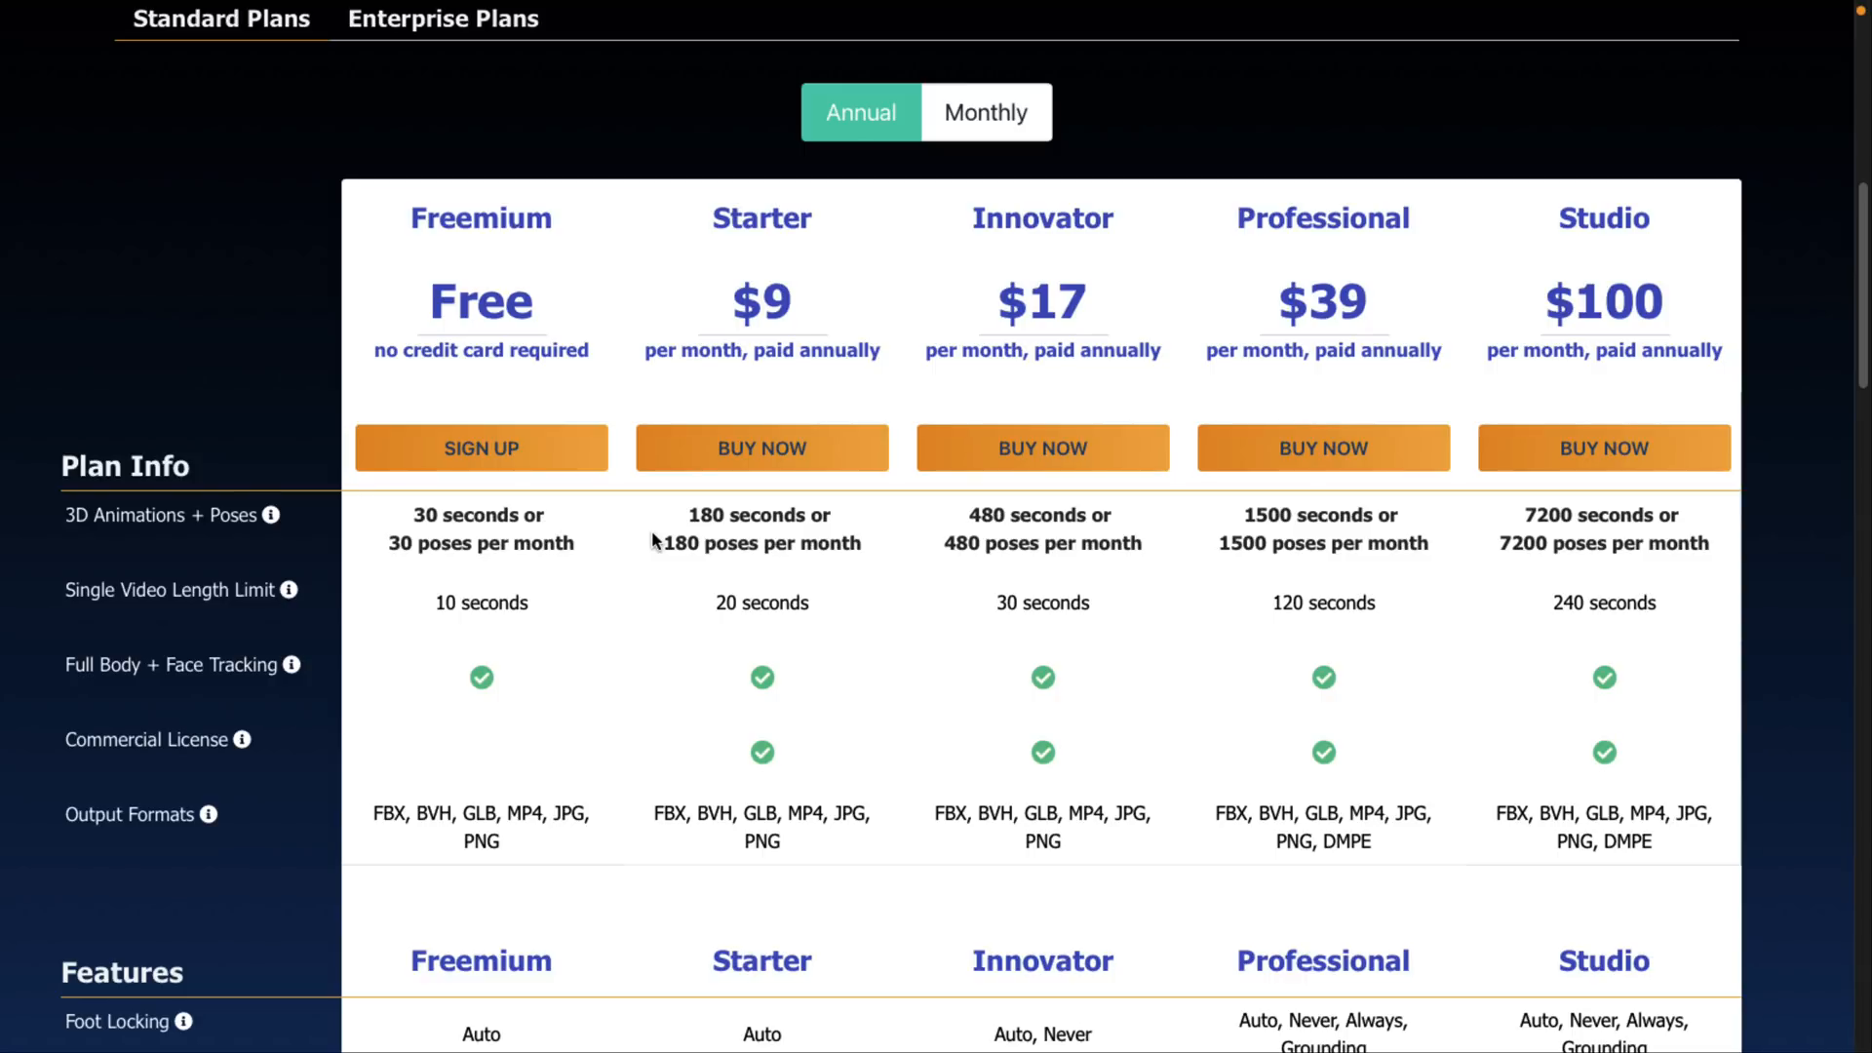
mouse_move(534, 594)
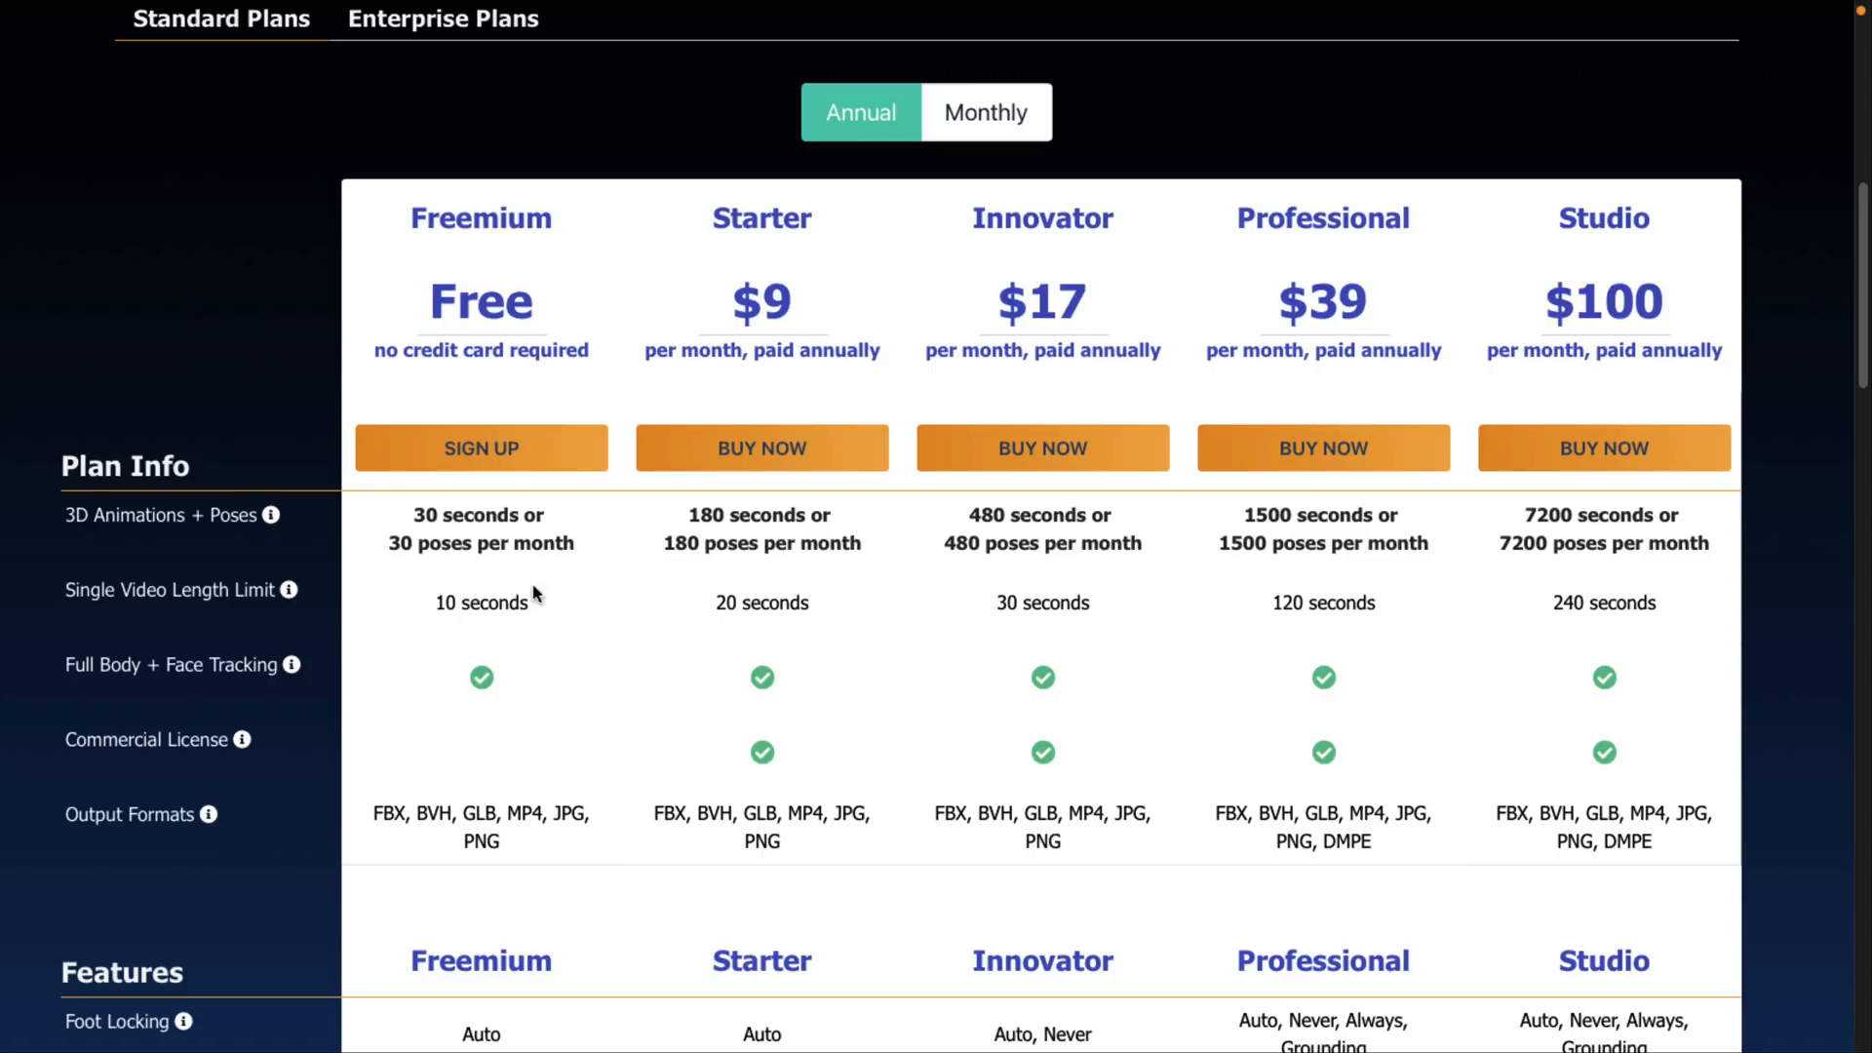
scroll("down", 3)
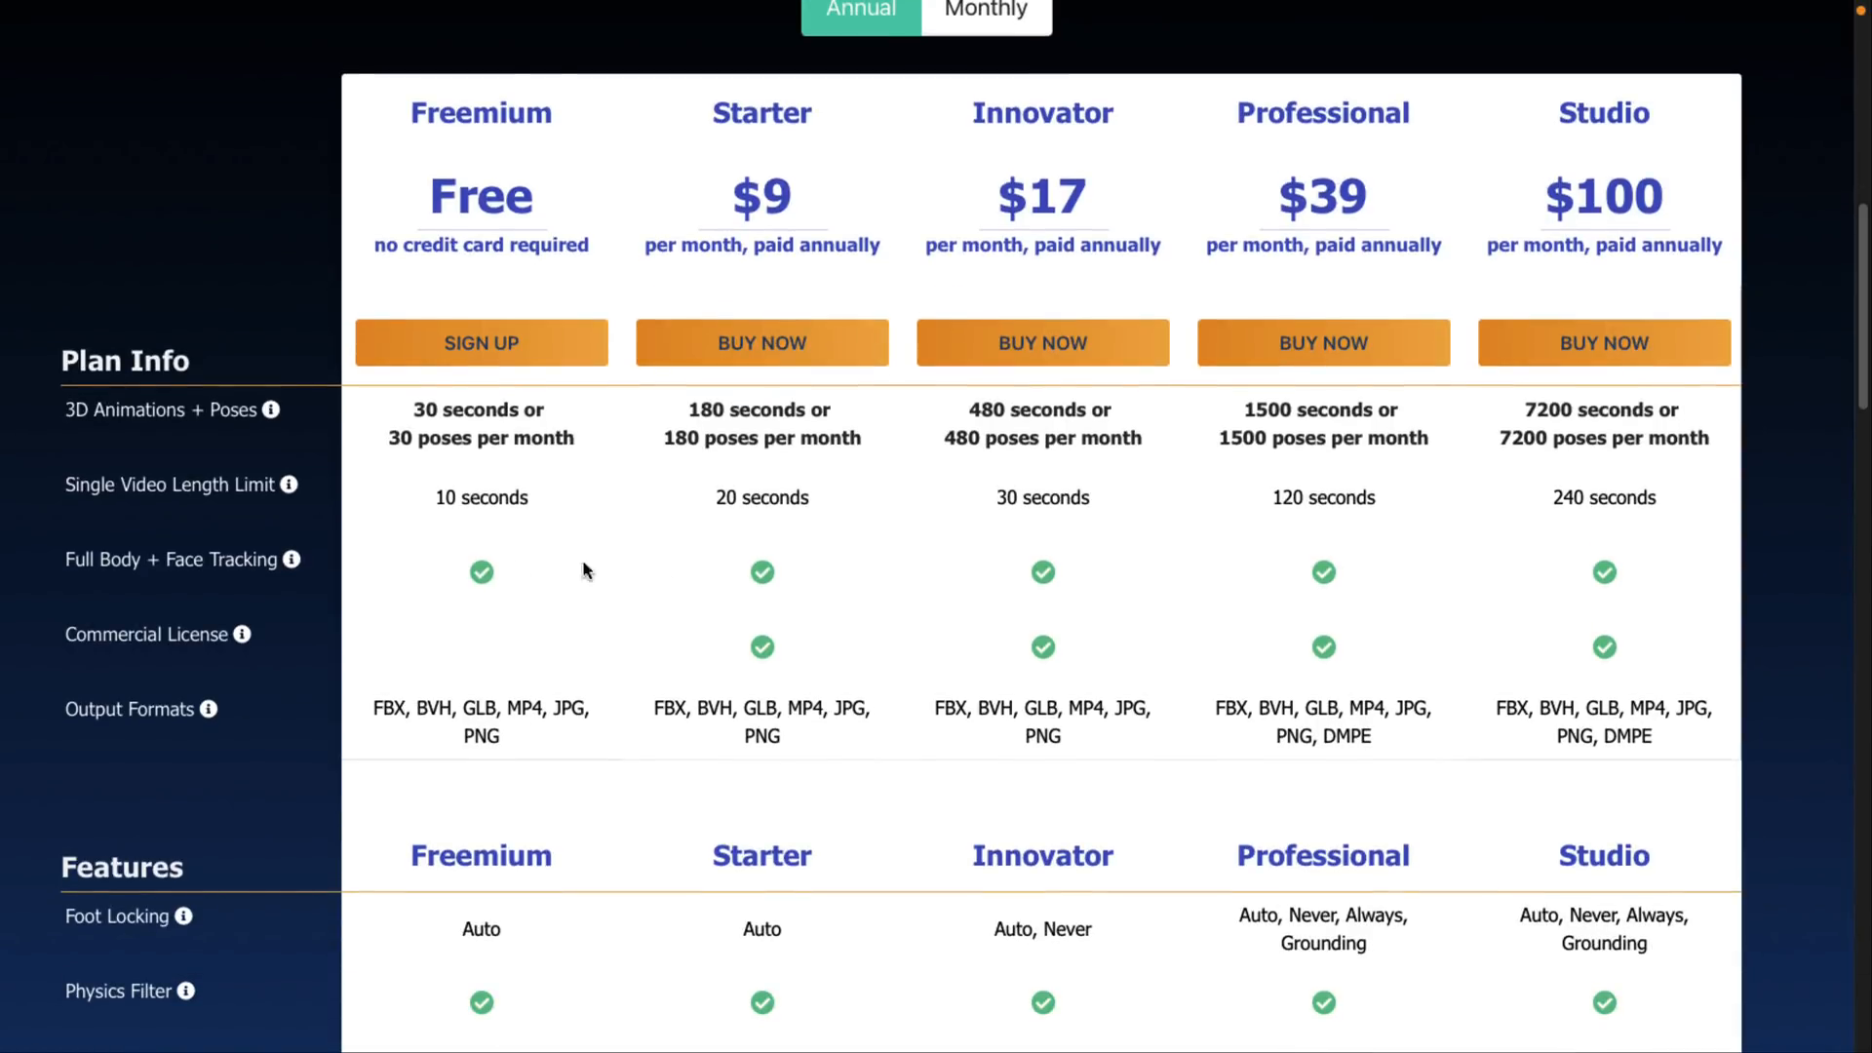
scroll("down", 3)
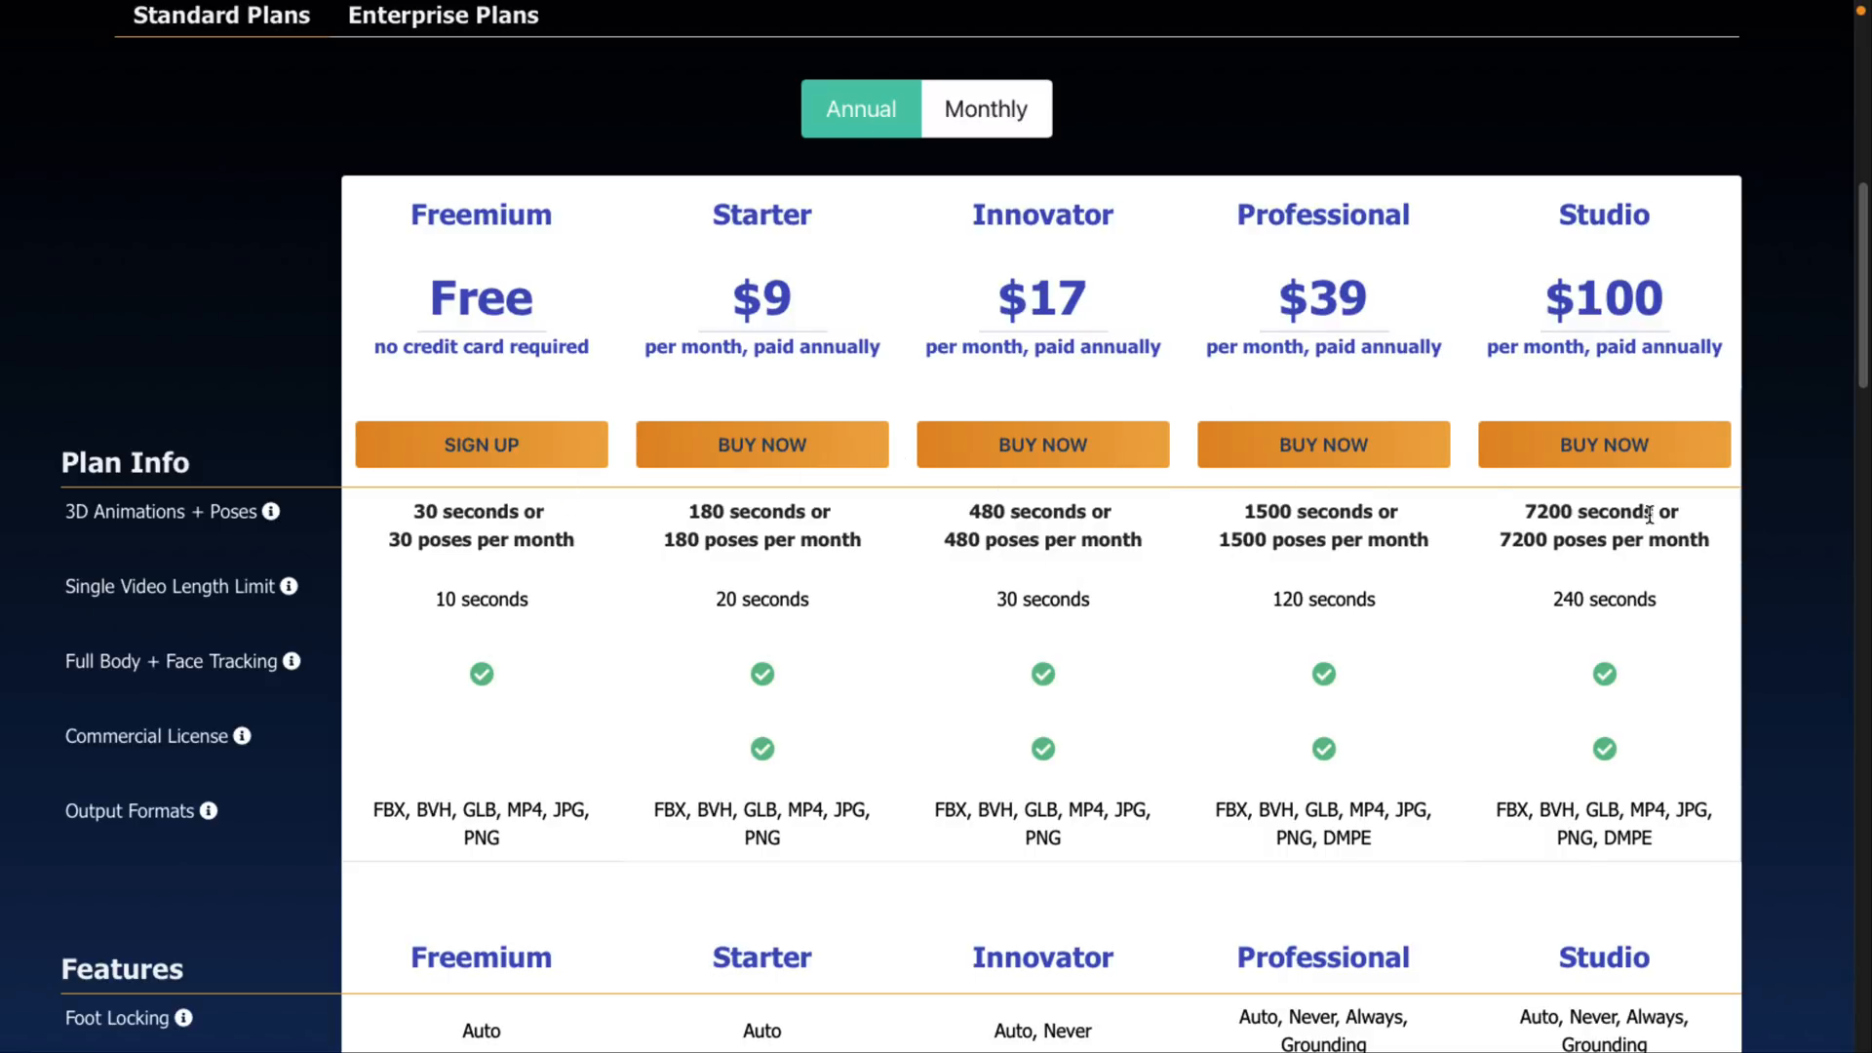
mouse_move(987, 716)
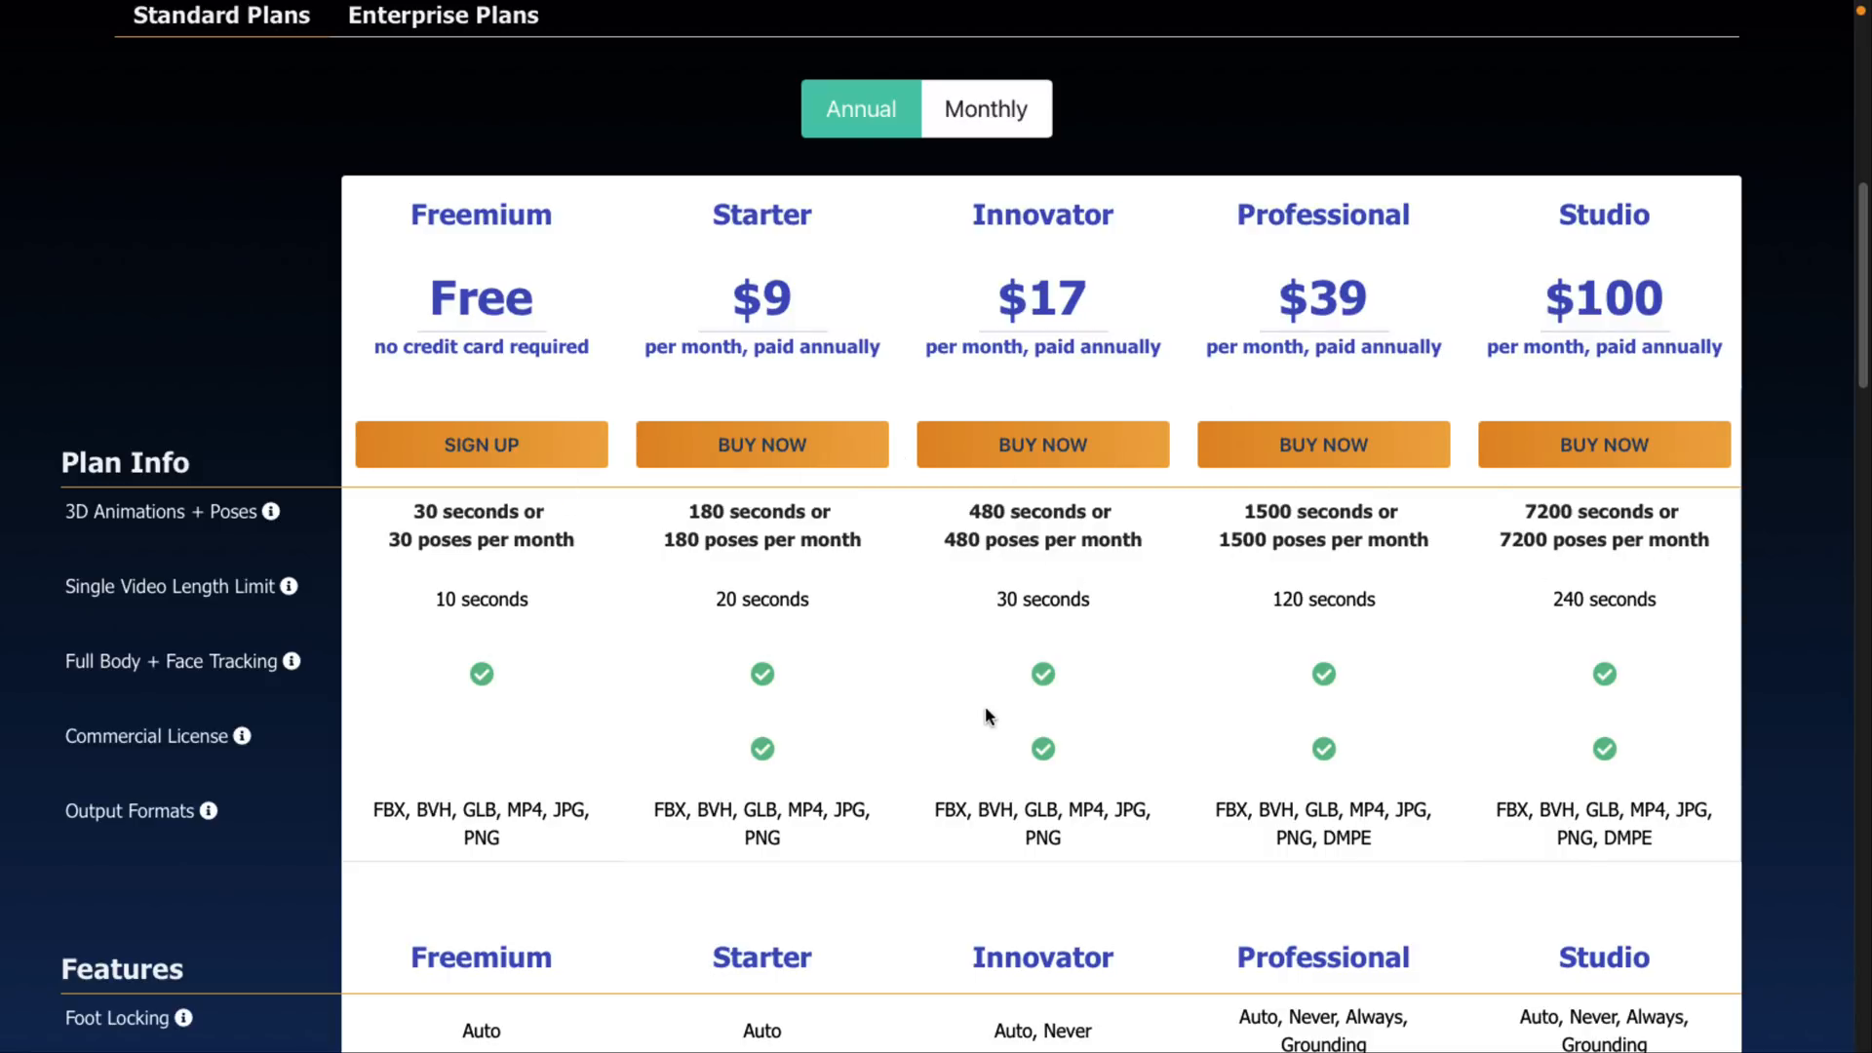
scroll("down", 3)
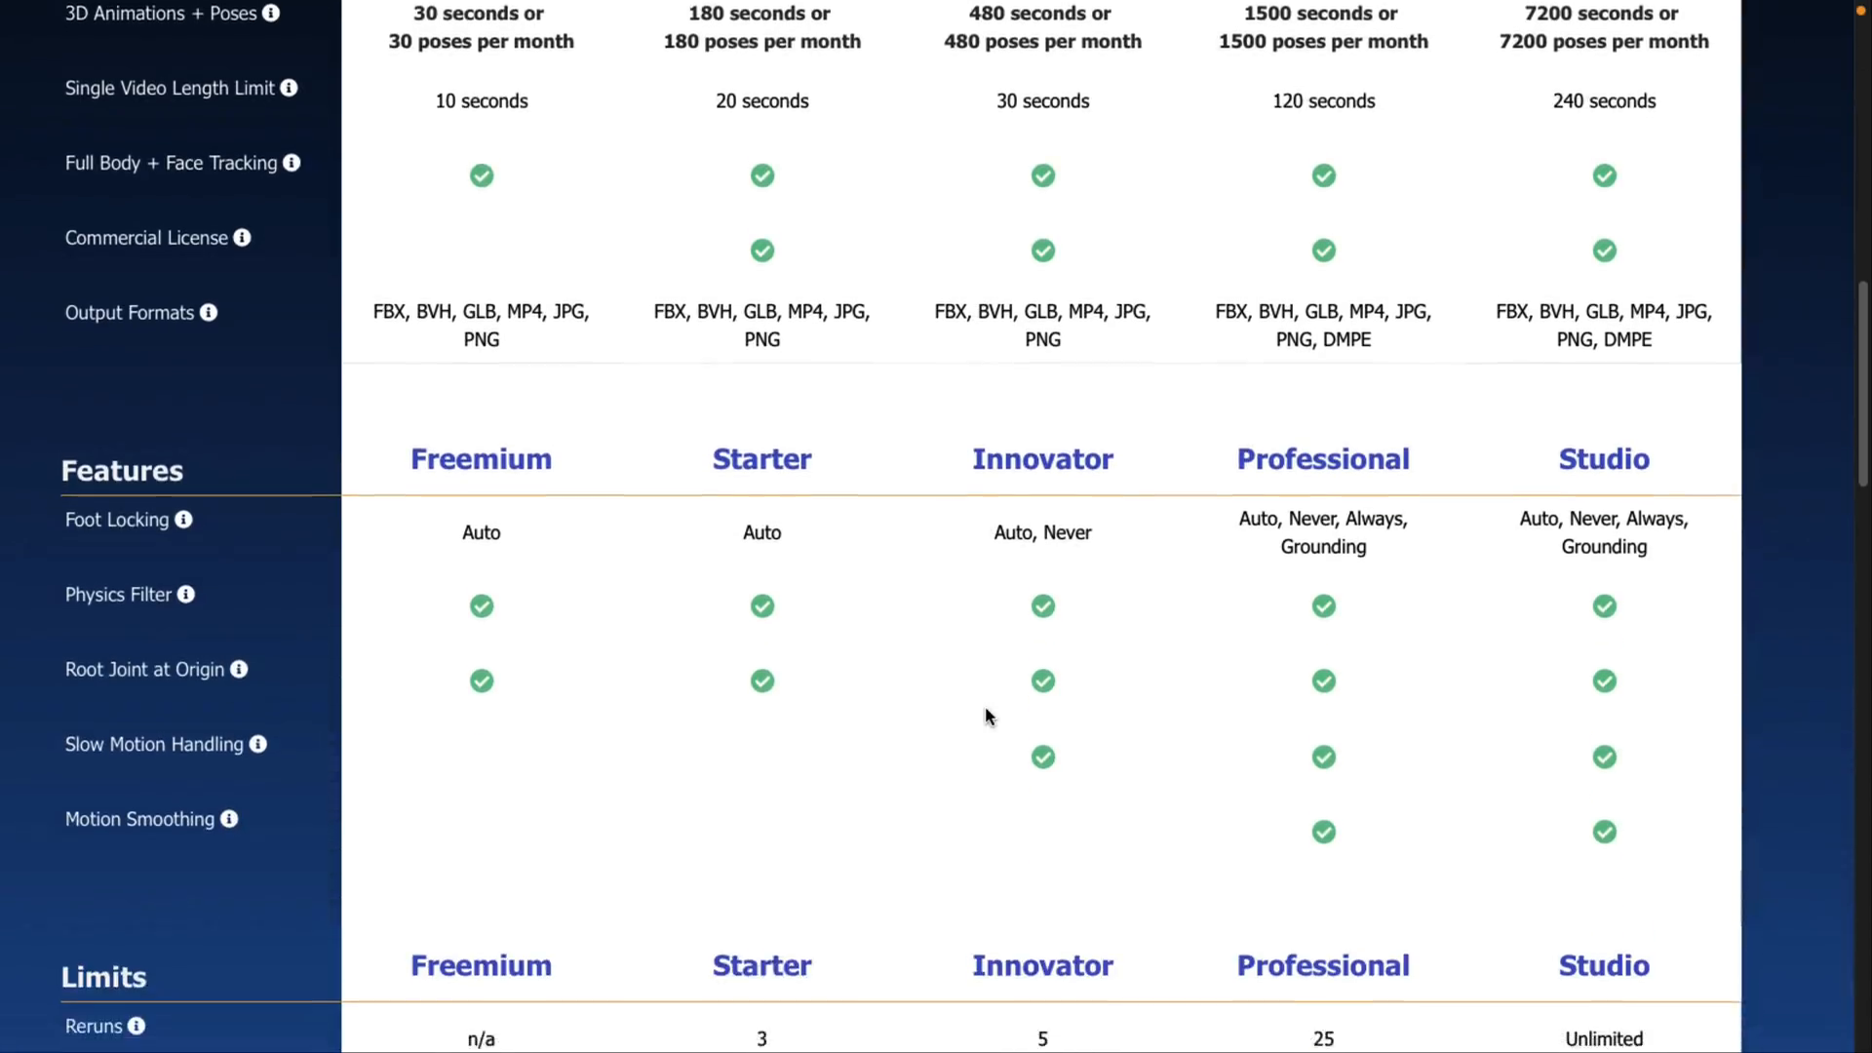
scroll("down", 3)
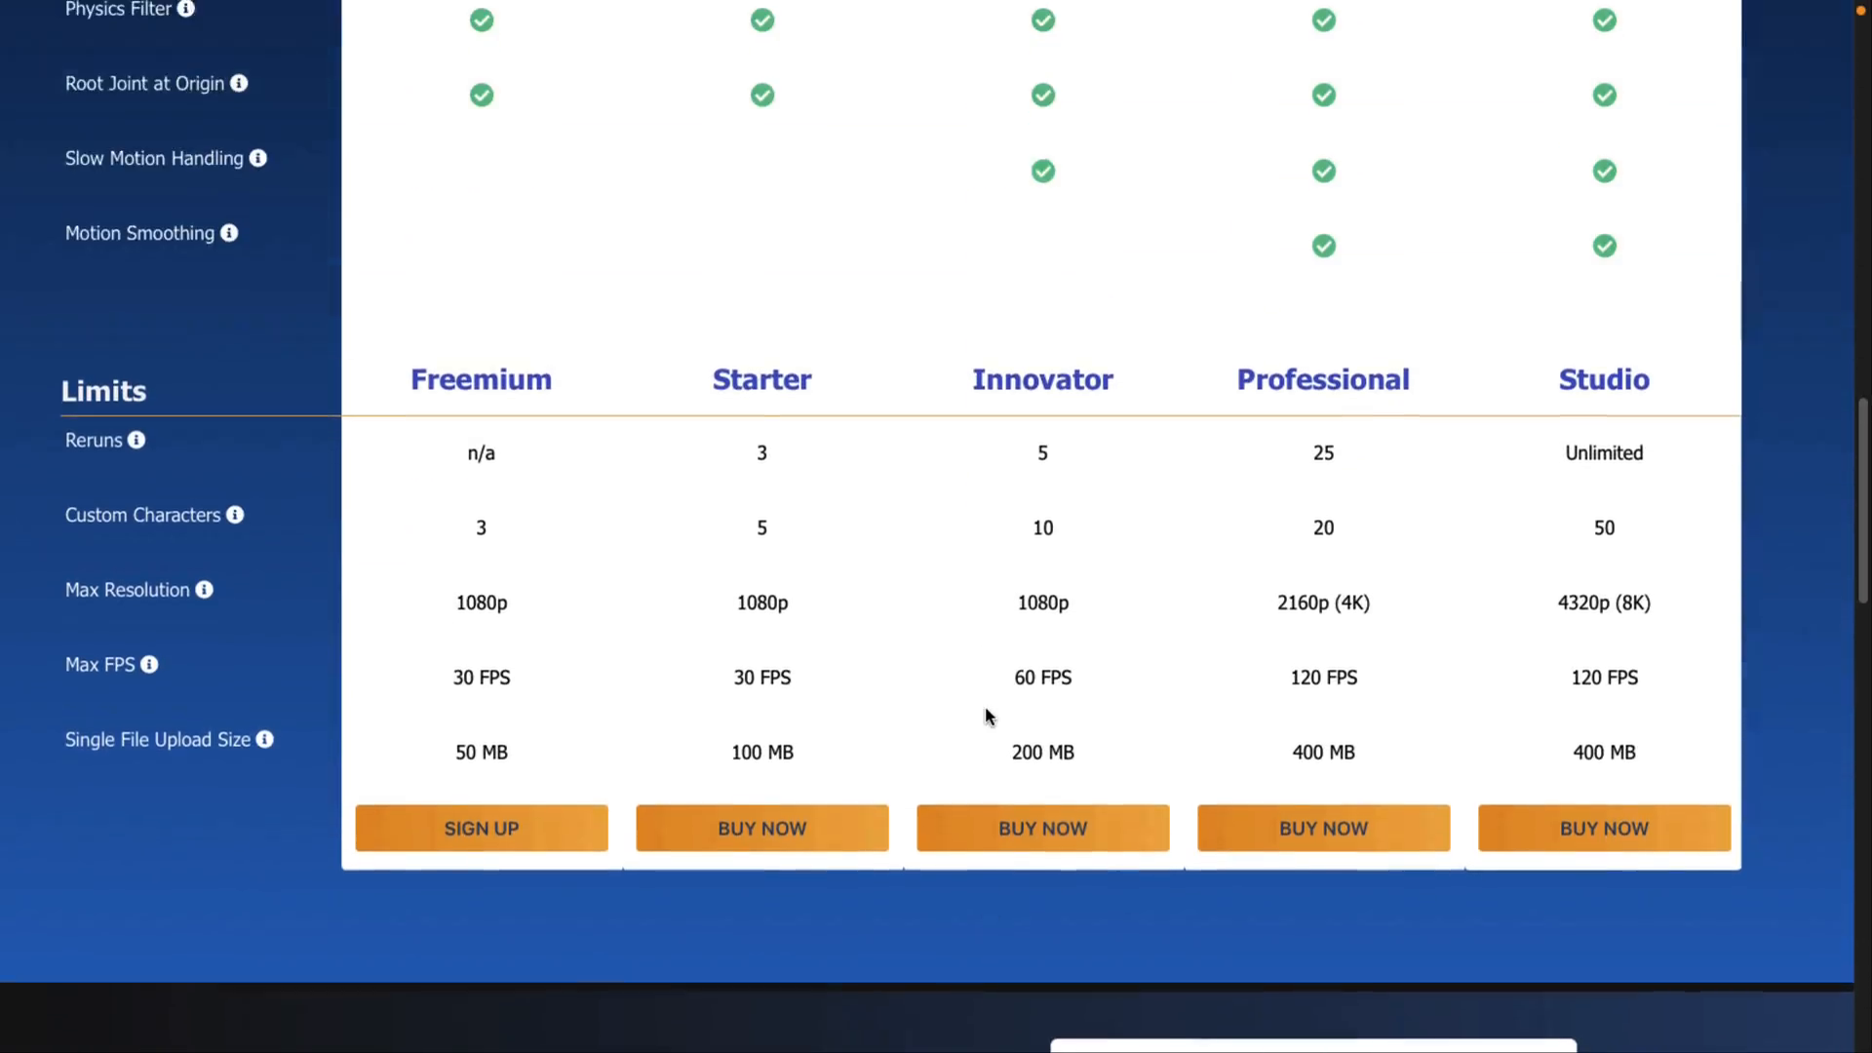
scroll("up", 3)
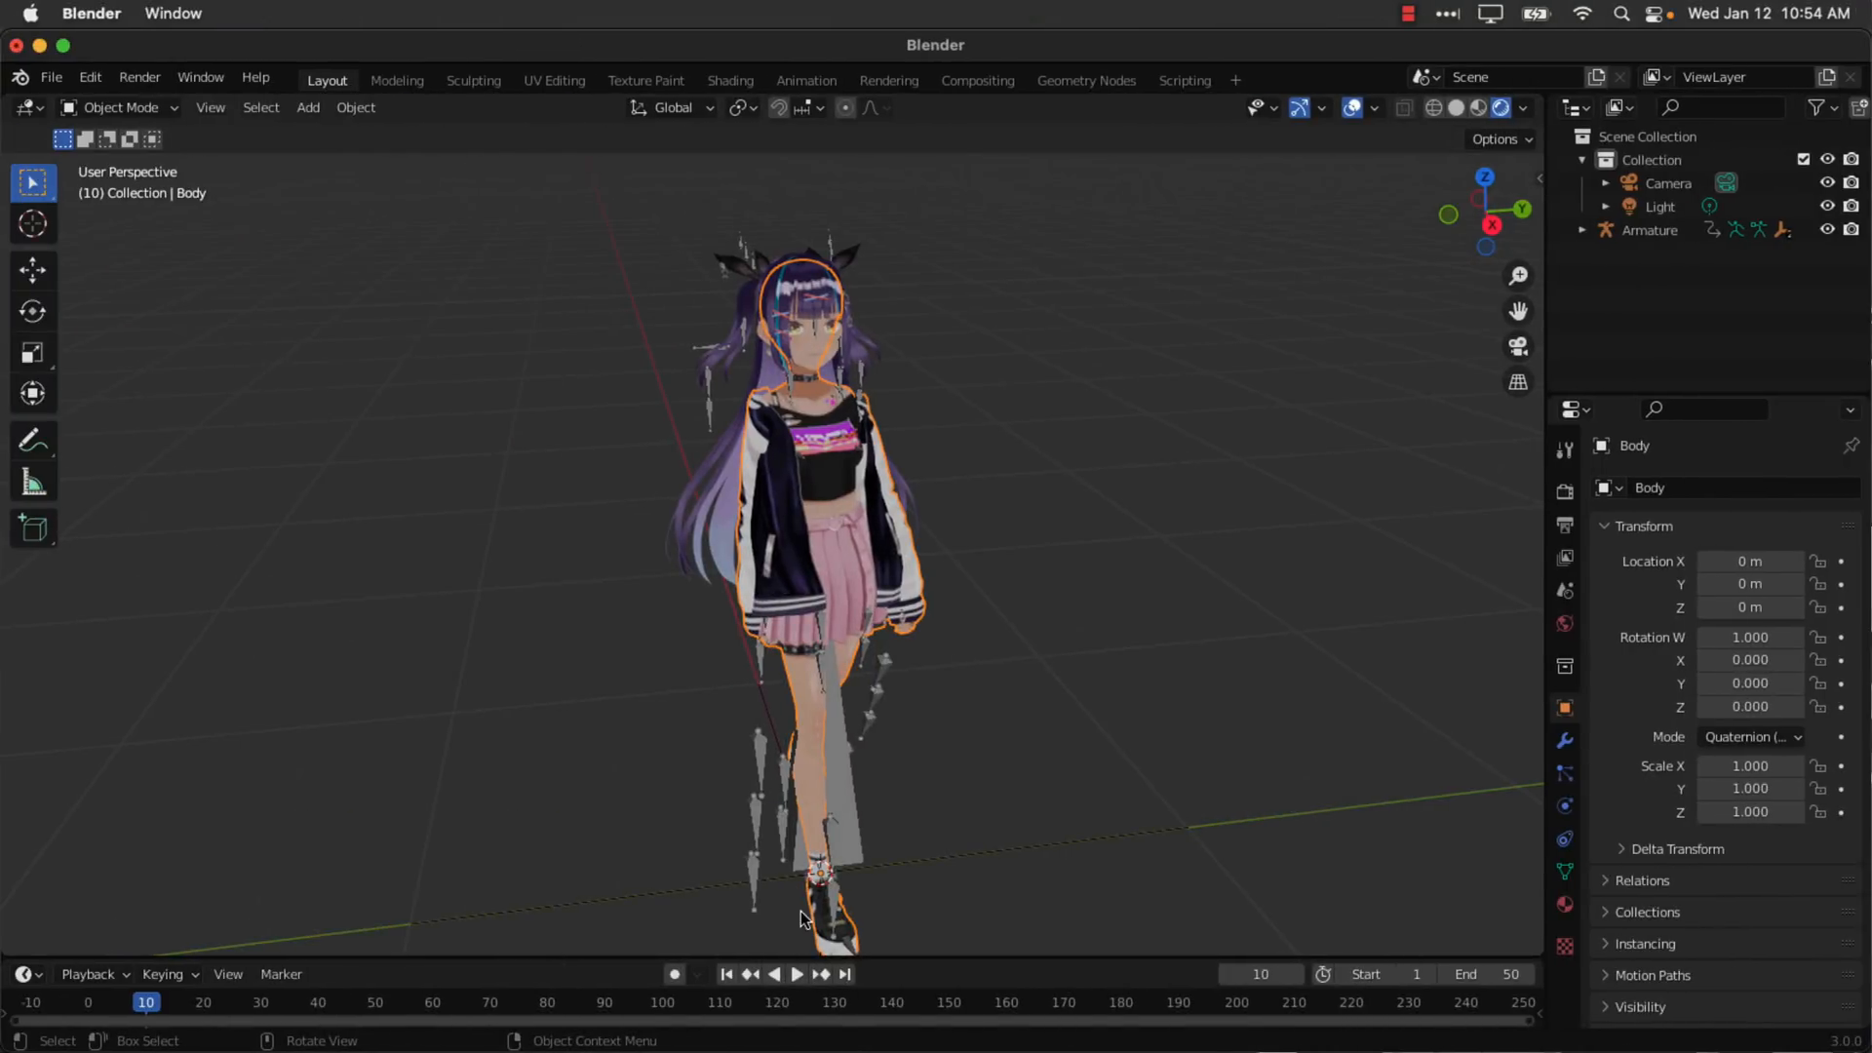
Play the walk animation again with the bone overlay showing on the avatar.
left_click(795, 973)
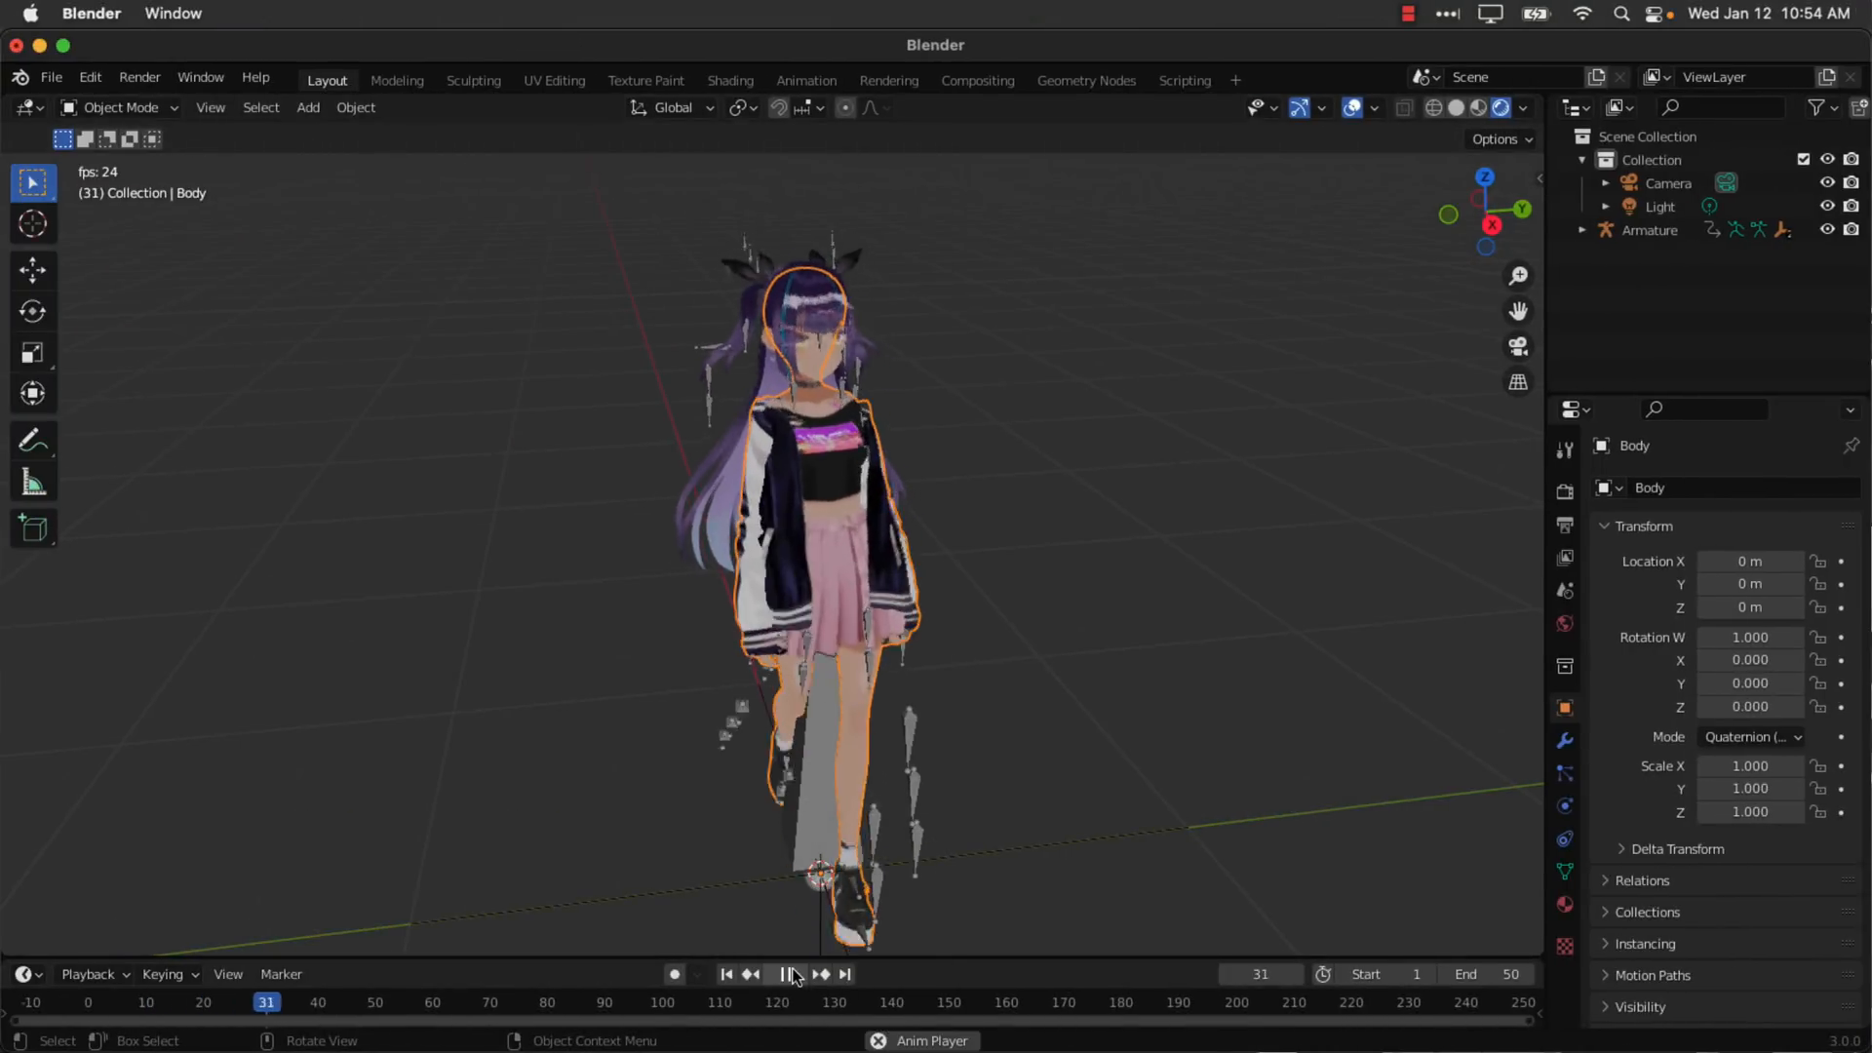
left_click(786, 973)
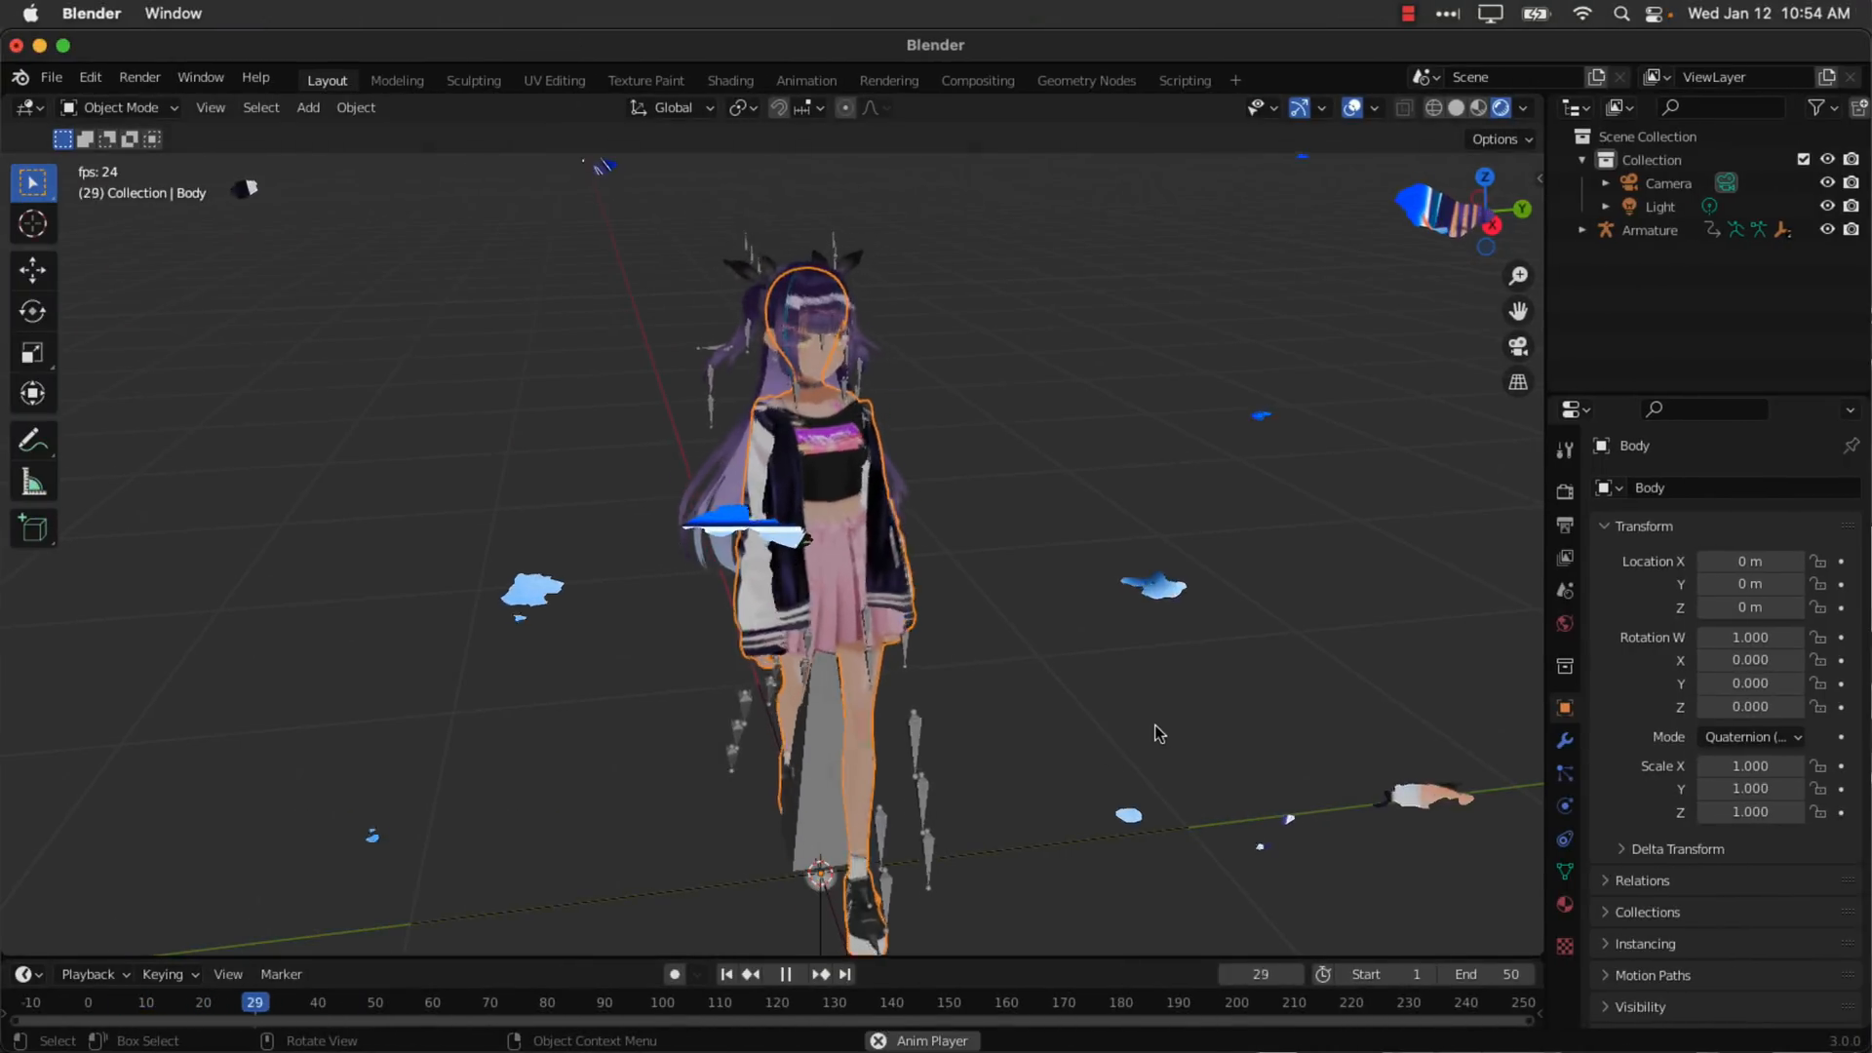